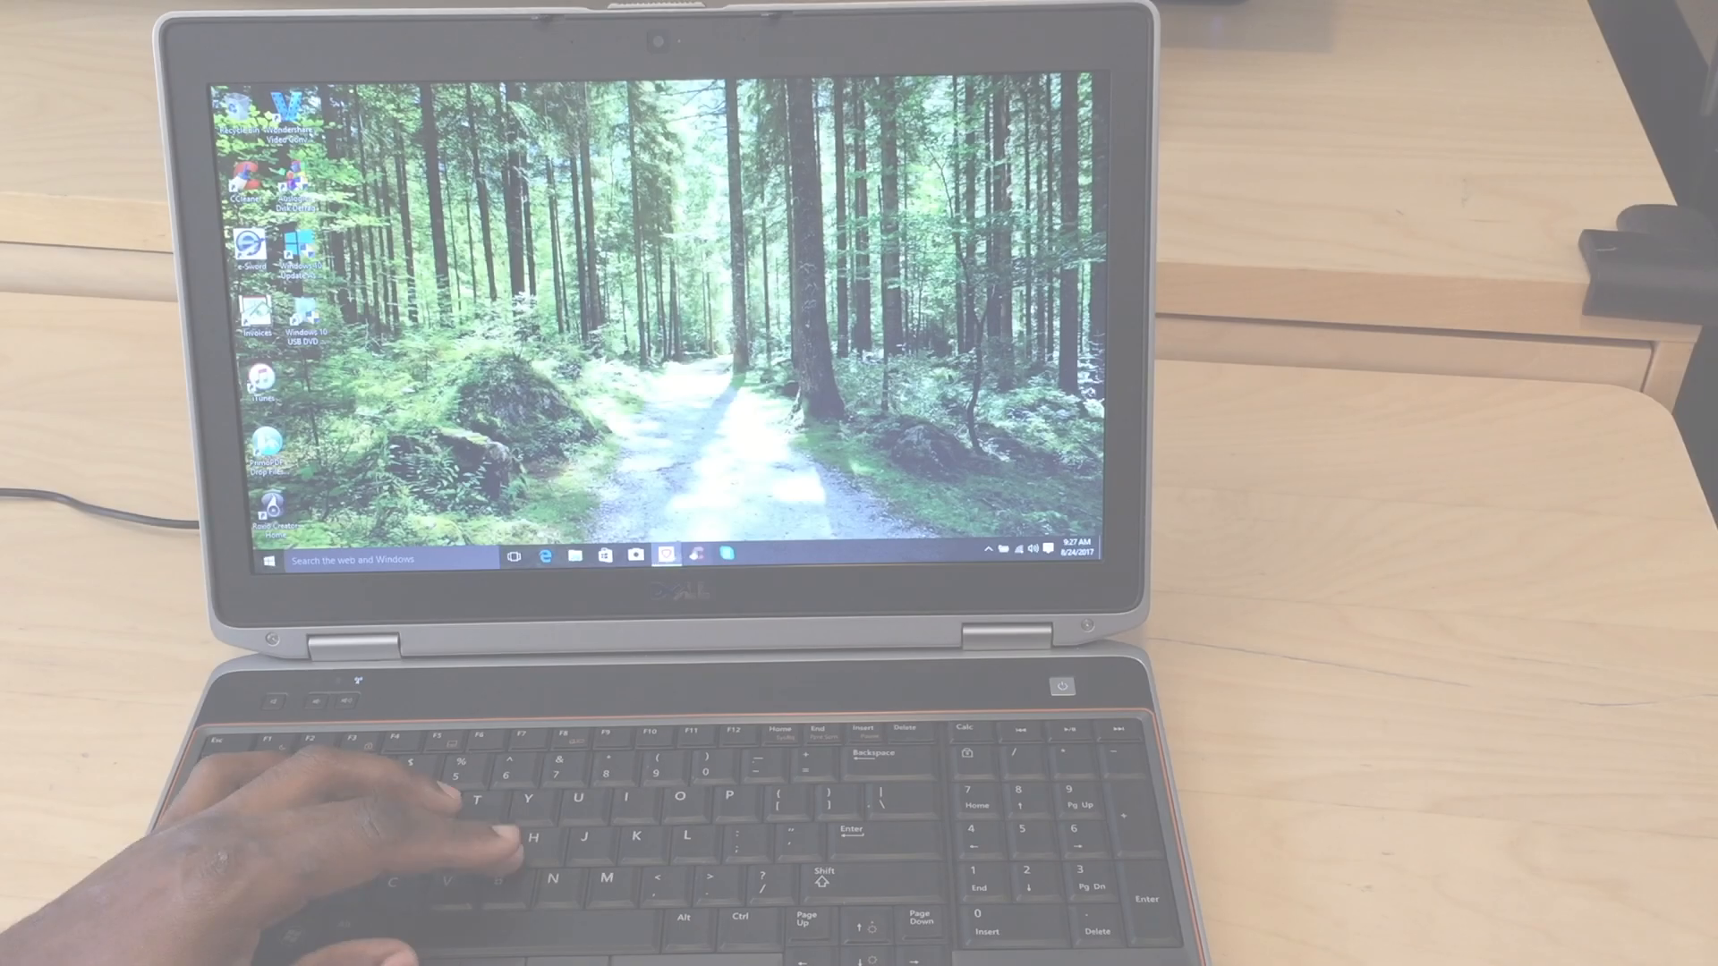
Enter %temp% in the Run dialog to reach the temporary files folder
left_click(664, 555)
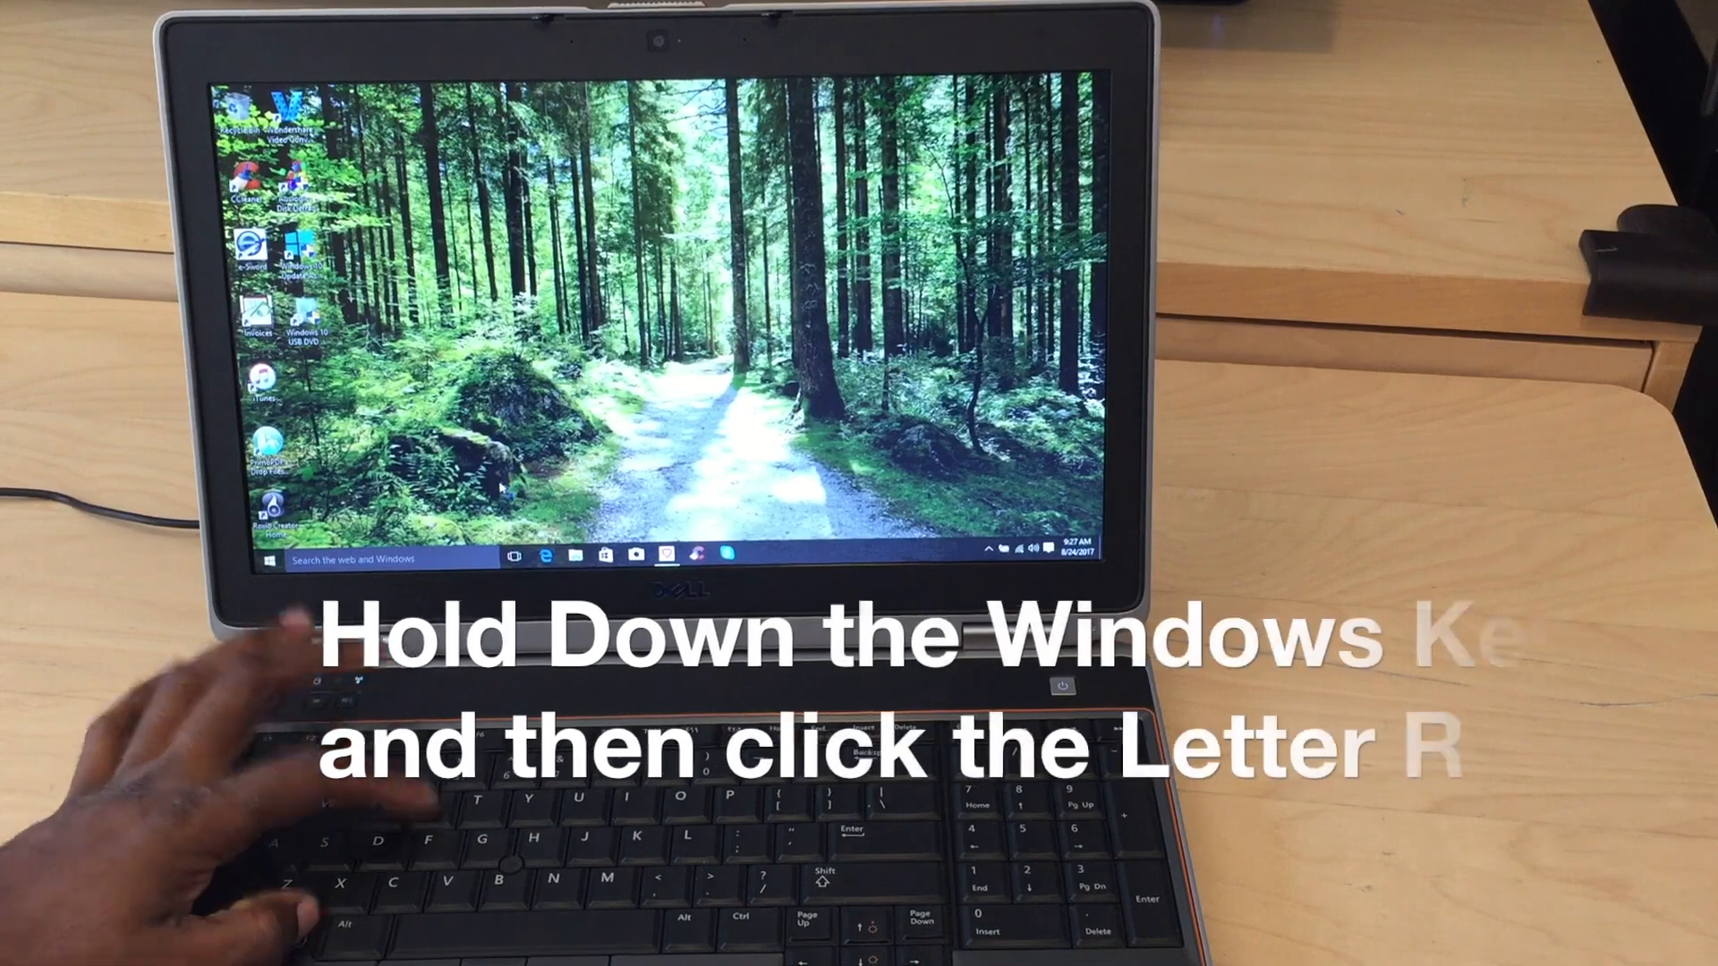
key("win+r")
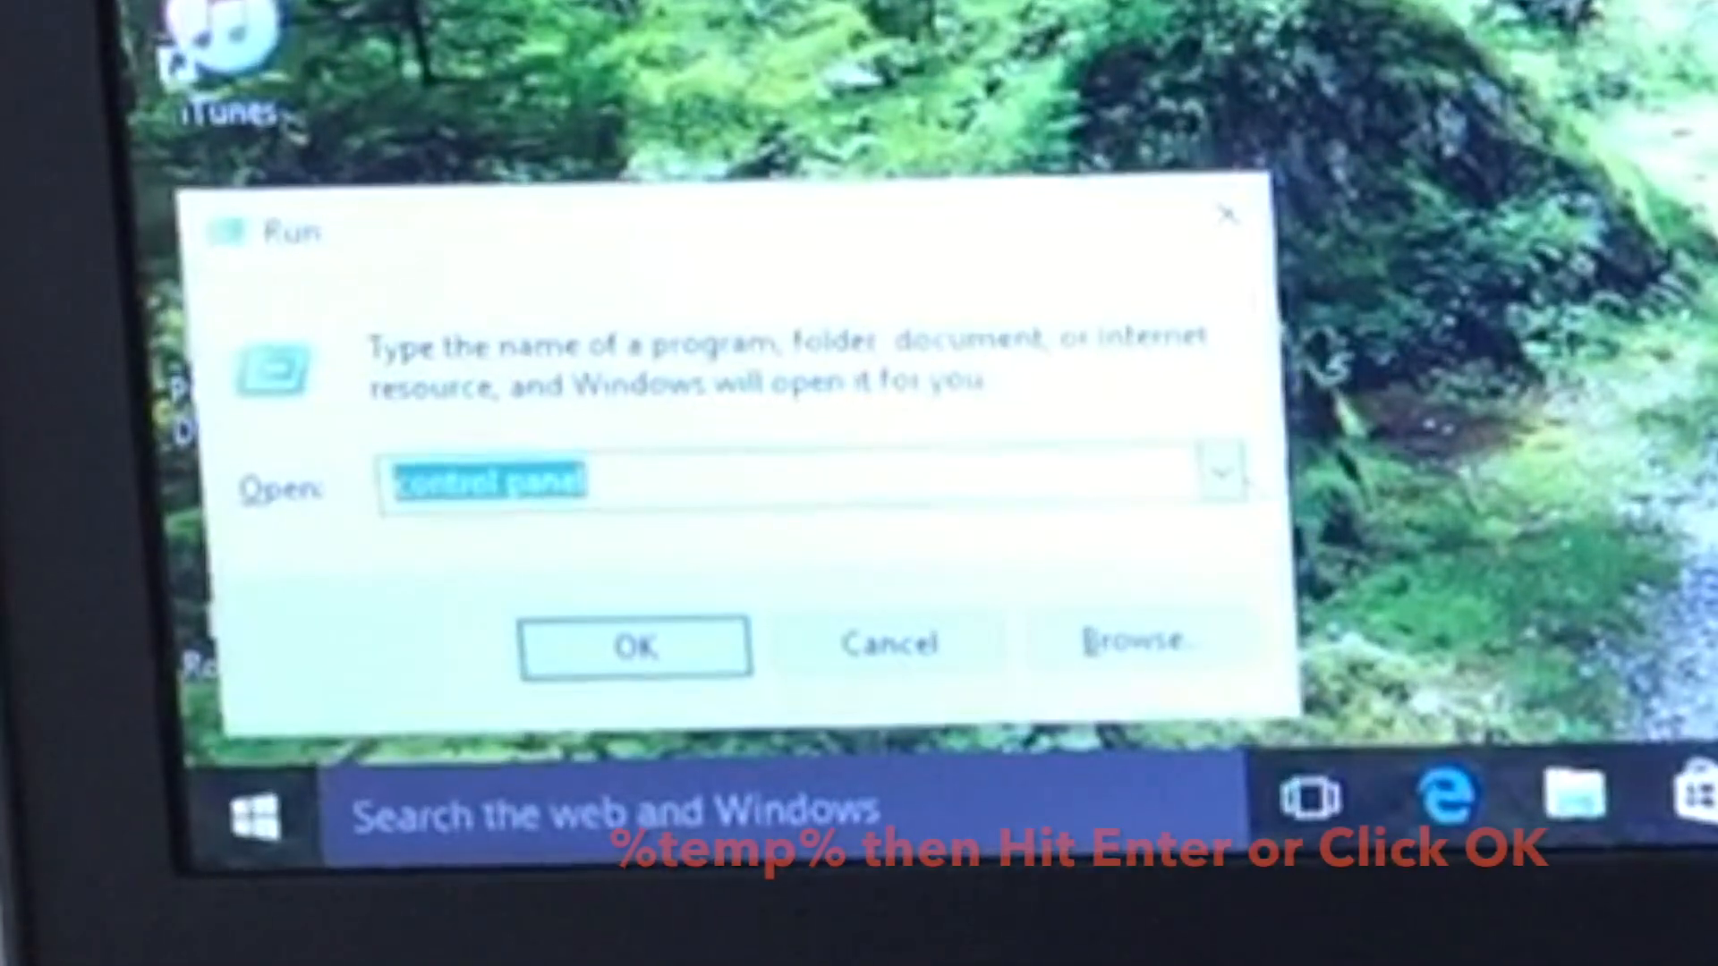
type("%")
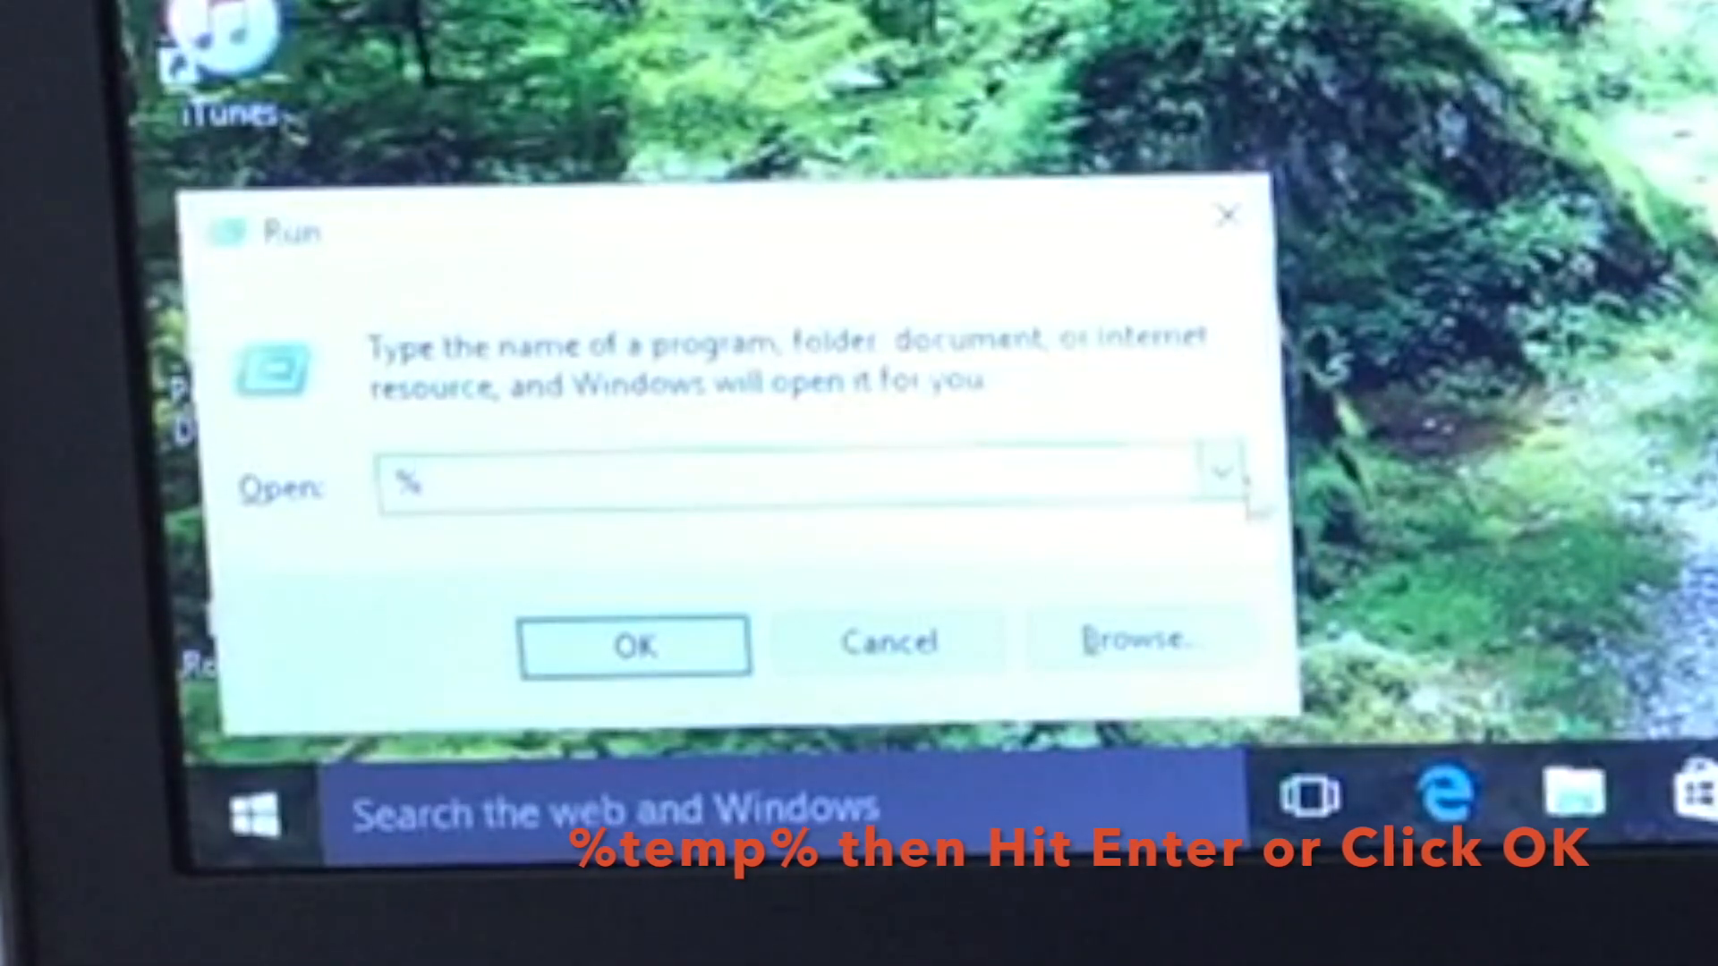
type("temp%")
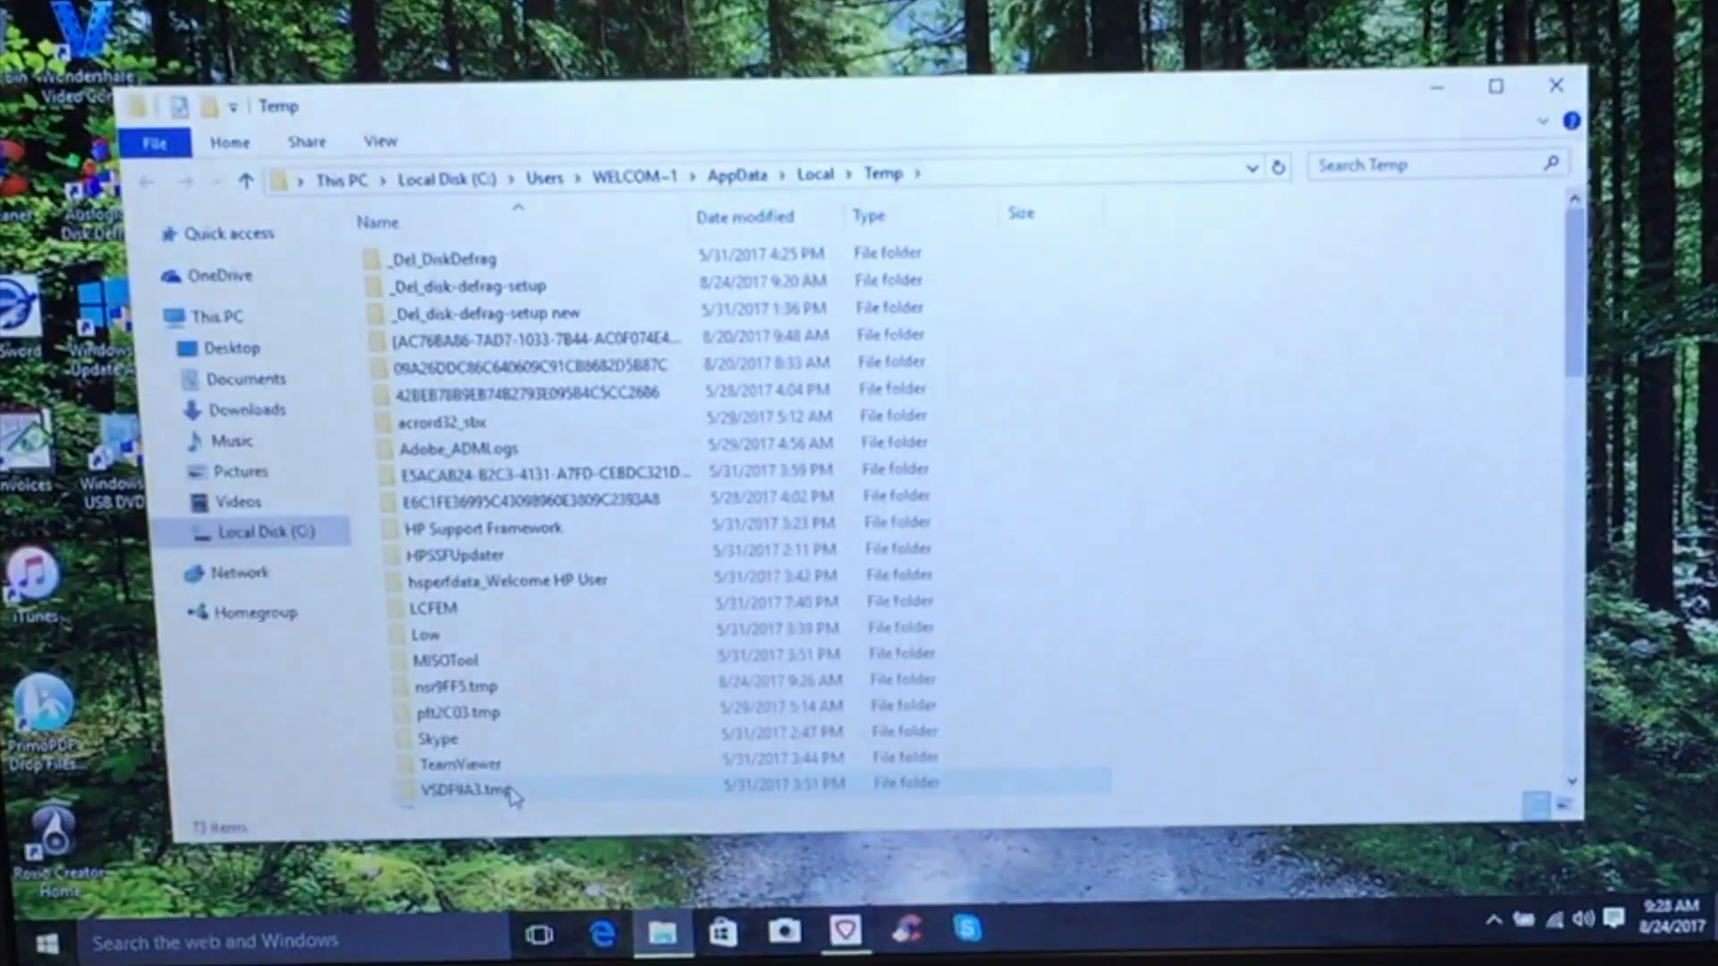
Select every item in the Temp folder and send the selection for deletion
left_click(471, 789)
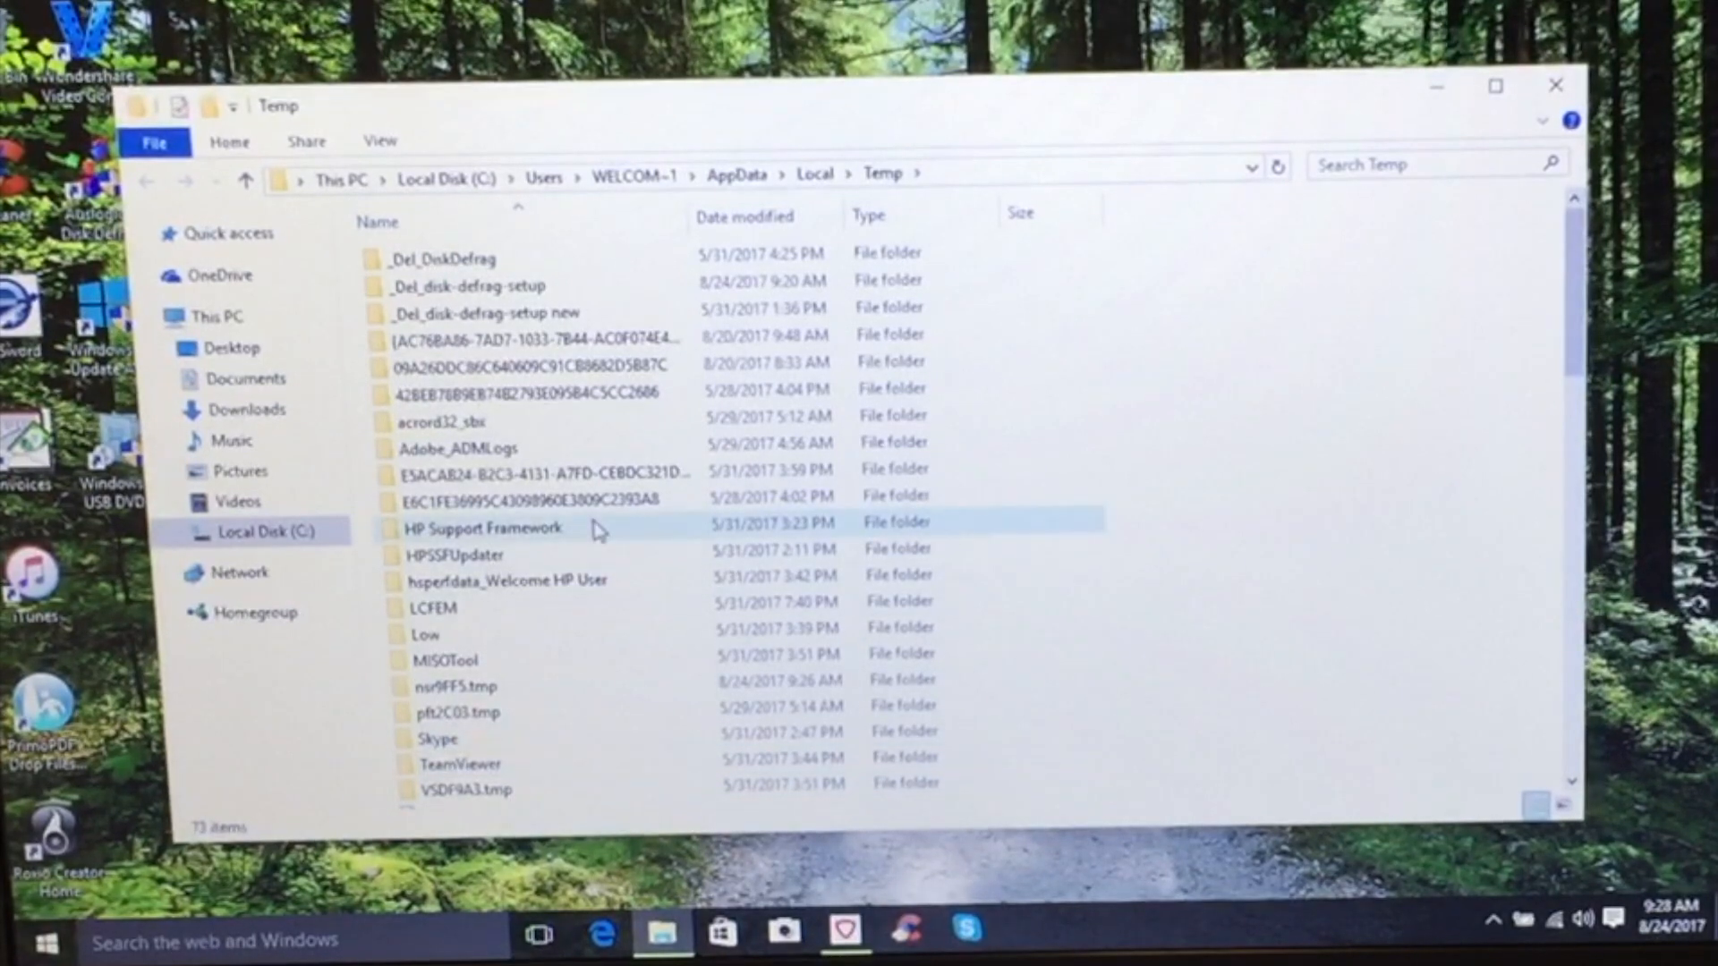
key("ctrl+a")
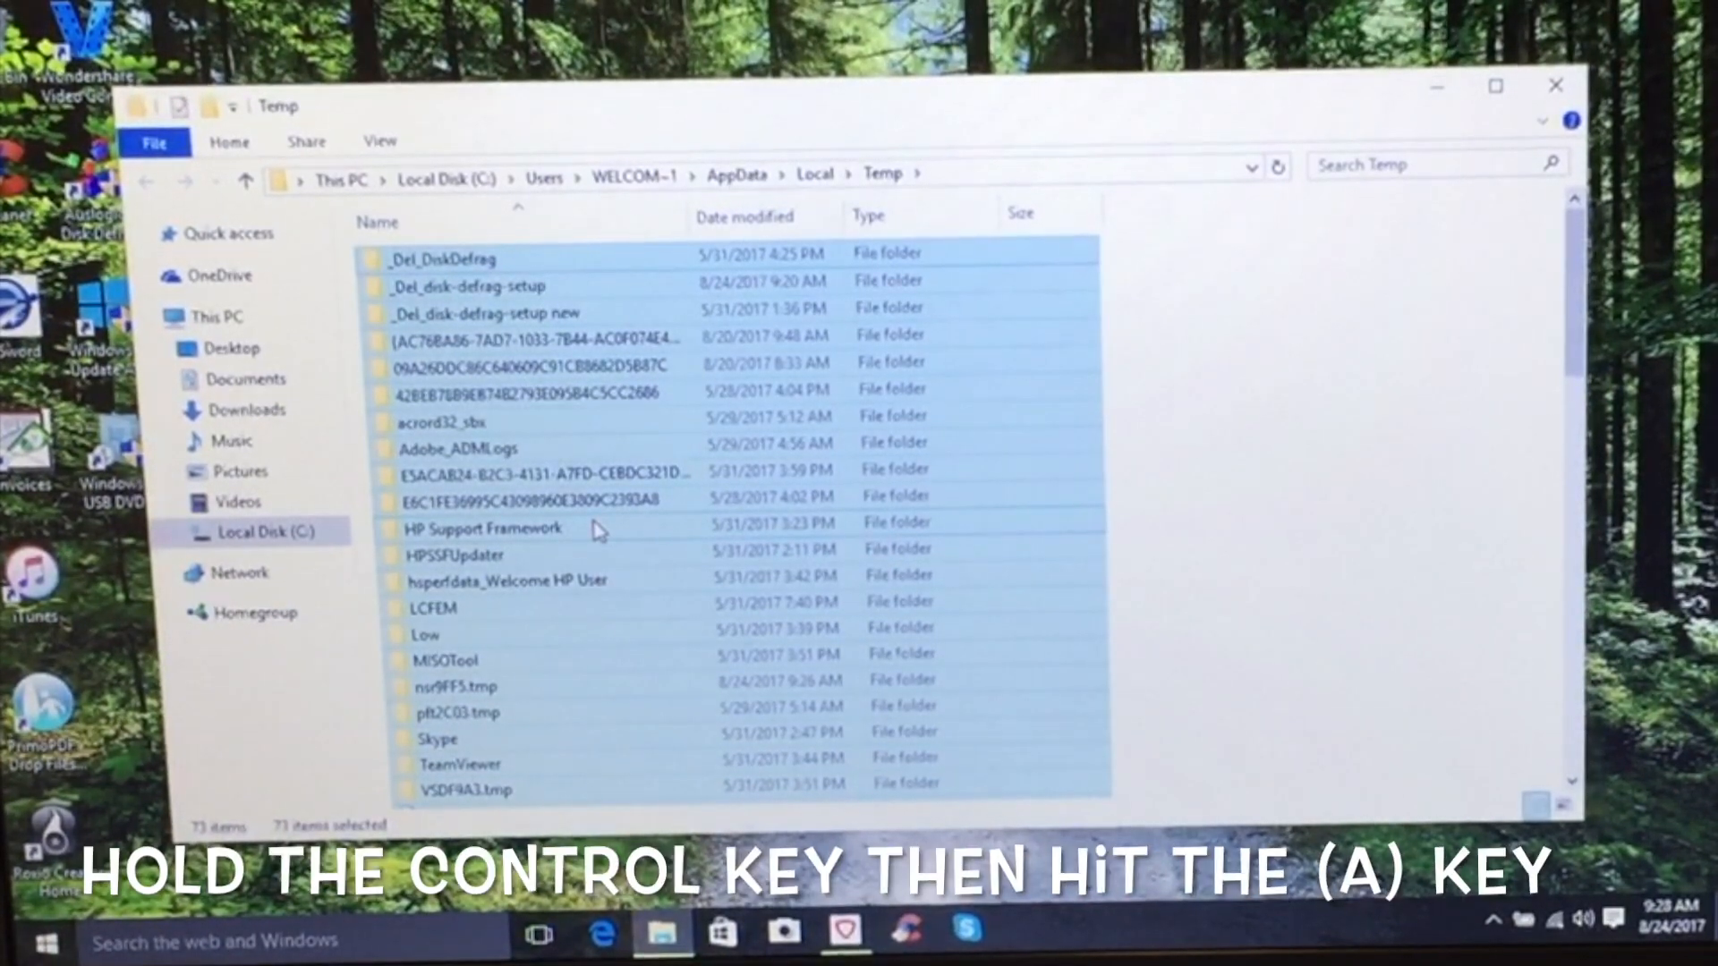
right_click(598, 531)
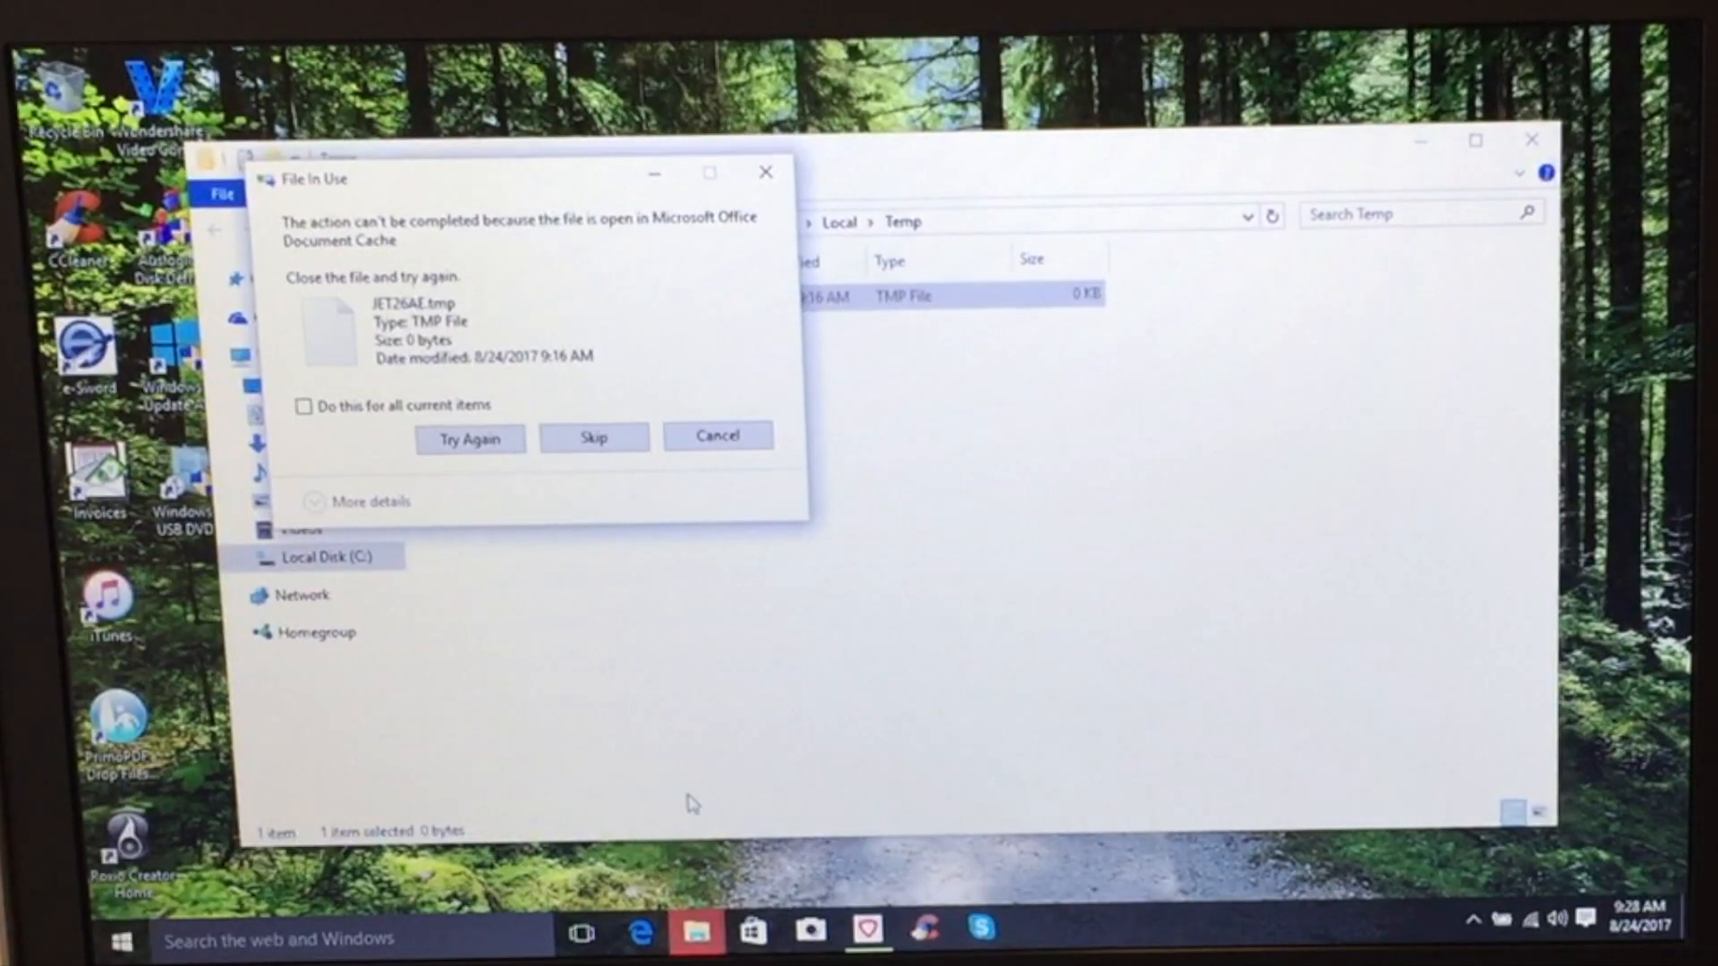
mouse_move(346, 444)
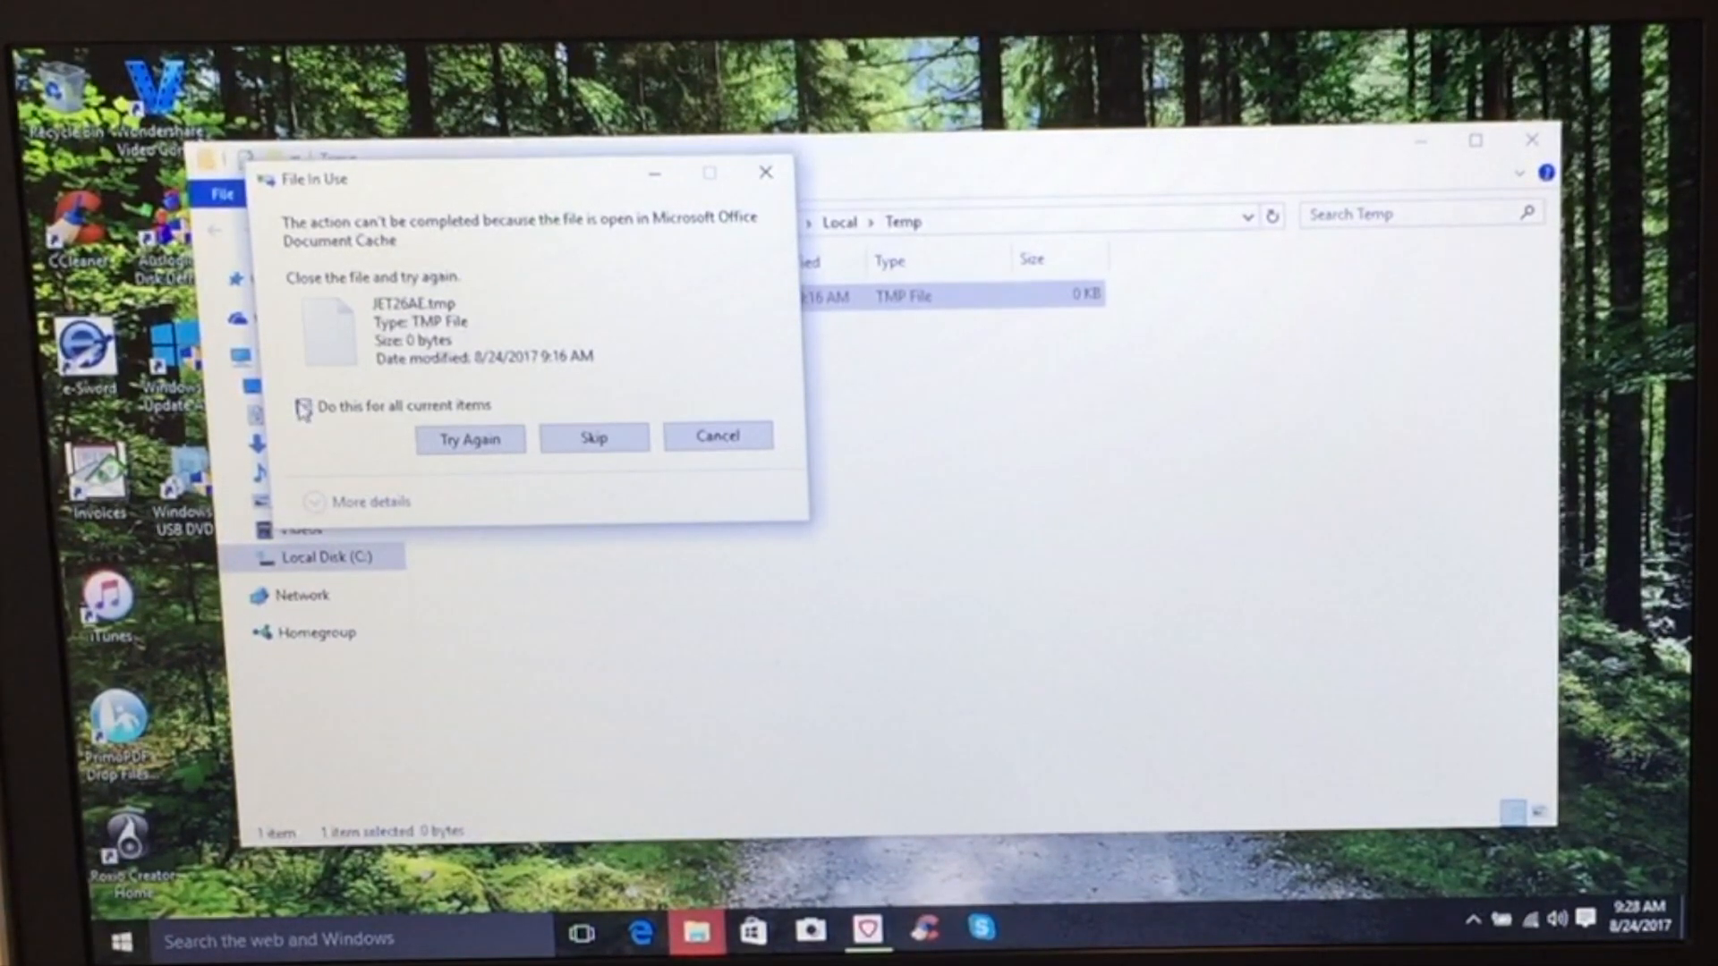
Skip all in-use files, leaving JET26AE.tmp in Temp, and close the Explorer window
left_click(305, 406)
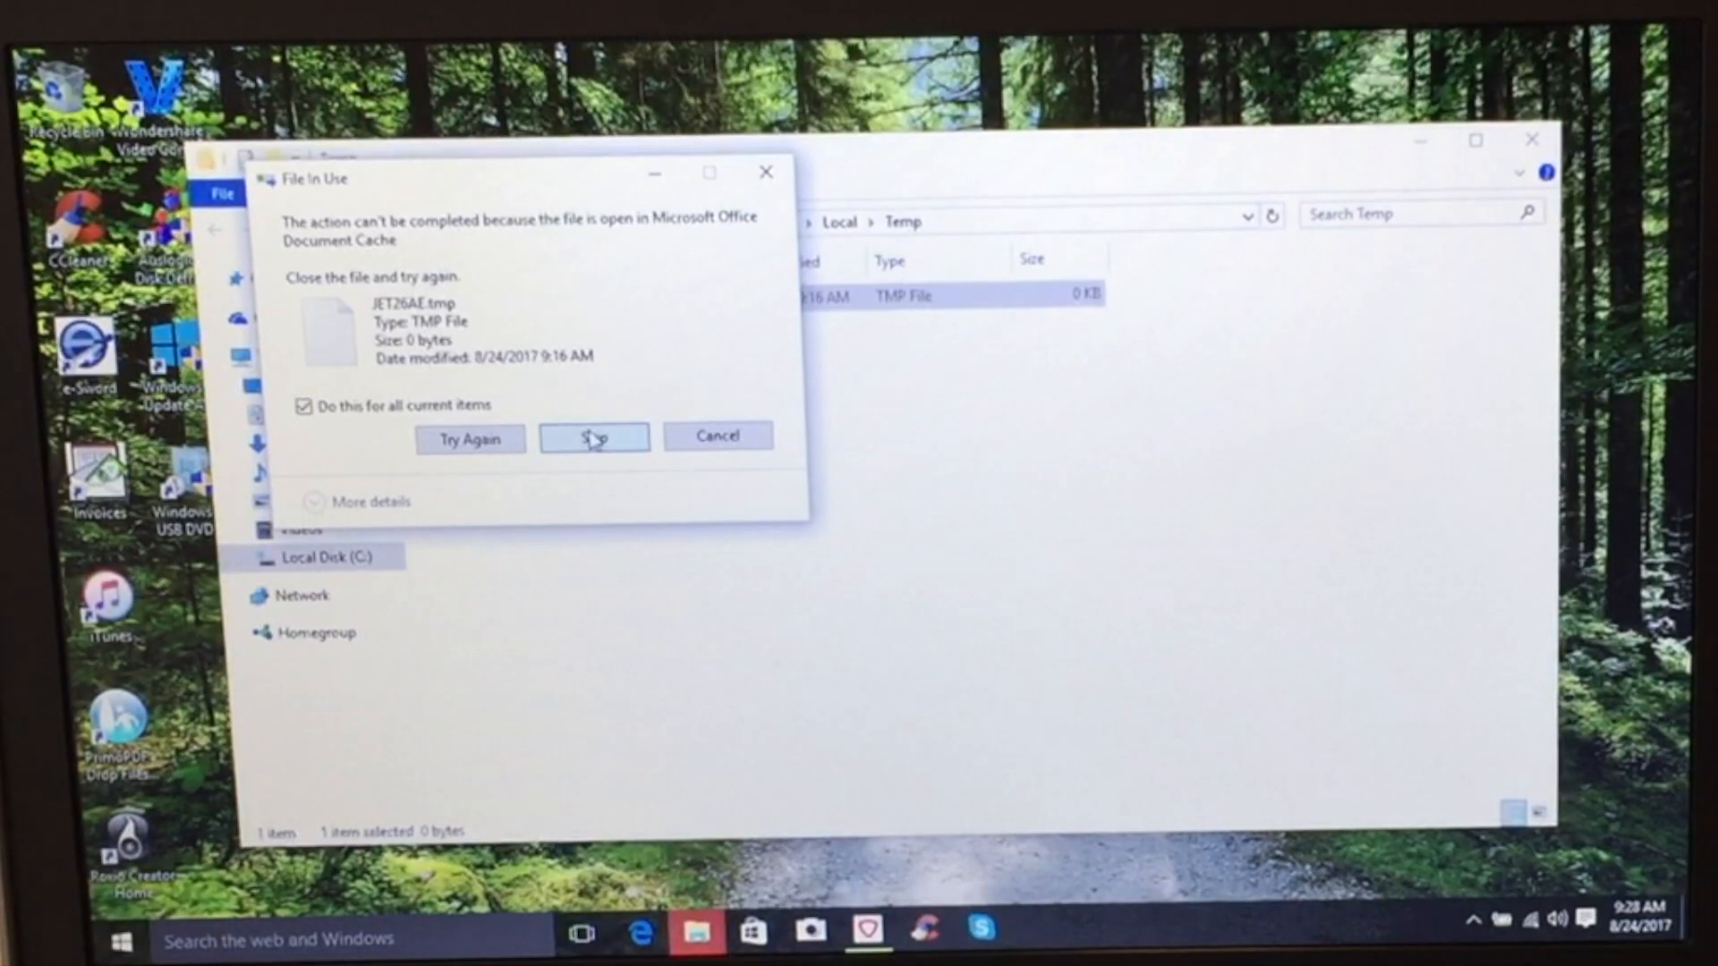
left_click(593, 436)
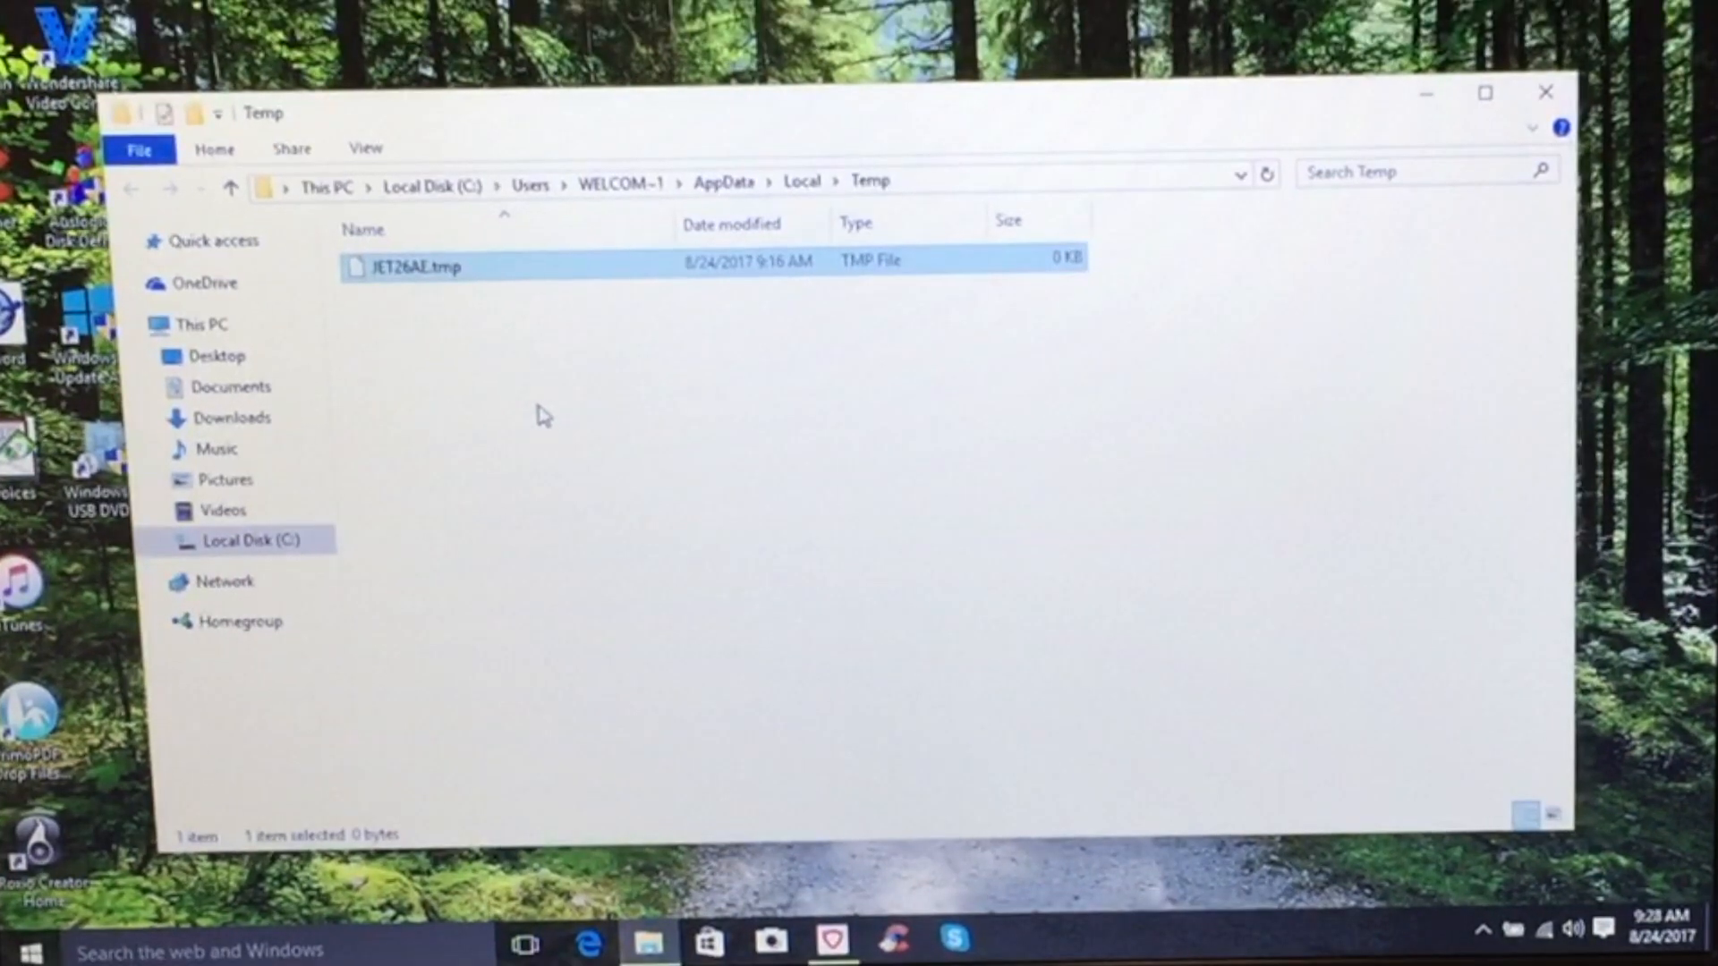
mouse_move(773, 537)
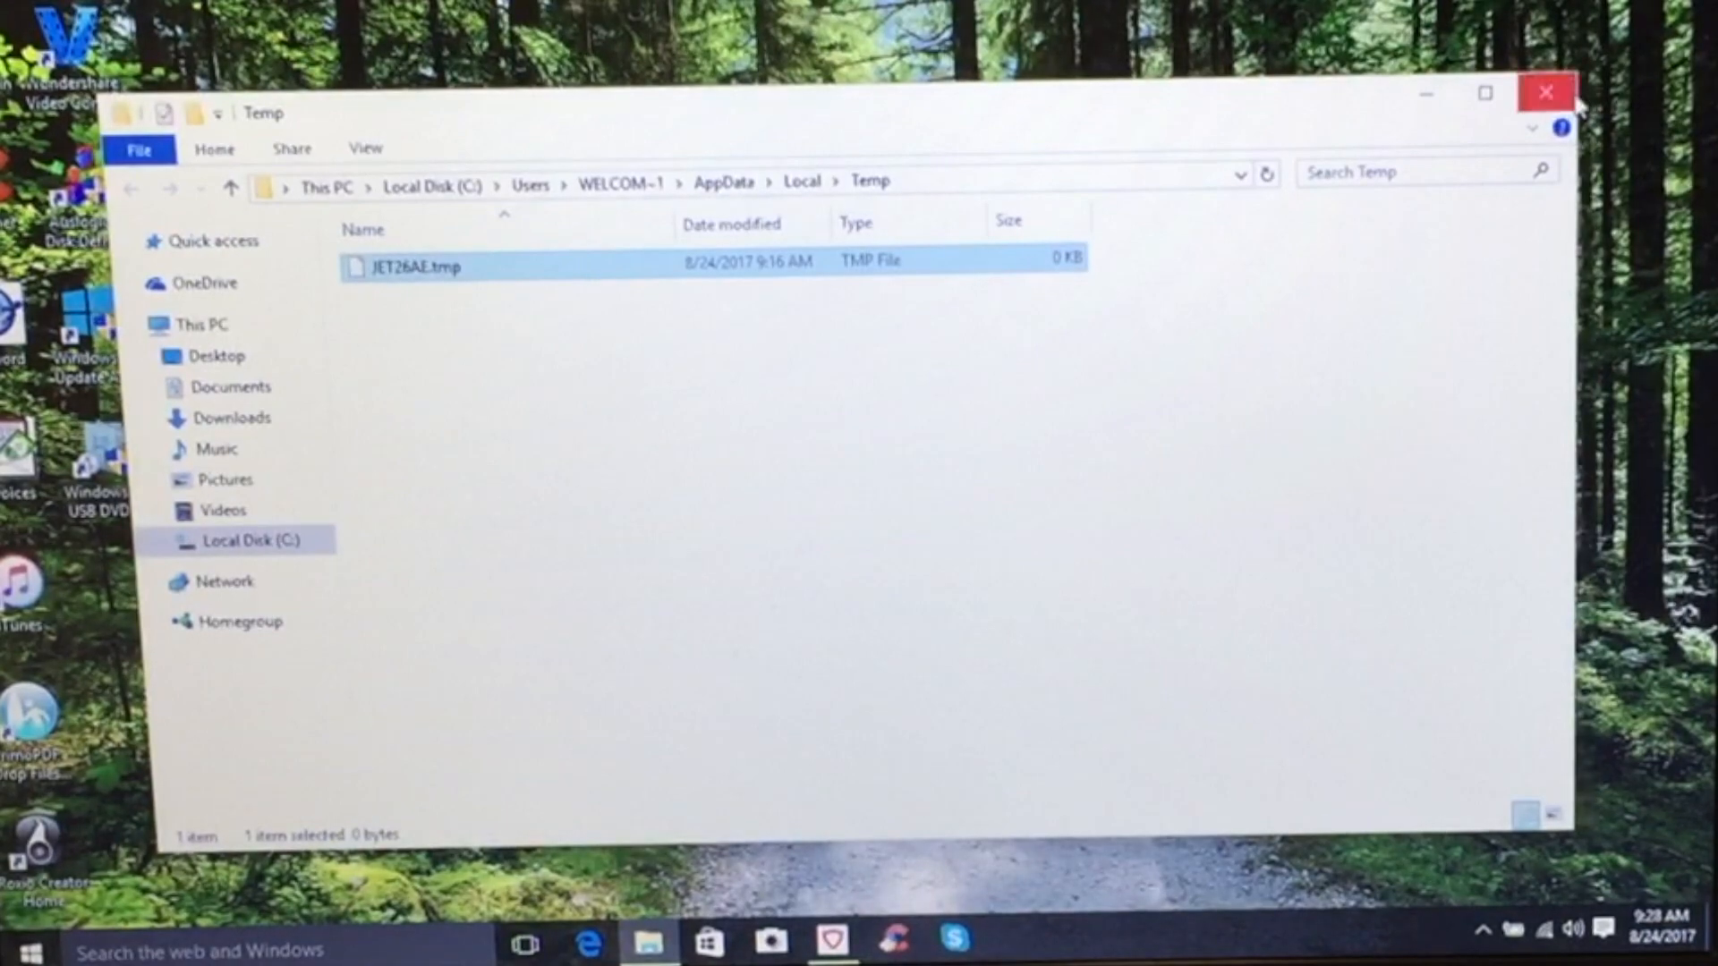
mouse_move(1546, 91)
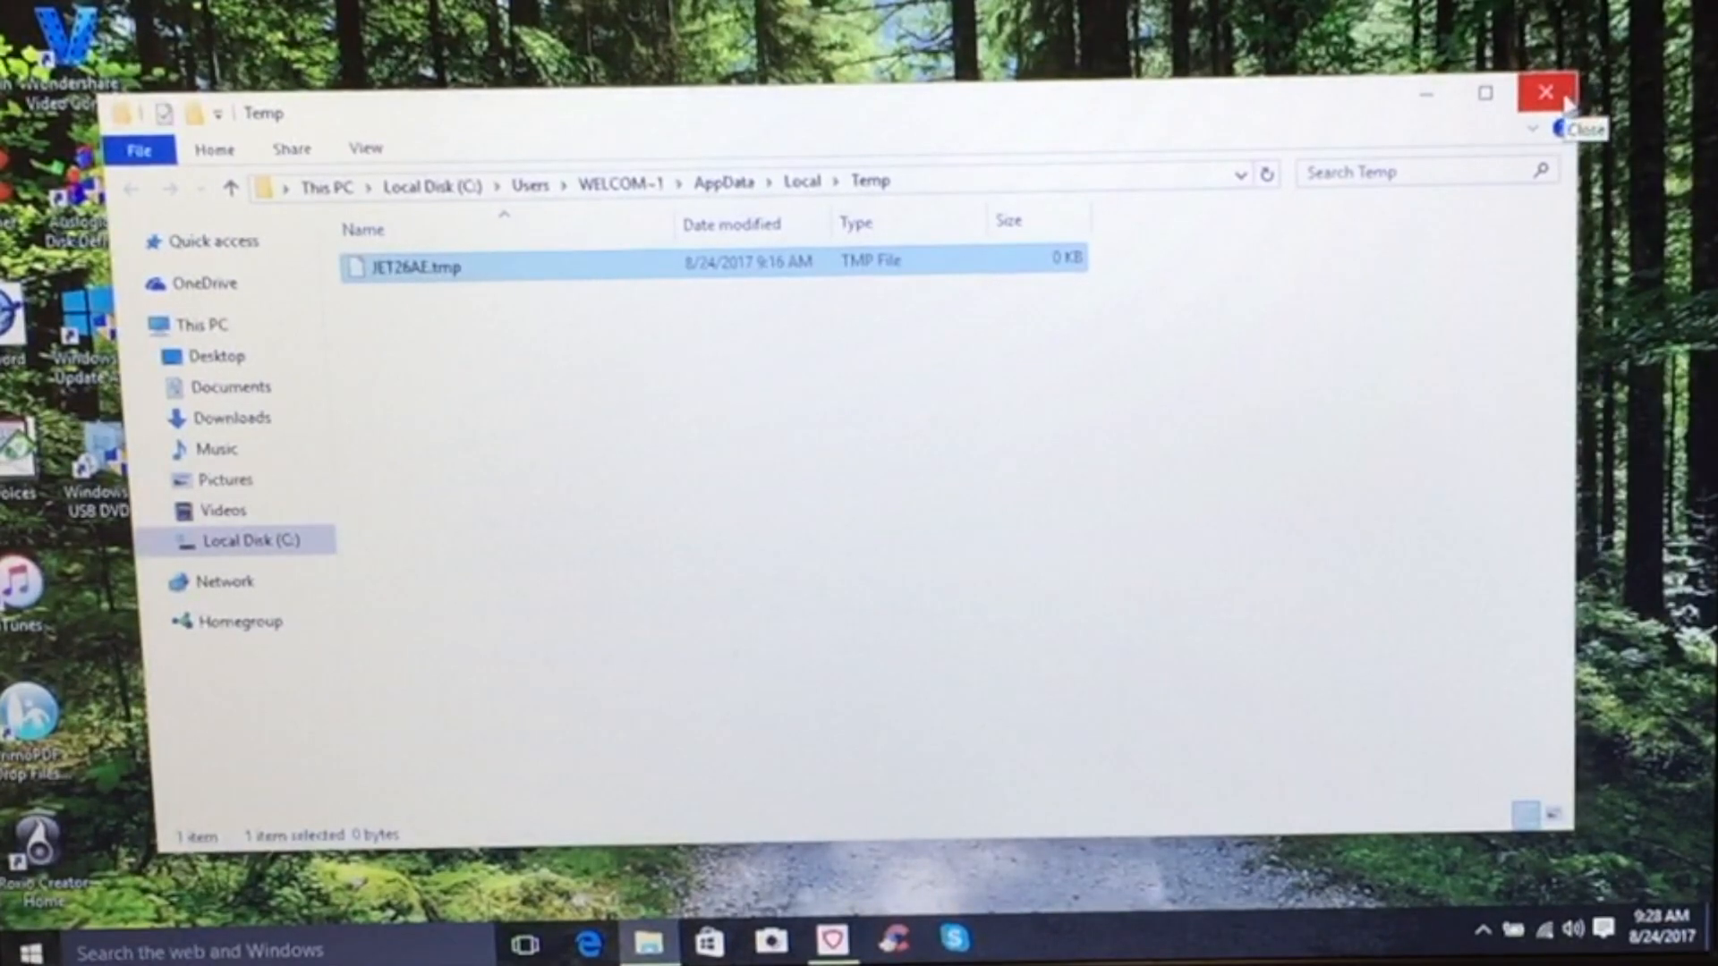
left_click(1544, 91)
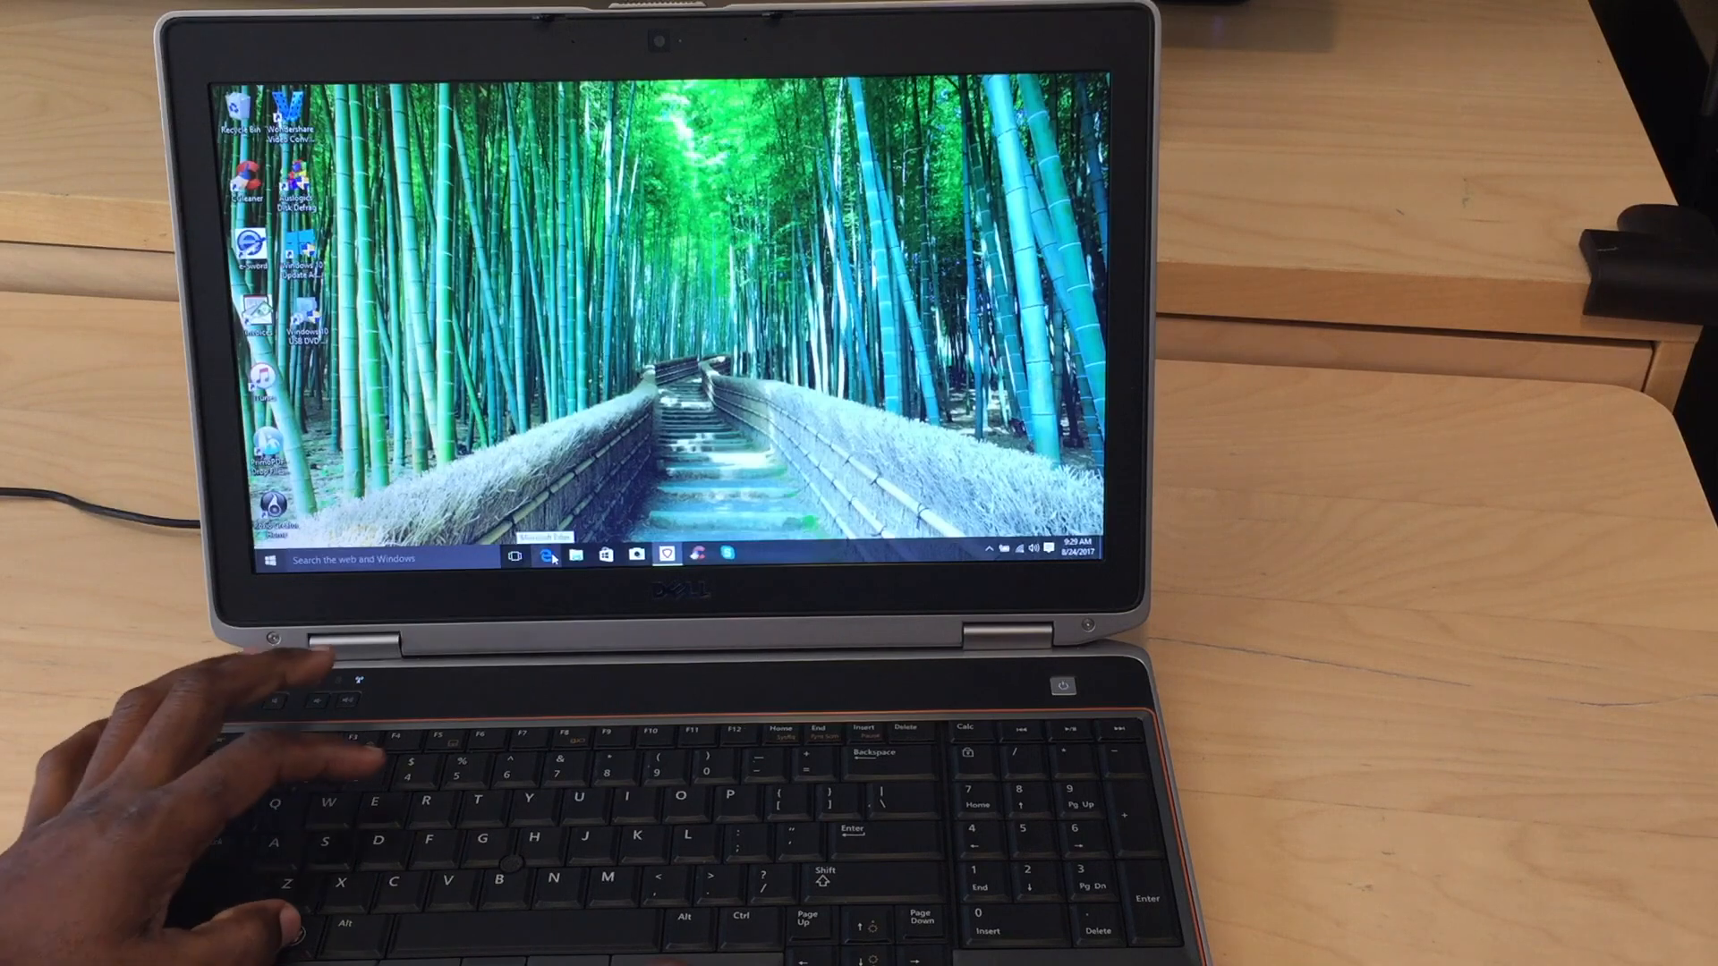
Enter prefetch in the Run dialog to reach the Prefetch folder
key("Win+r")
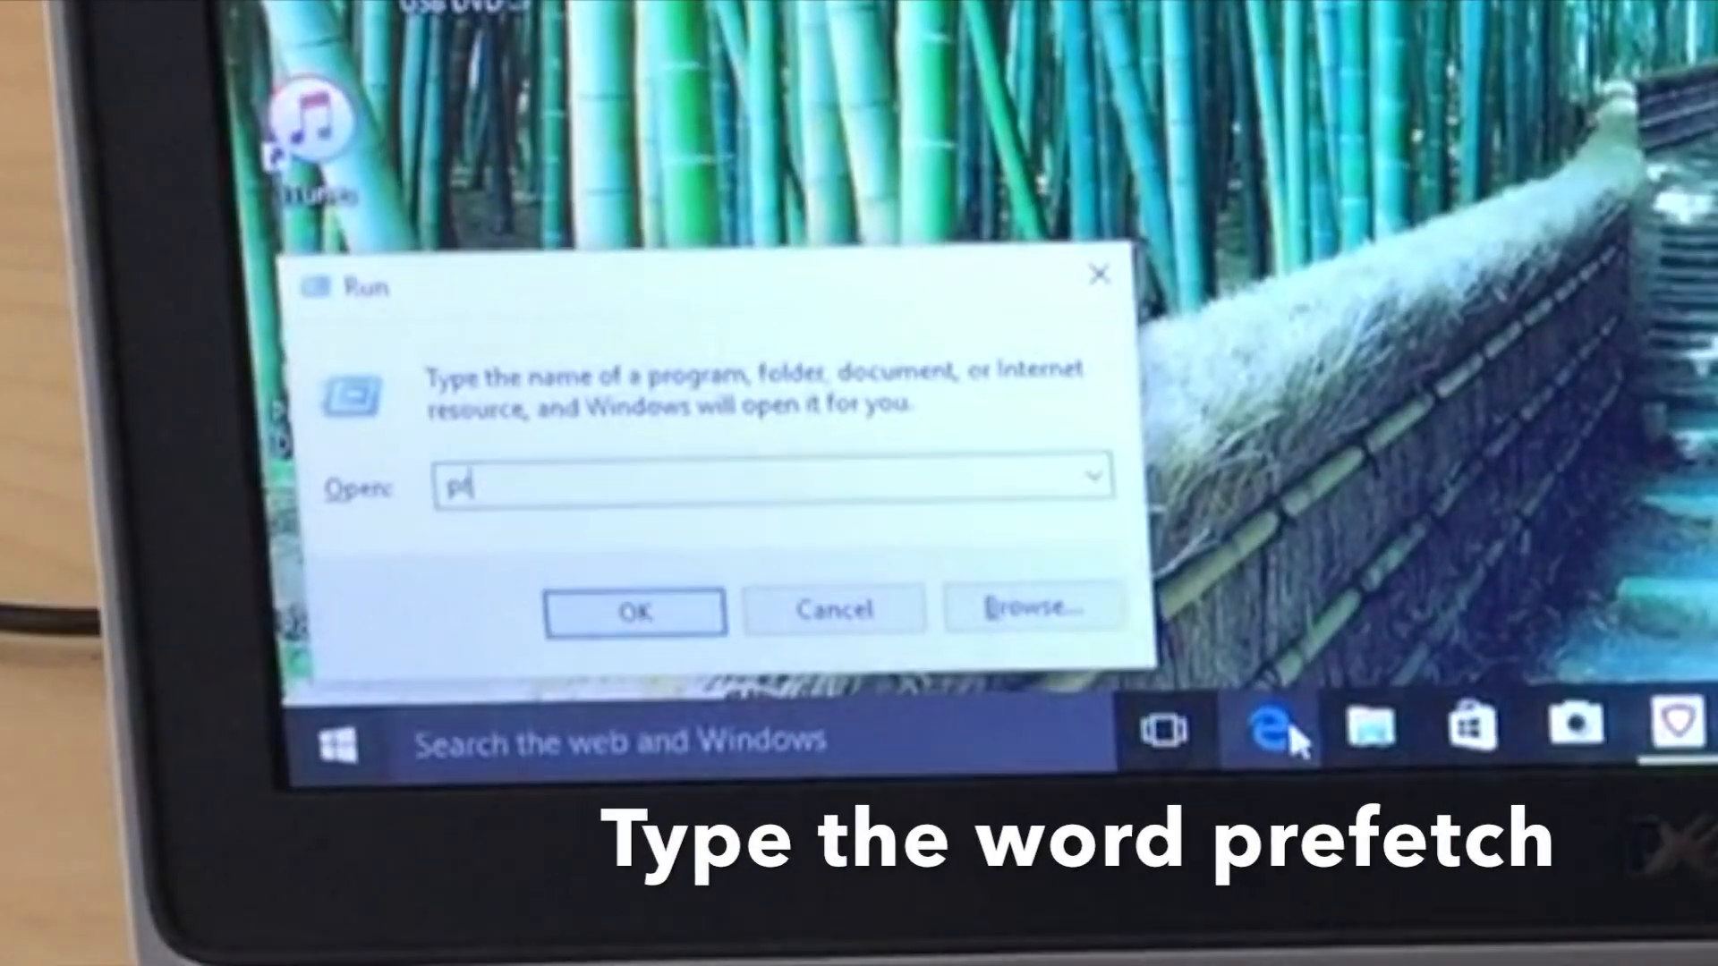
type("prefetch")
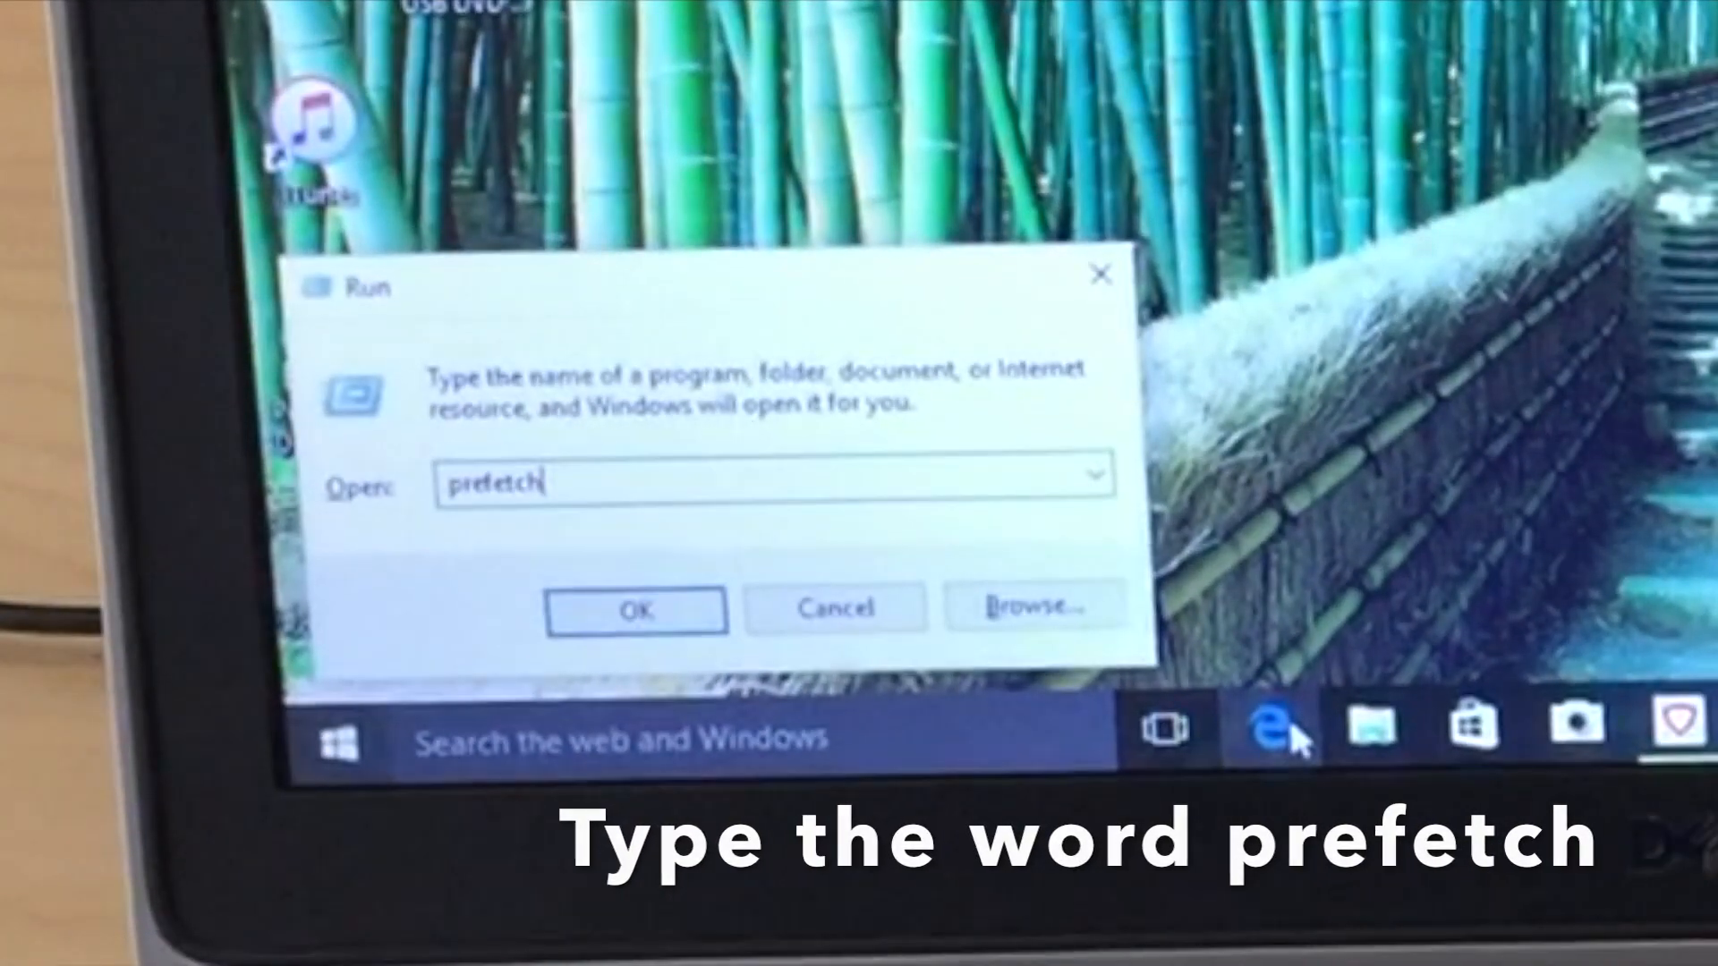
left_click(635, 609)
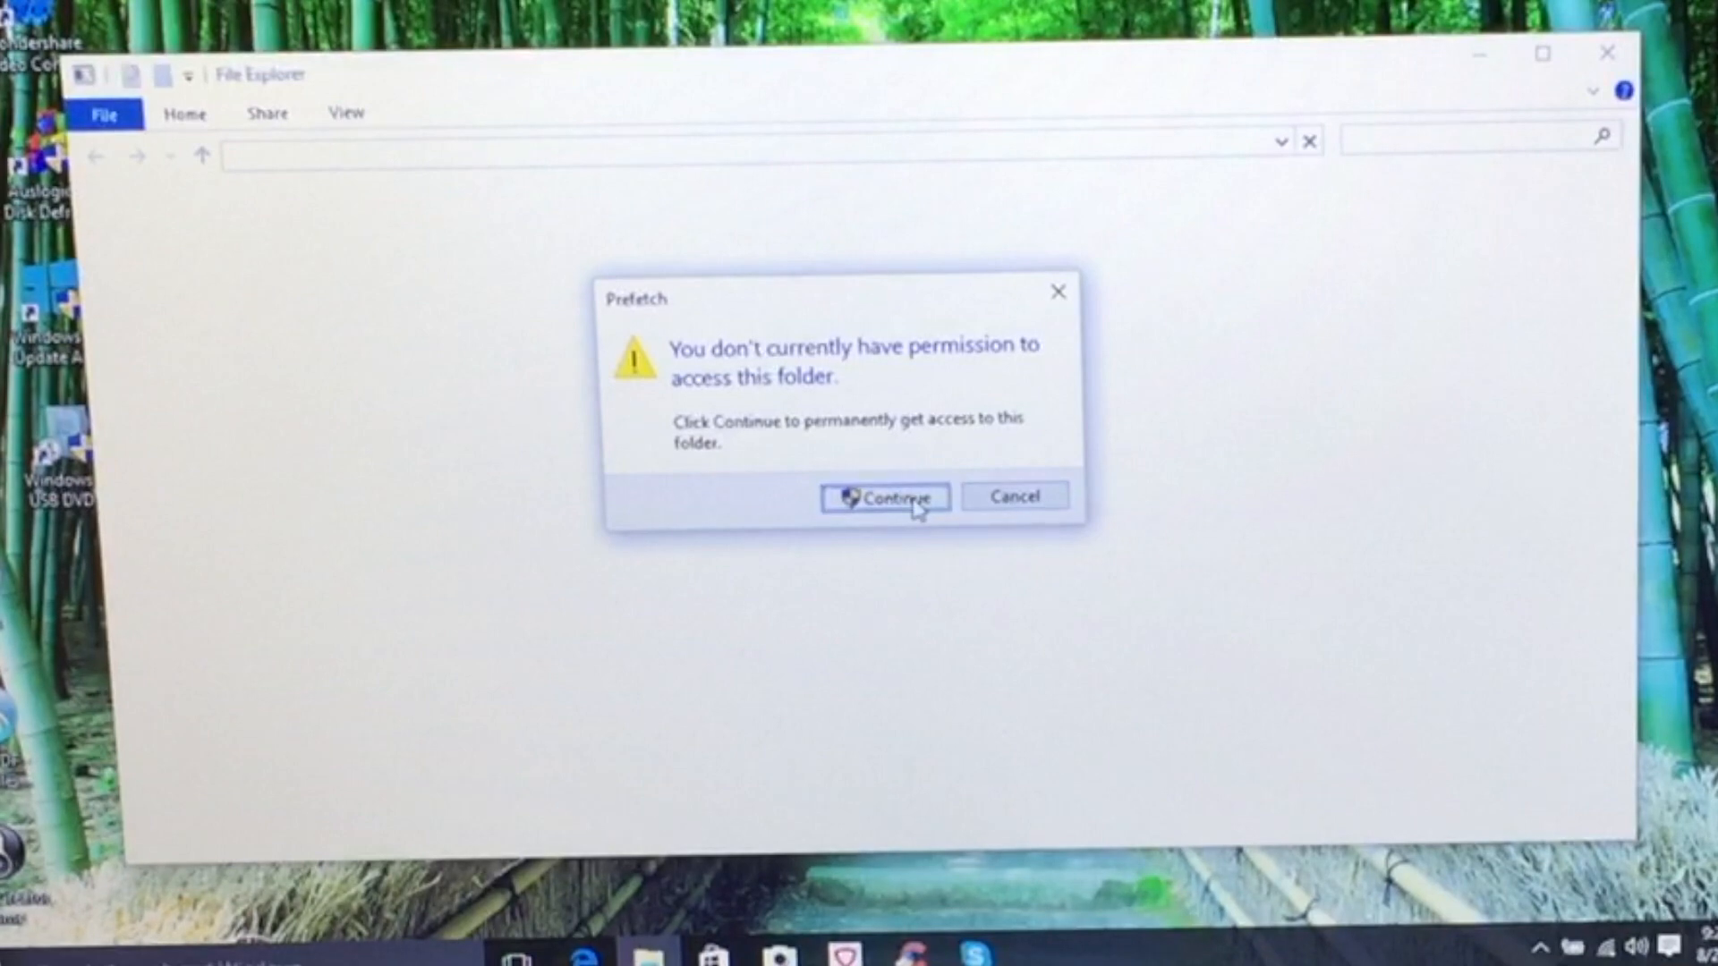
Grant access to Prefetch, select all its items and send them for deletion
left_click(884, 497)
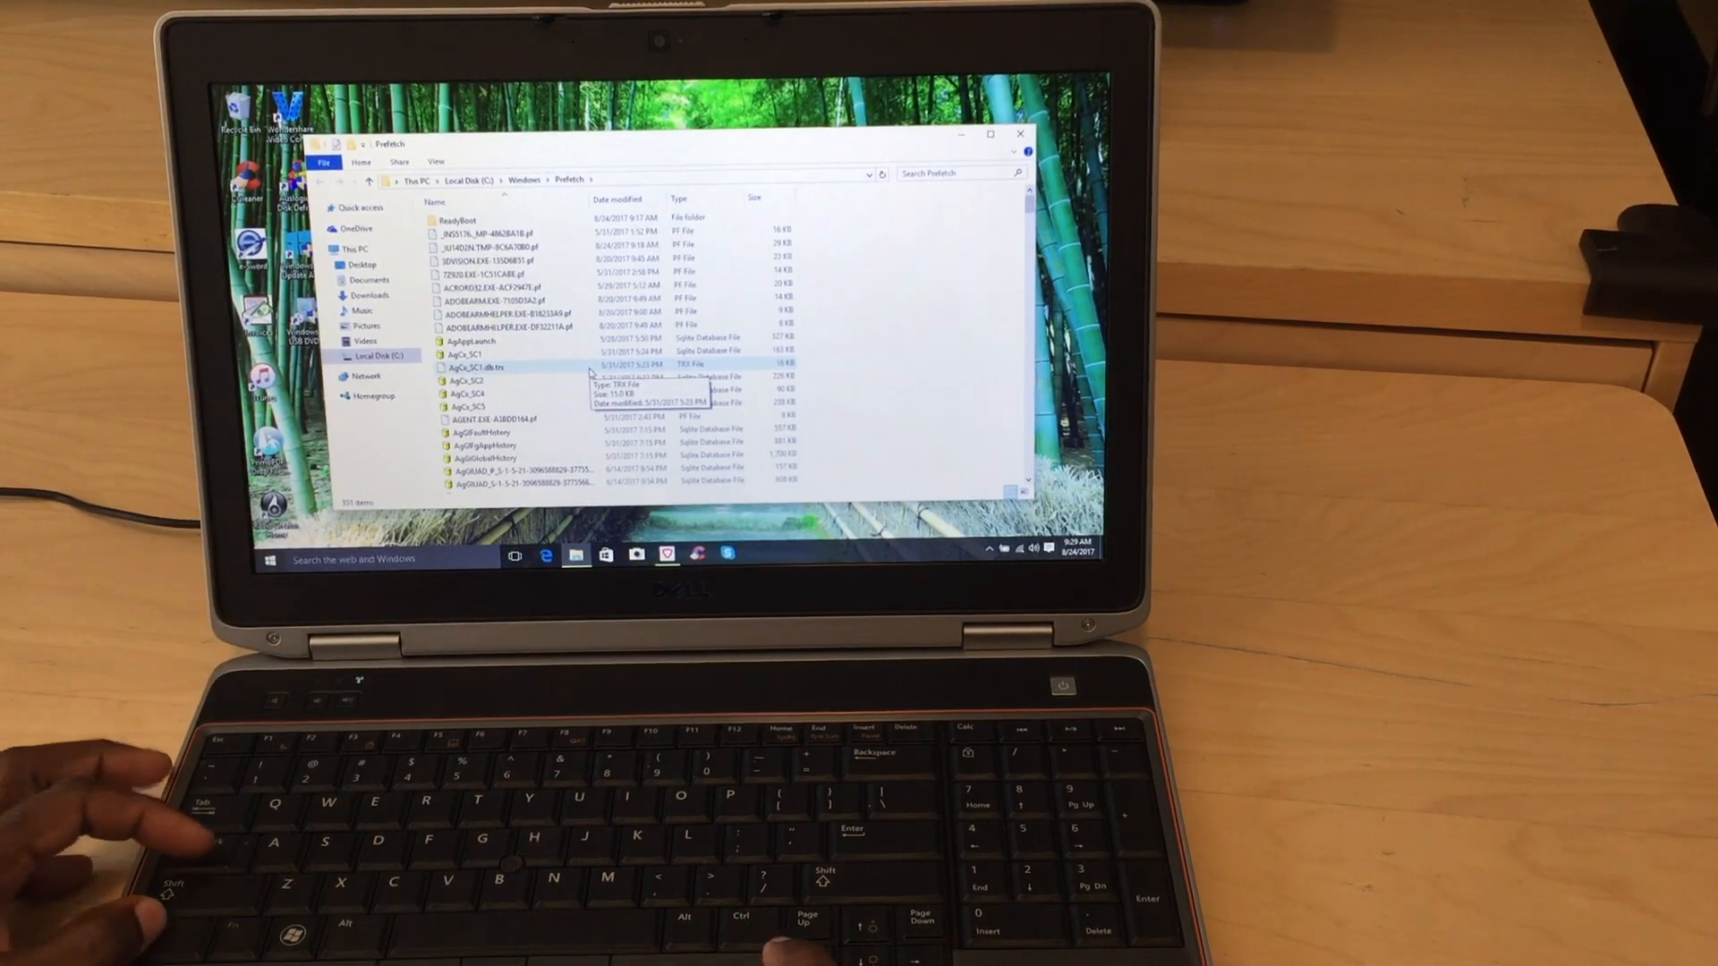
key("ctrl+a")
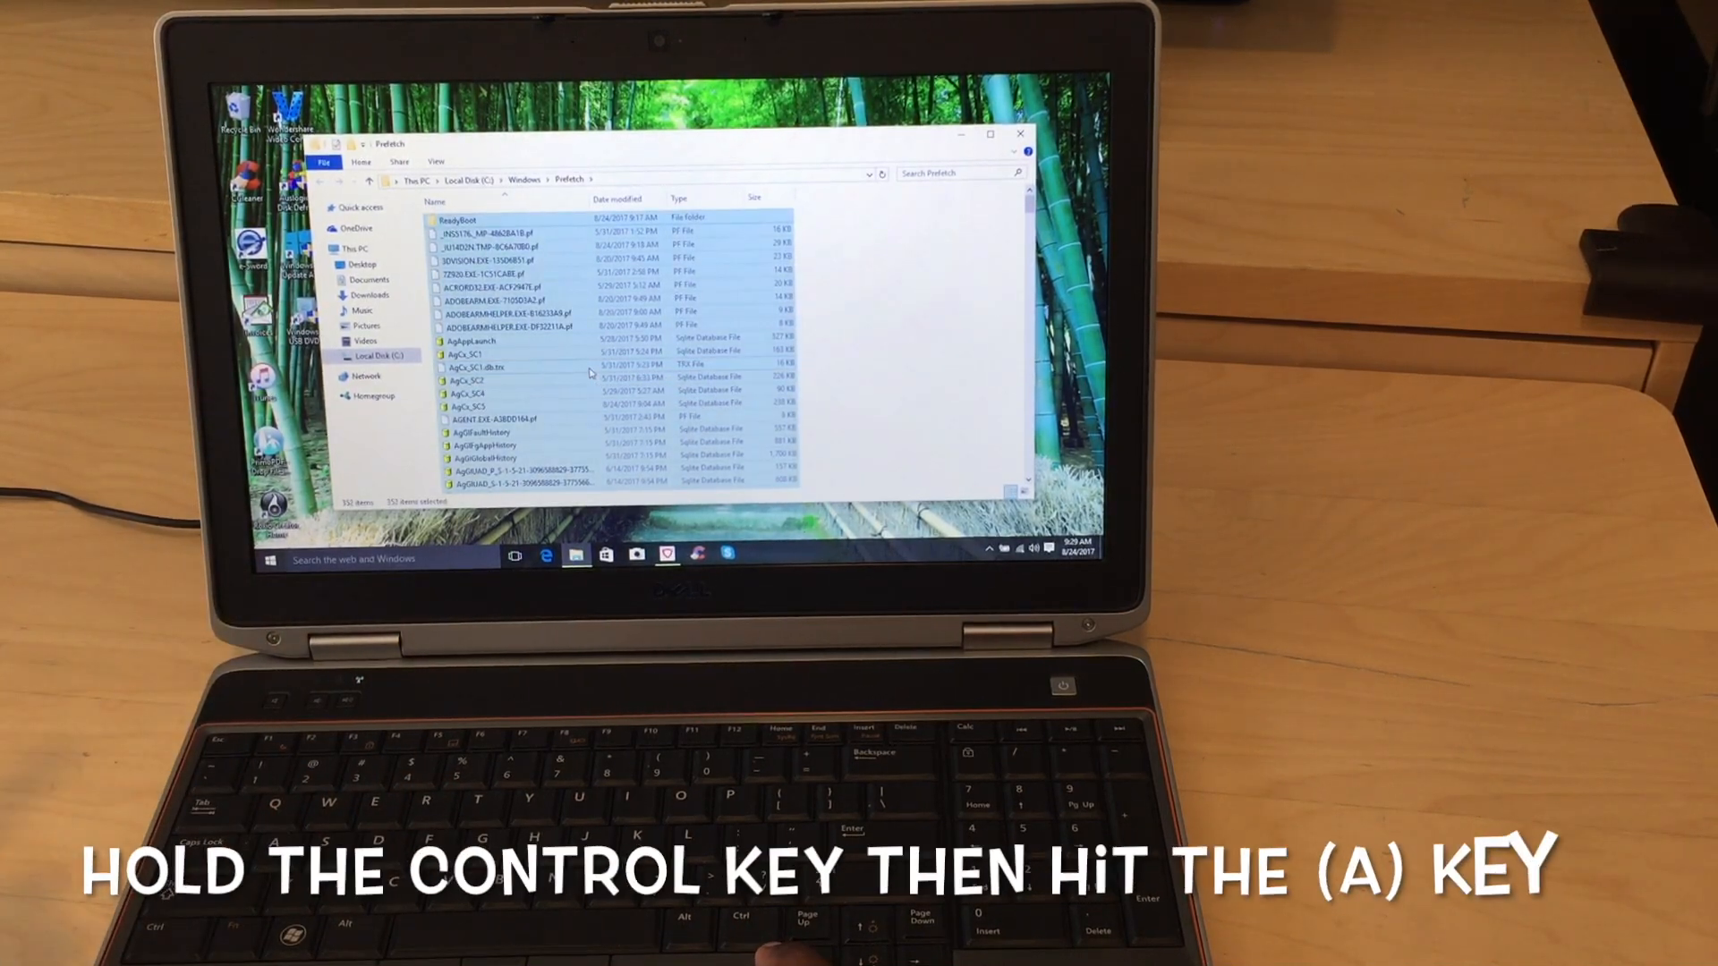
right_click(515, 366)
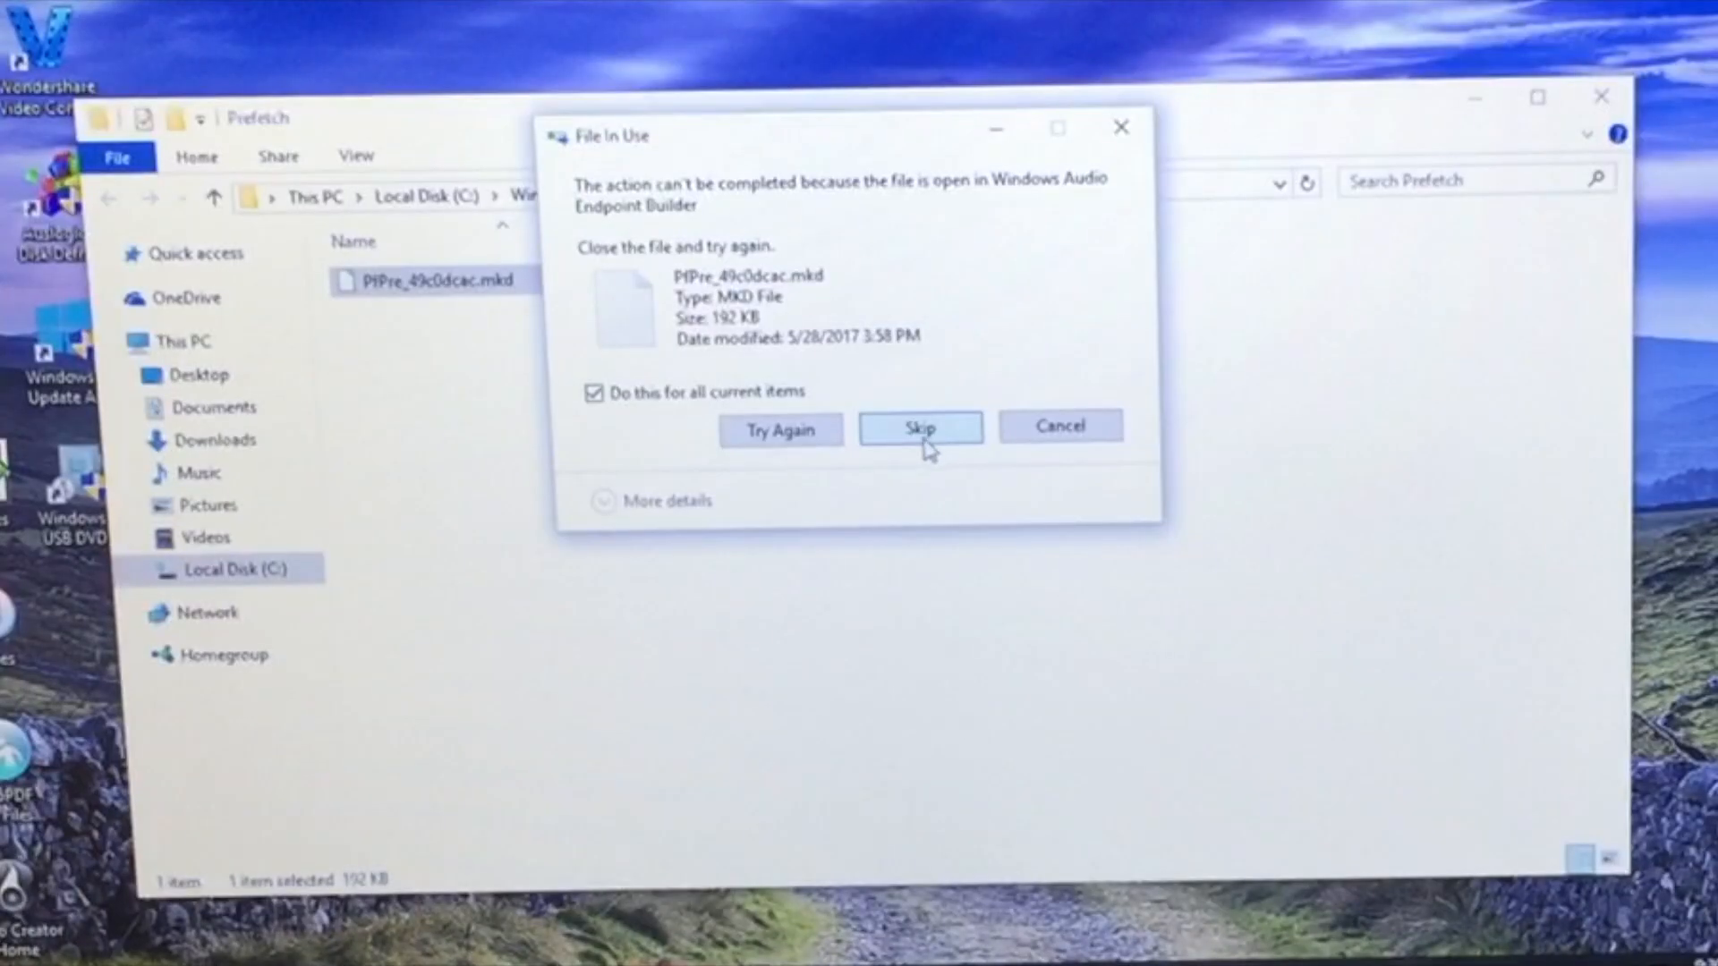
mouse_move(919, 454)
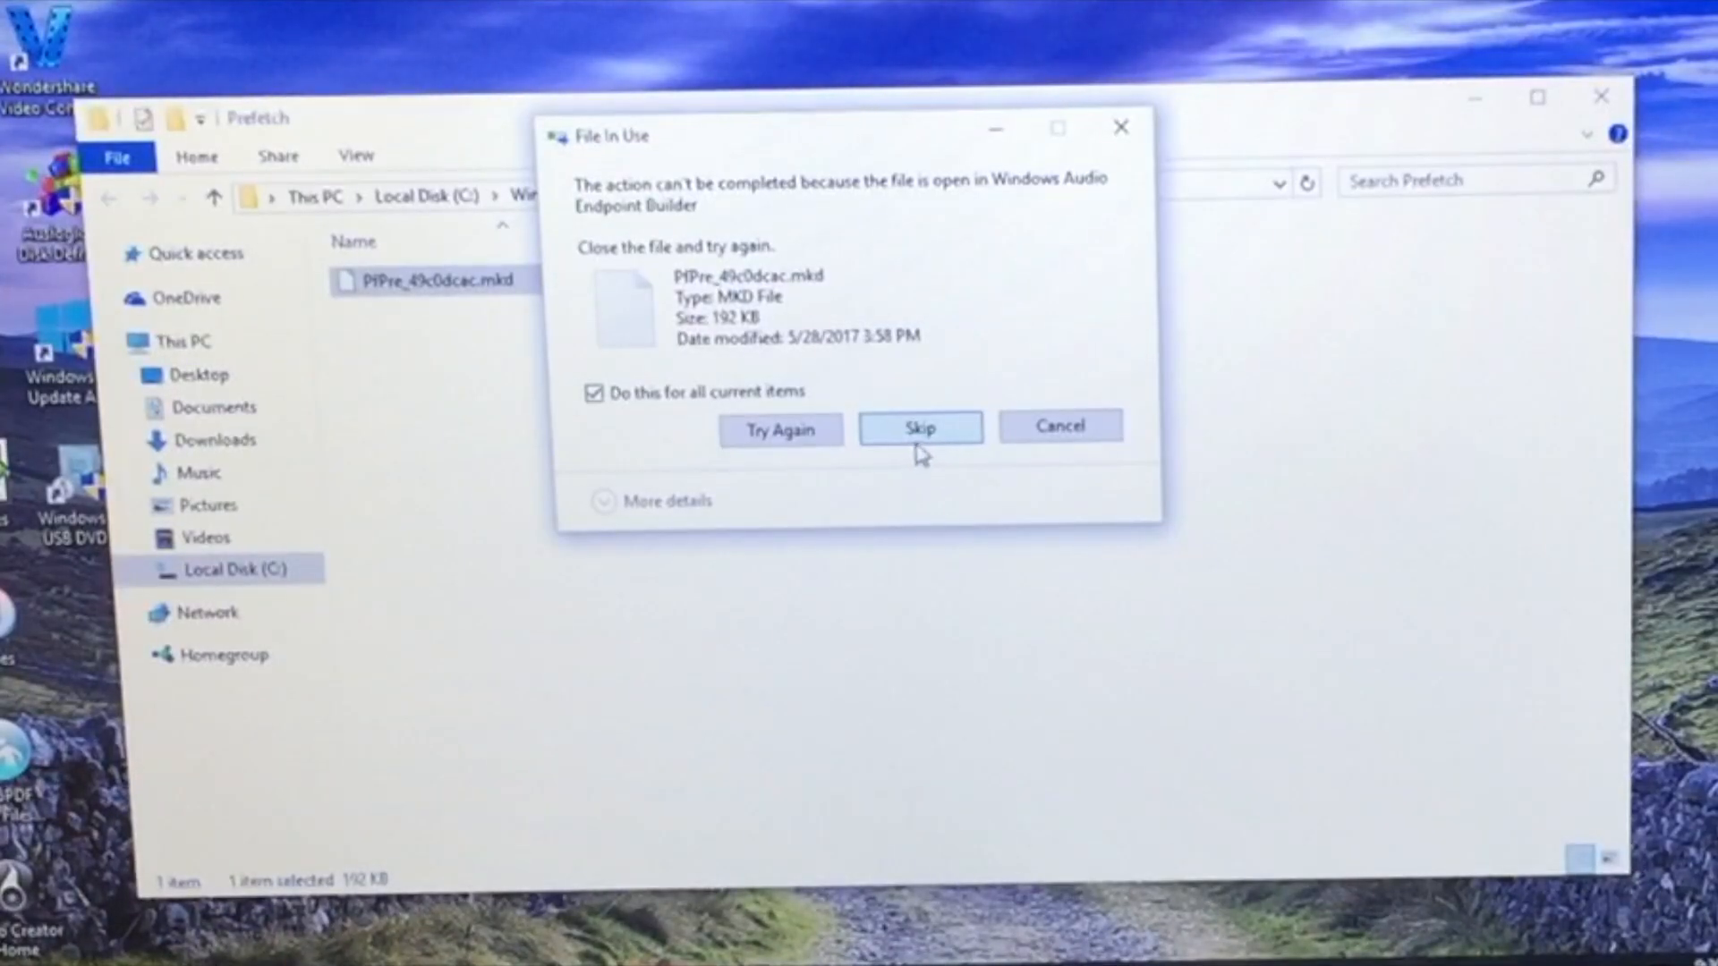
Skip the locked file, leaving PfPre_49c0dcac.mkd in Prefetch, and leave the folder
left_click(918, 426)
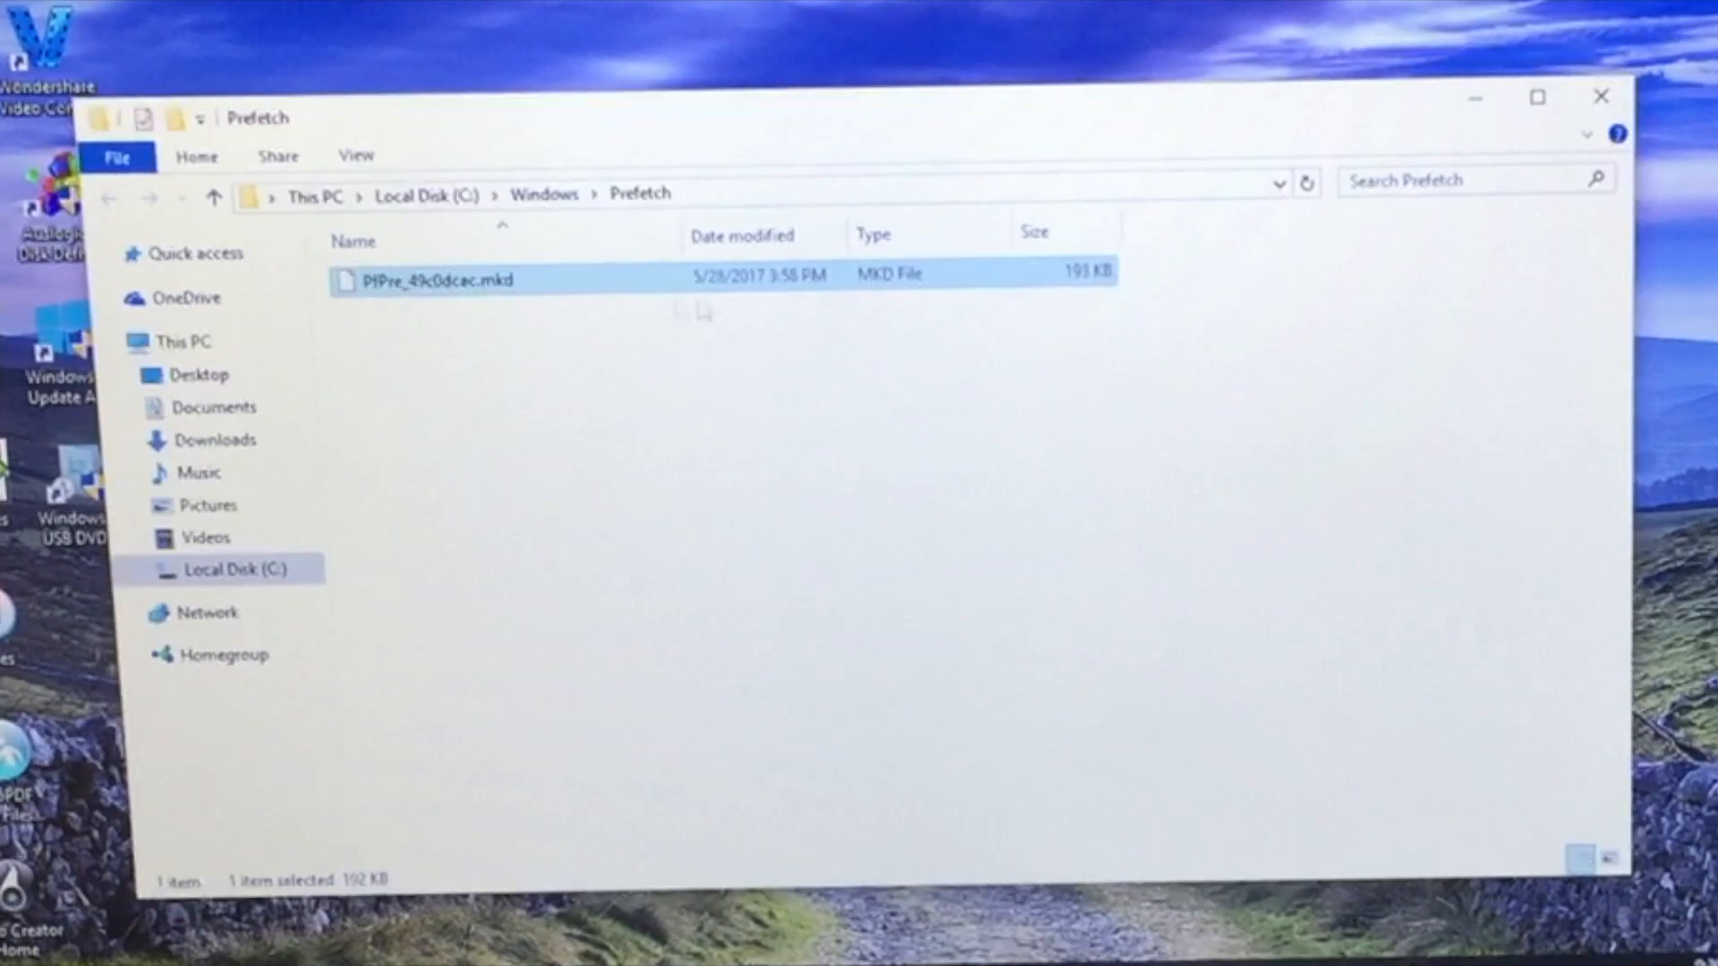
mouse_move(217, 197)
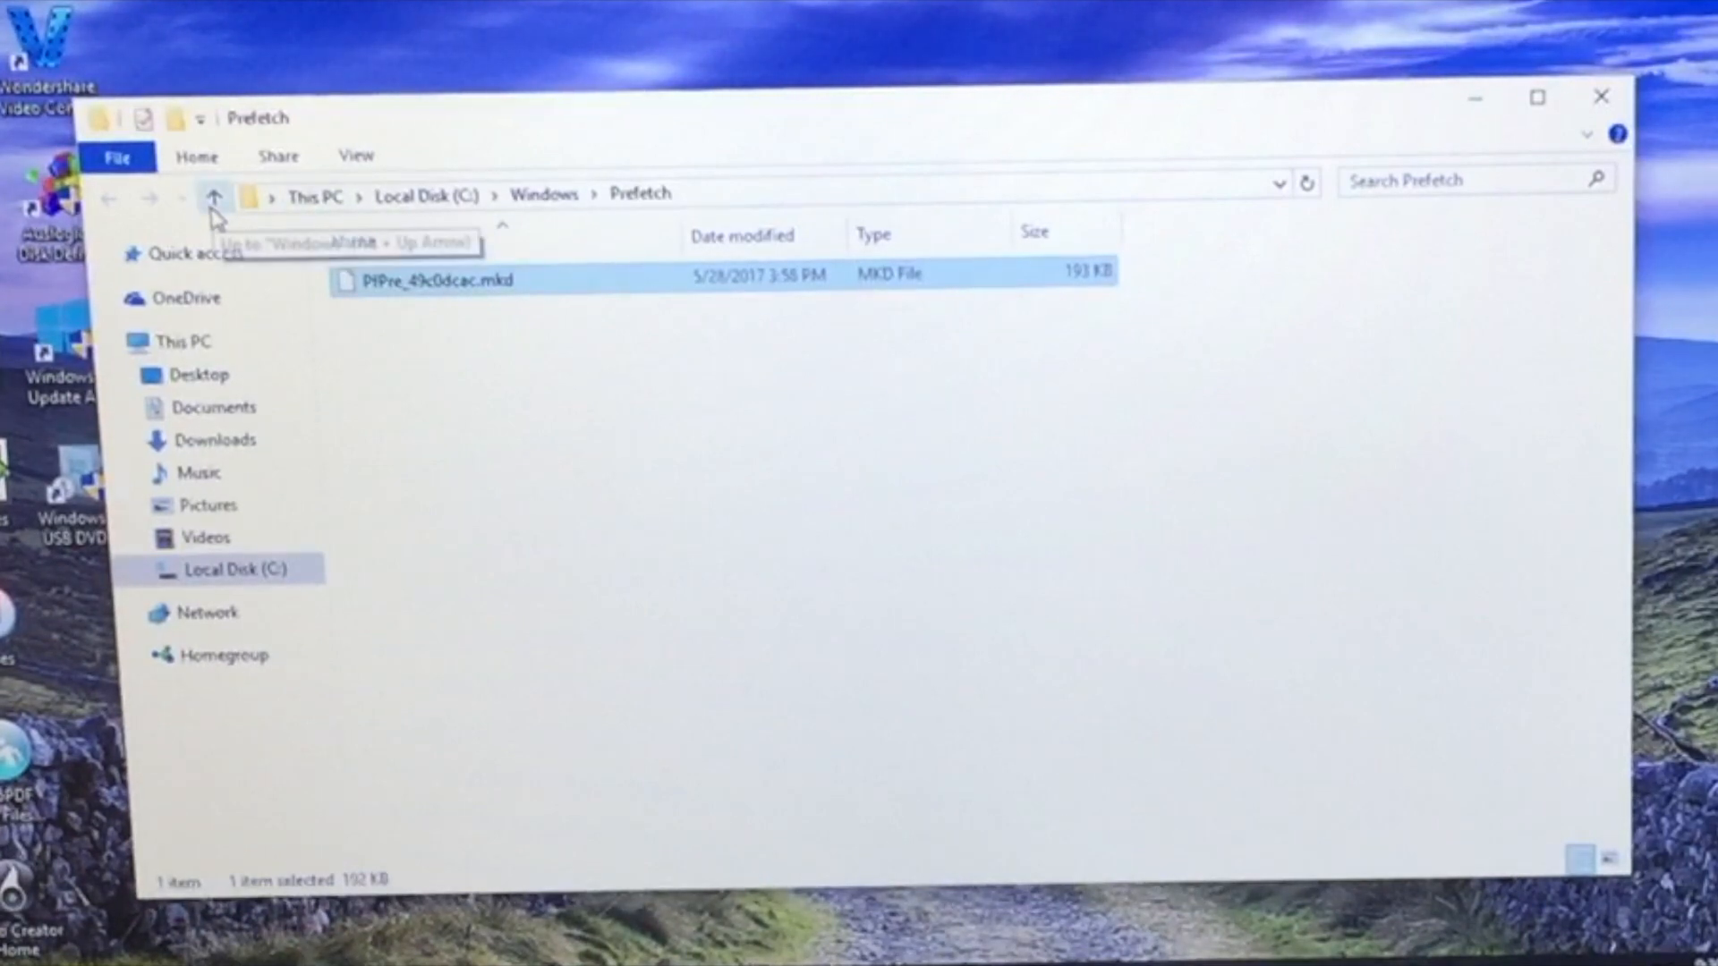
left_click(1598, 96)
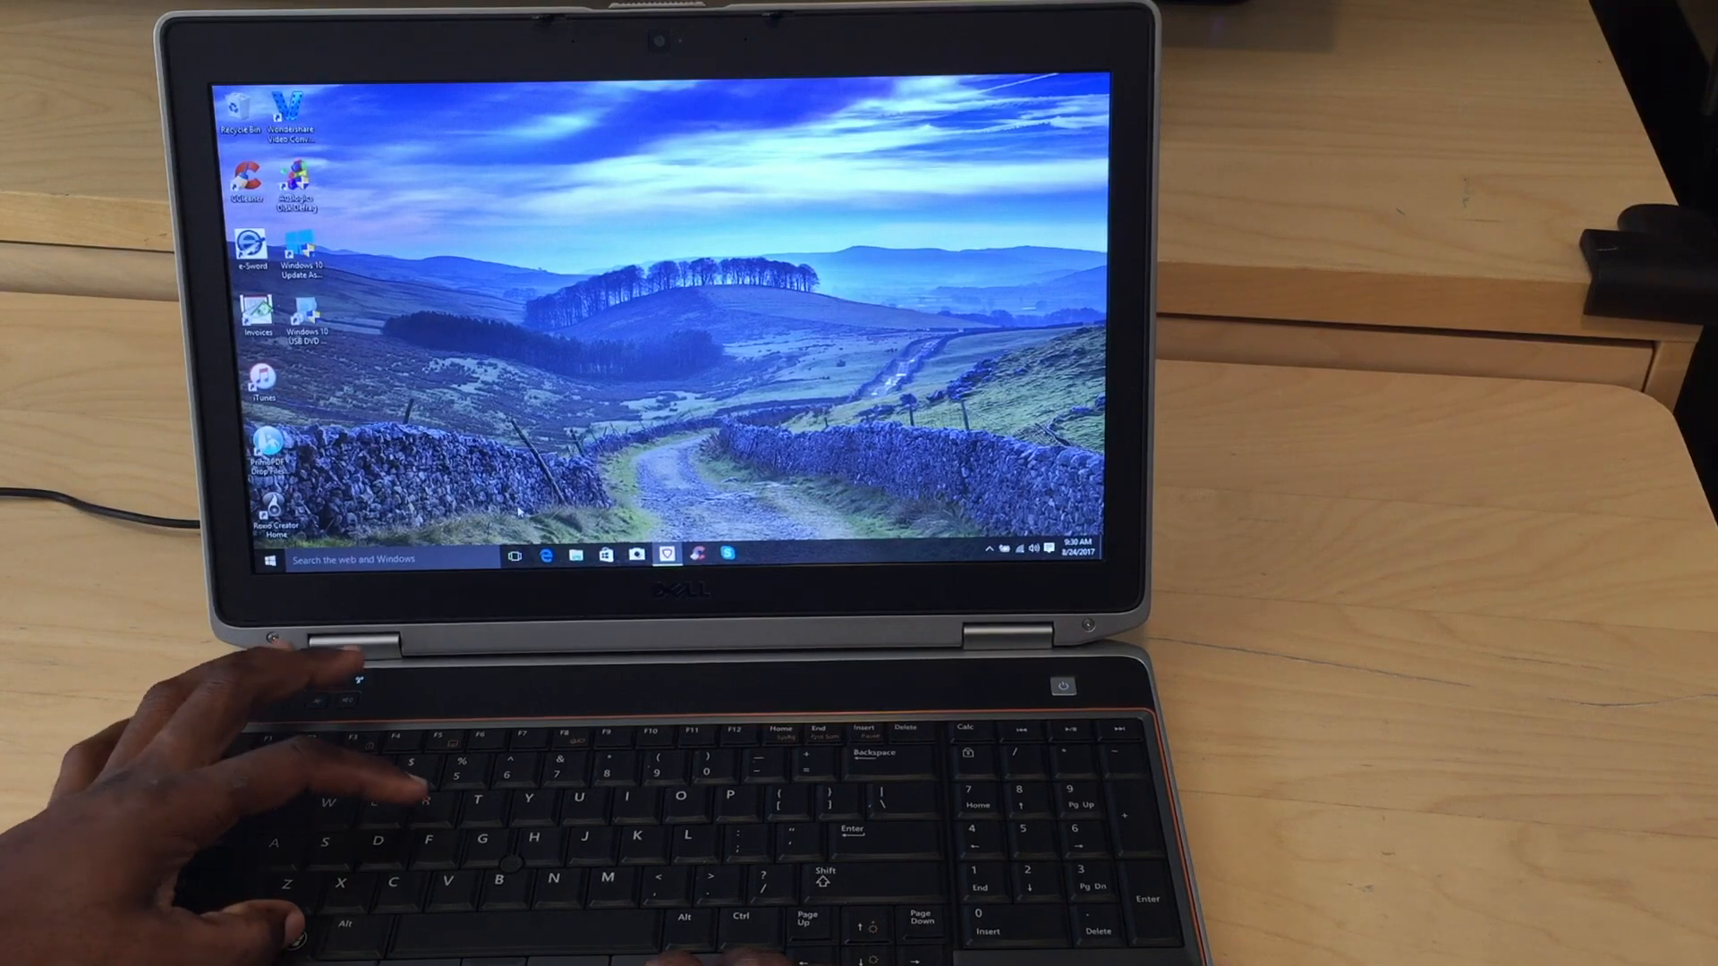
Run the 'control panel' command from the Run dialog to launch Control Panel
key("win+r")
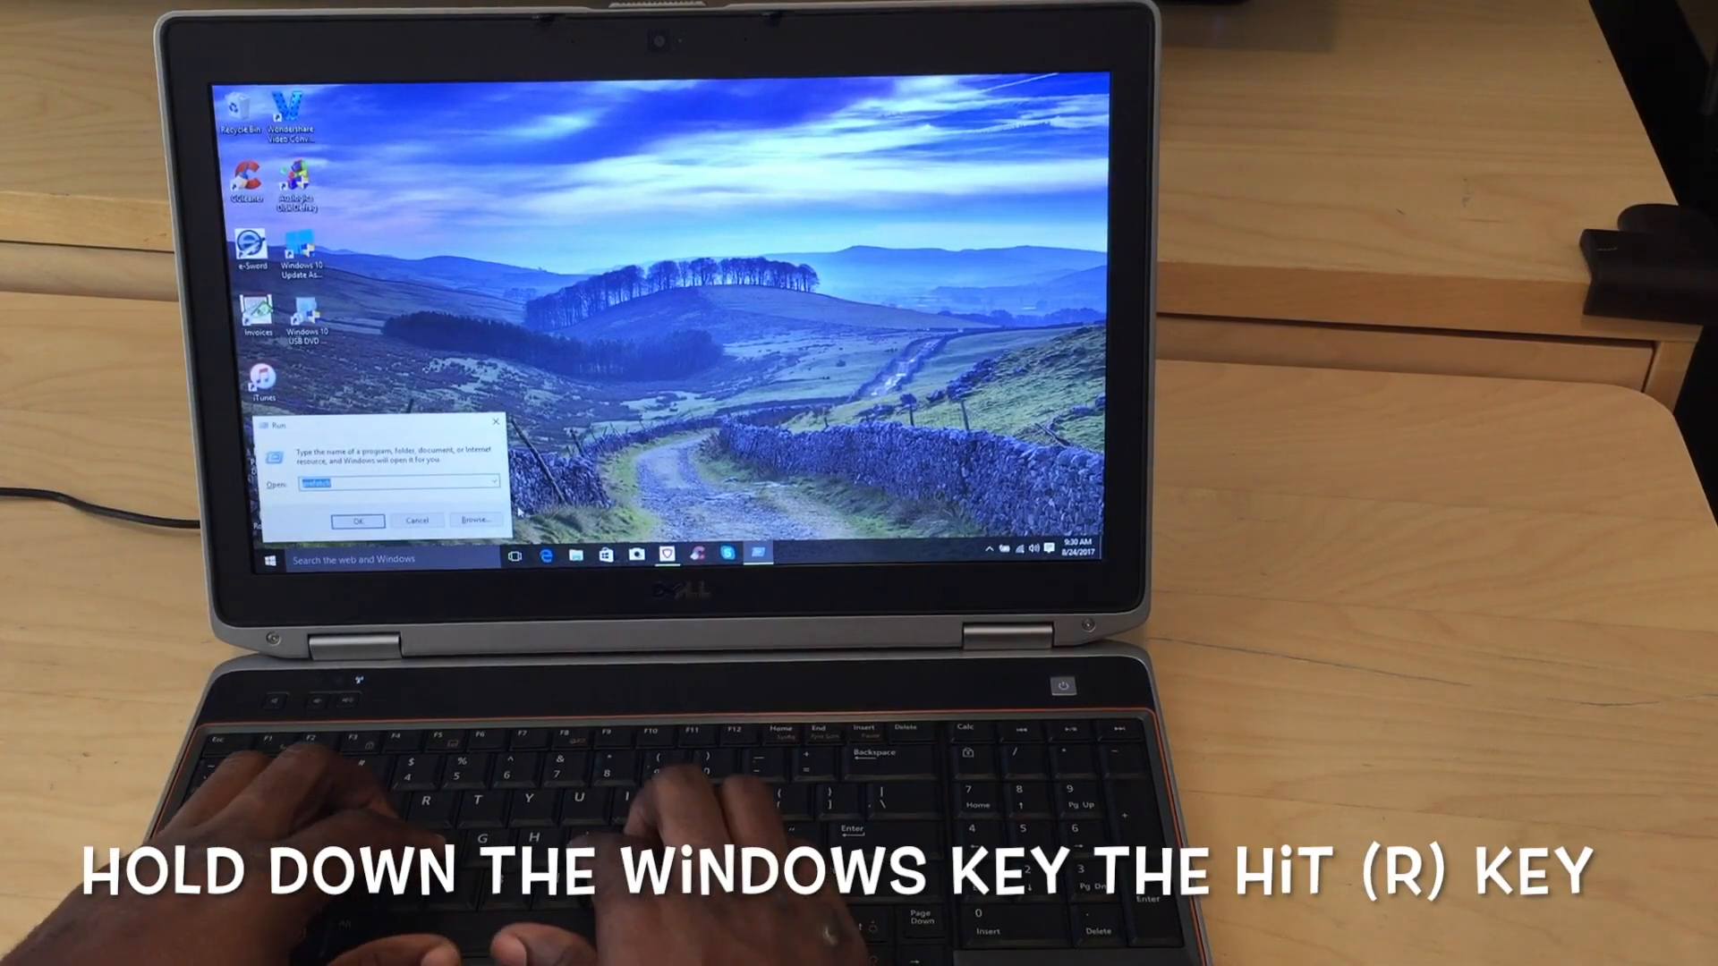
type("control panel")
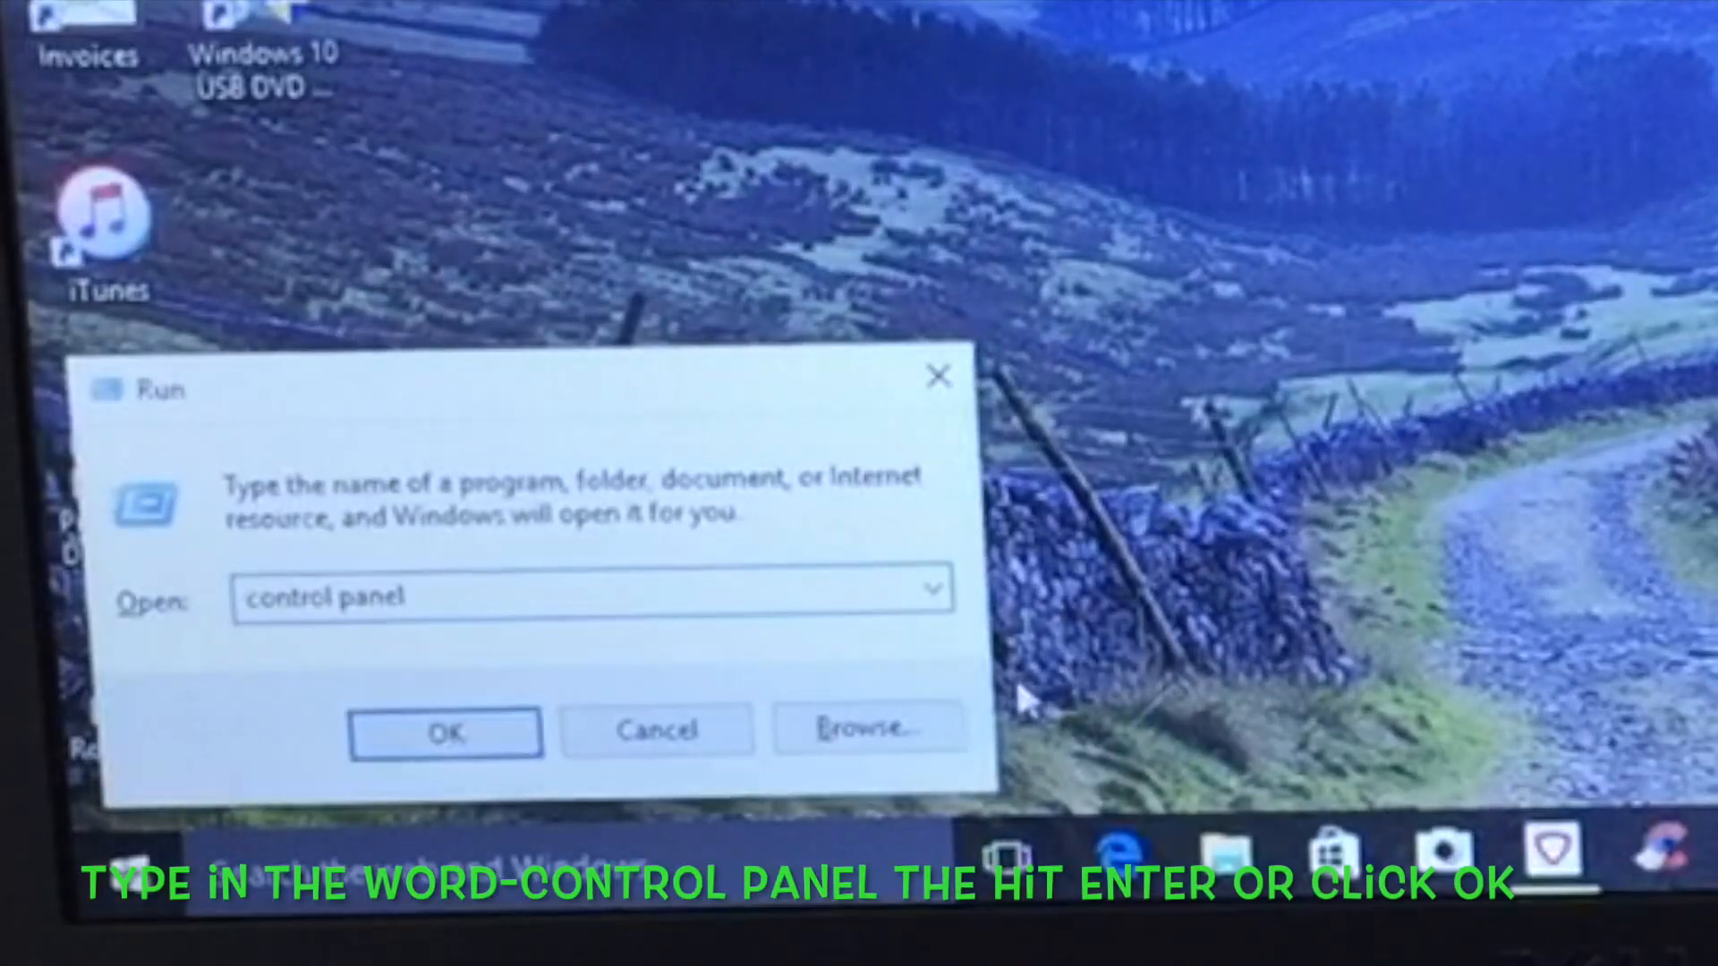
left_click(444, 730)
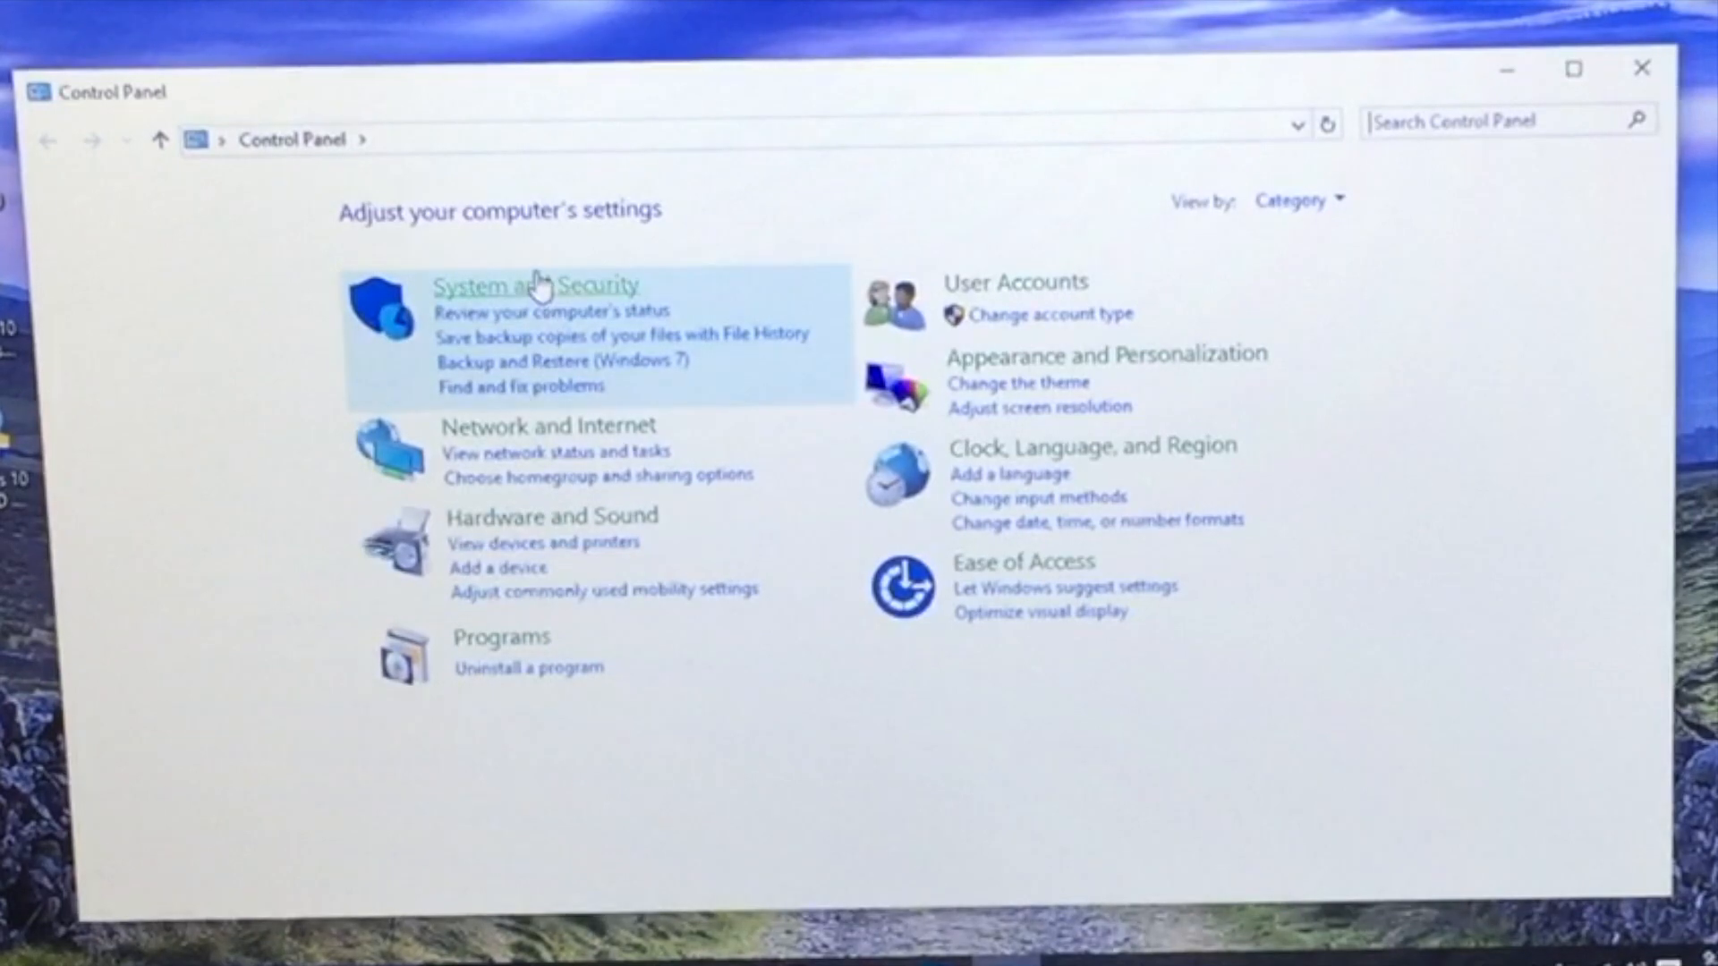
Reach the System page via System and Security and launch Advanced system settings
left_click(535, 287)
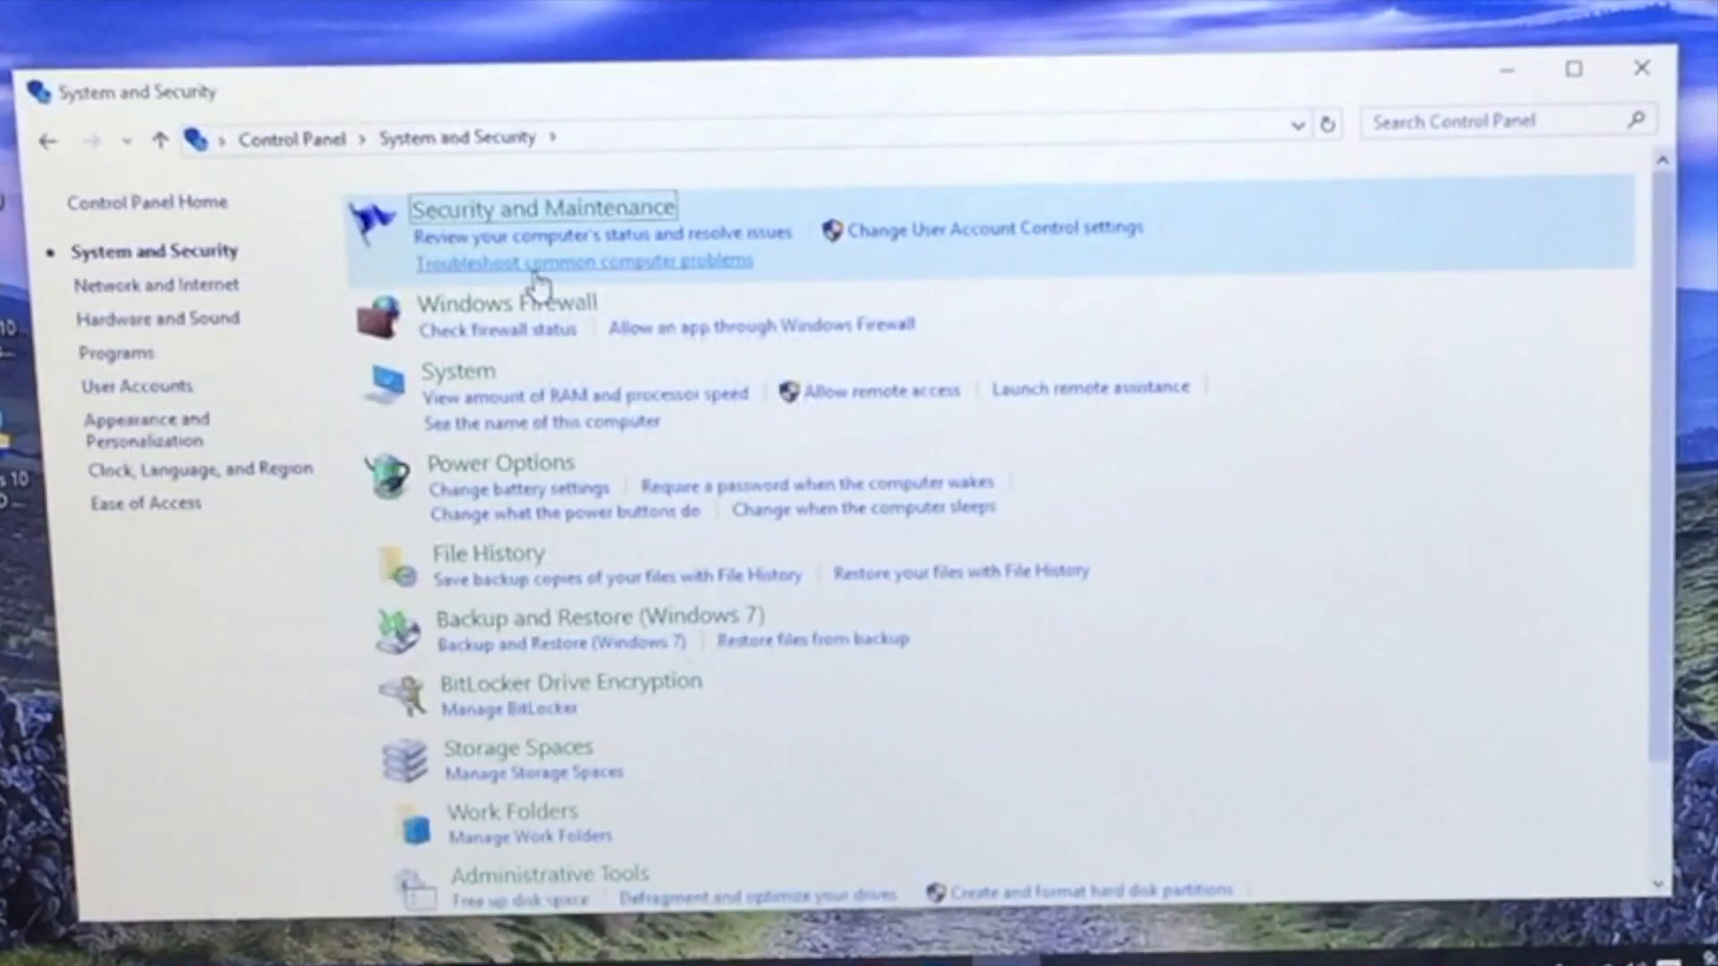
mouse_move(460, 378)
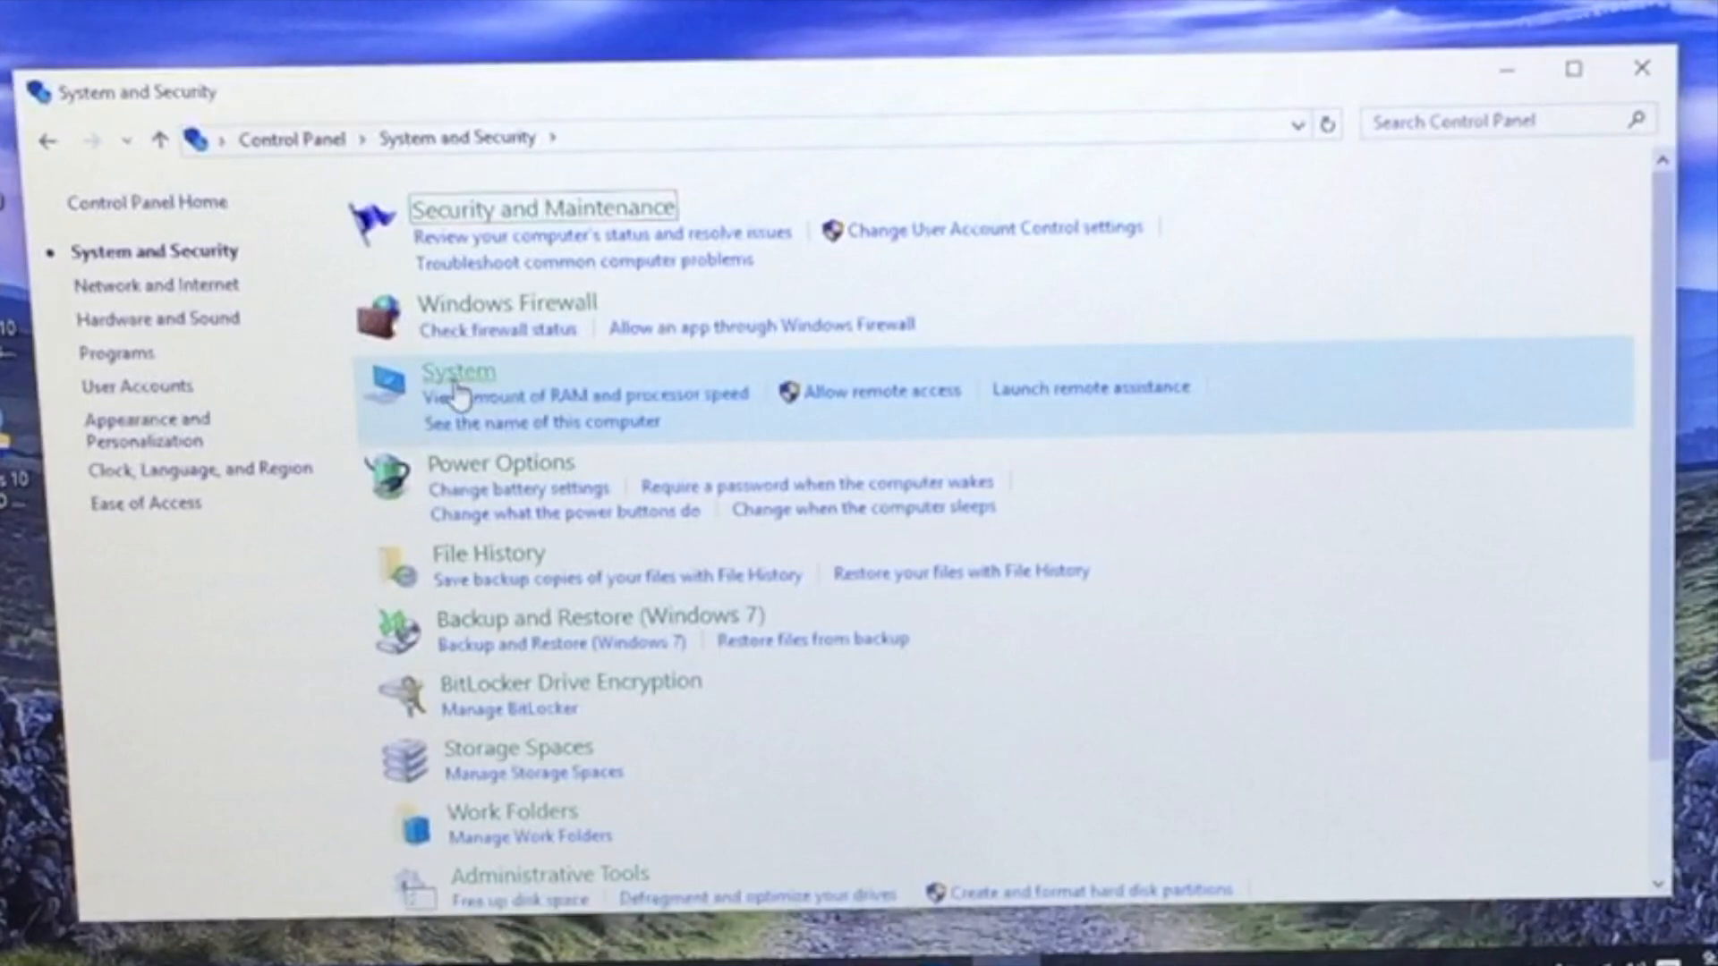
left_click(458, 372)
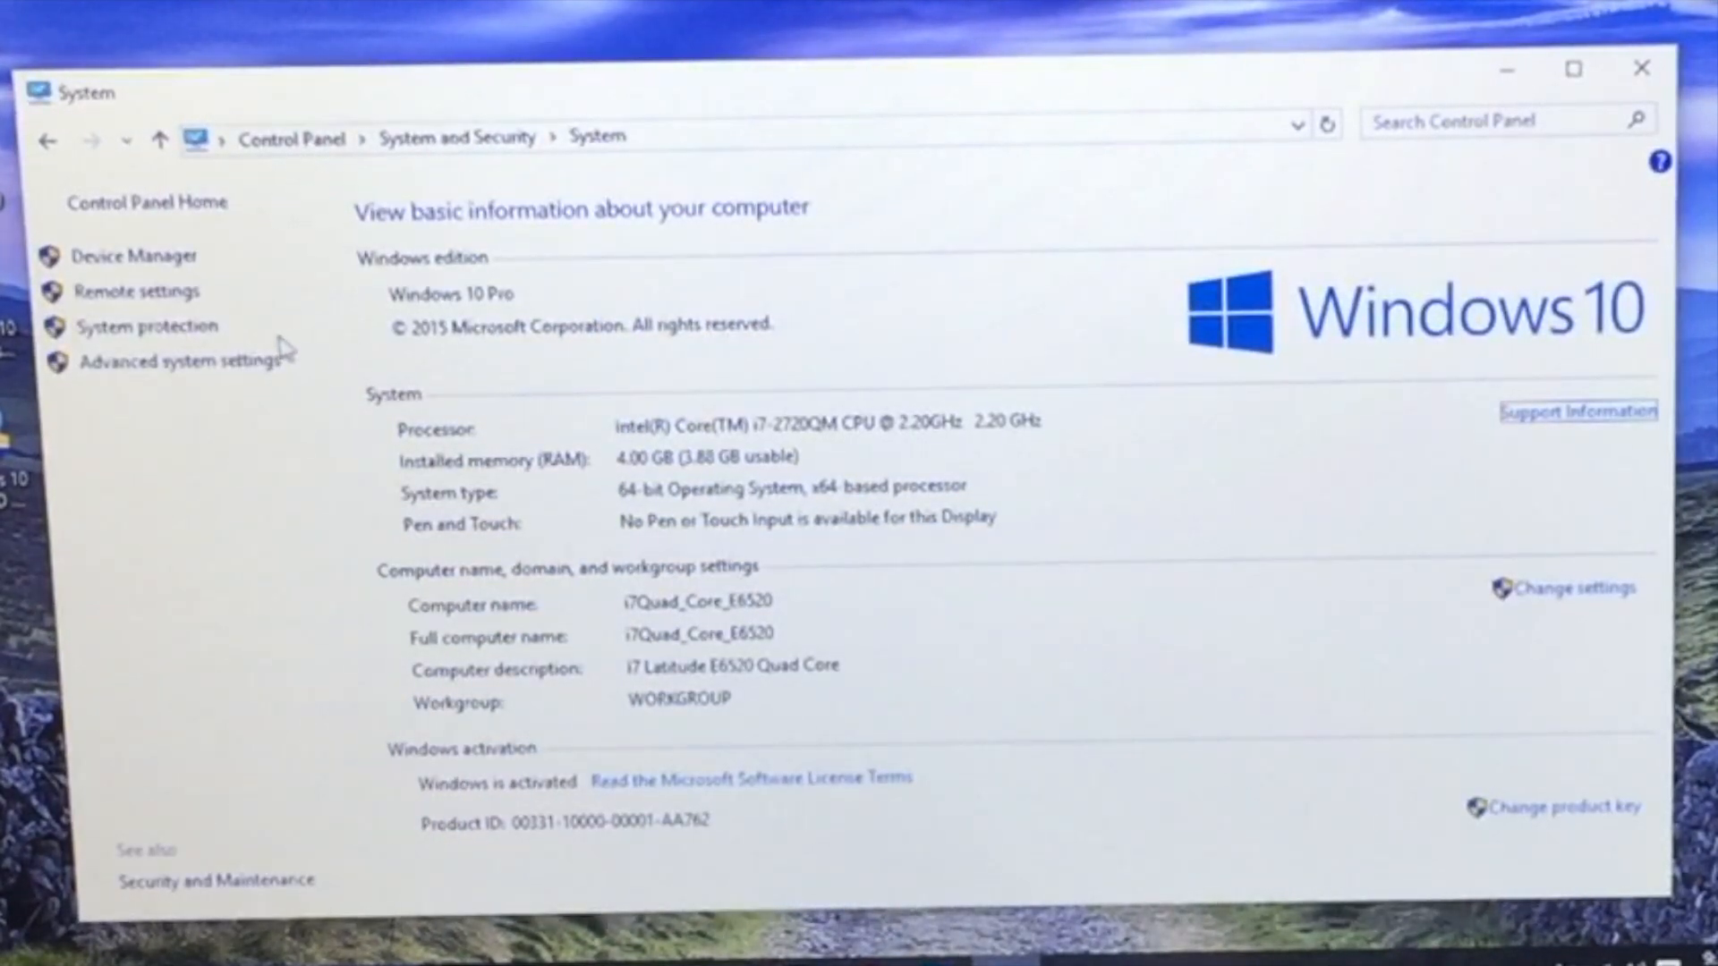
mouse_move(181, 359)
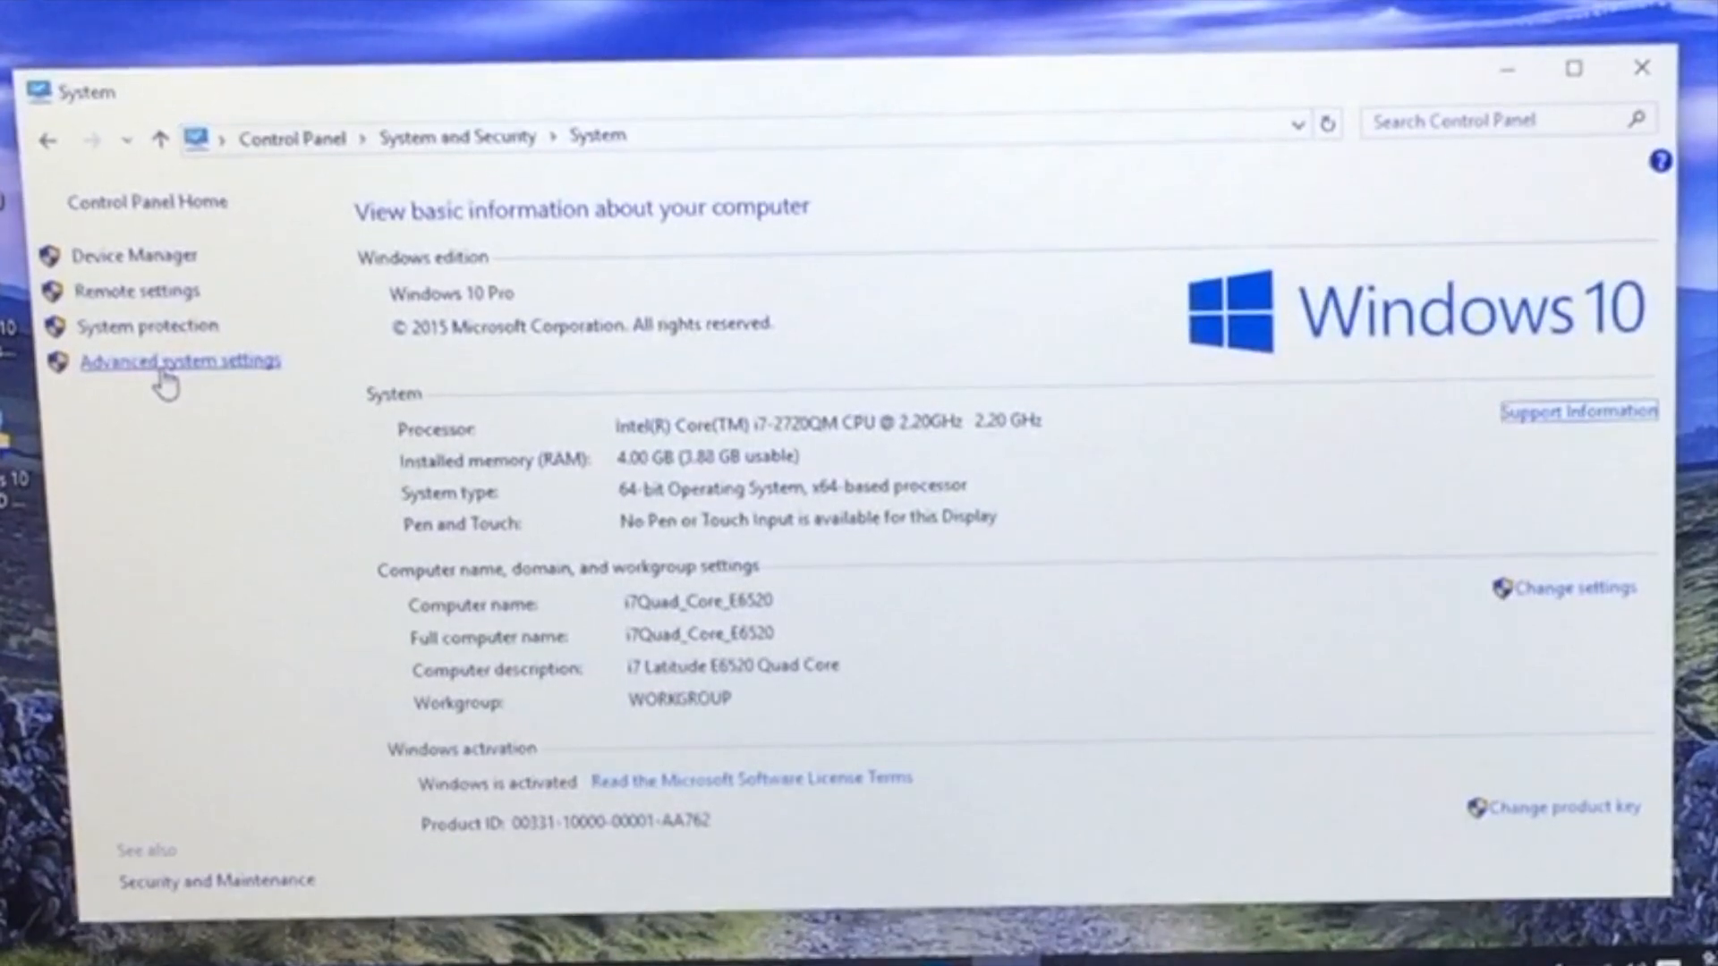
left_click(181, 359)
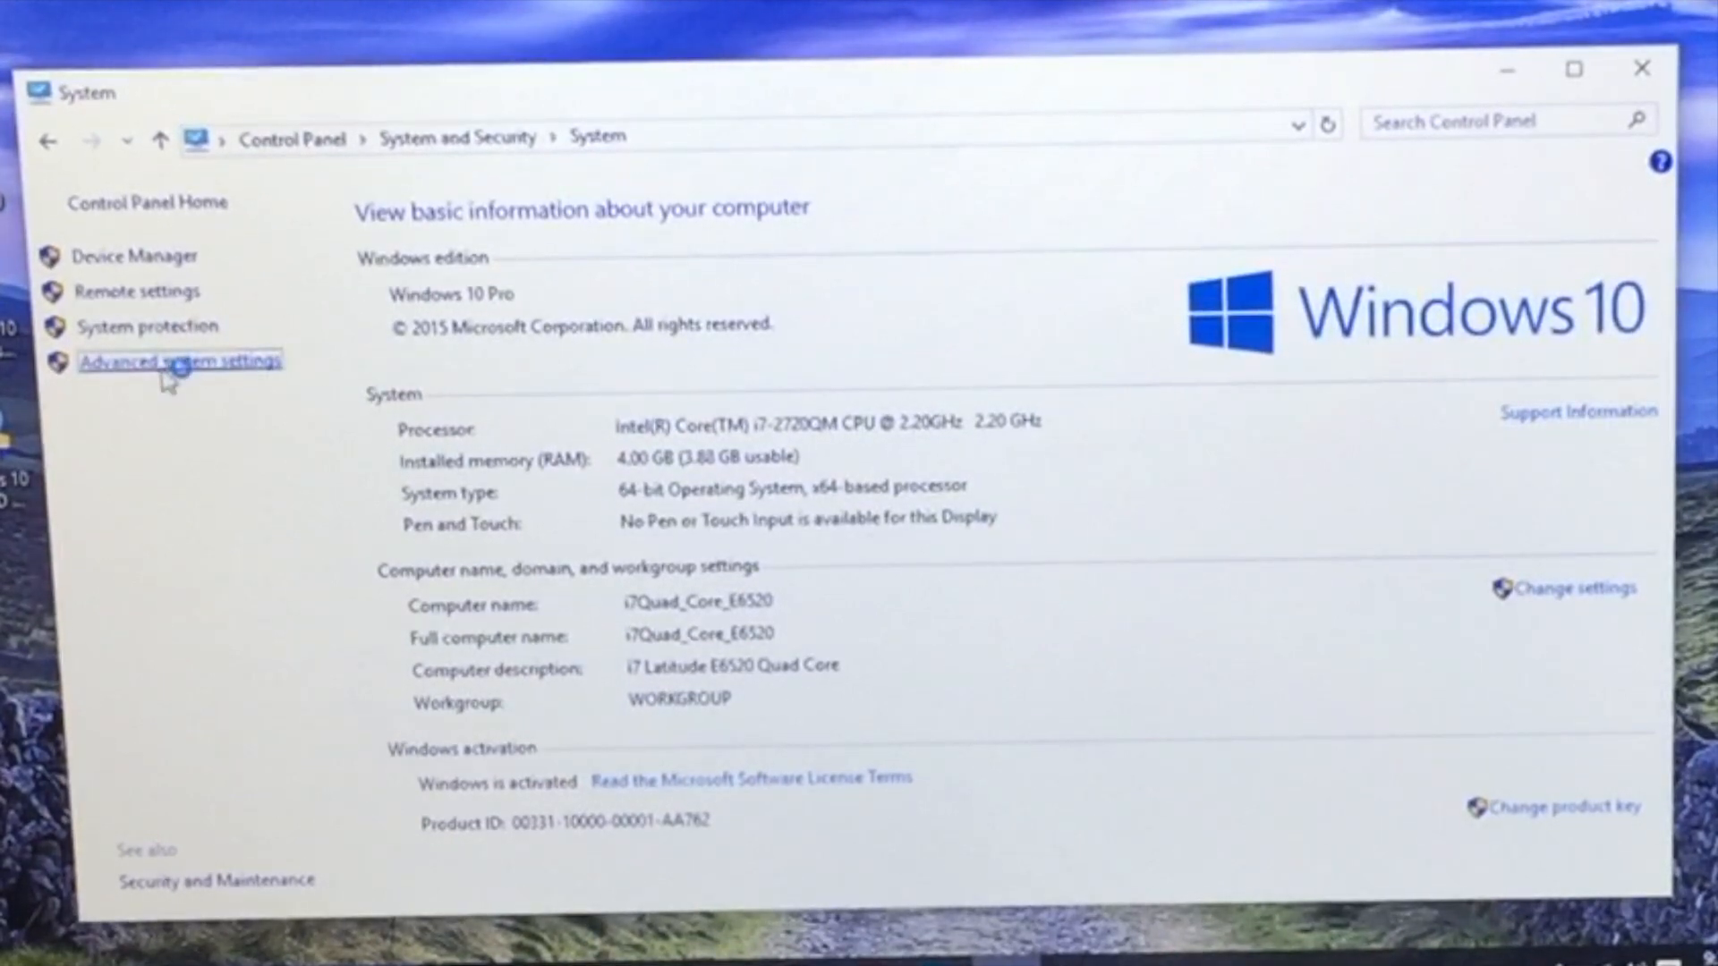
left_click(180, 362)
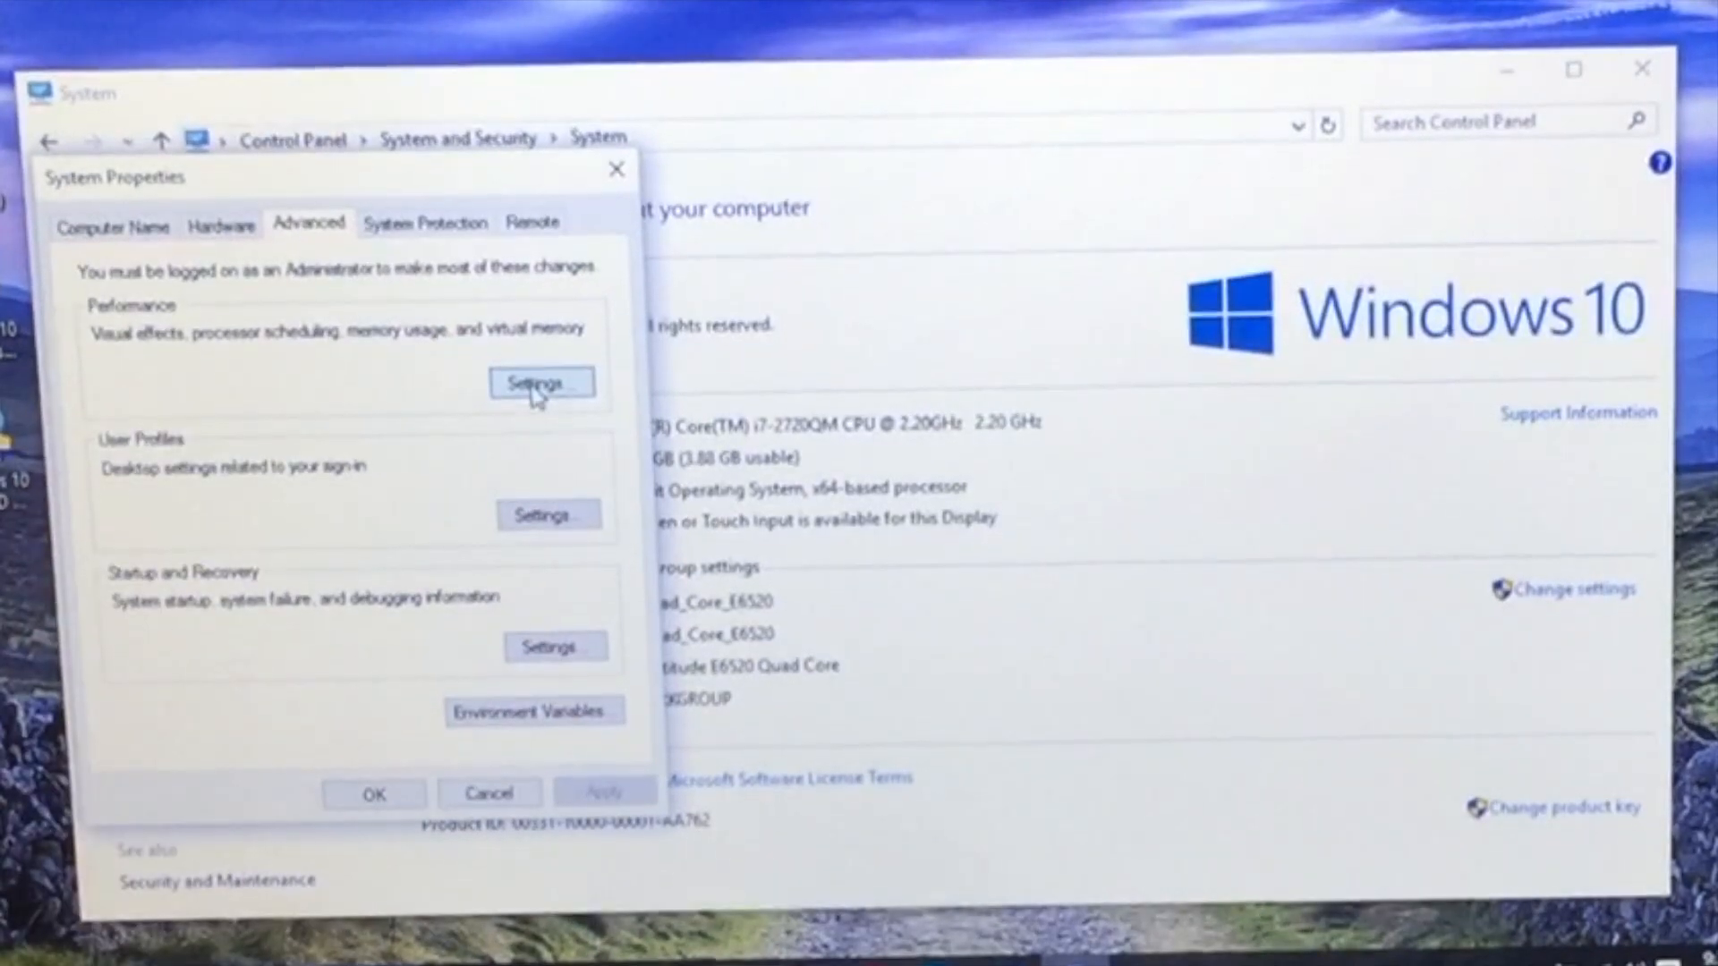
Reach the Performance Options virtual memory section showing a 1024 MB paging file
left_click(539, 383)
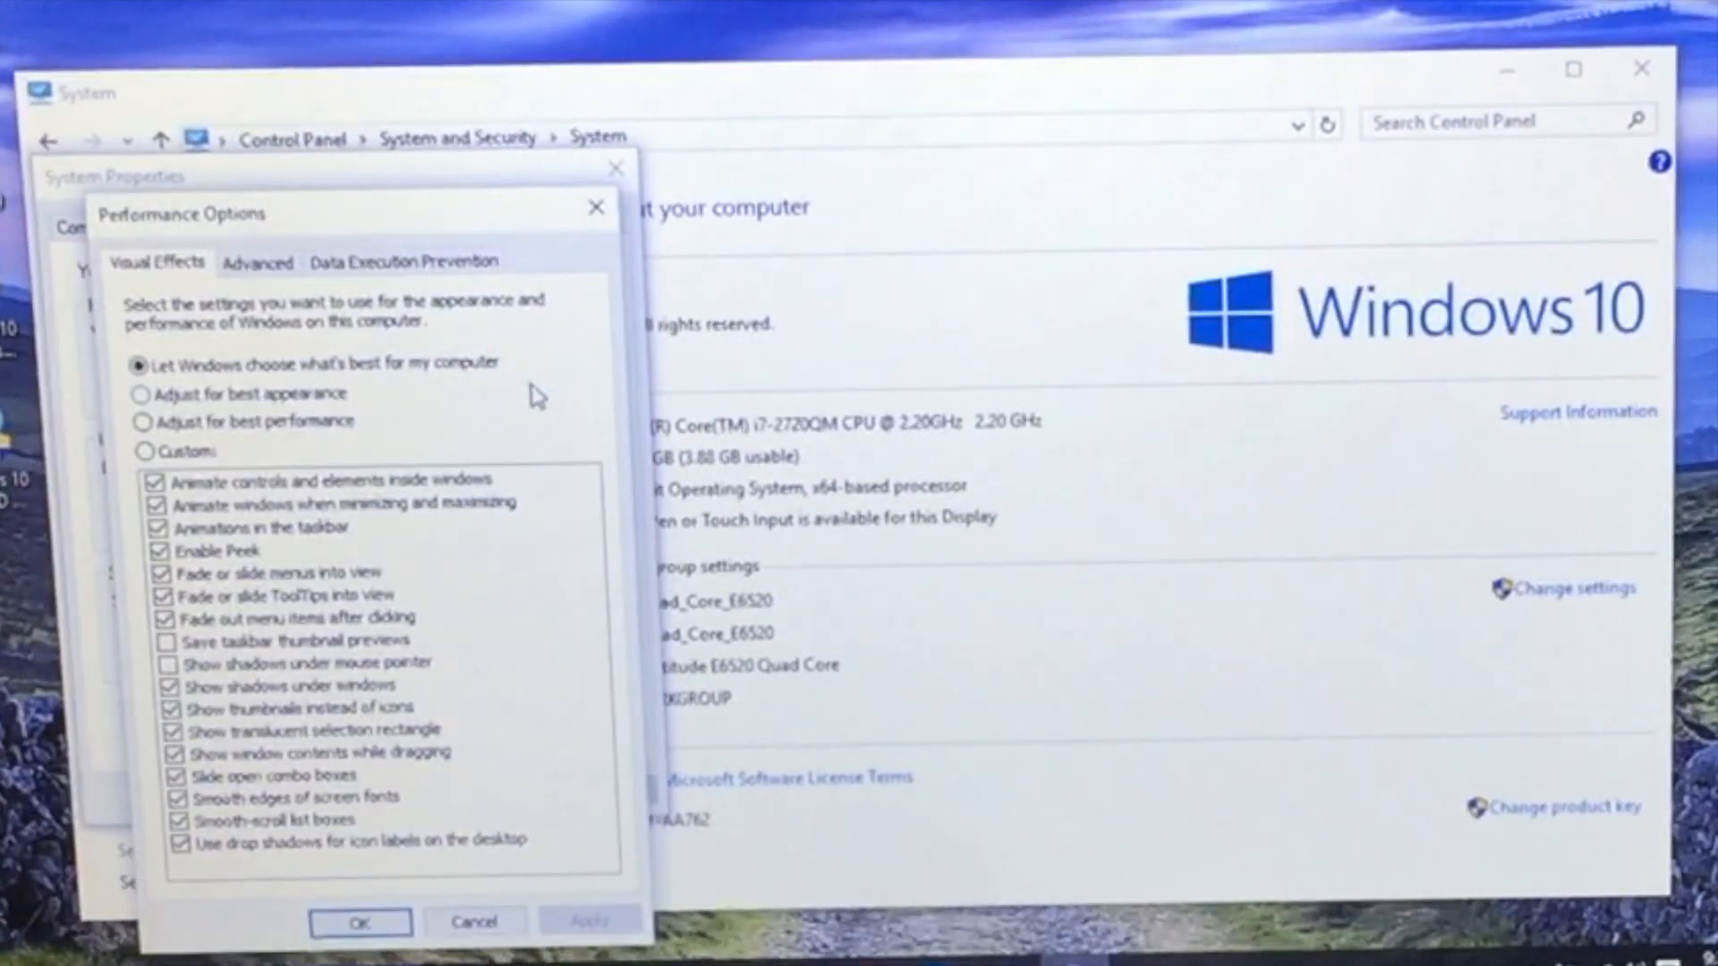
left_click(256, 261)
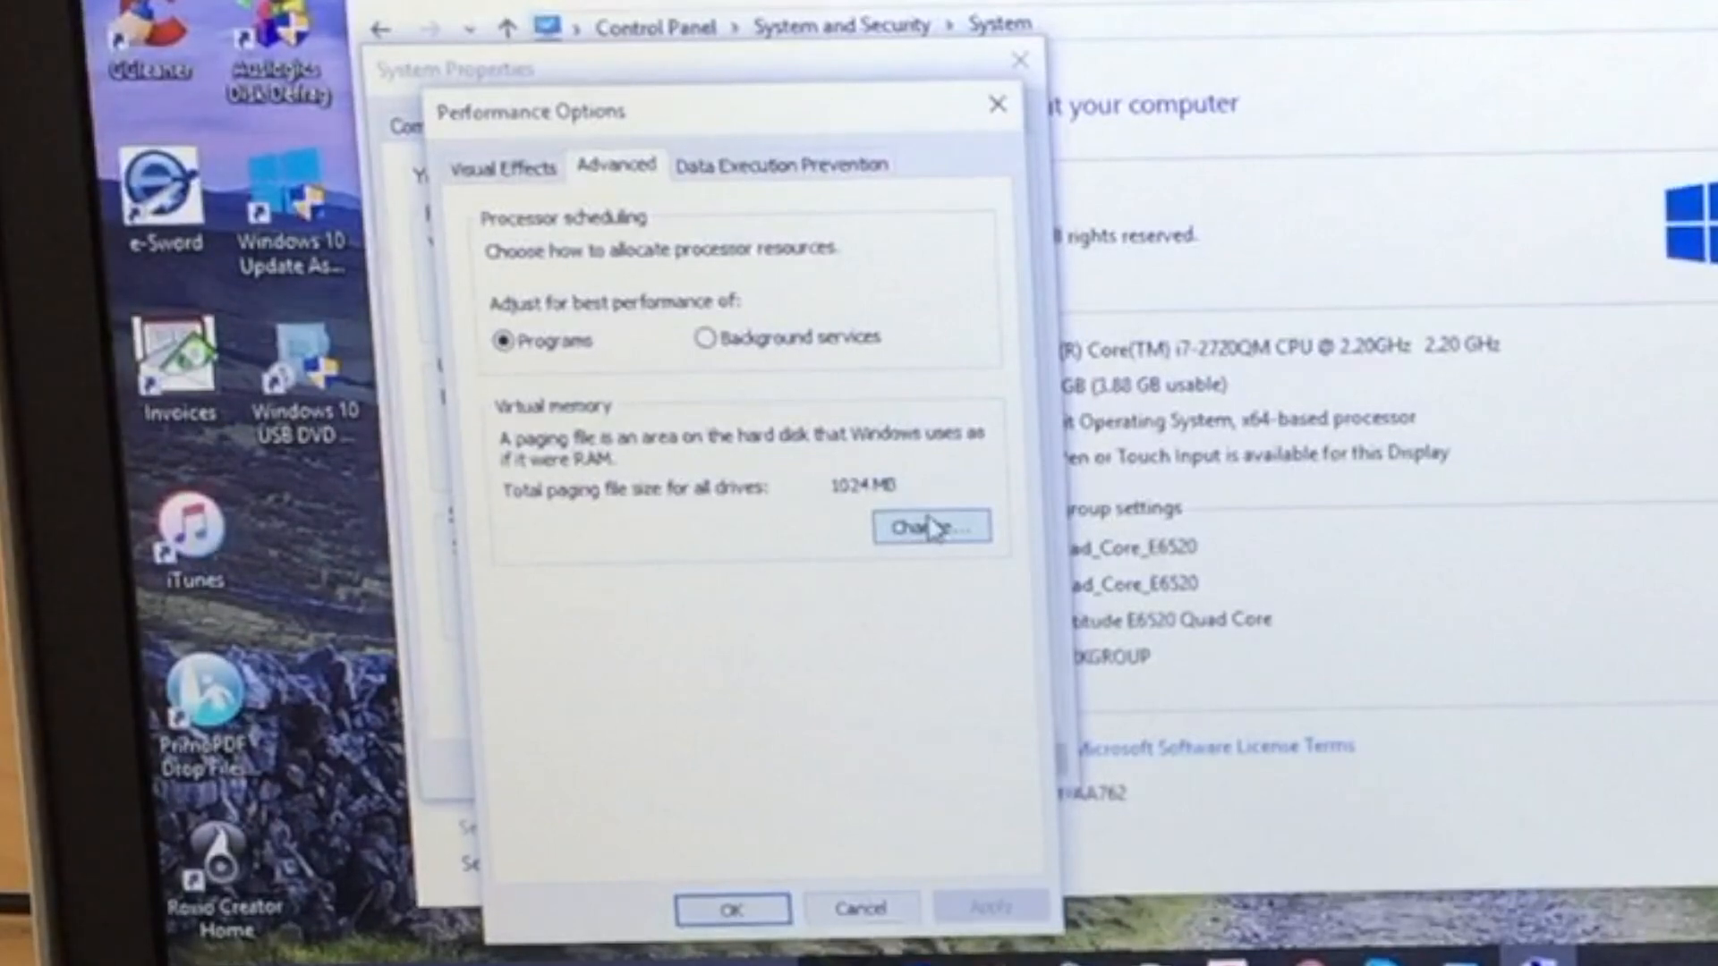
Turn off automatic paging file management and choose Custom size for drive C:
left_click(929, 526)
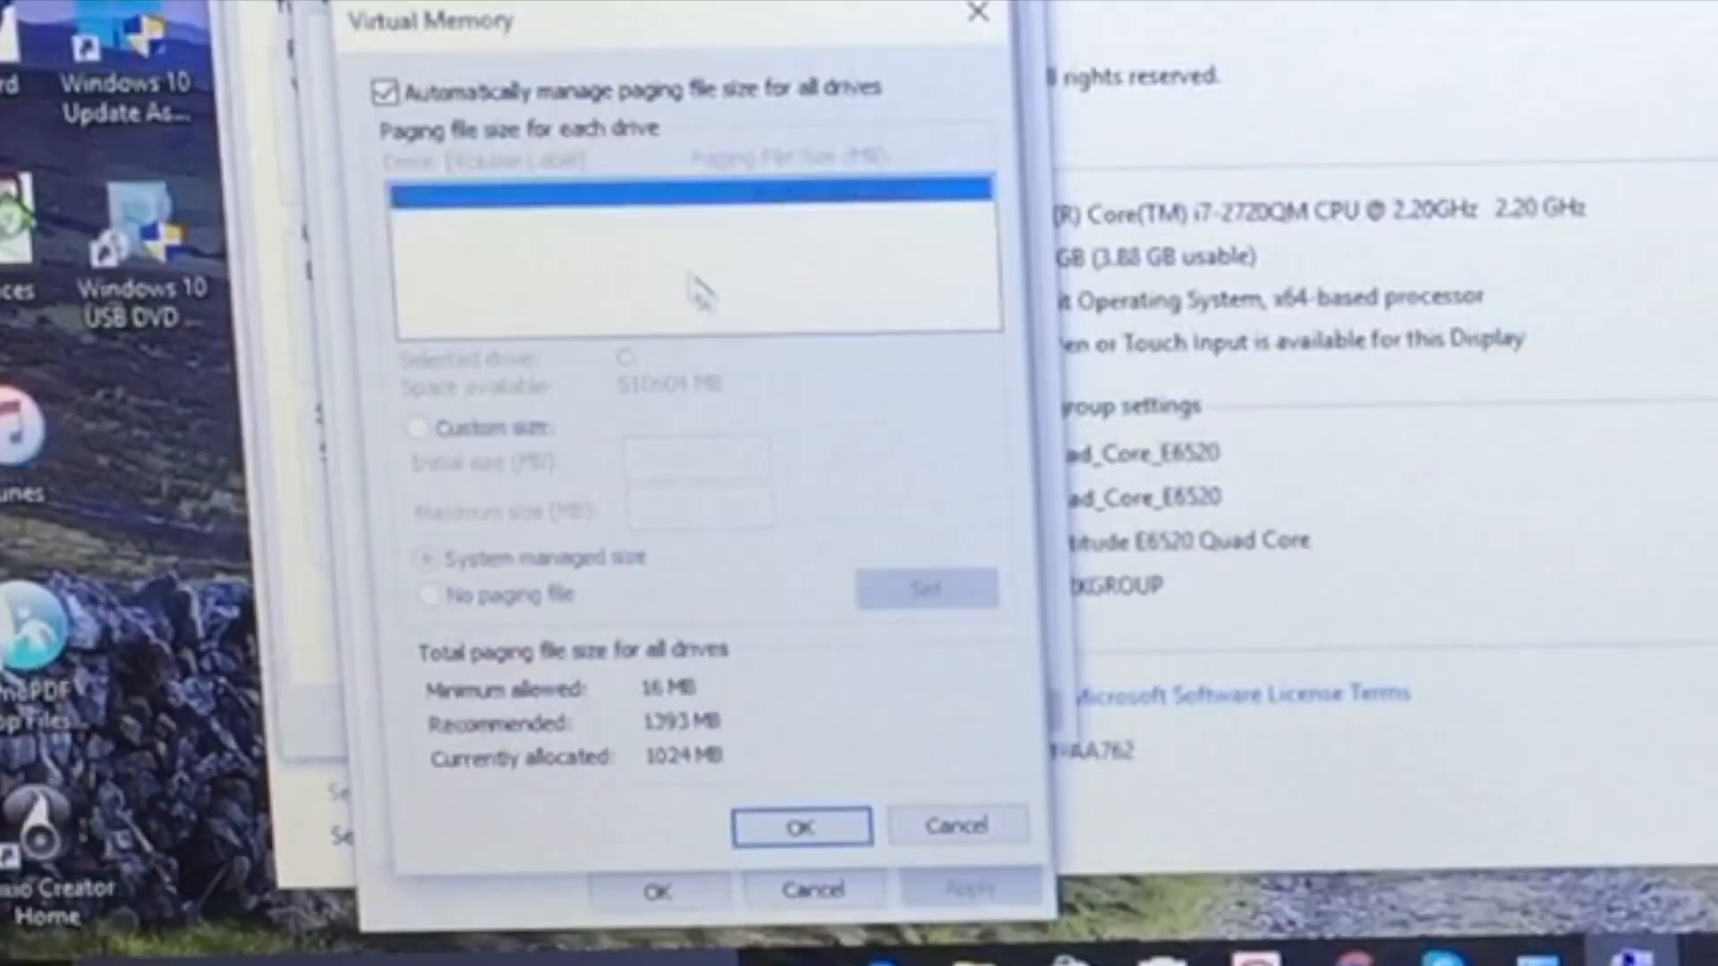
left_click(385, 89)
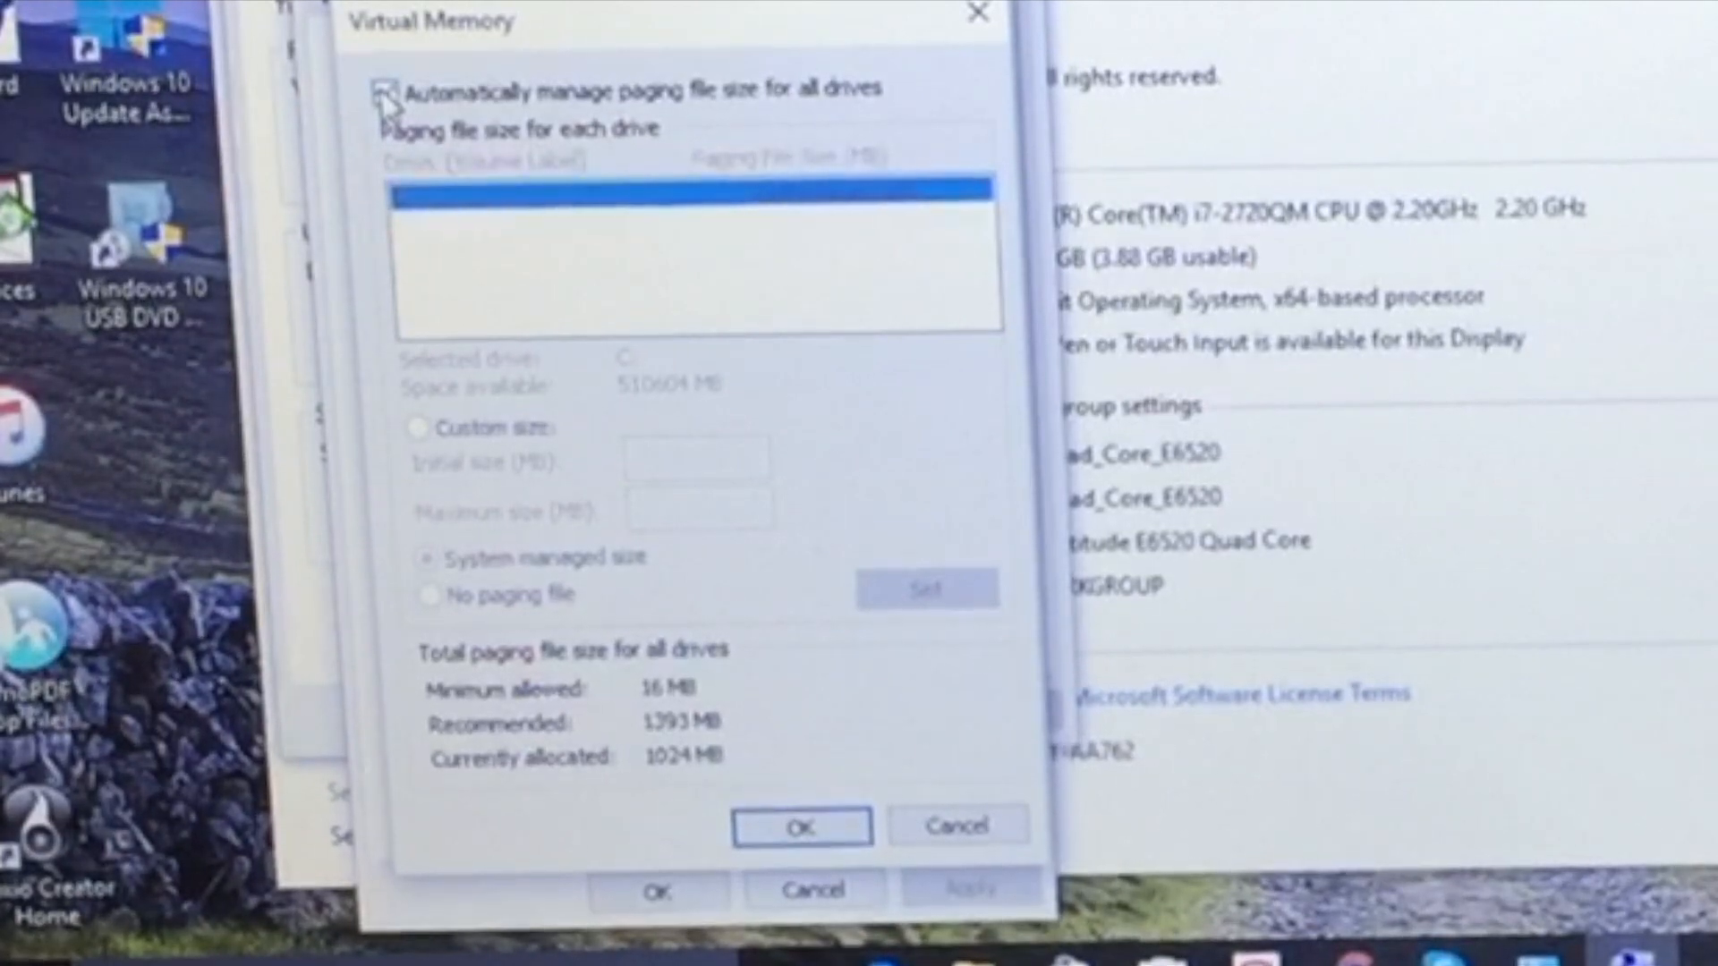
left_click(385, 90)
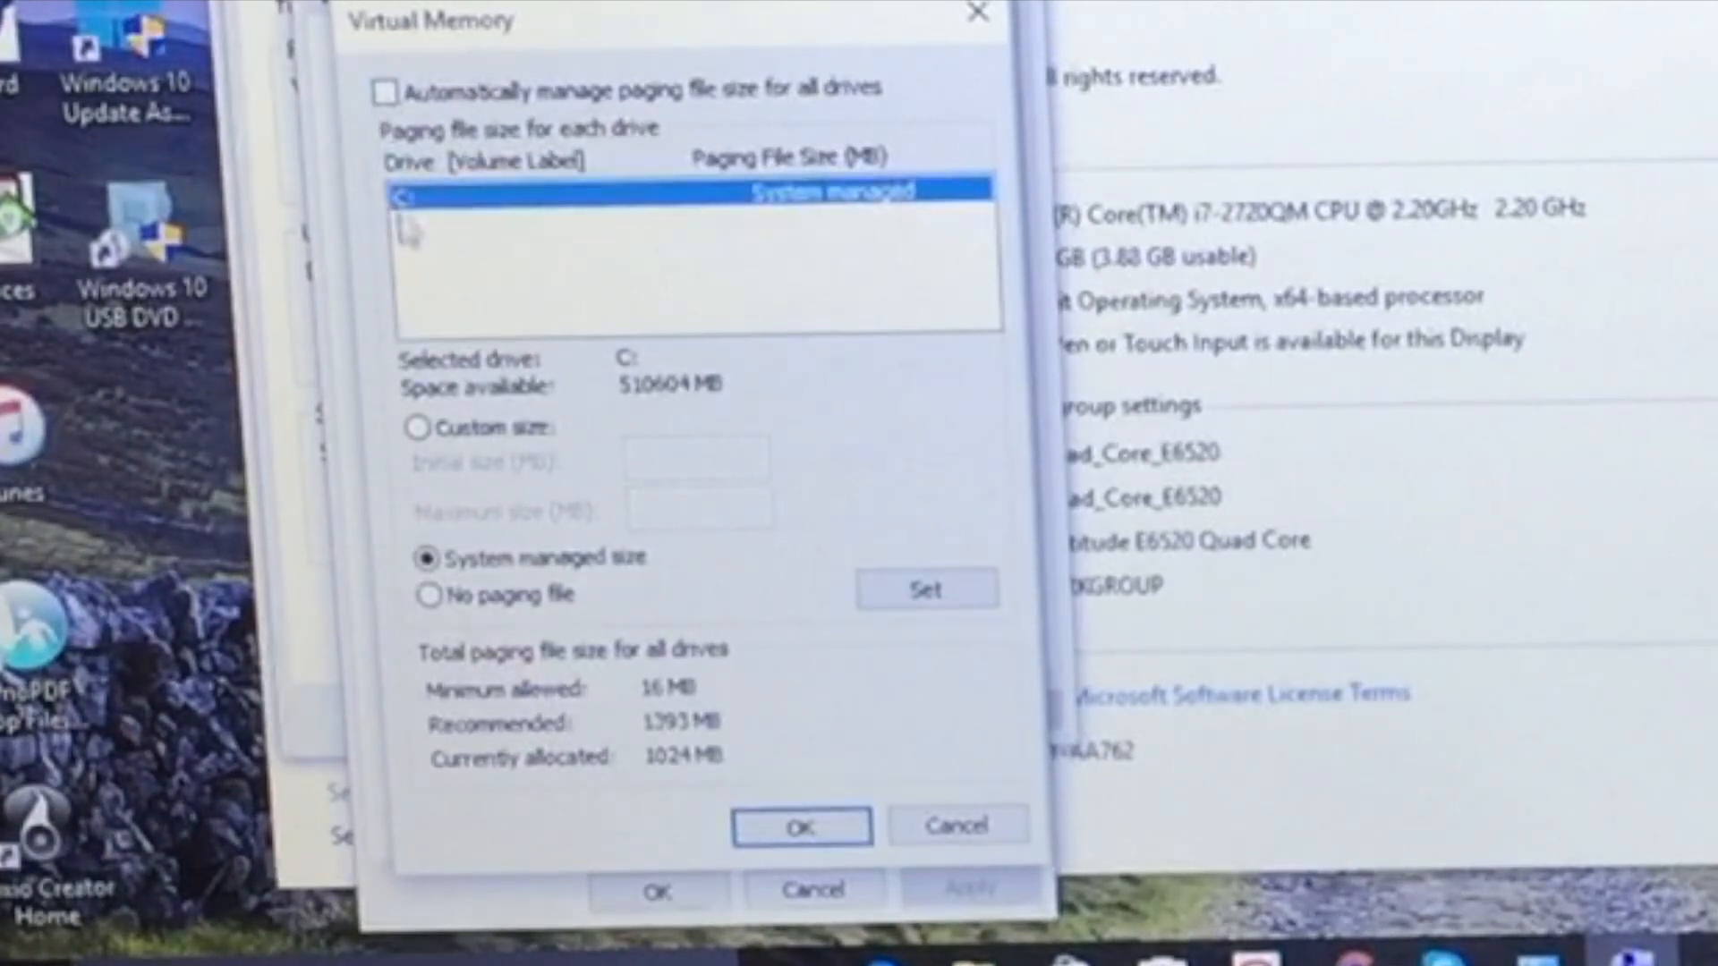
left_click(417, 427)
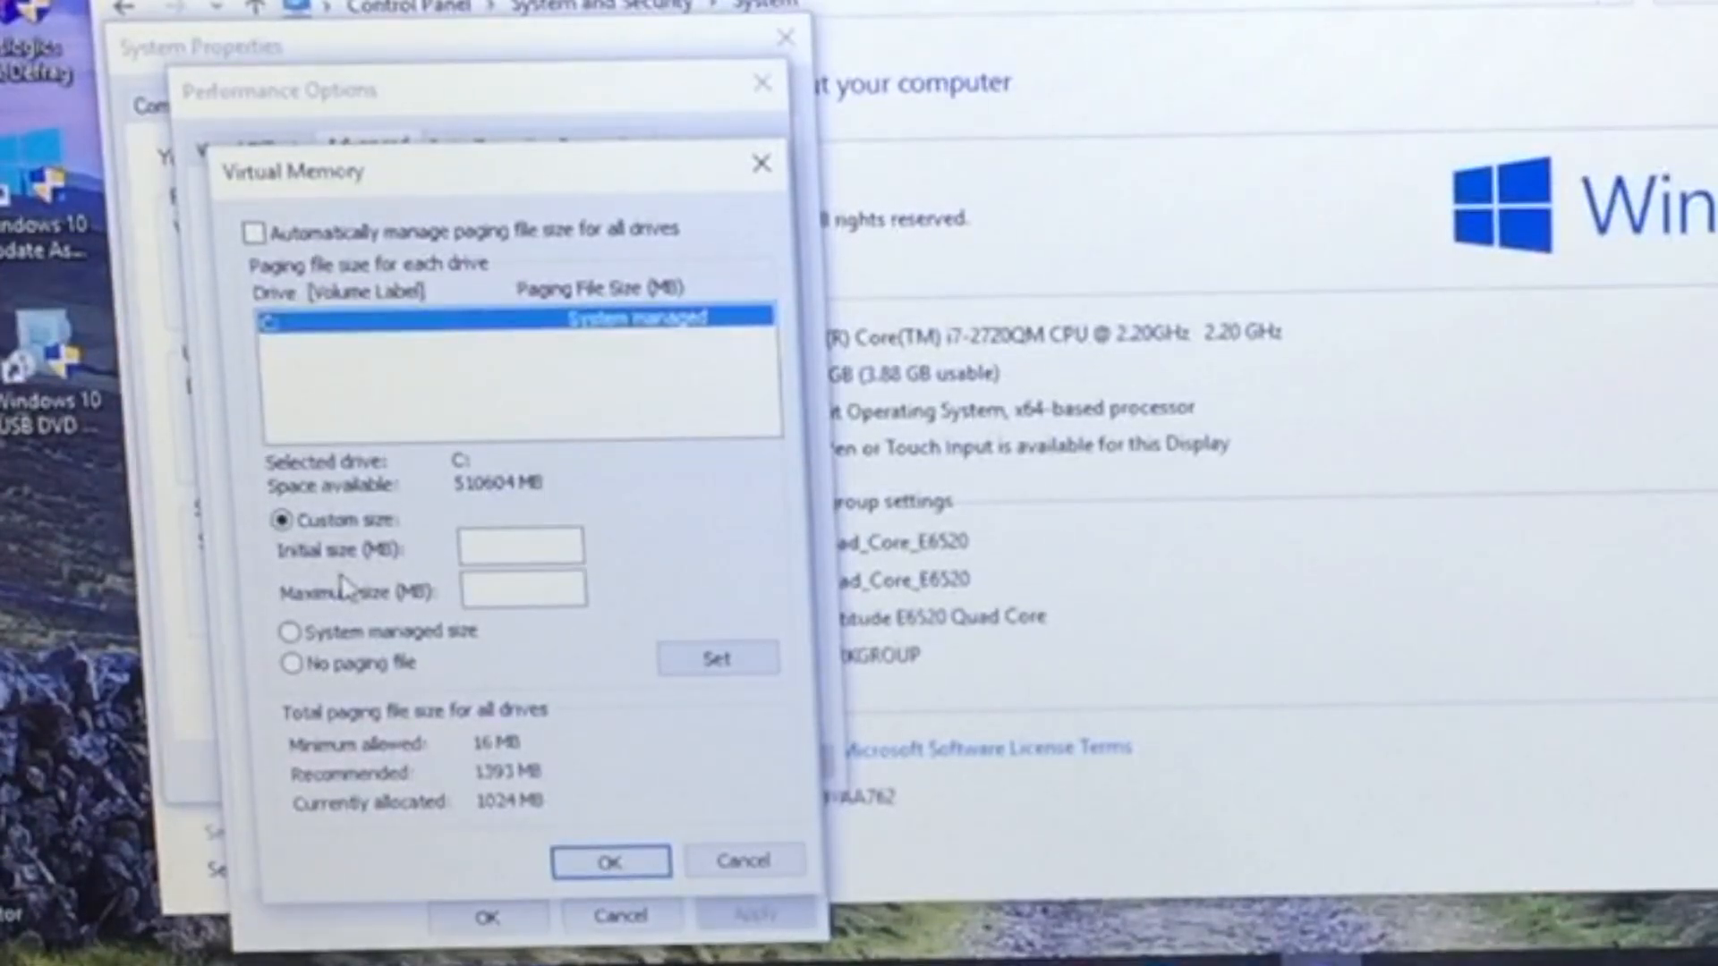
mouse_move(493, 505)
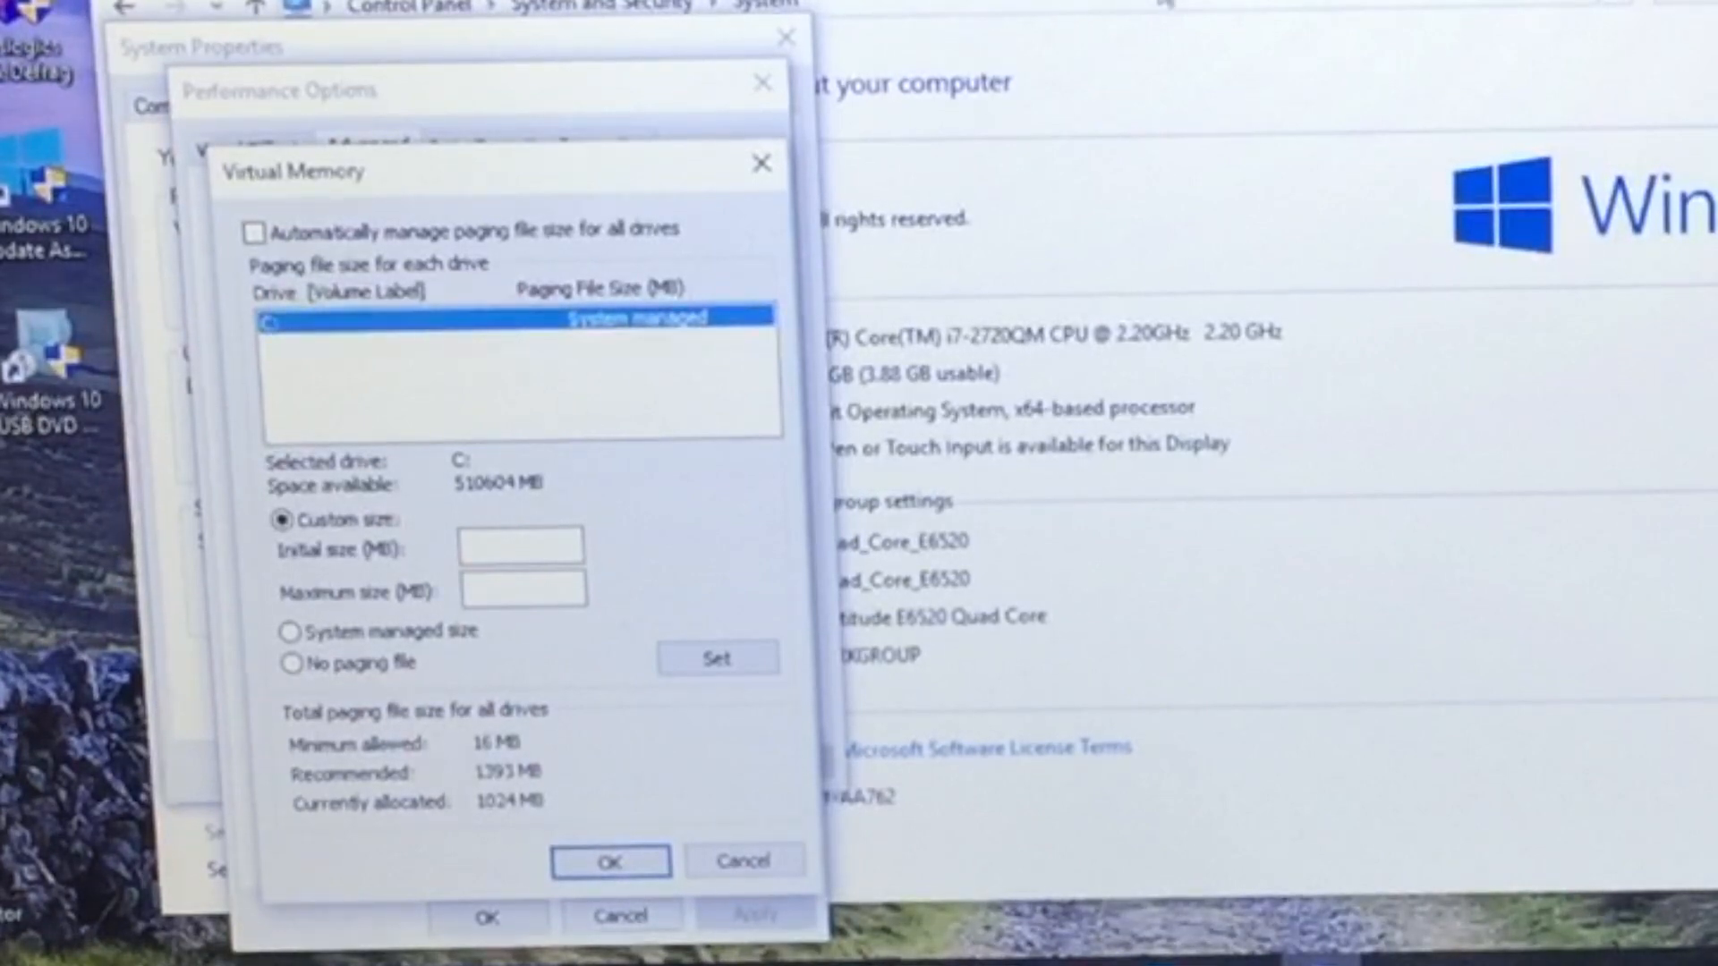
left_click(610, 860)
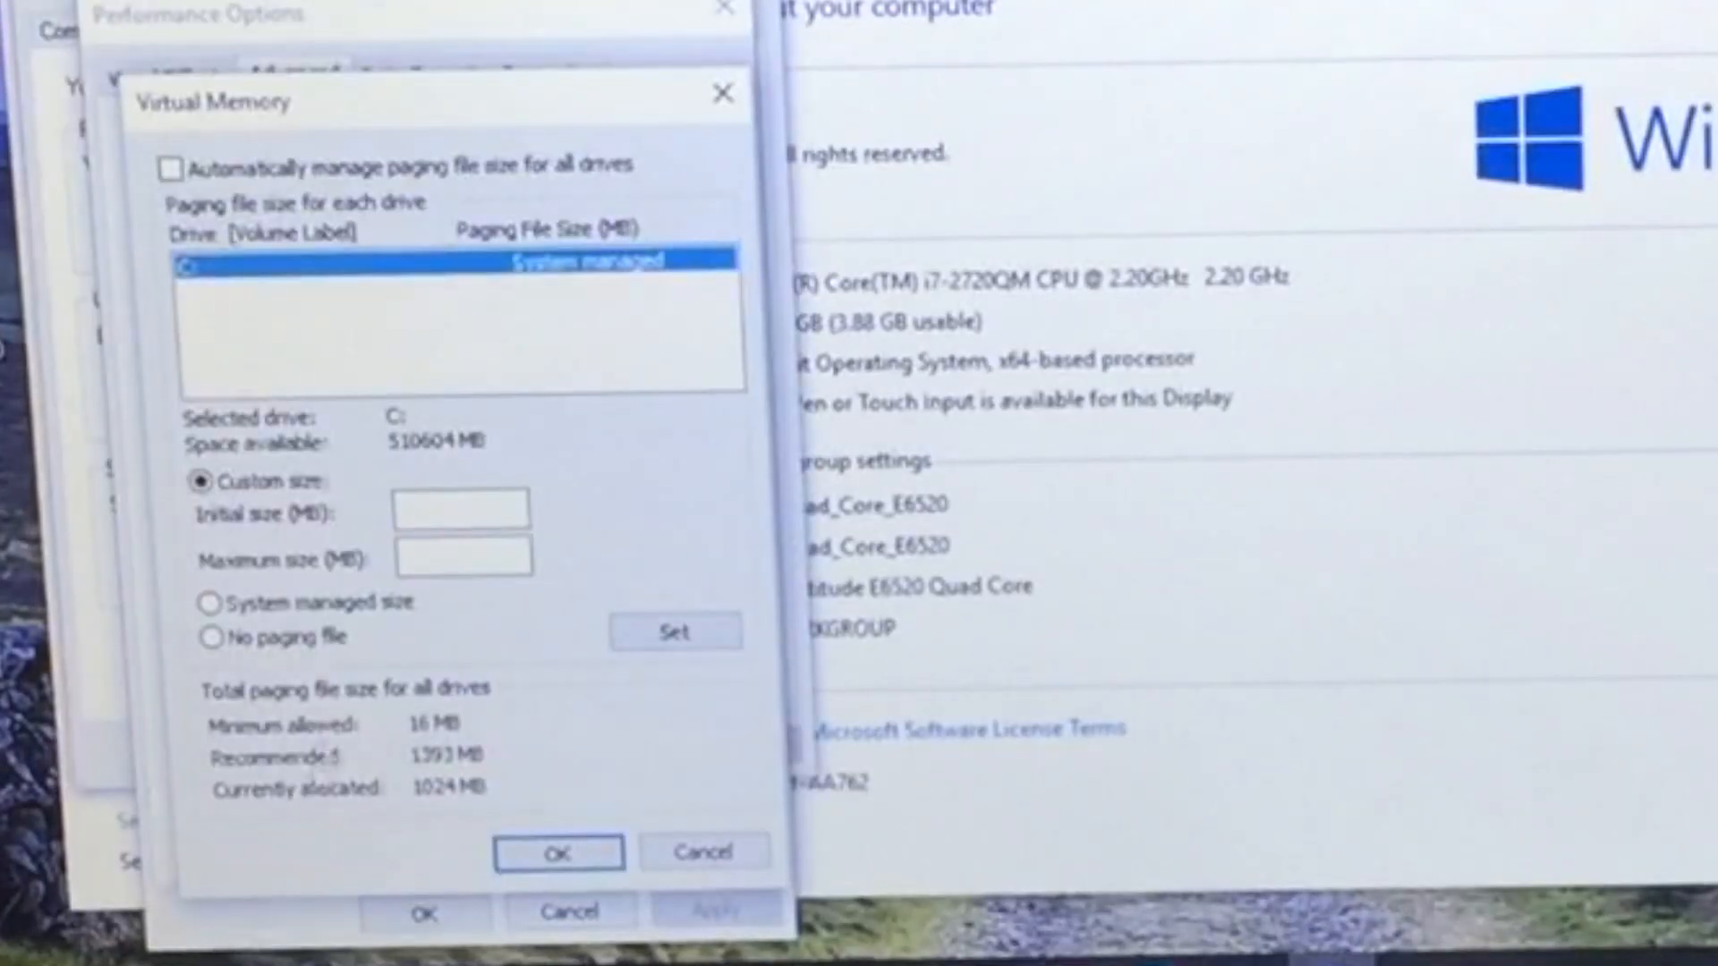
Fix drive C:'s paging file at 8192 MB initial and 8192 MB maximum and confirm Virtual Memory
left_click(460, 510)
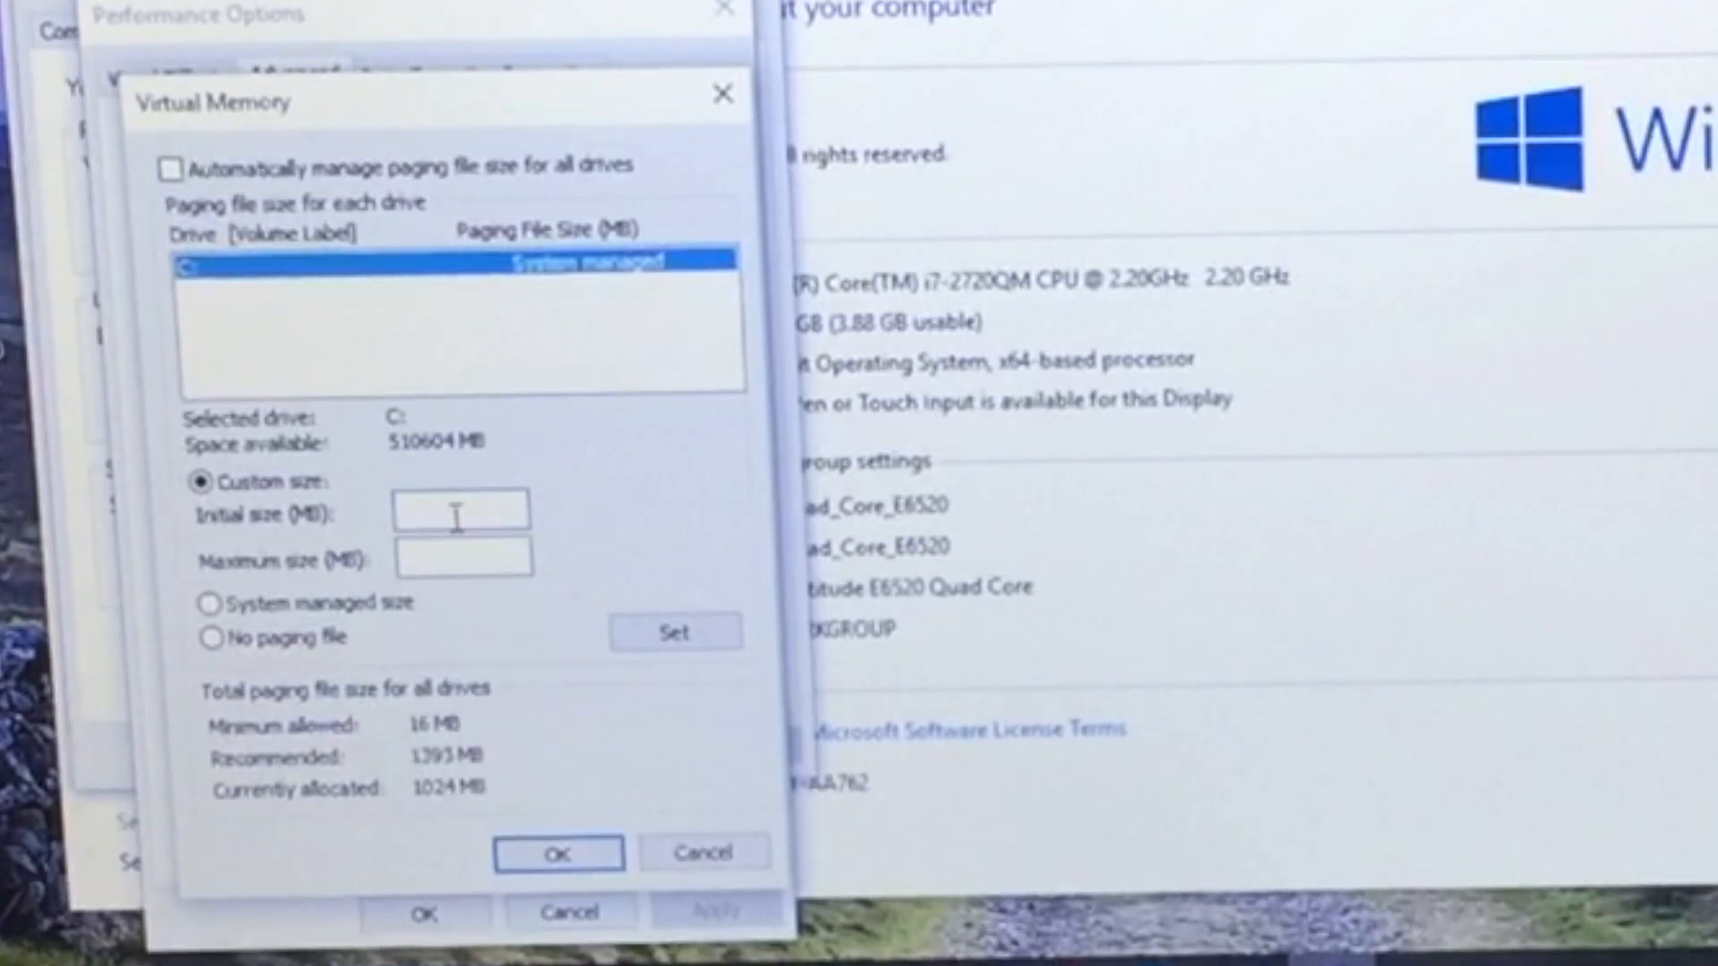
type("8192")
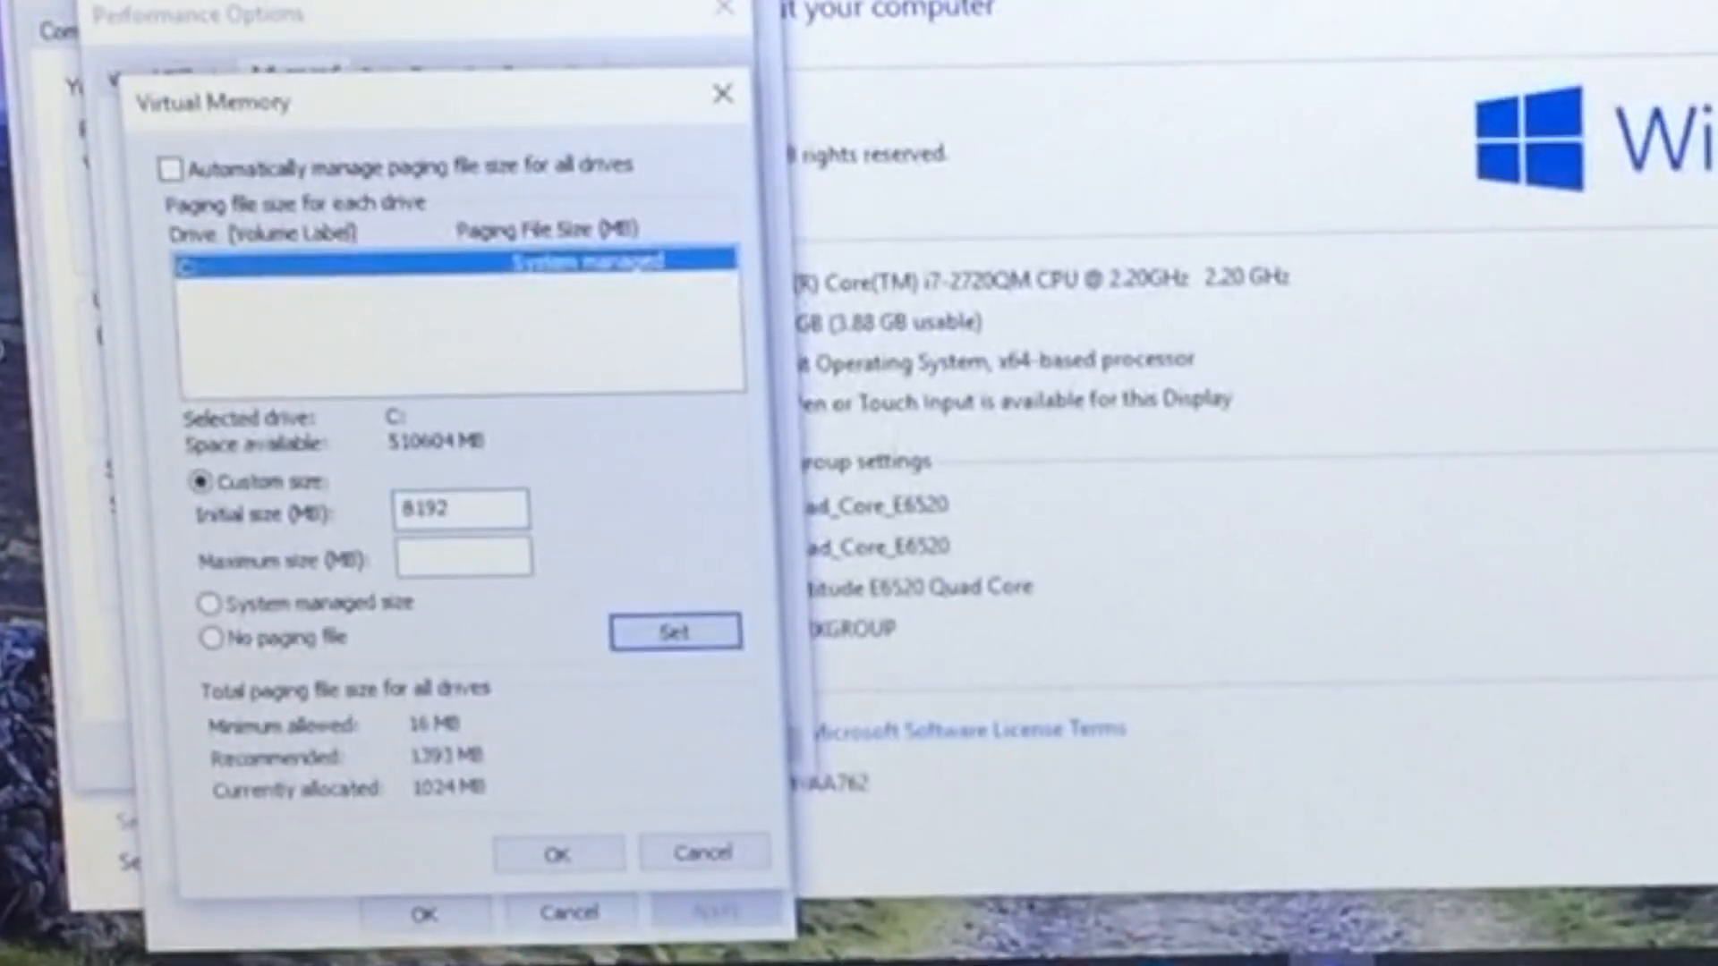
left_click(461, 554)
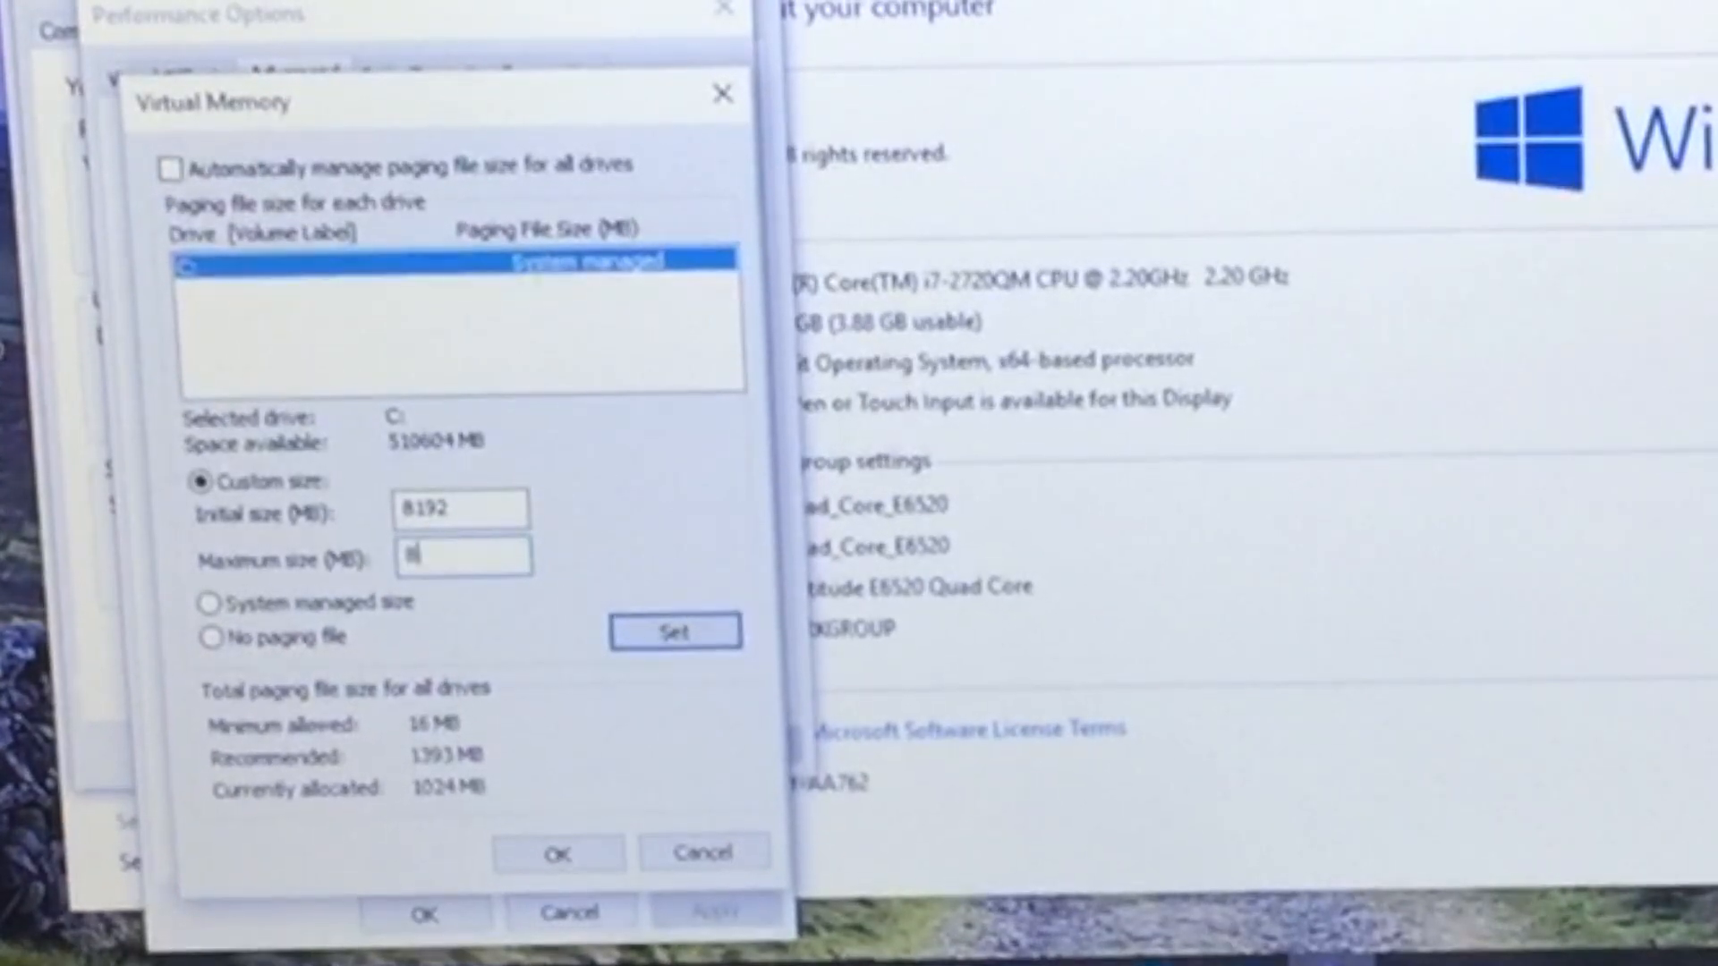
type("8192")
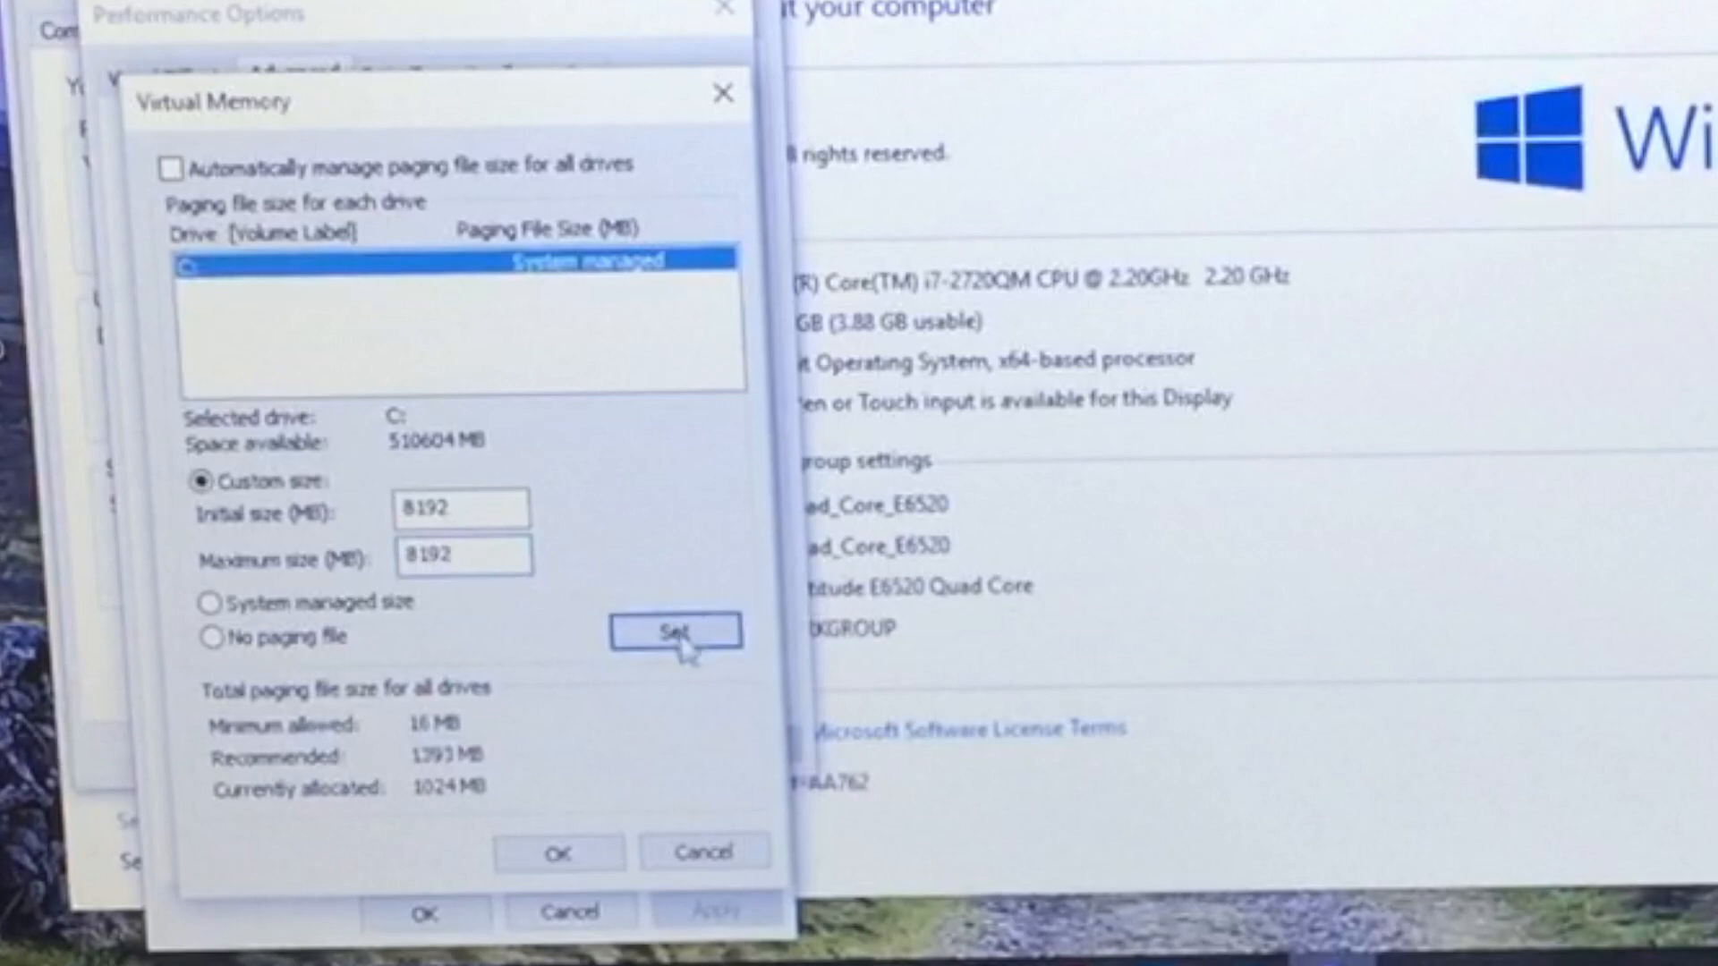
left_click(674, 630)
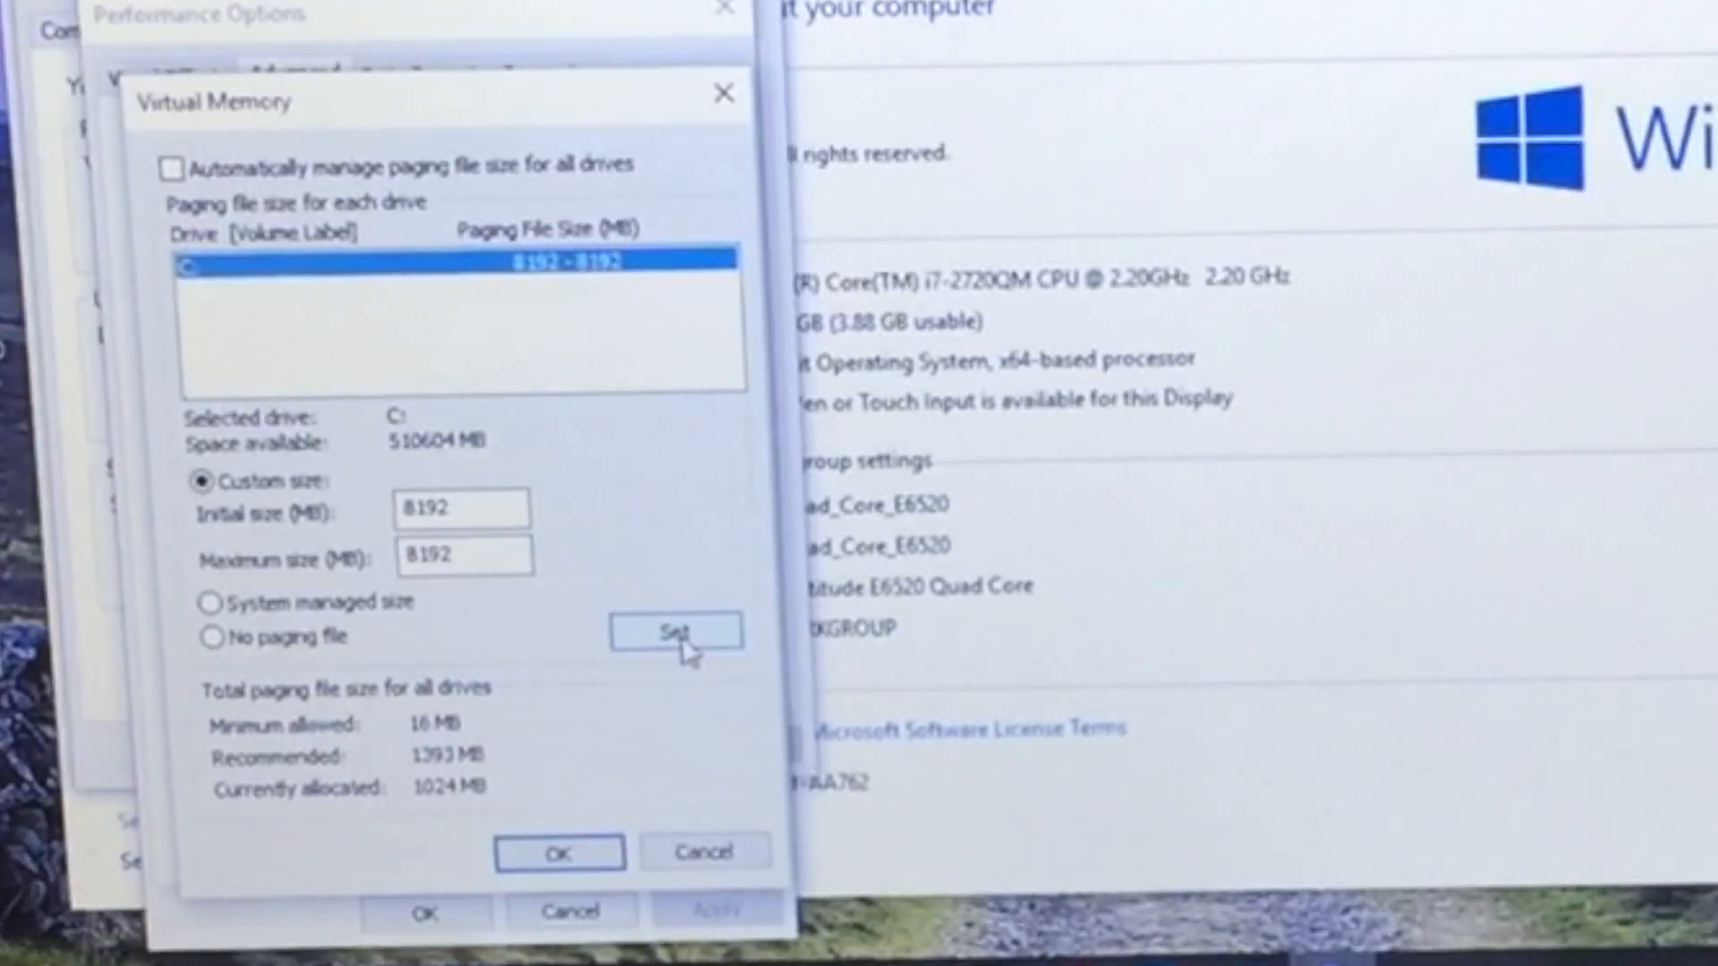
left_click(558, 851)
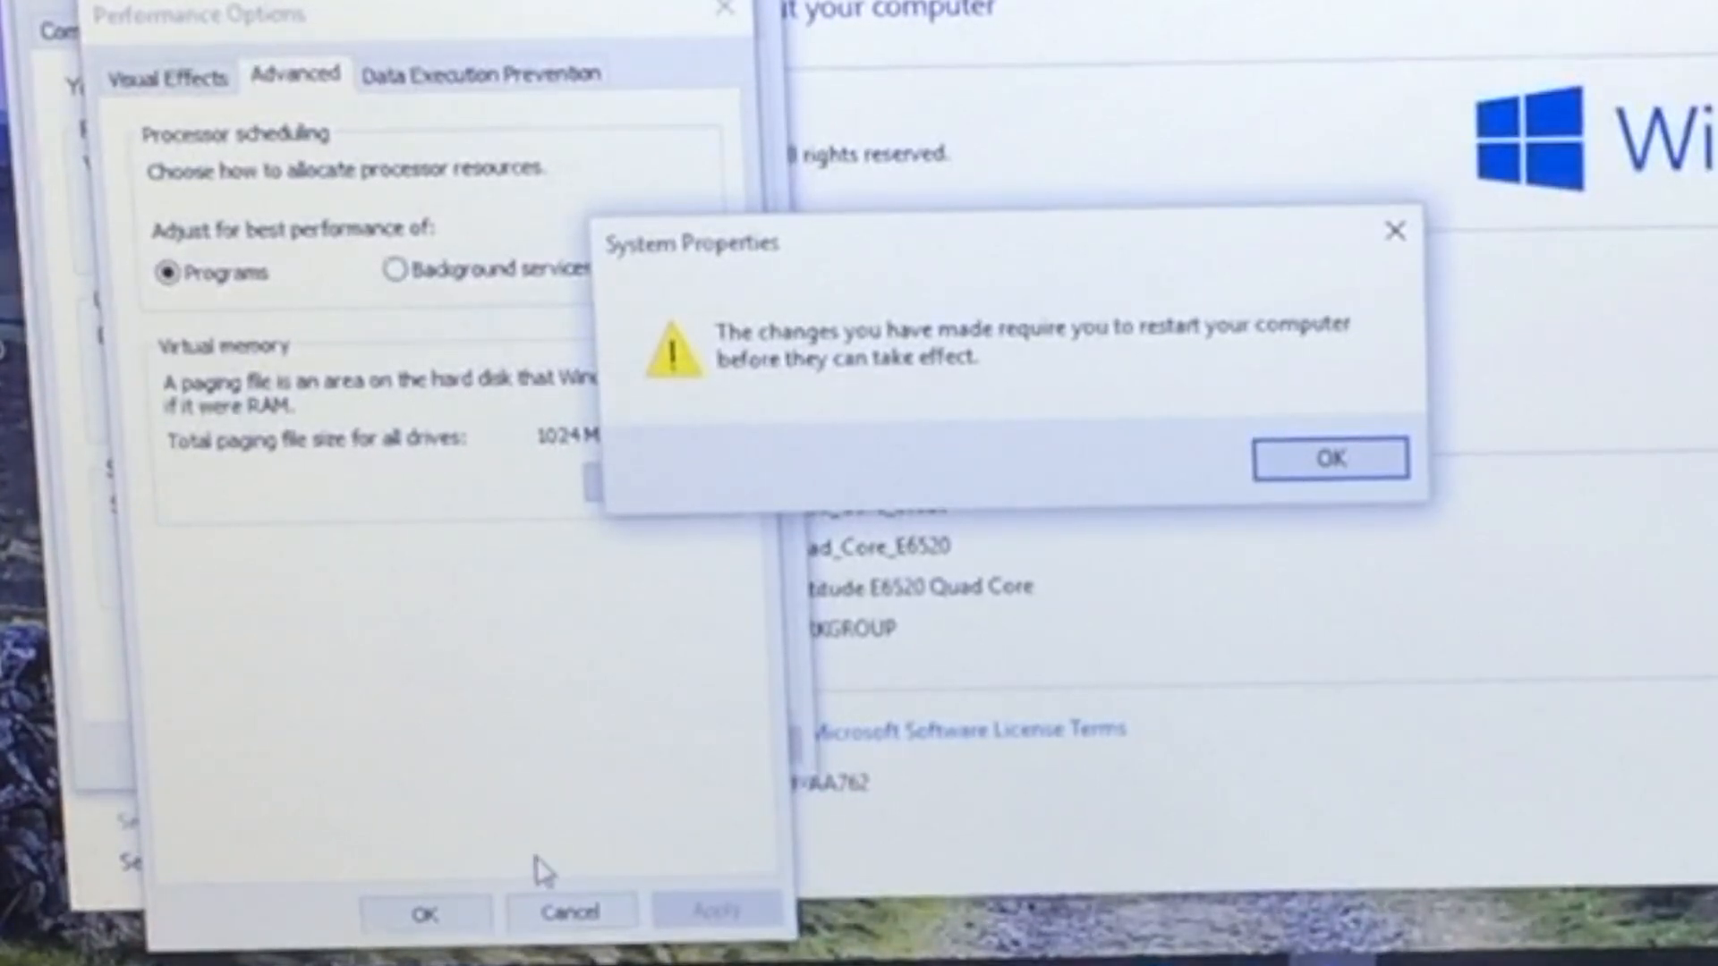
Acknowledge the restart notice, close Performance Options and System Properties, choosing Restart Later
left_click(1329, 457)
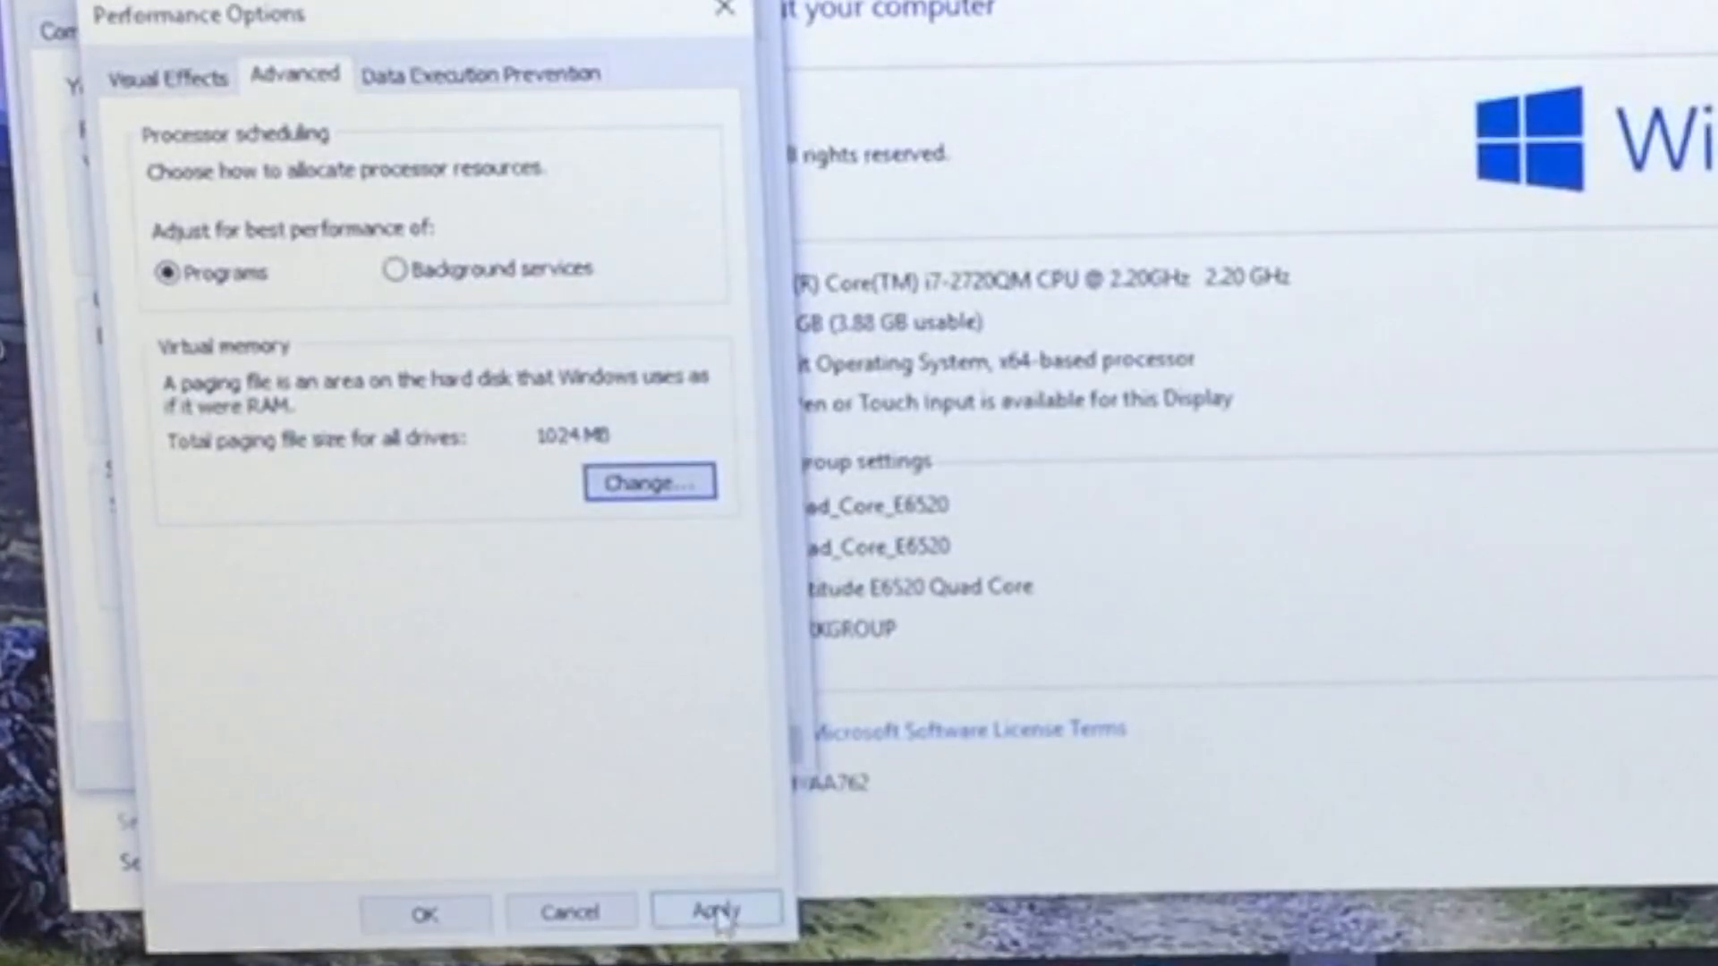
left_click(716, 910)
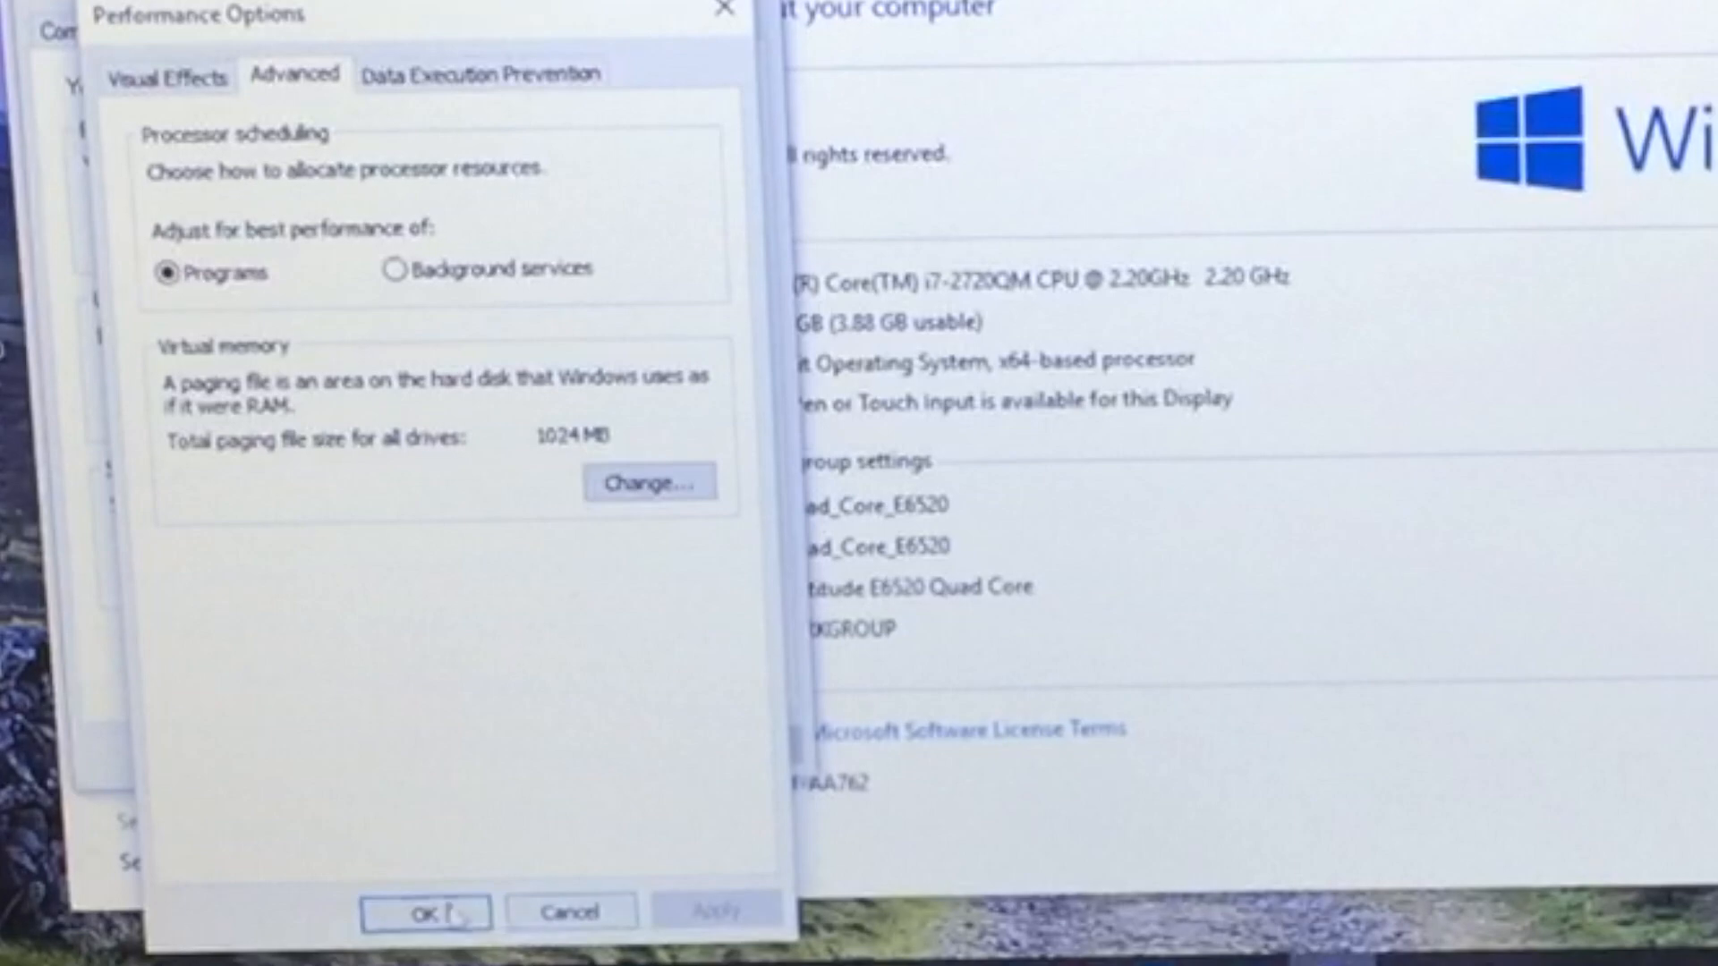
left_click(424, 911)
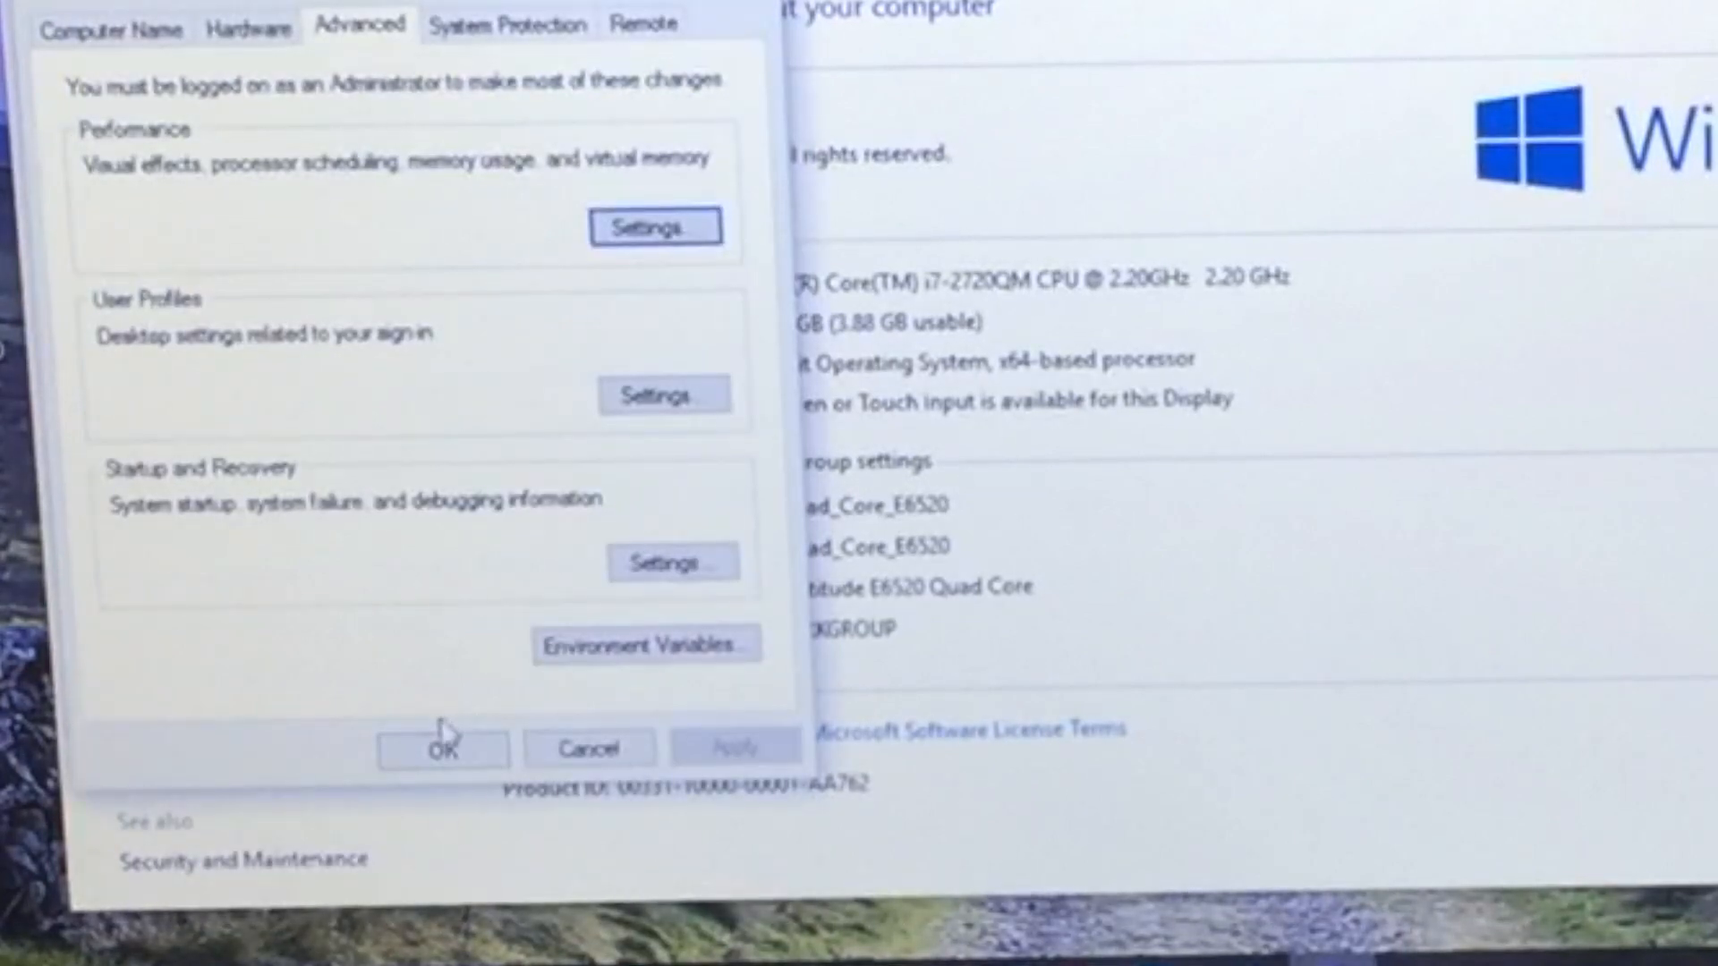
left_click(442, 750)
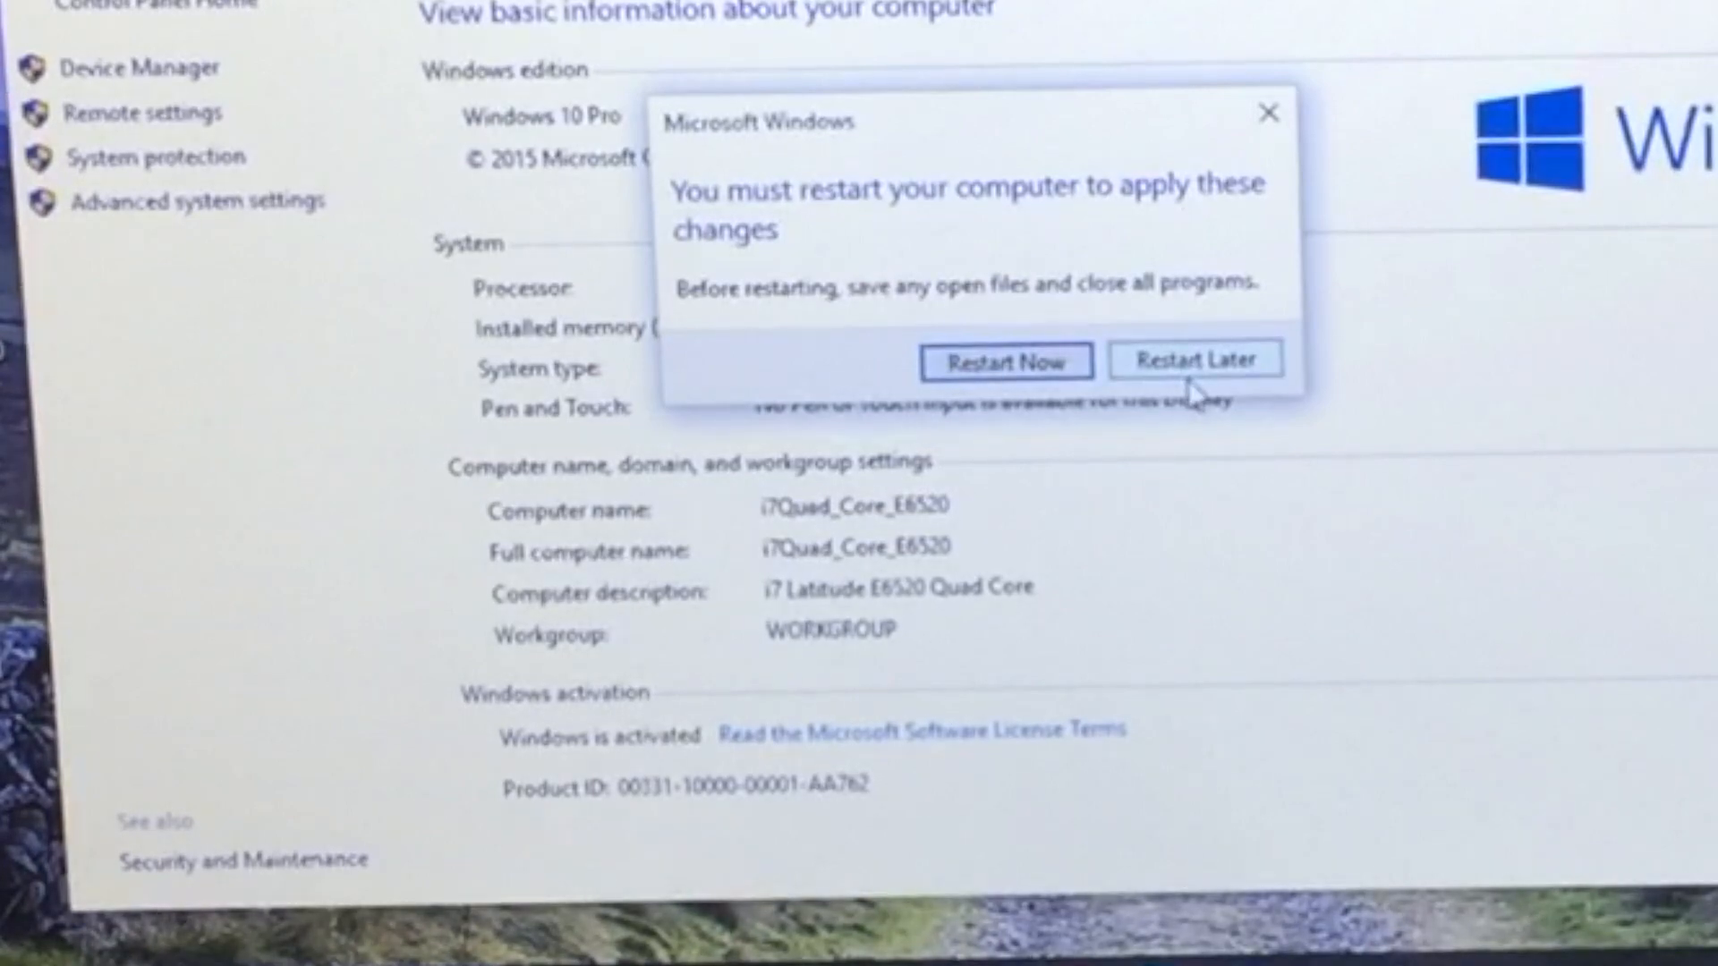
left_click(1193, 358)
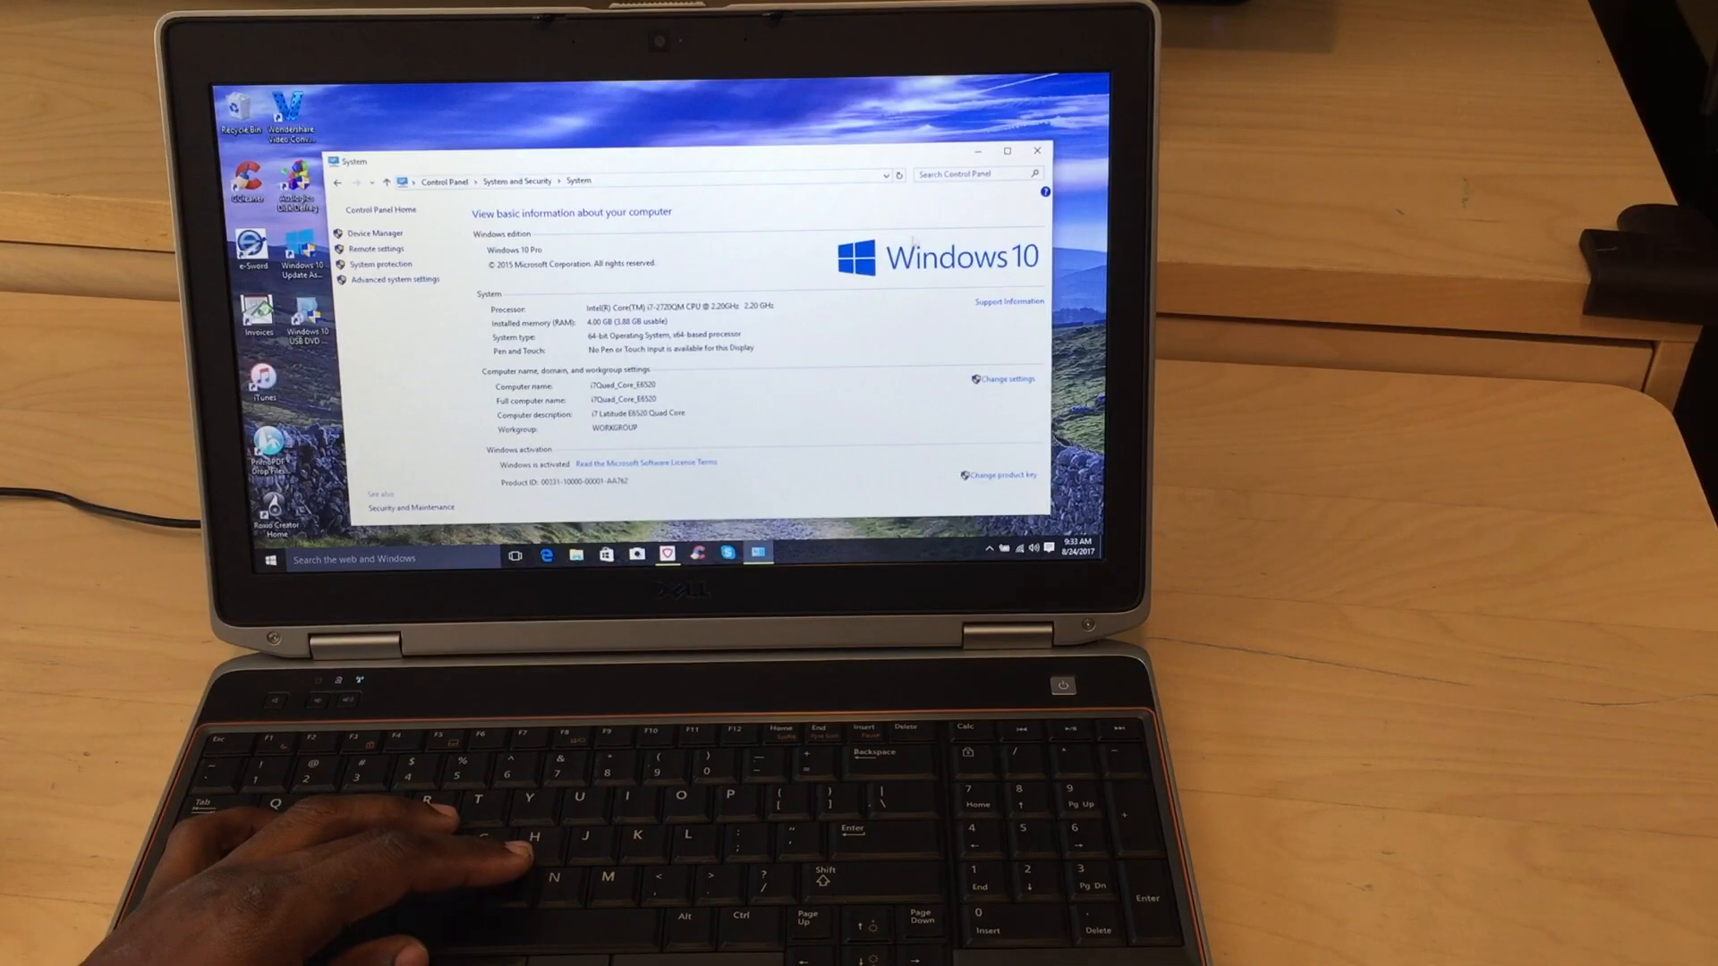
Launch System Configuration via msconfig from Run and show the Boot settings
left_click(1038, 150)
type("msconfi")
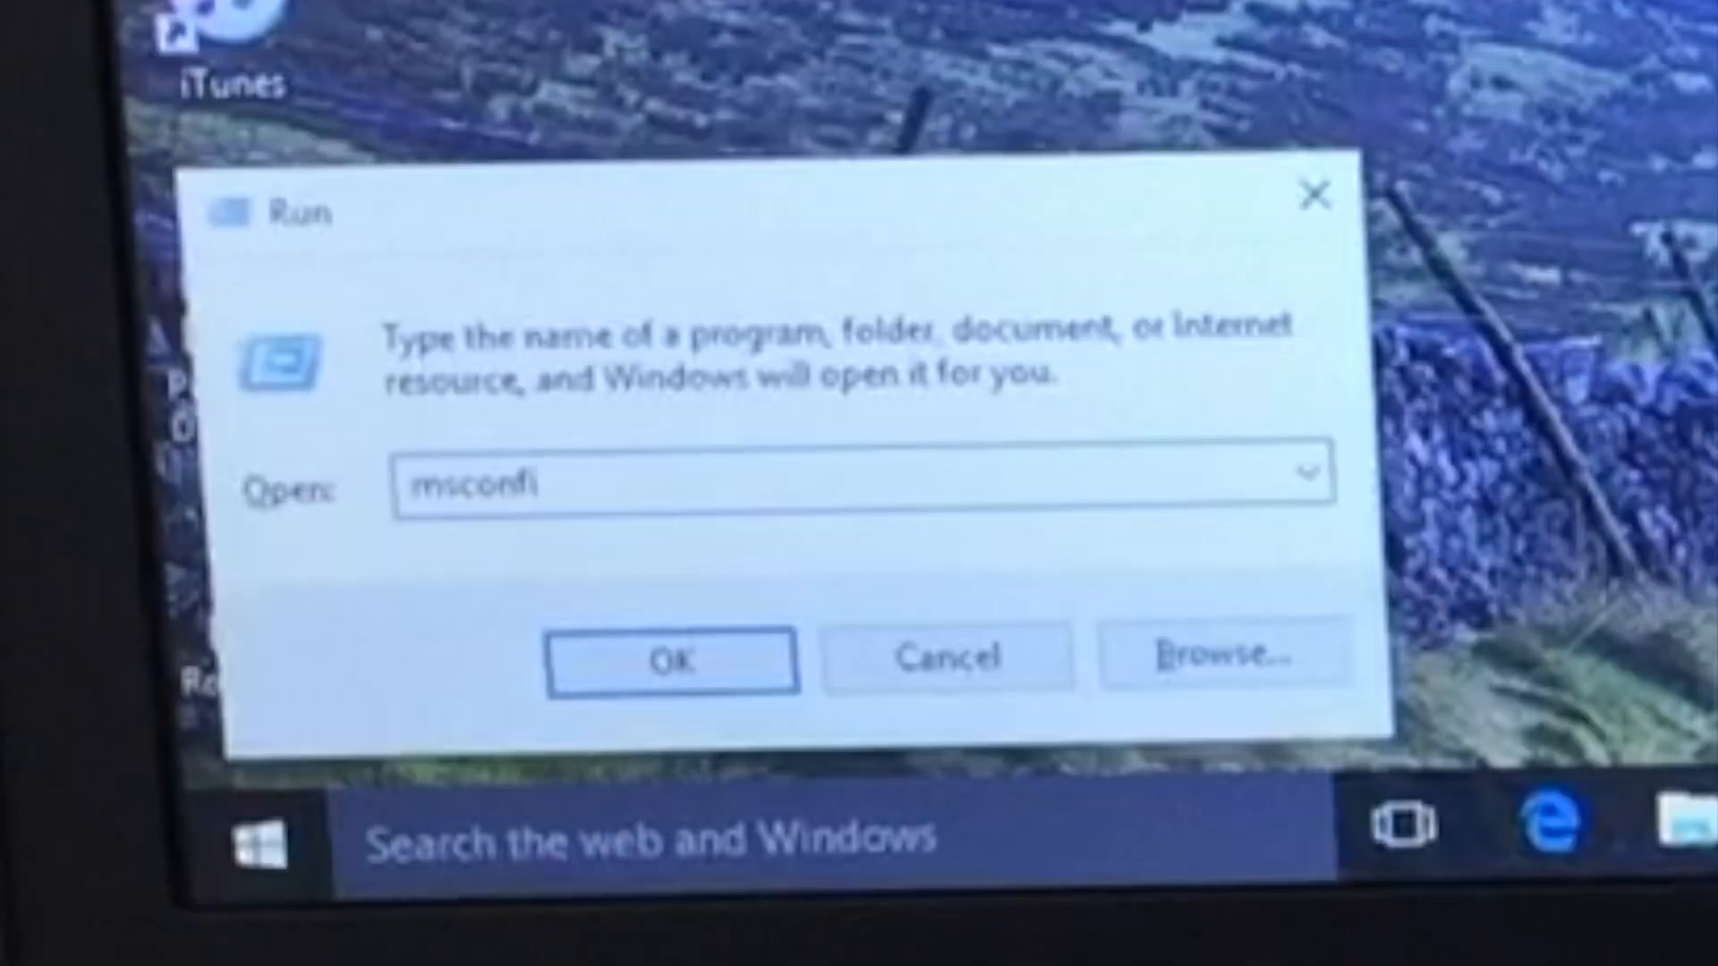
left_click(671, 658)
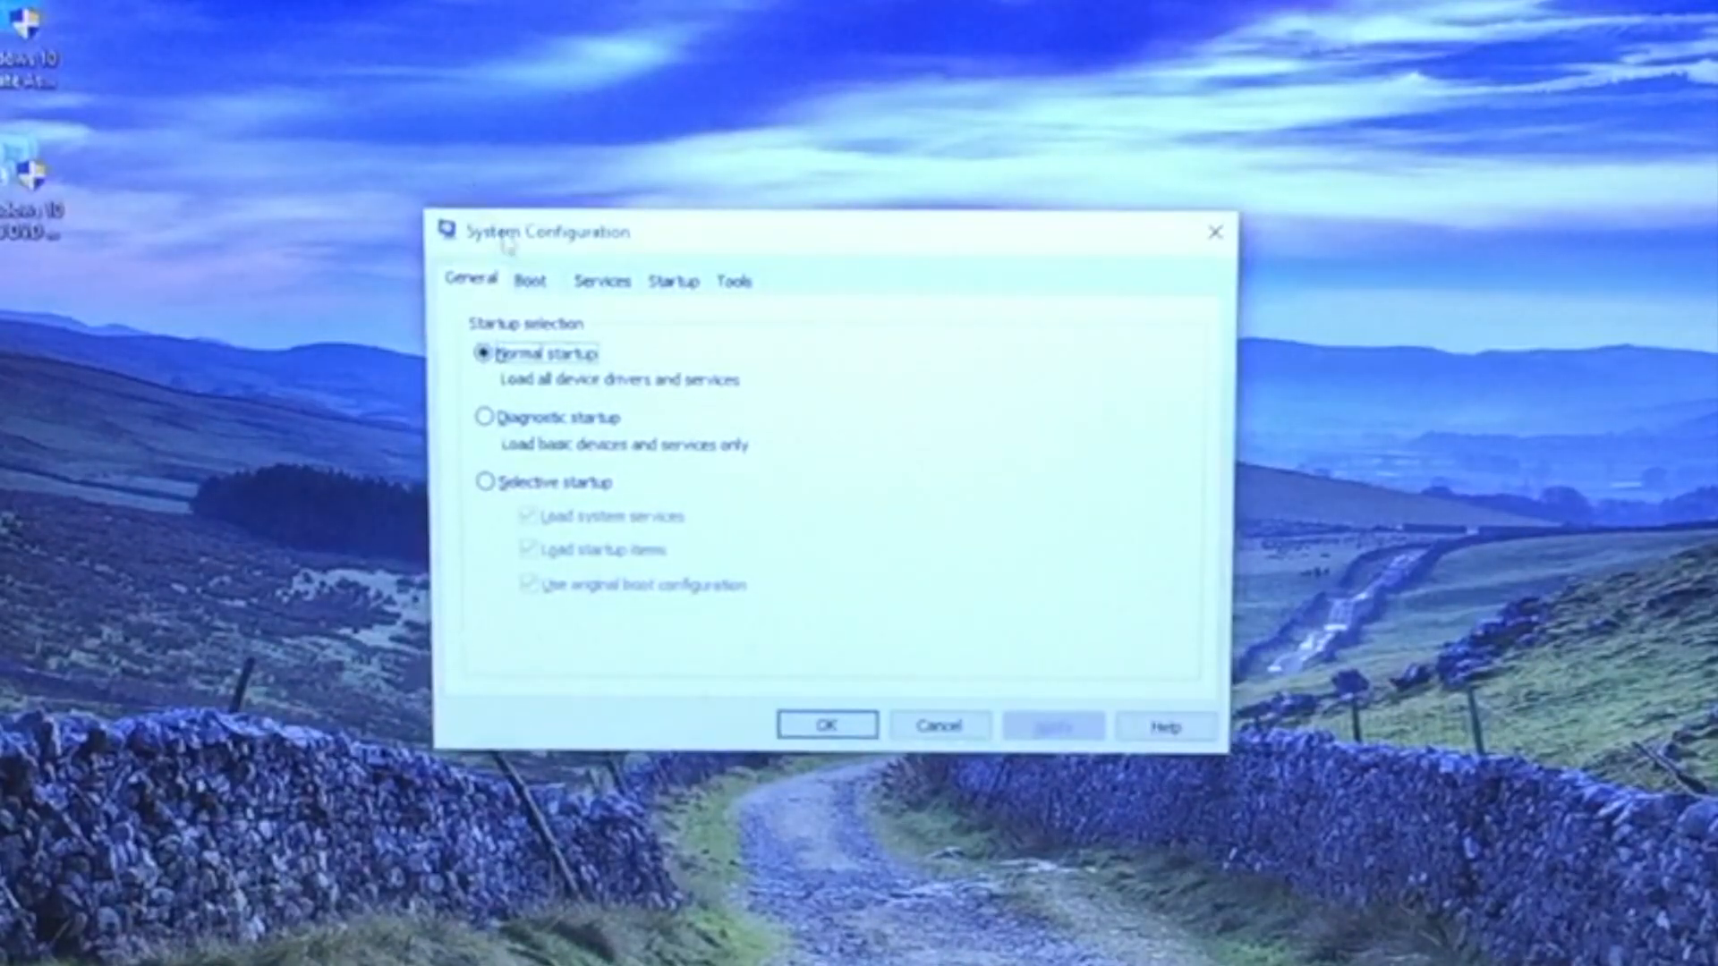
left_click(530, 281)
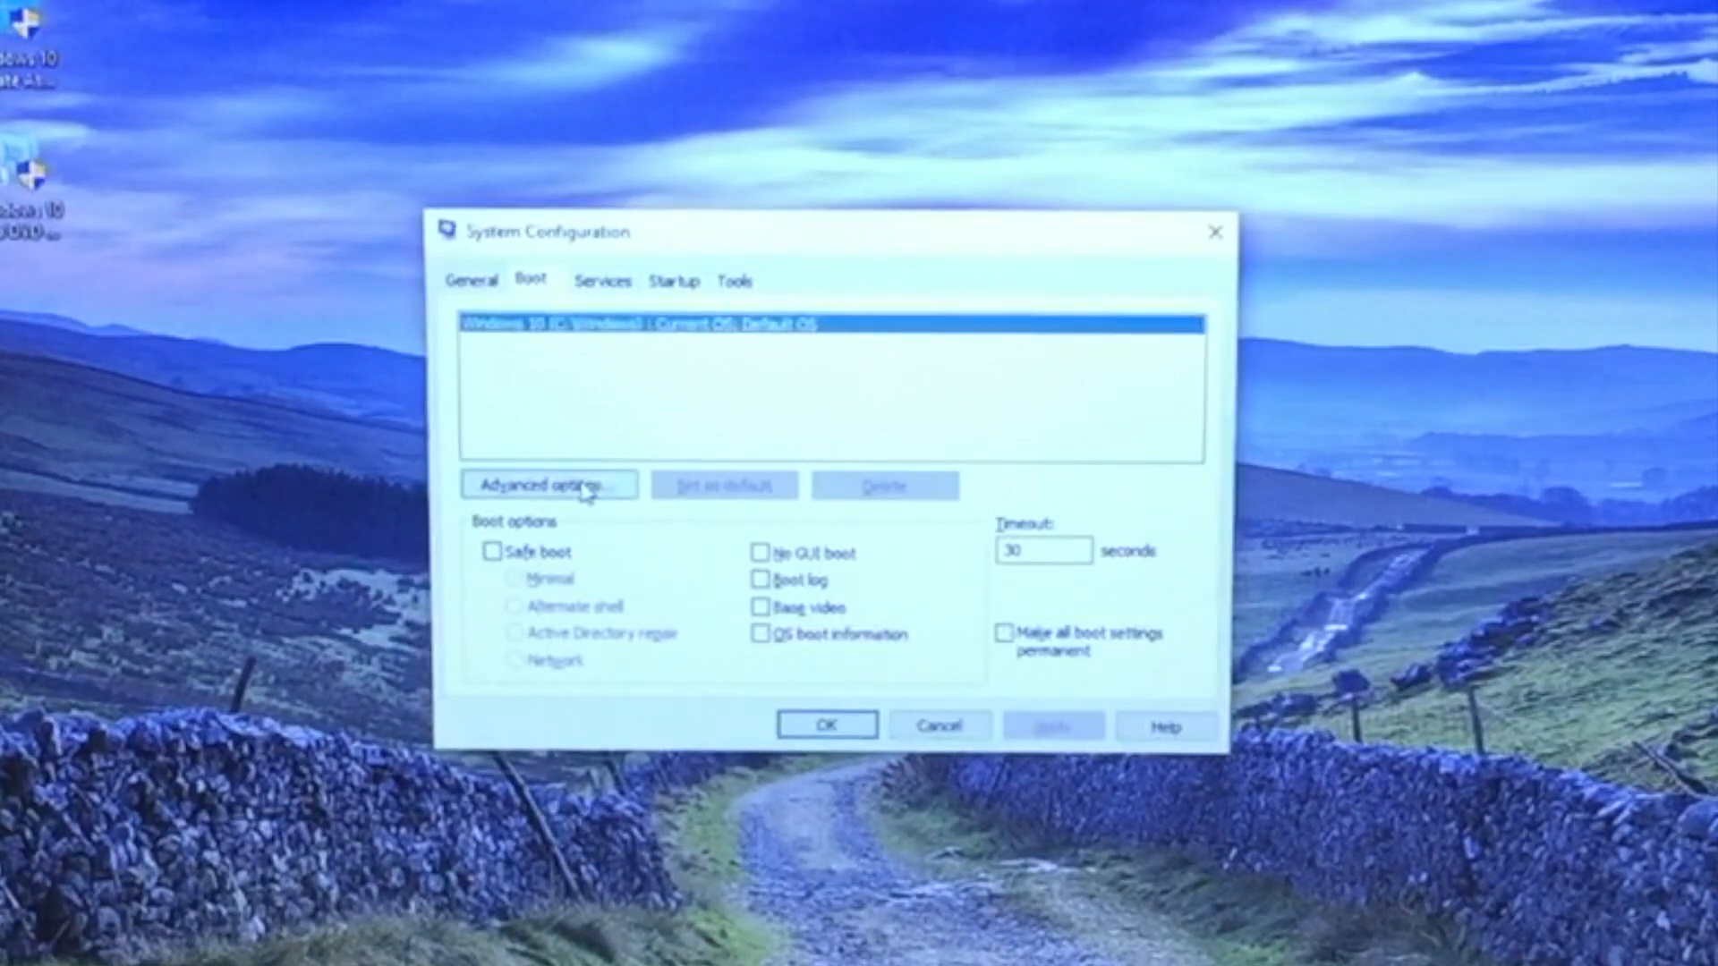
In BOOT Advanced Options enable Maximum memory and set Number of processors to 4
left_click(548, 485)
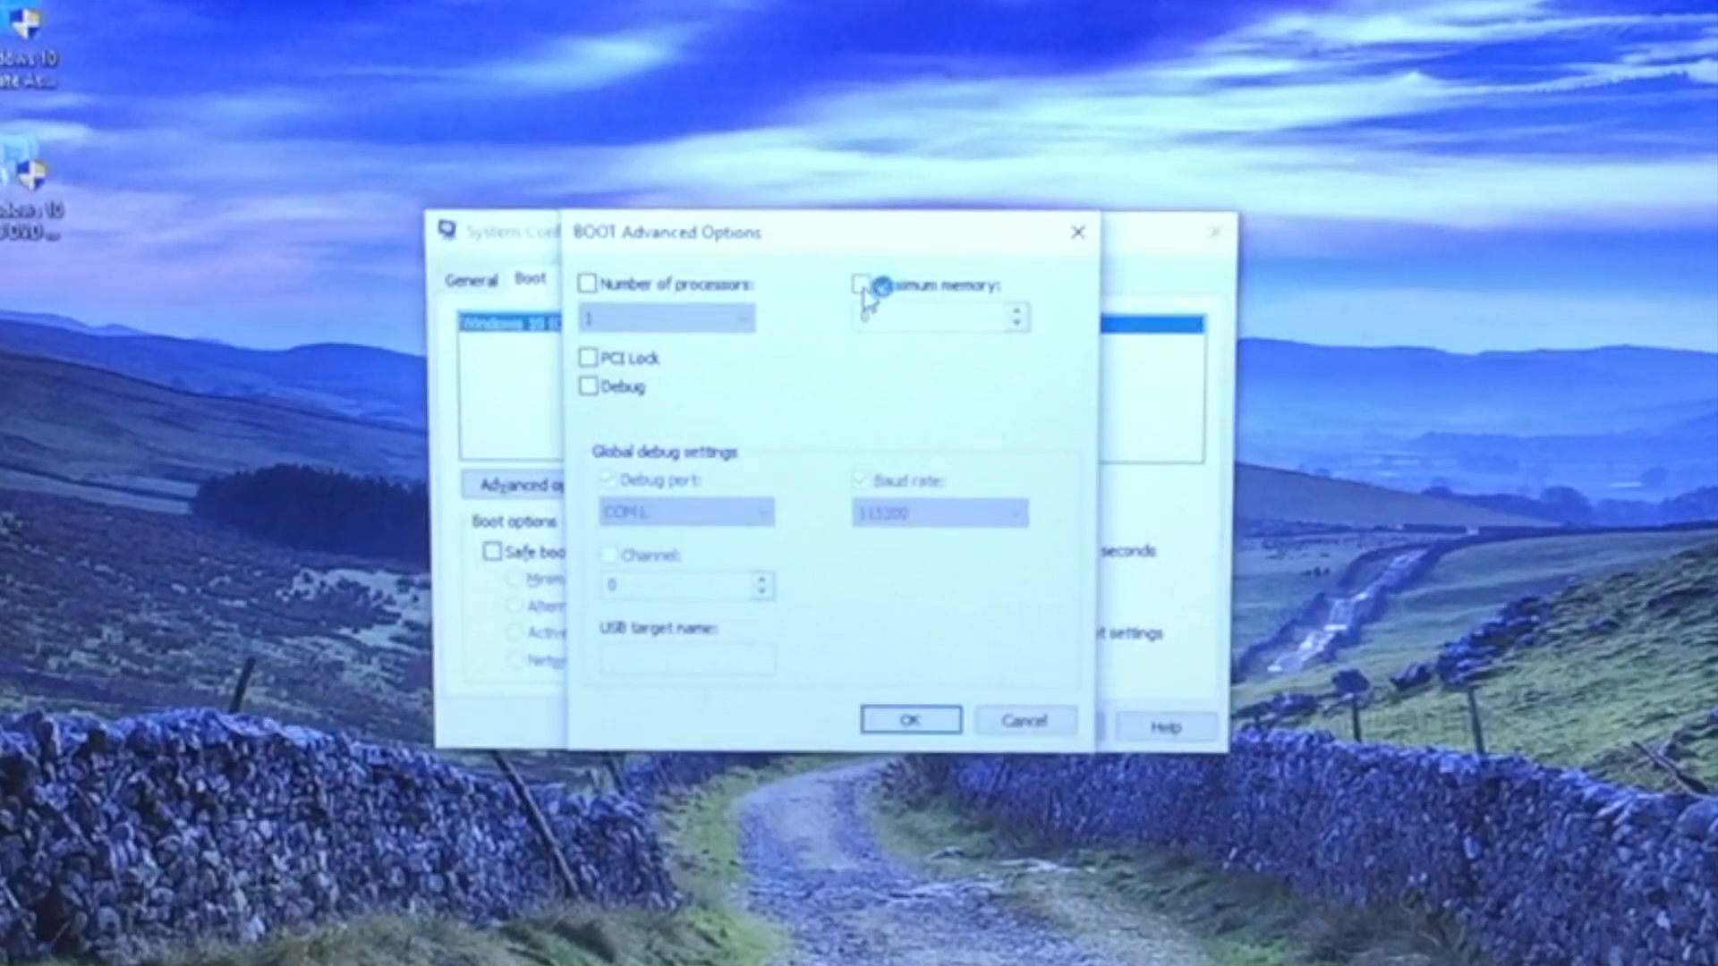
left_click(861, 284)
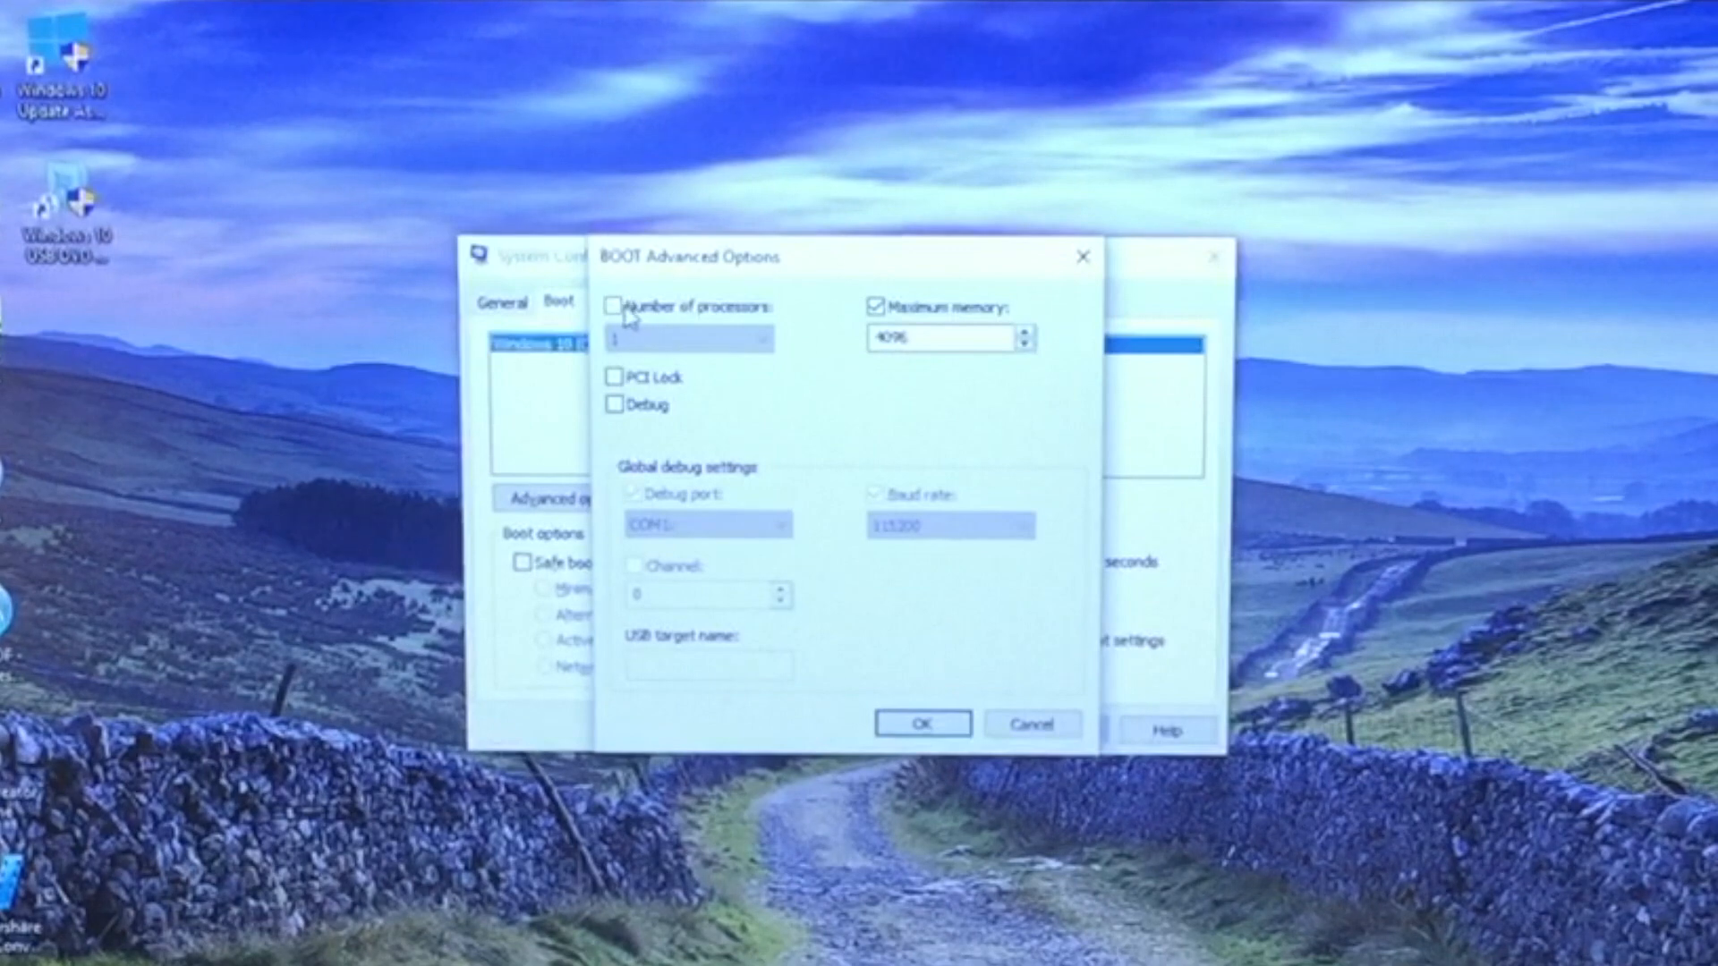
left_click(617, 306)
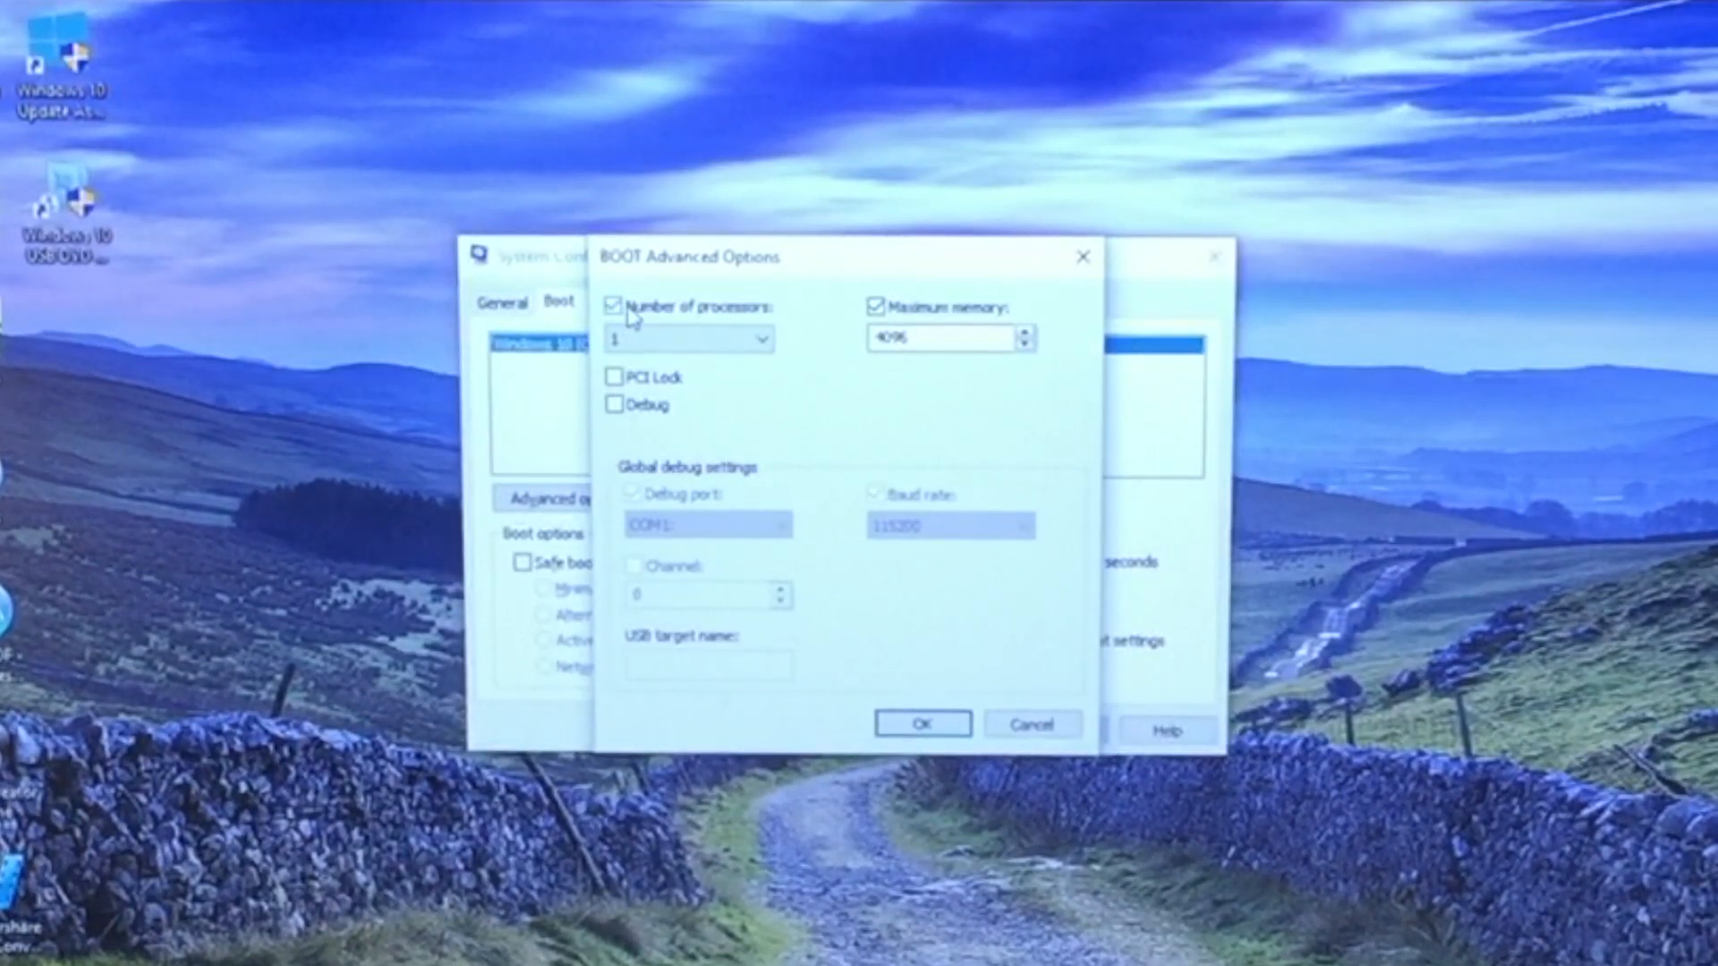
left_click(757, 340)
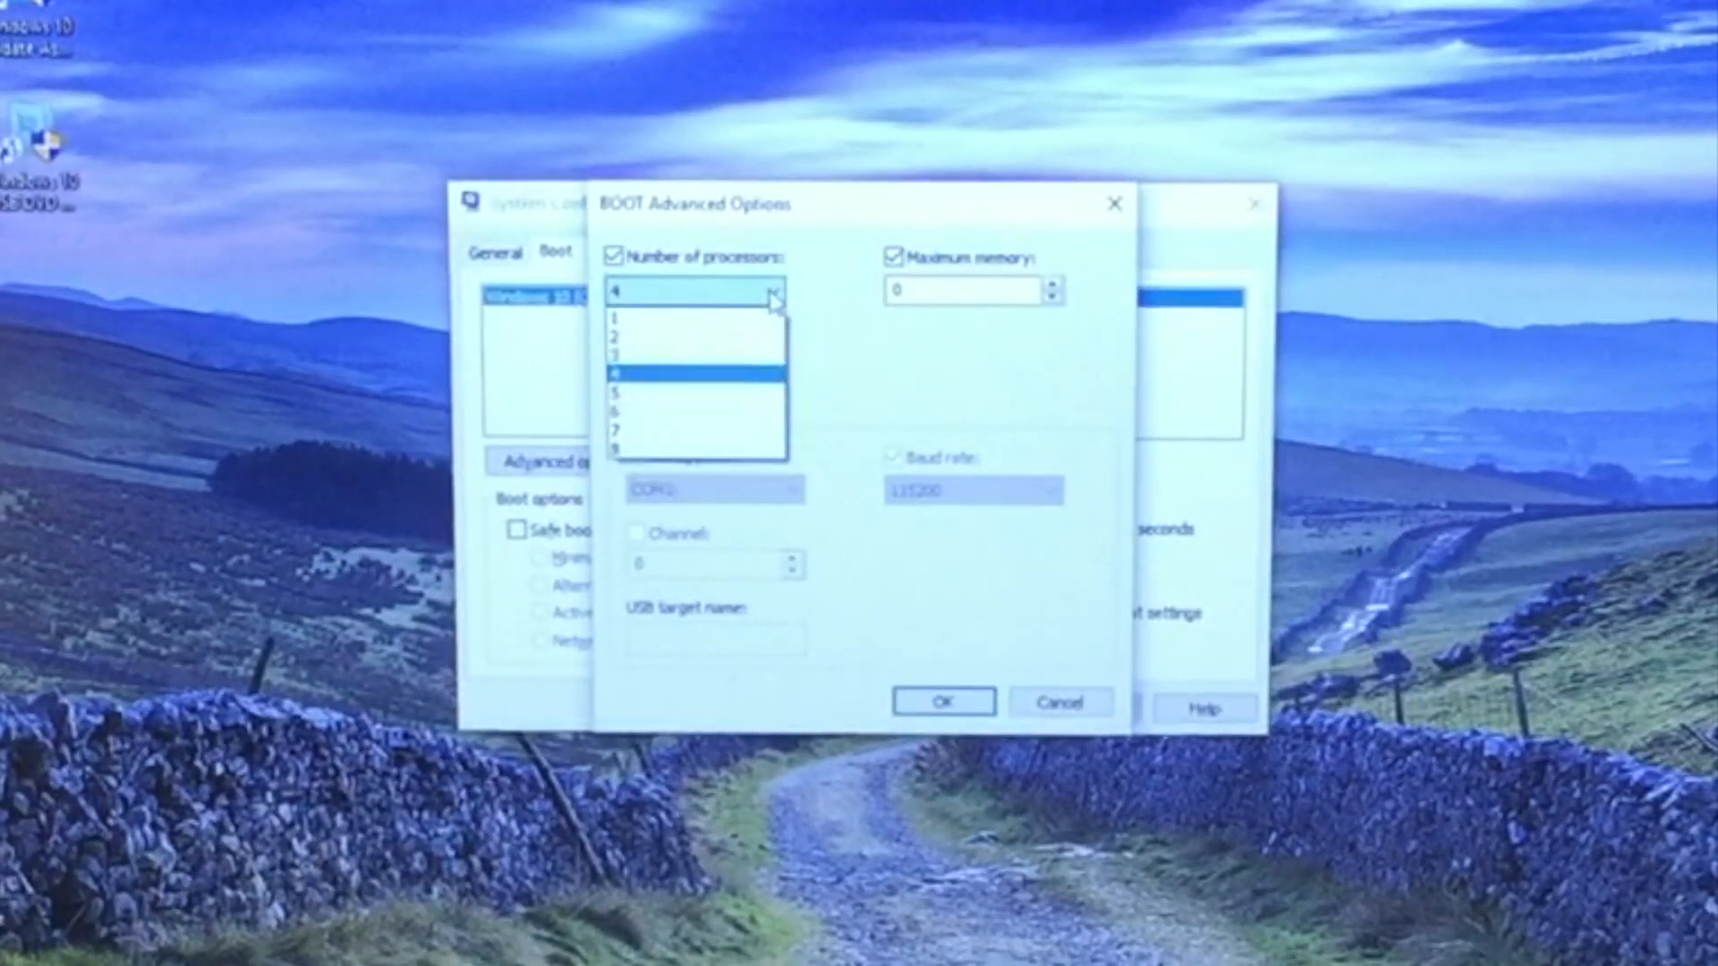
left_click(696, 449)
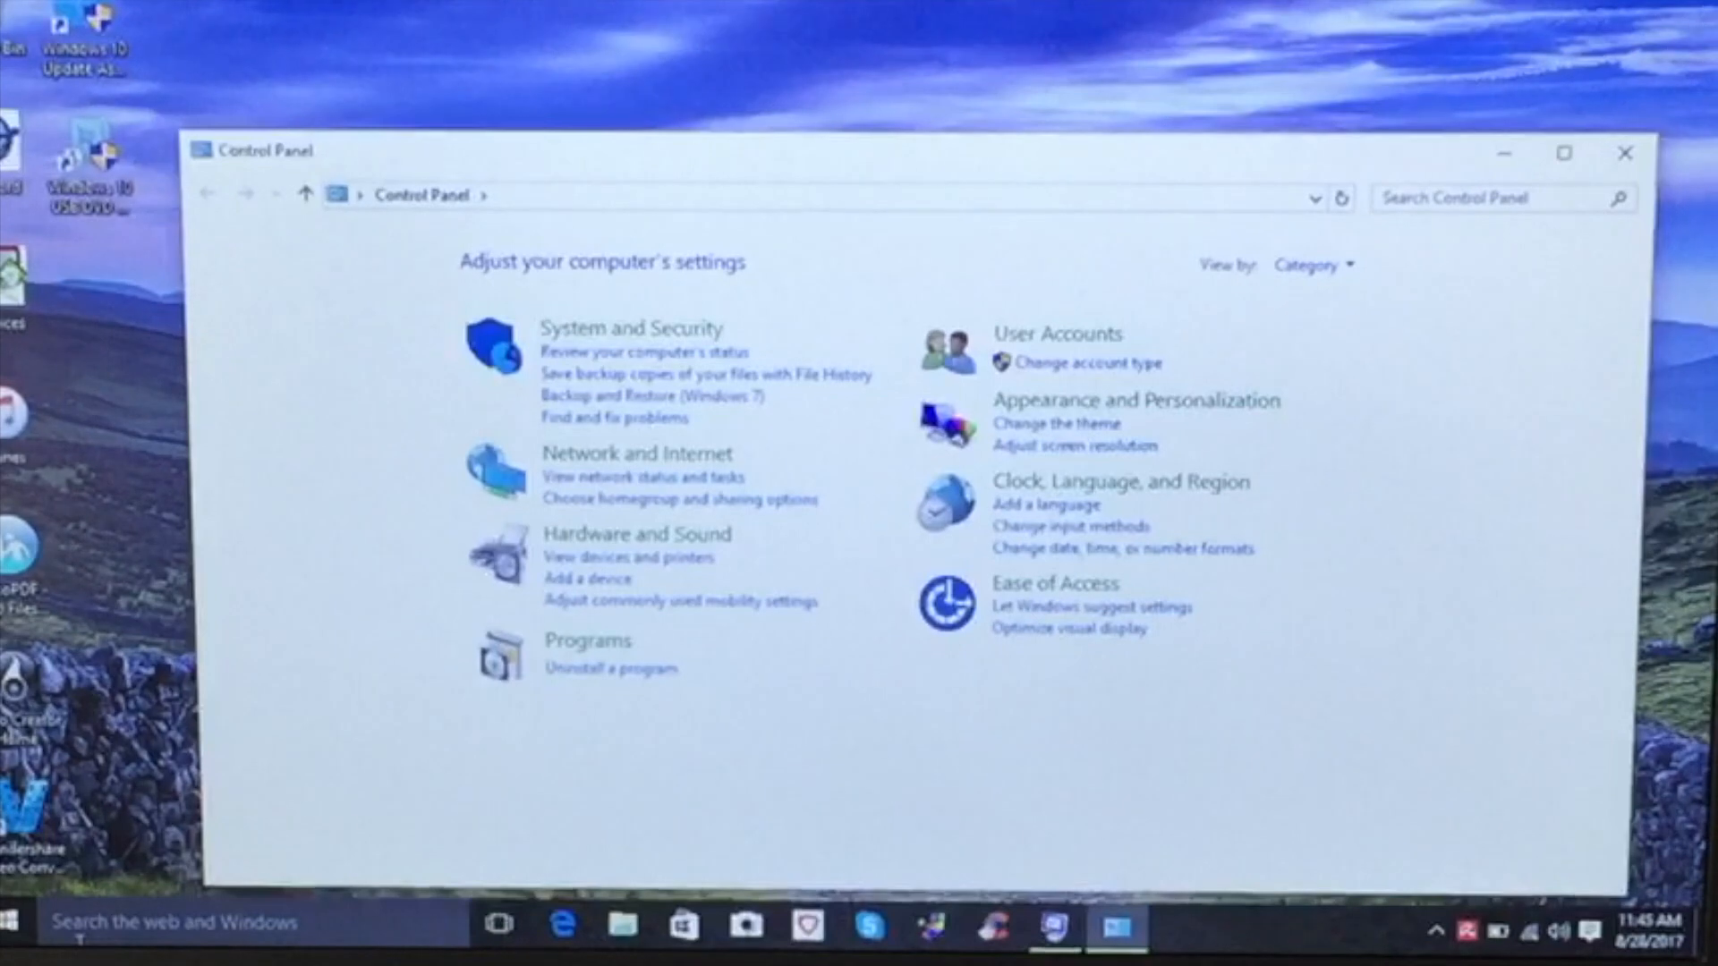
mouse_move(629, 329)
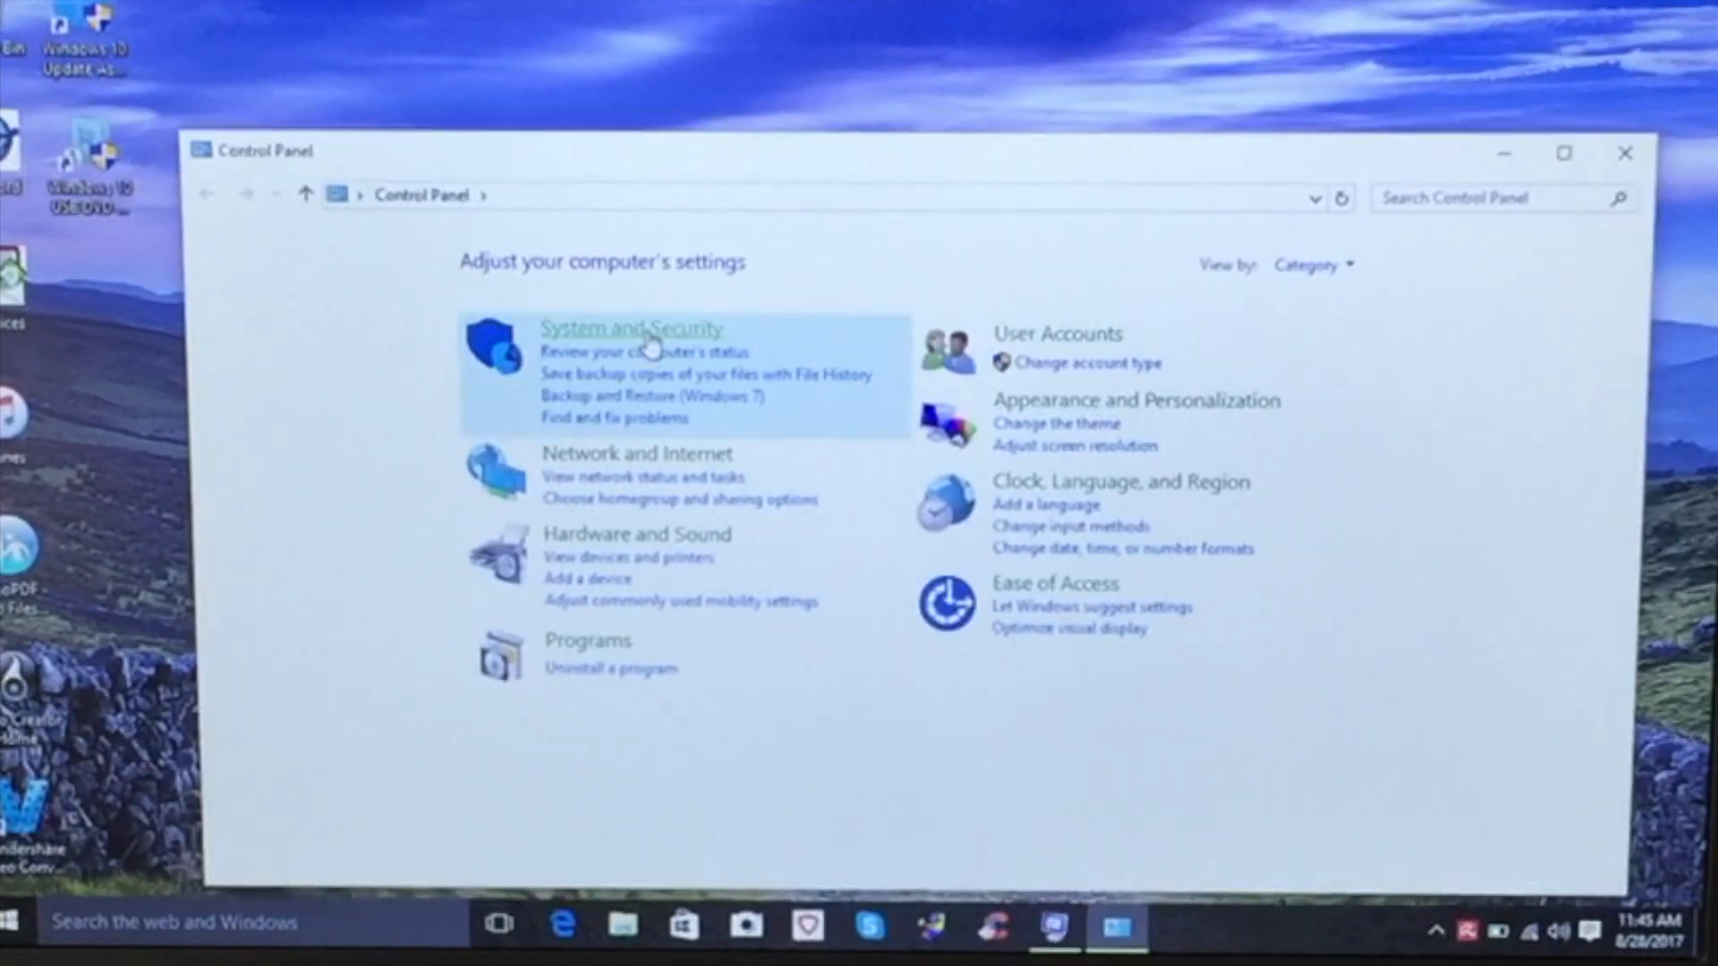
Go through System and Security to the System page and launch Device Manager
left_click(630, 327)
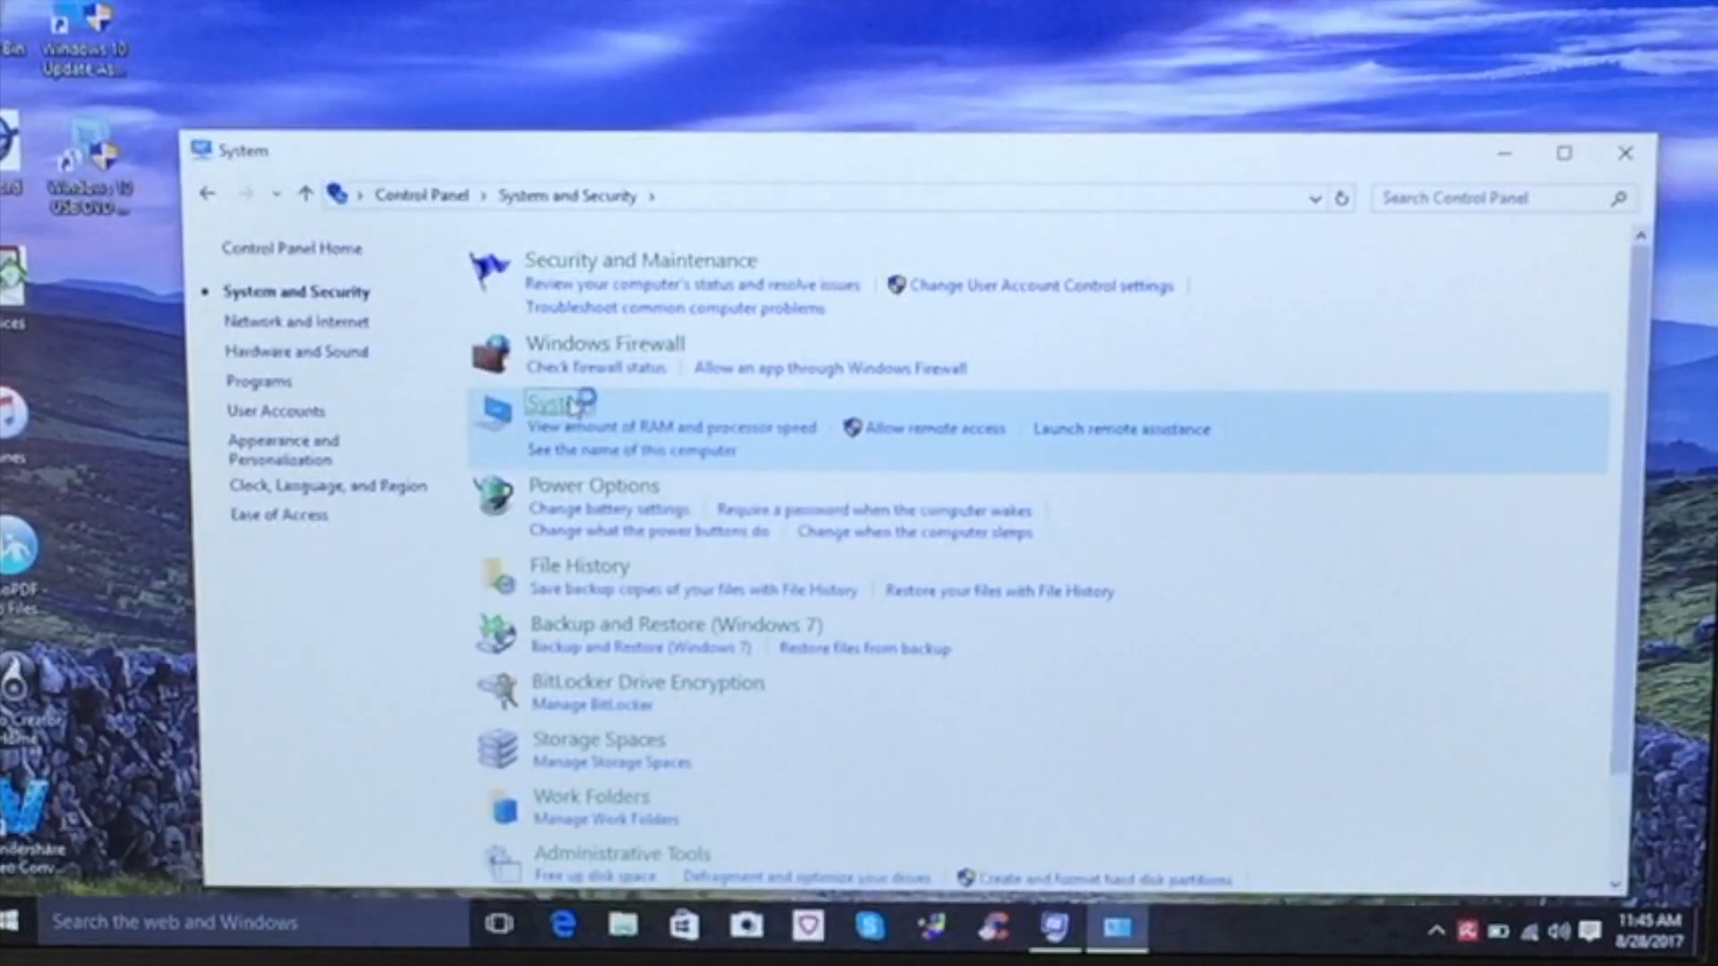
left_click(553, 403)
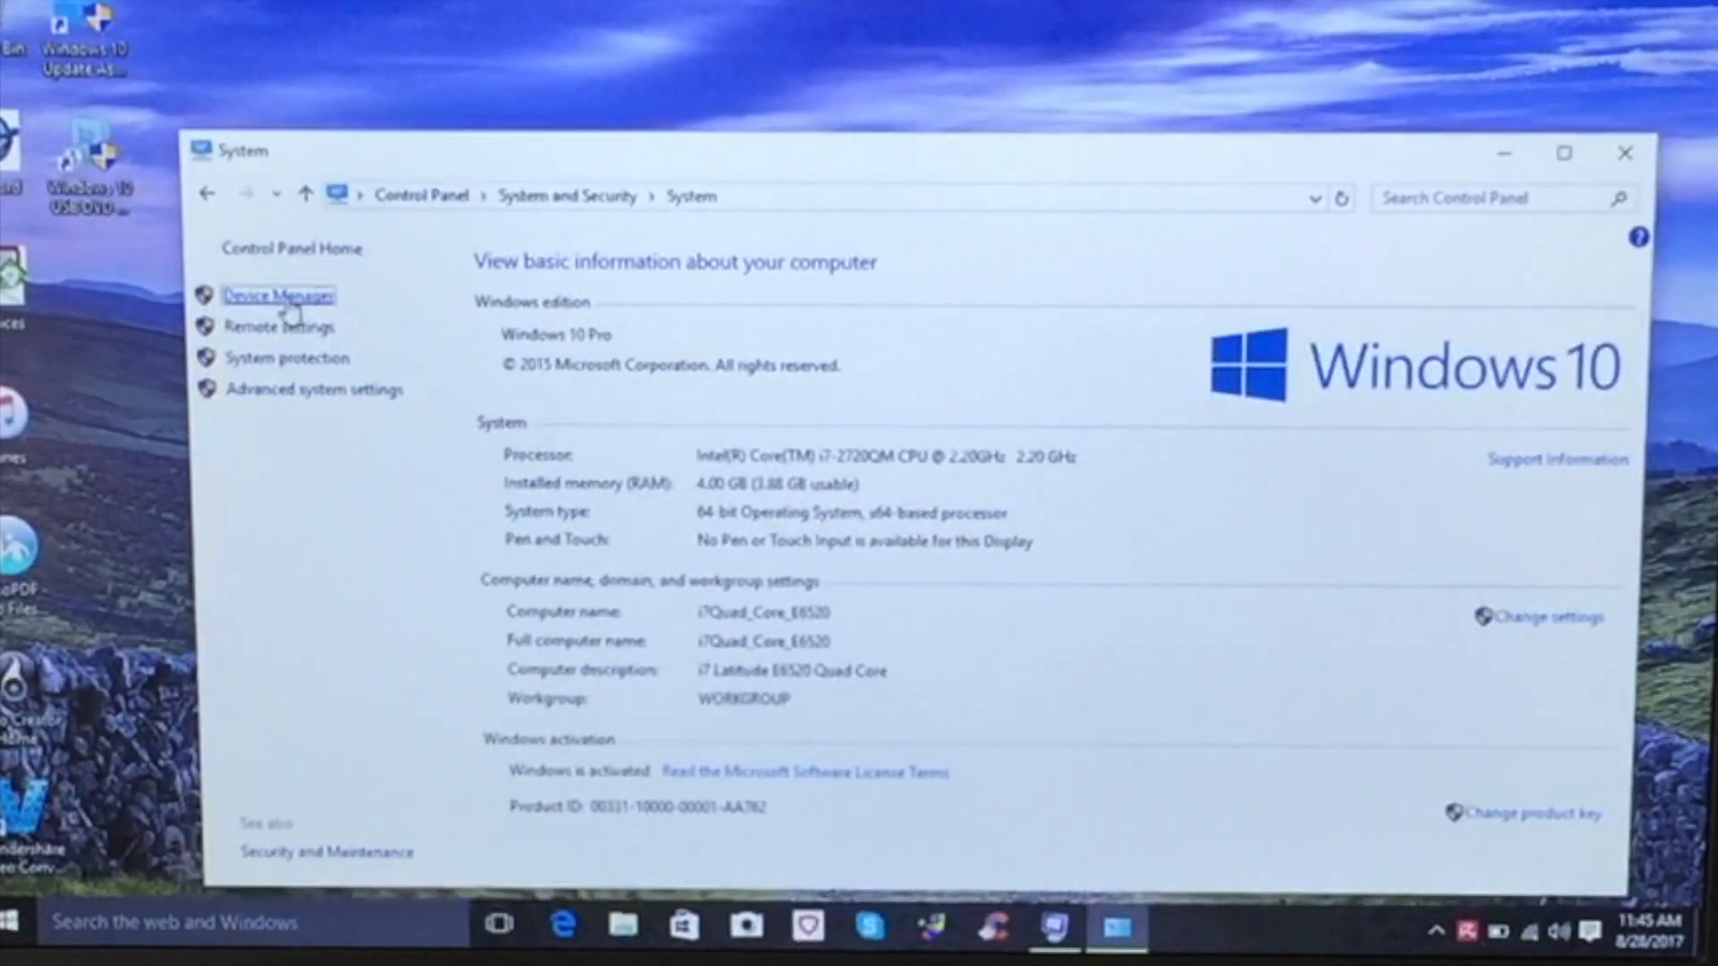
left_click(279, 295)
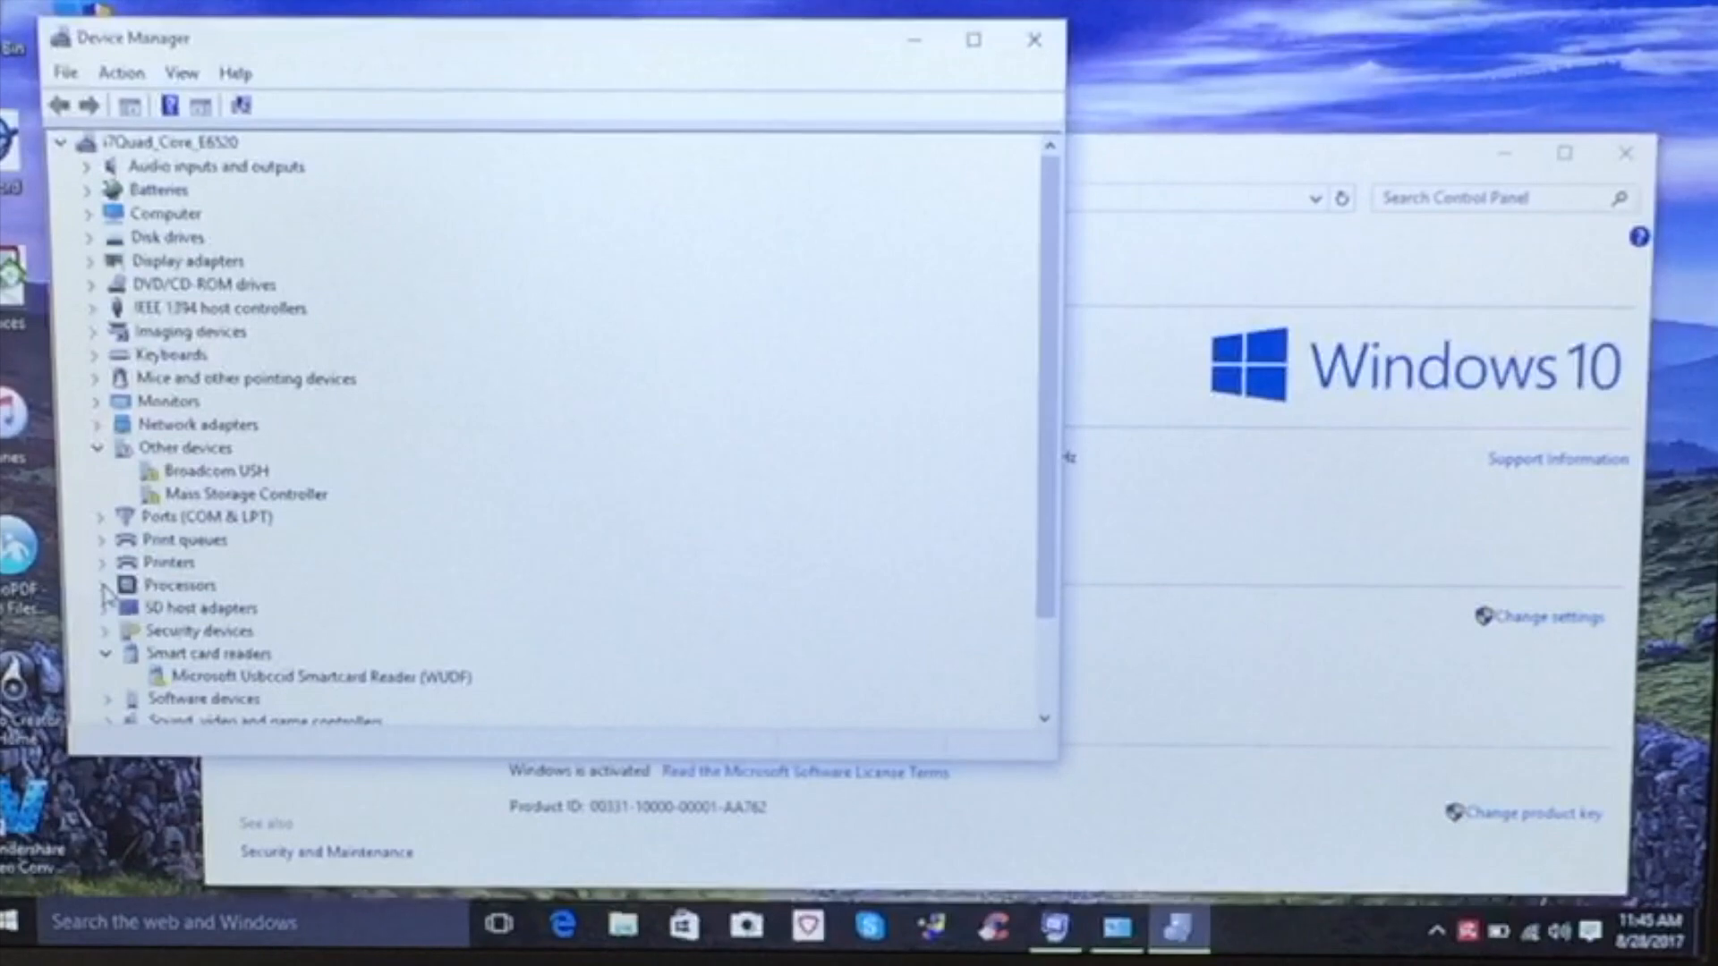
Expand Processors showing eight i7-2720QM entries, then clear the boot processor-count limit and confirm
left_click(96, 583)
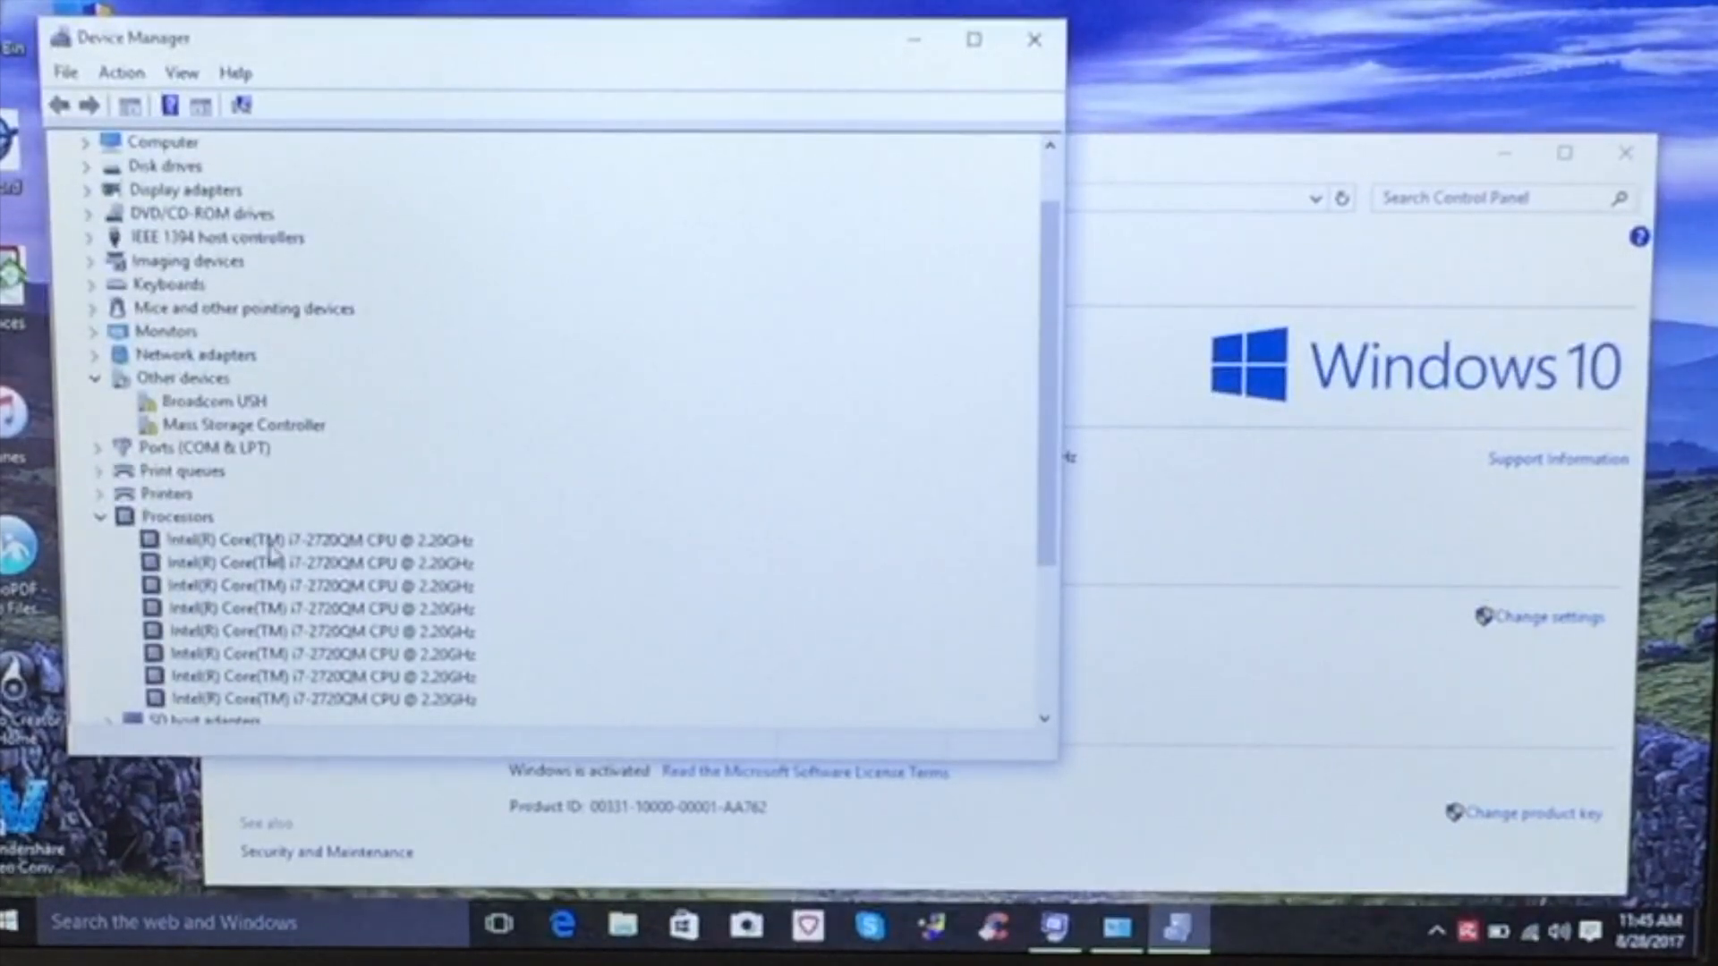
mouse_move(273, 619)
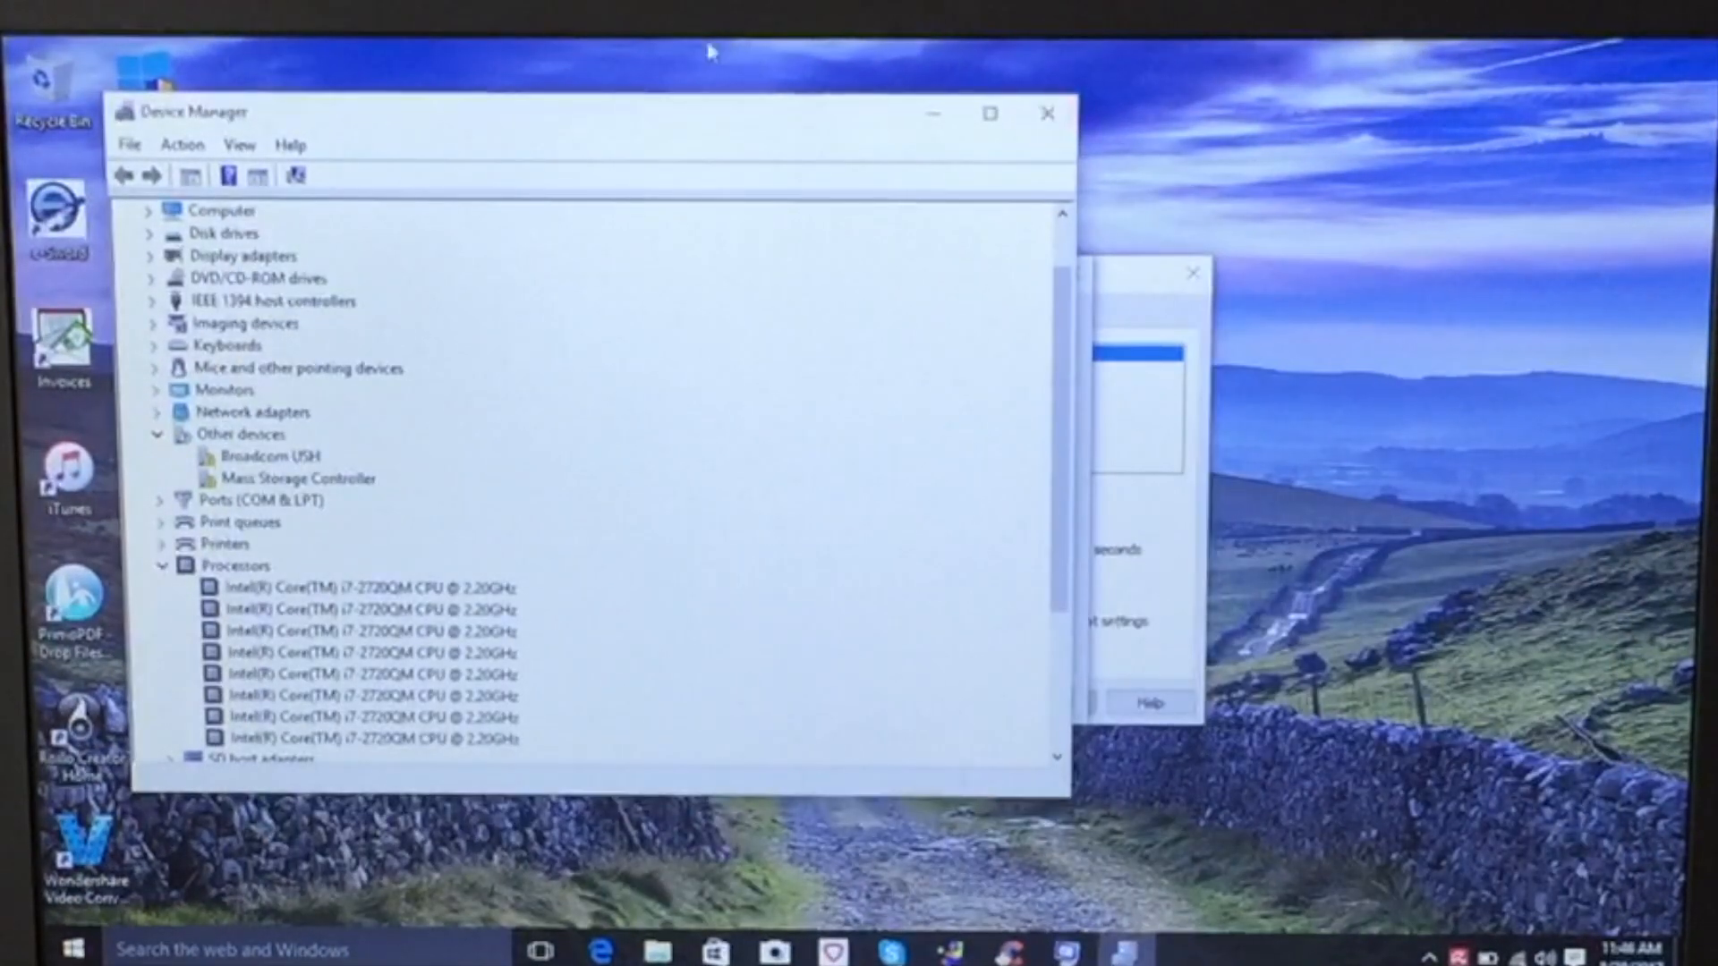
left_click(584, 490)
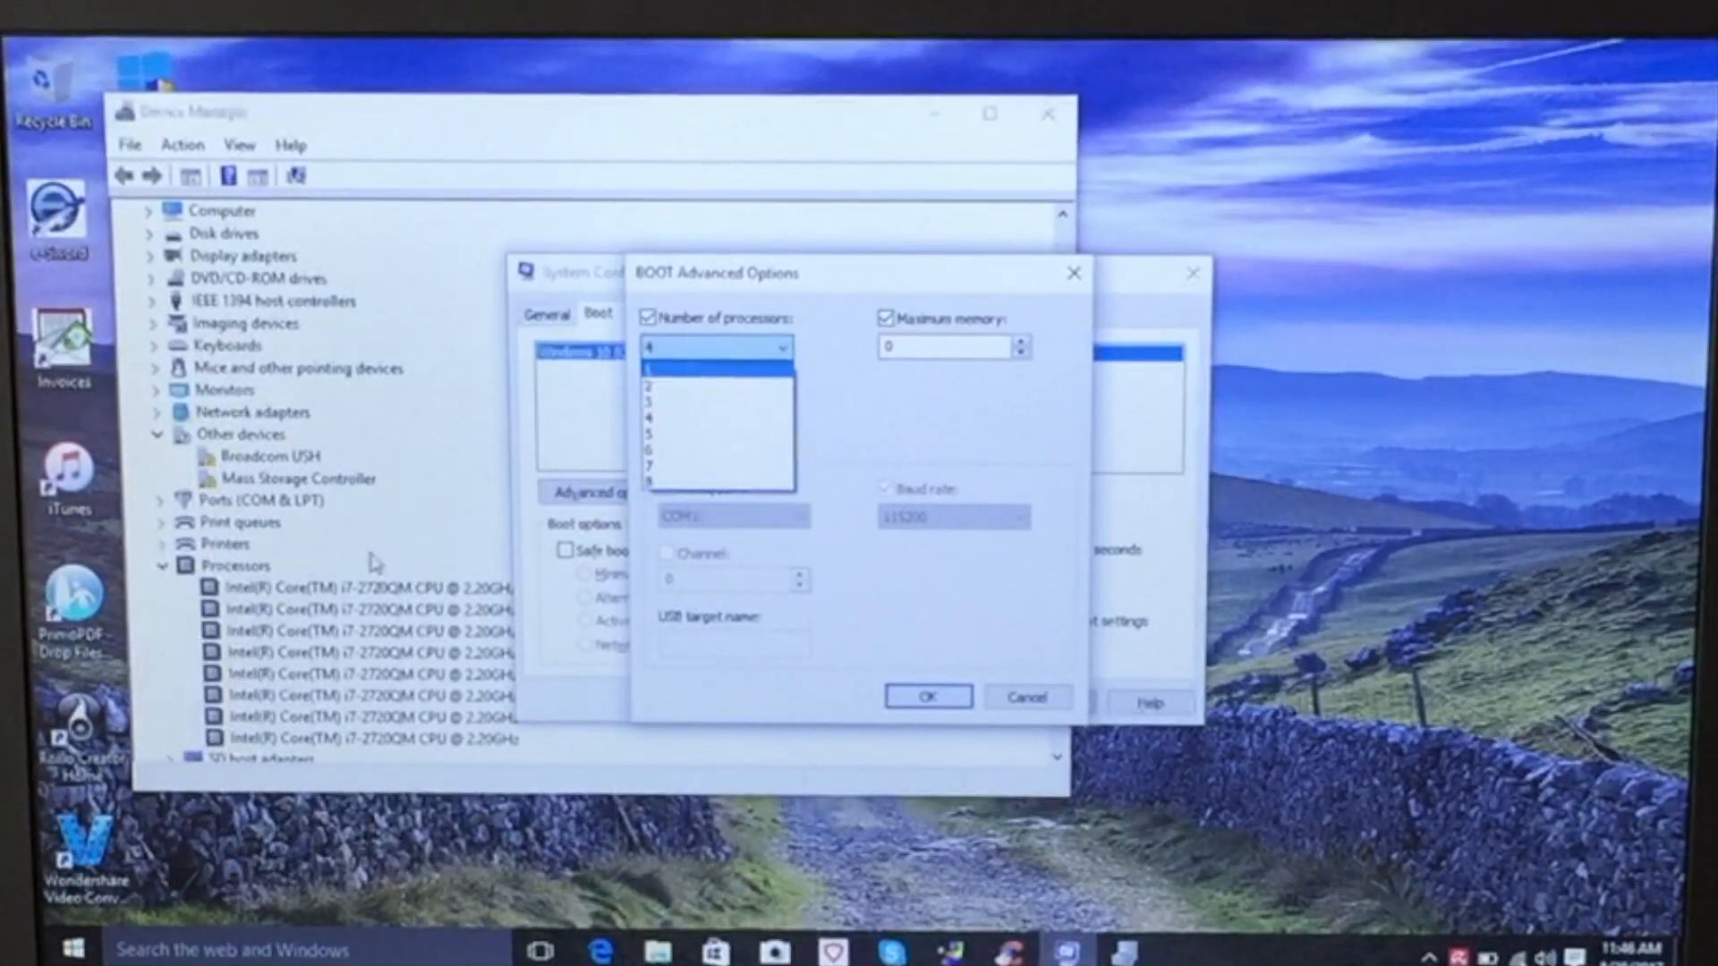
left_click(649, 317)
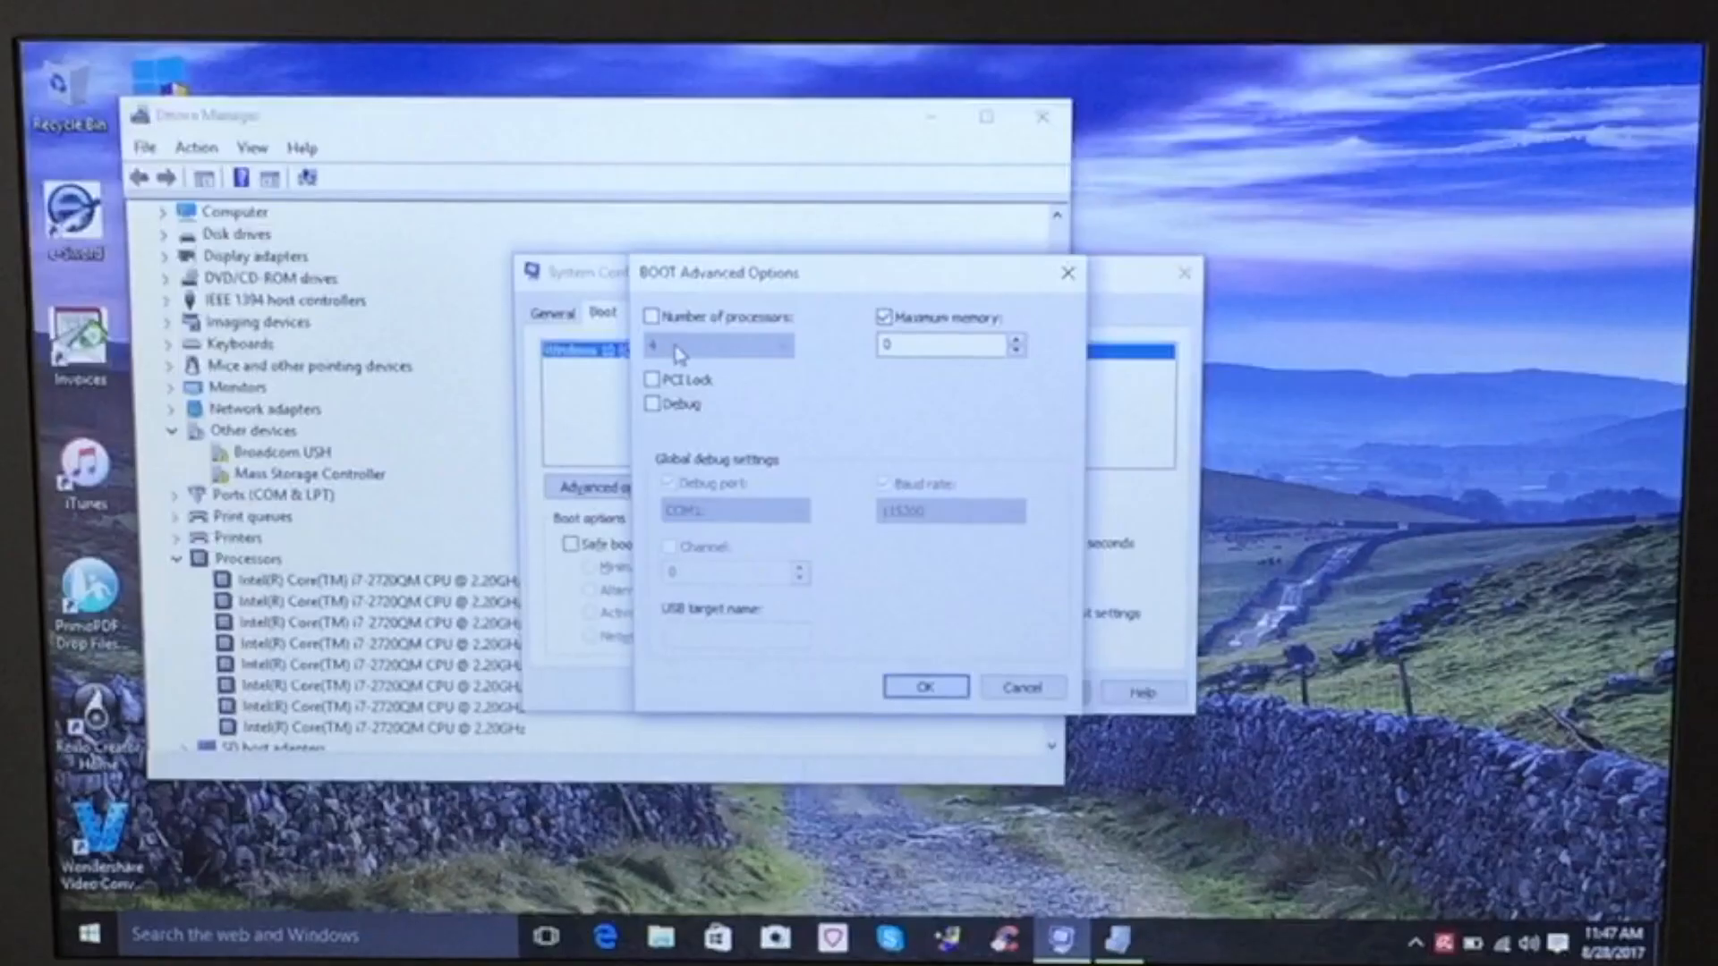
left_click(655, 316)
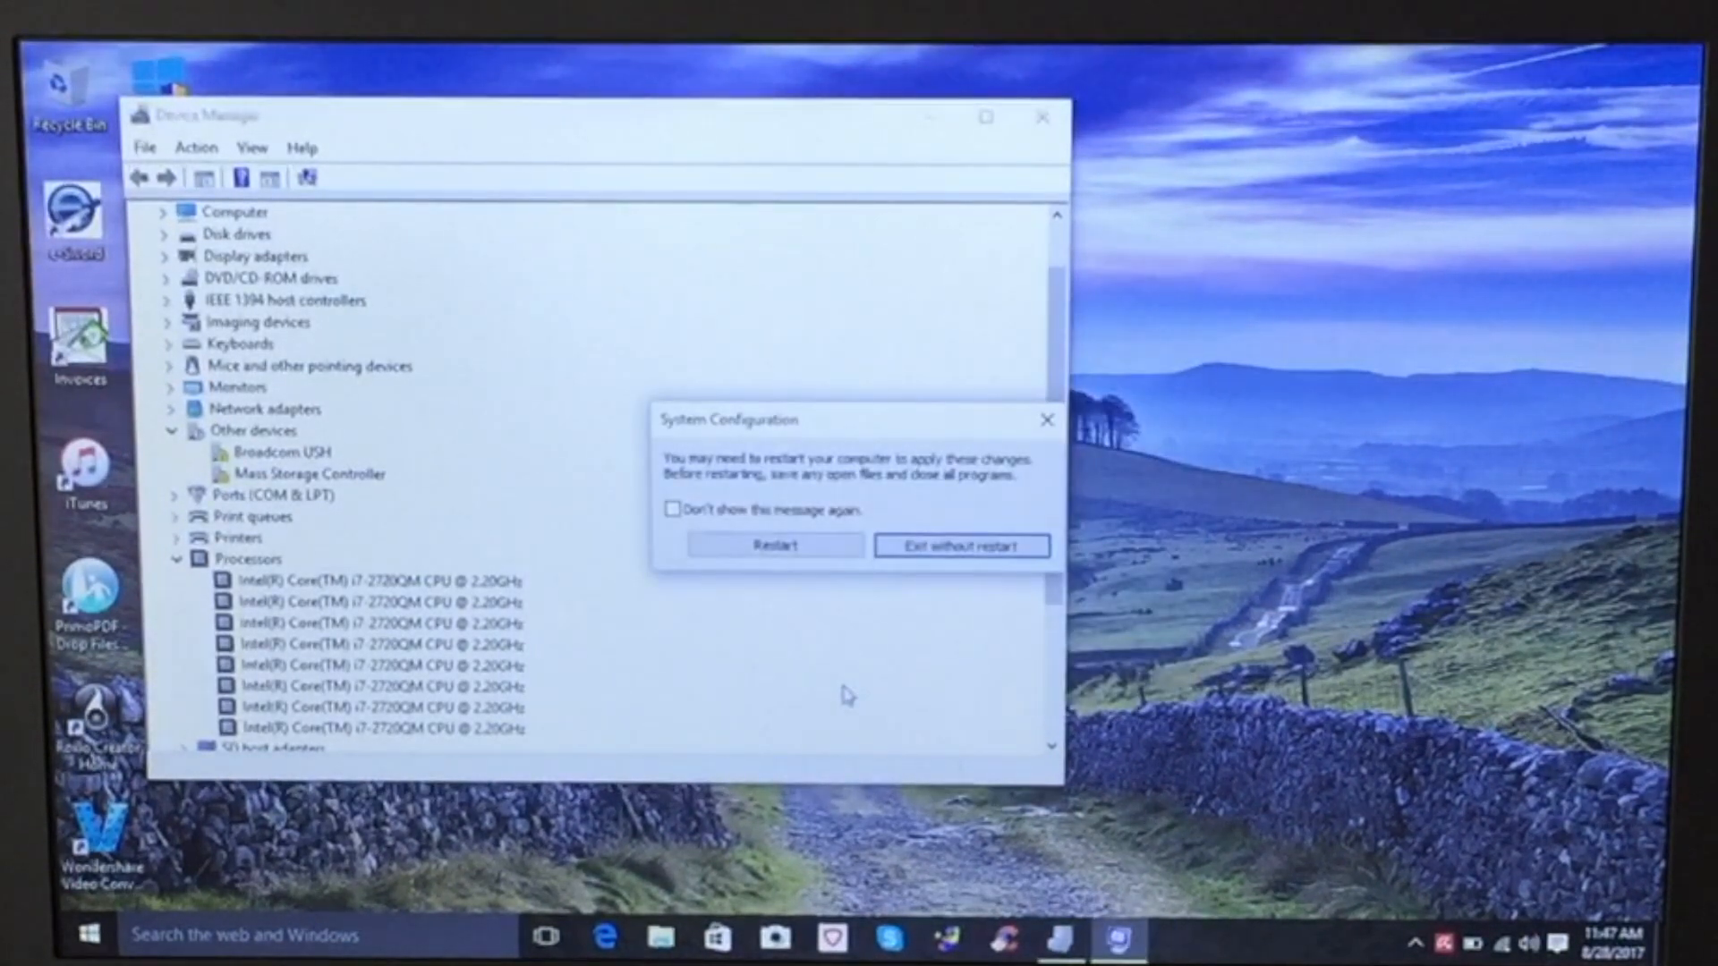
mouse_move(775, 544)
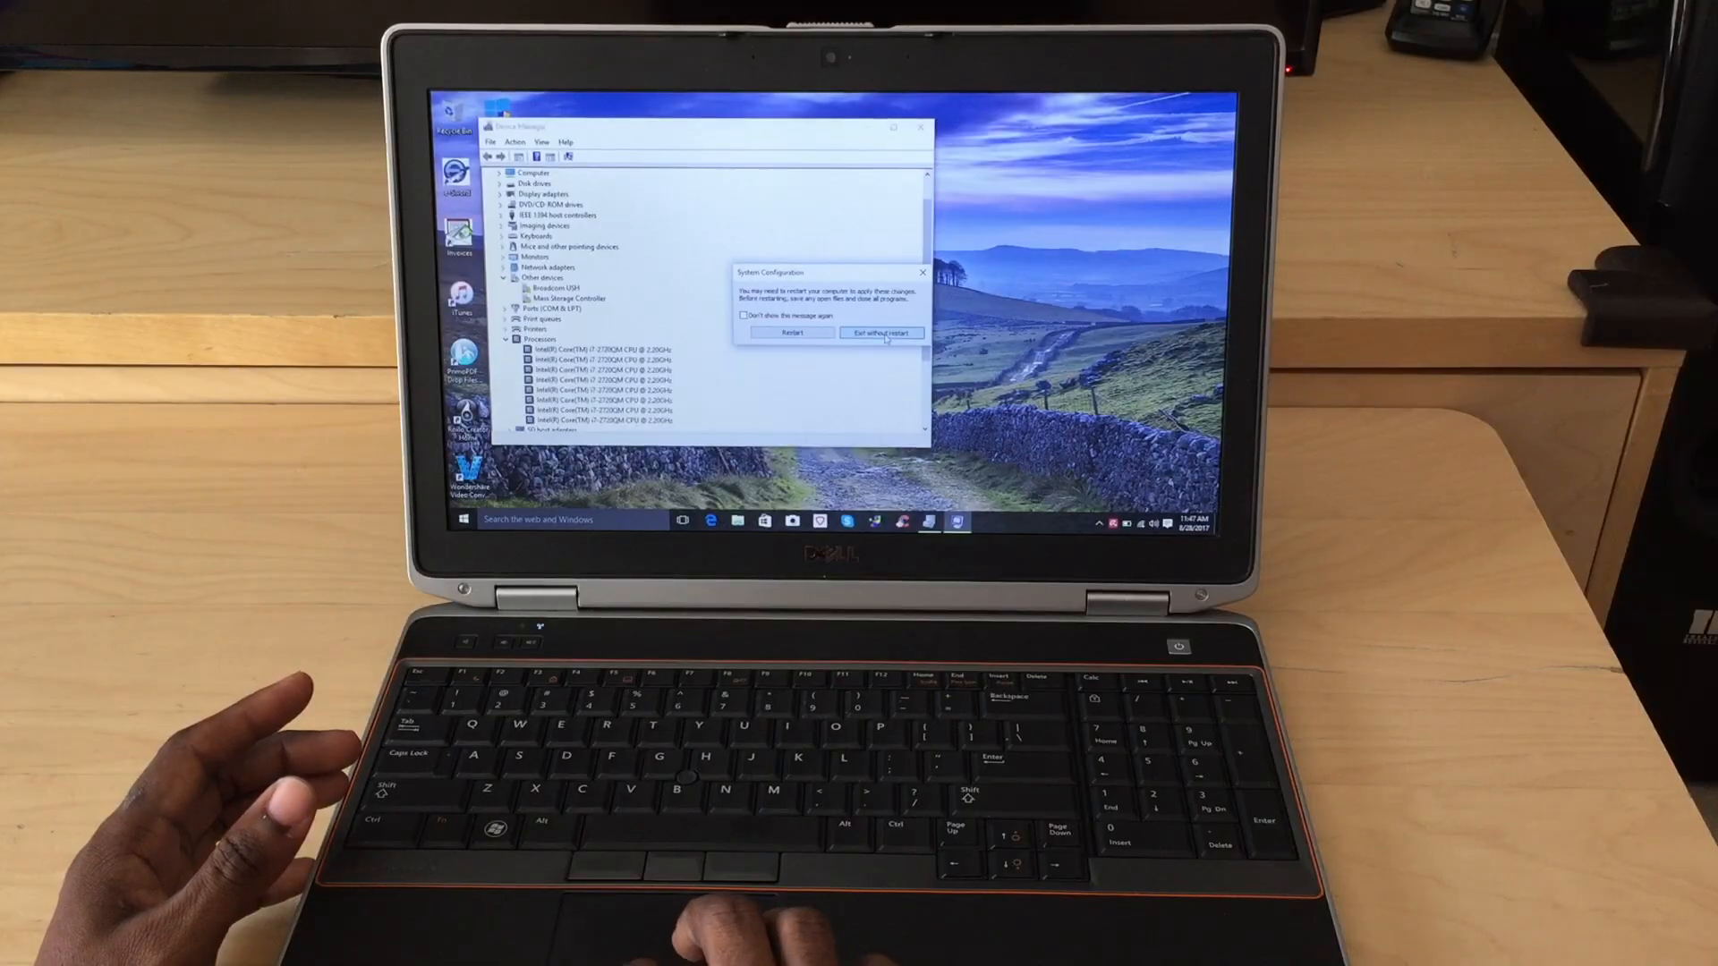
Leave System Configuration via Exit without restart, returning to the desktop
left_click(880, 332)
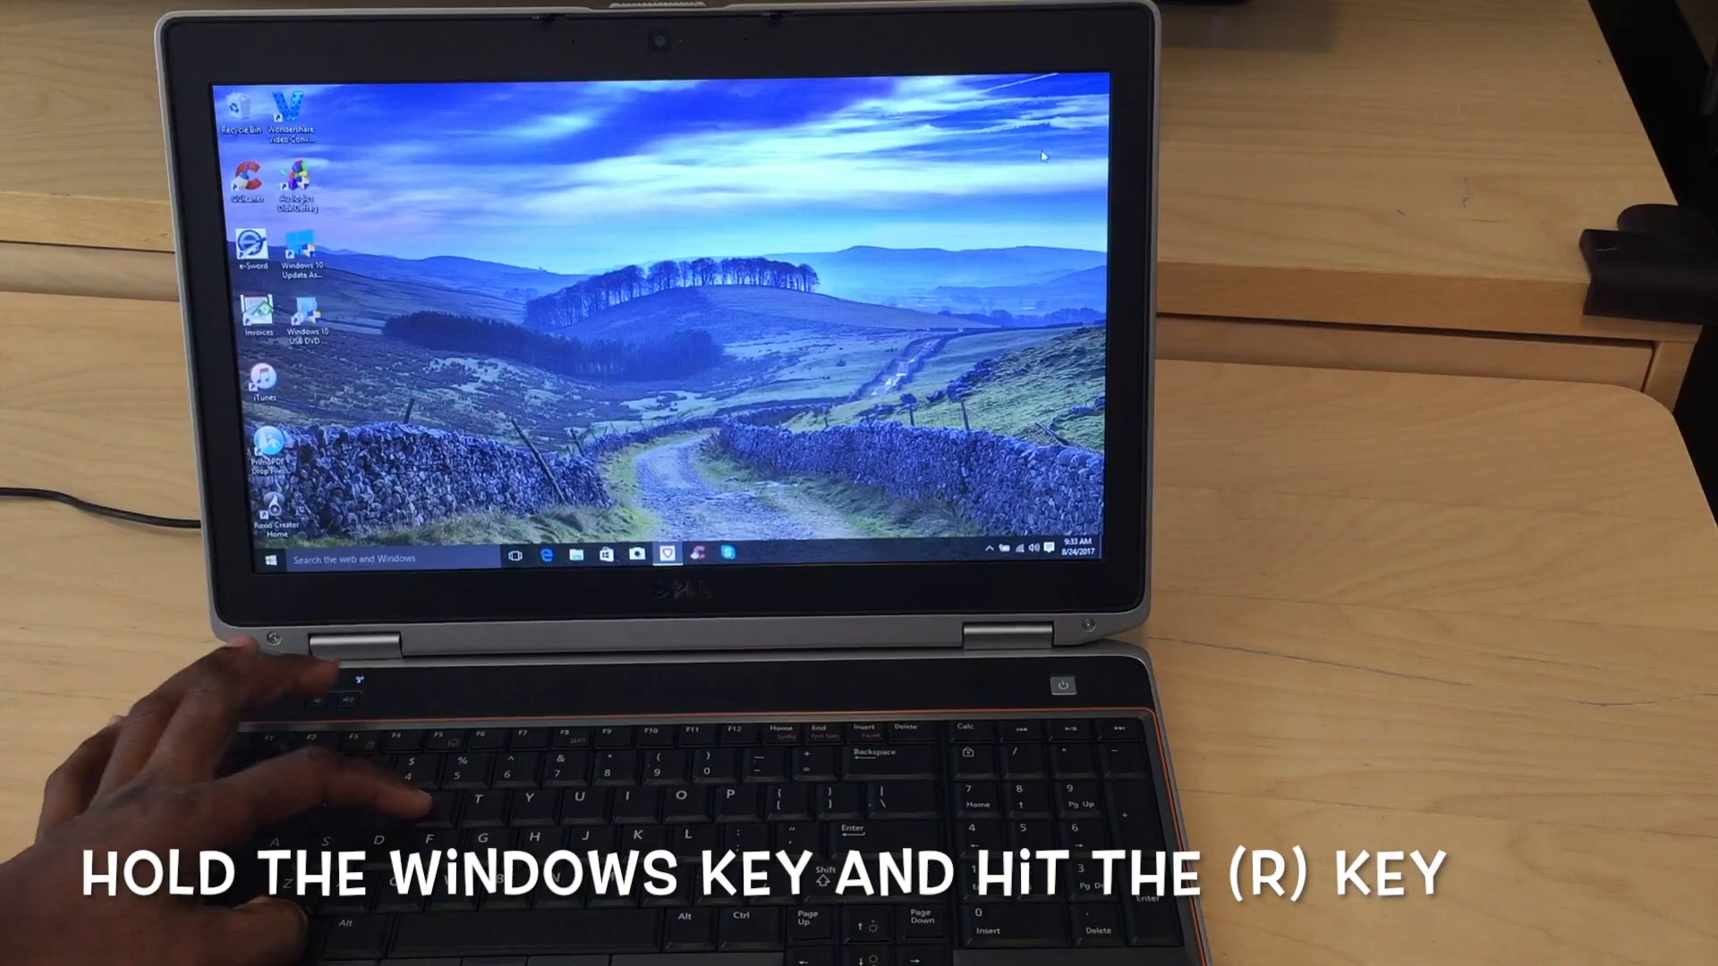
Reopen System Configuration by running msconfig from the Run dialog
key("Win+r")
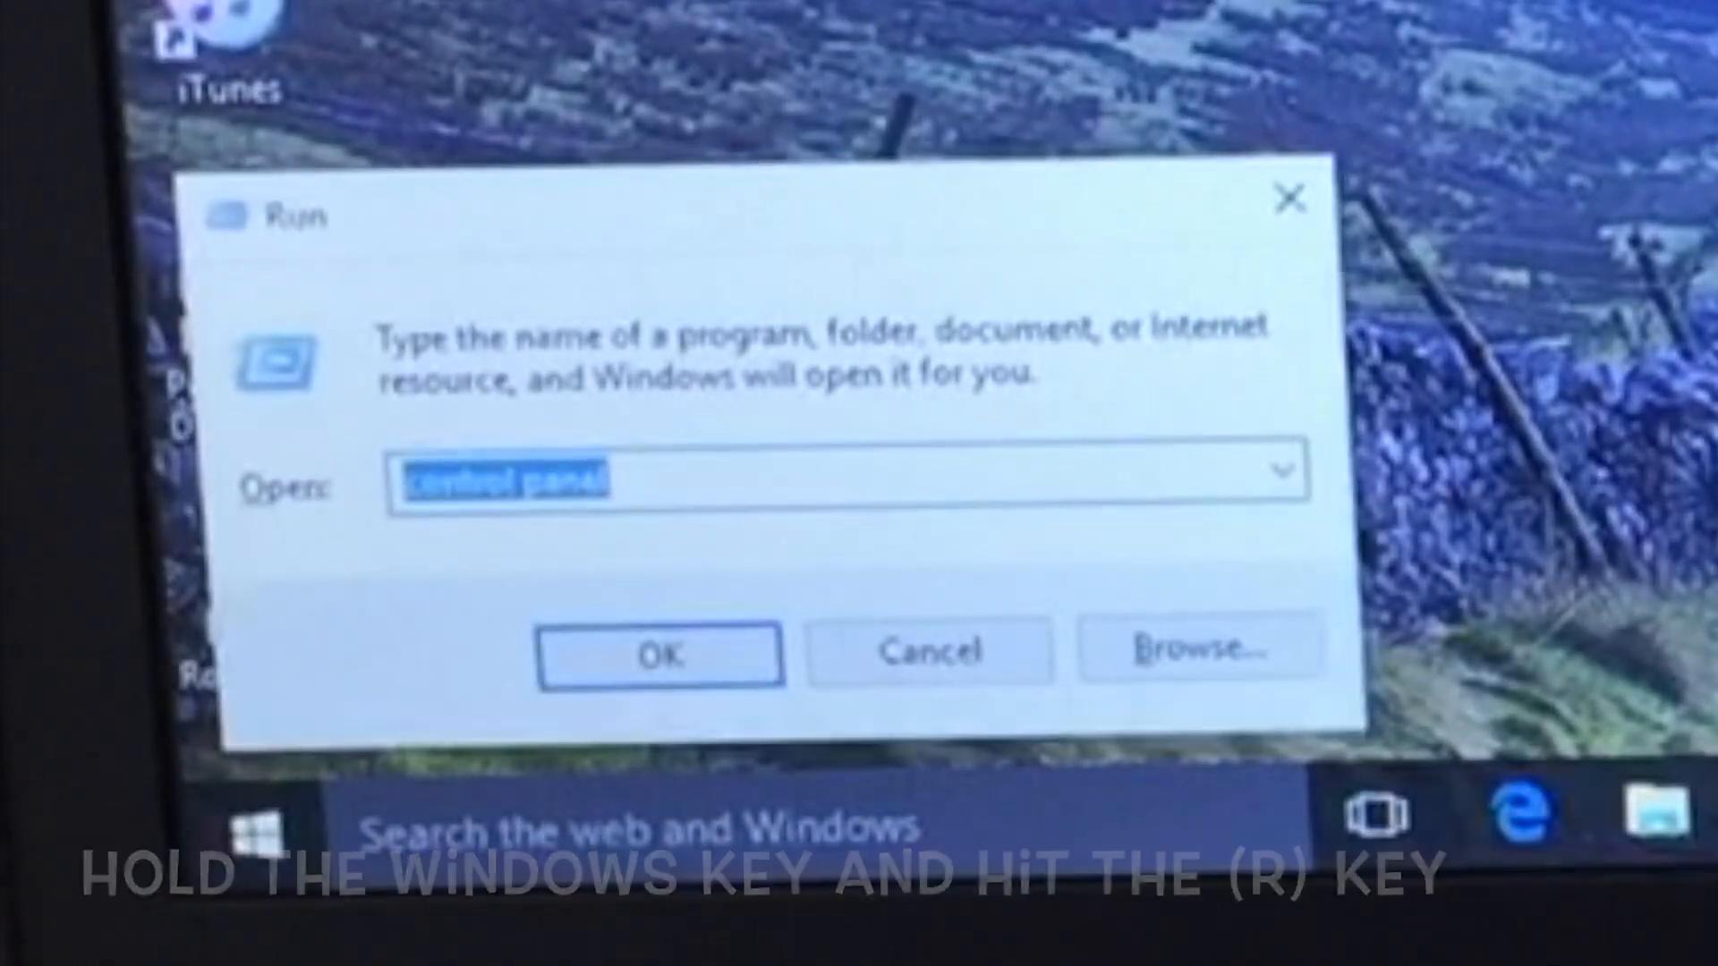
type("msconfig")
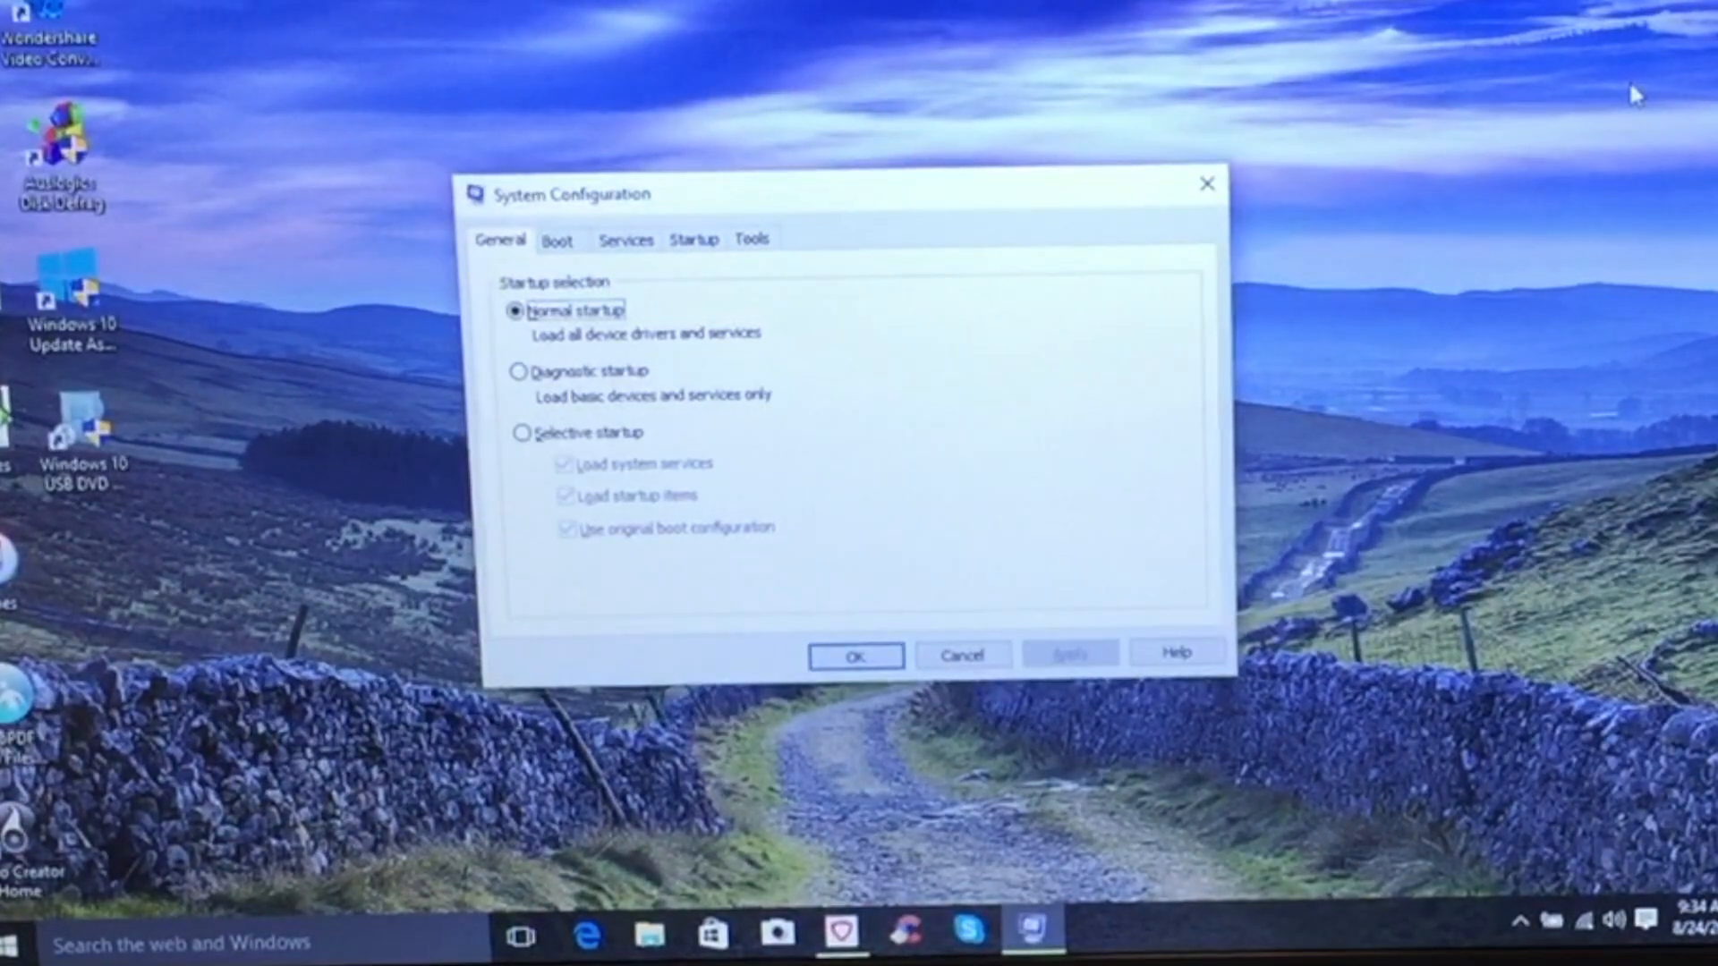
mouse_move(735, 258)
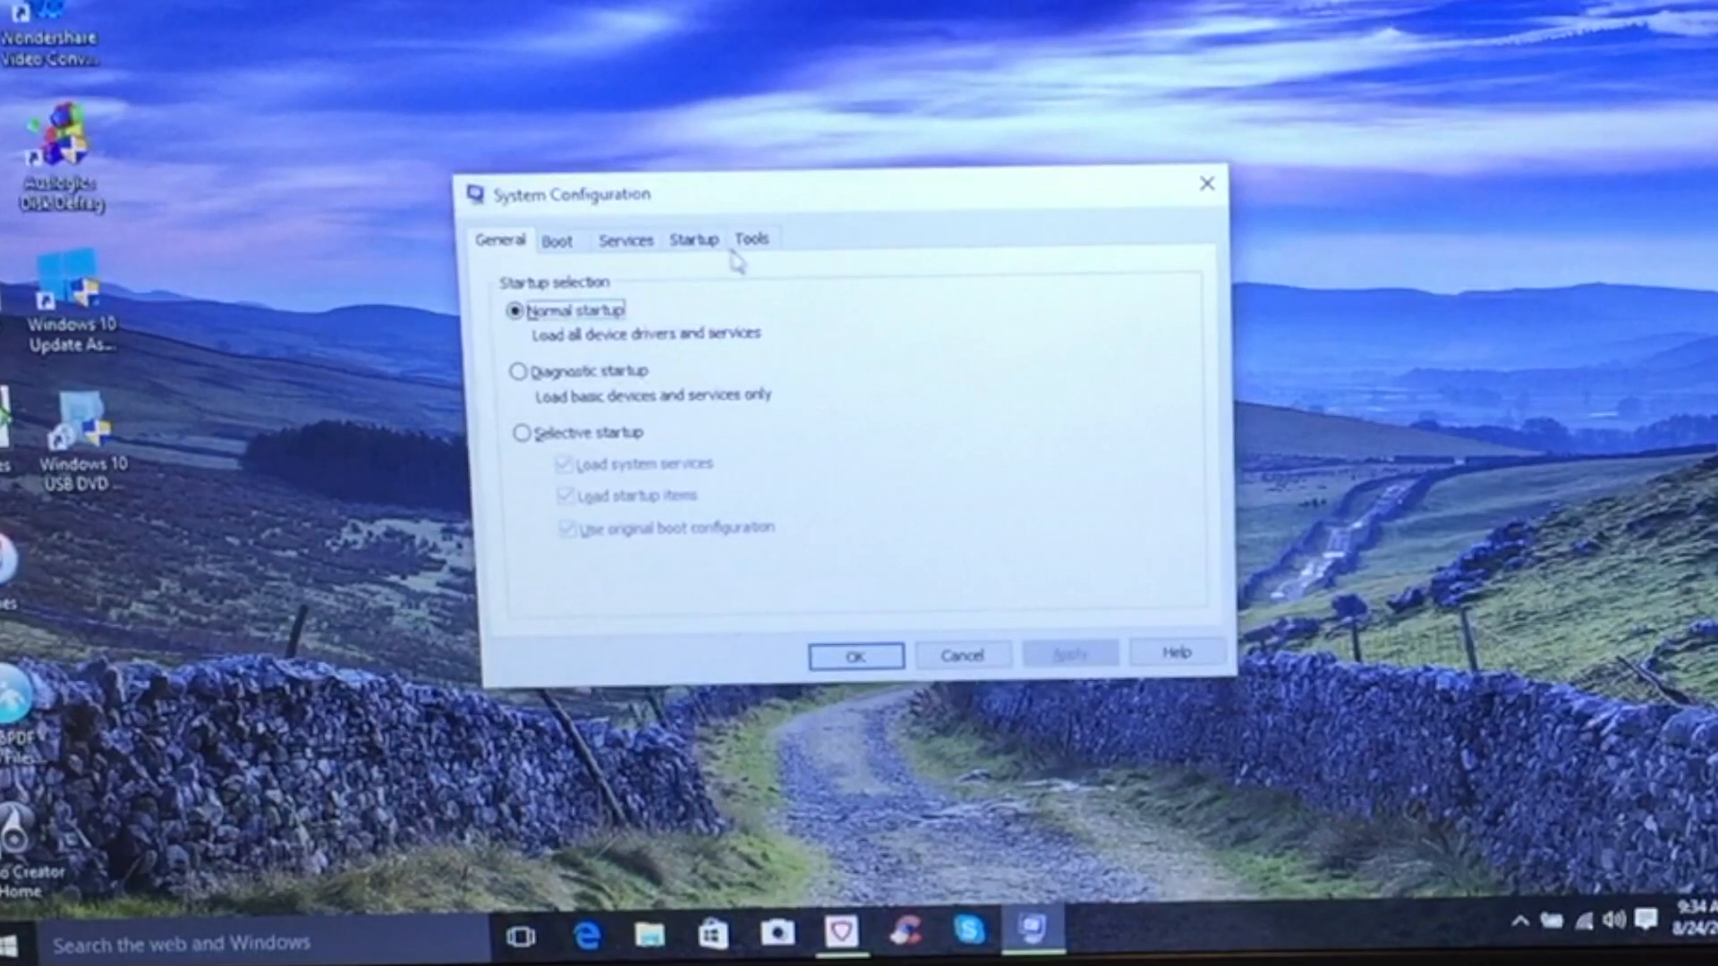
From the Startup tab launch Task Manager's Startup list and maximize it
left_click(694, 238)
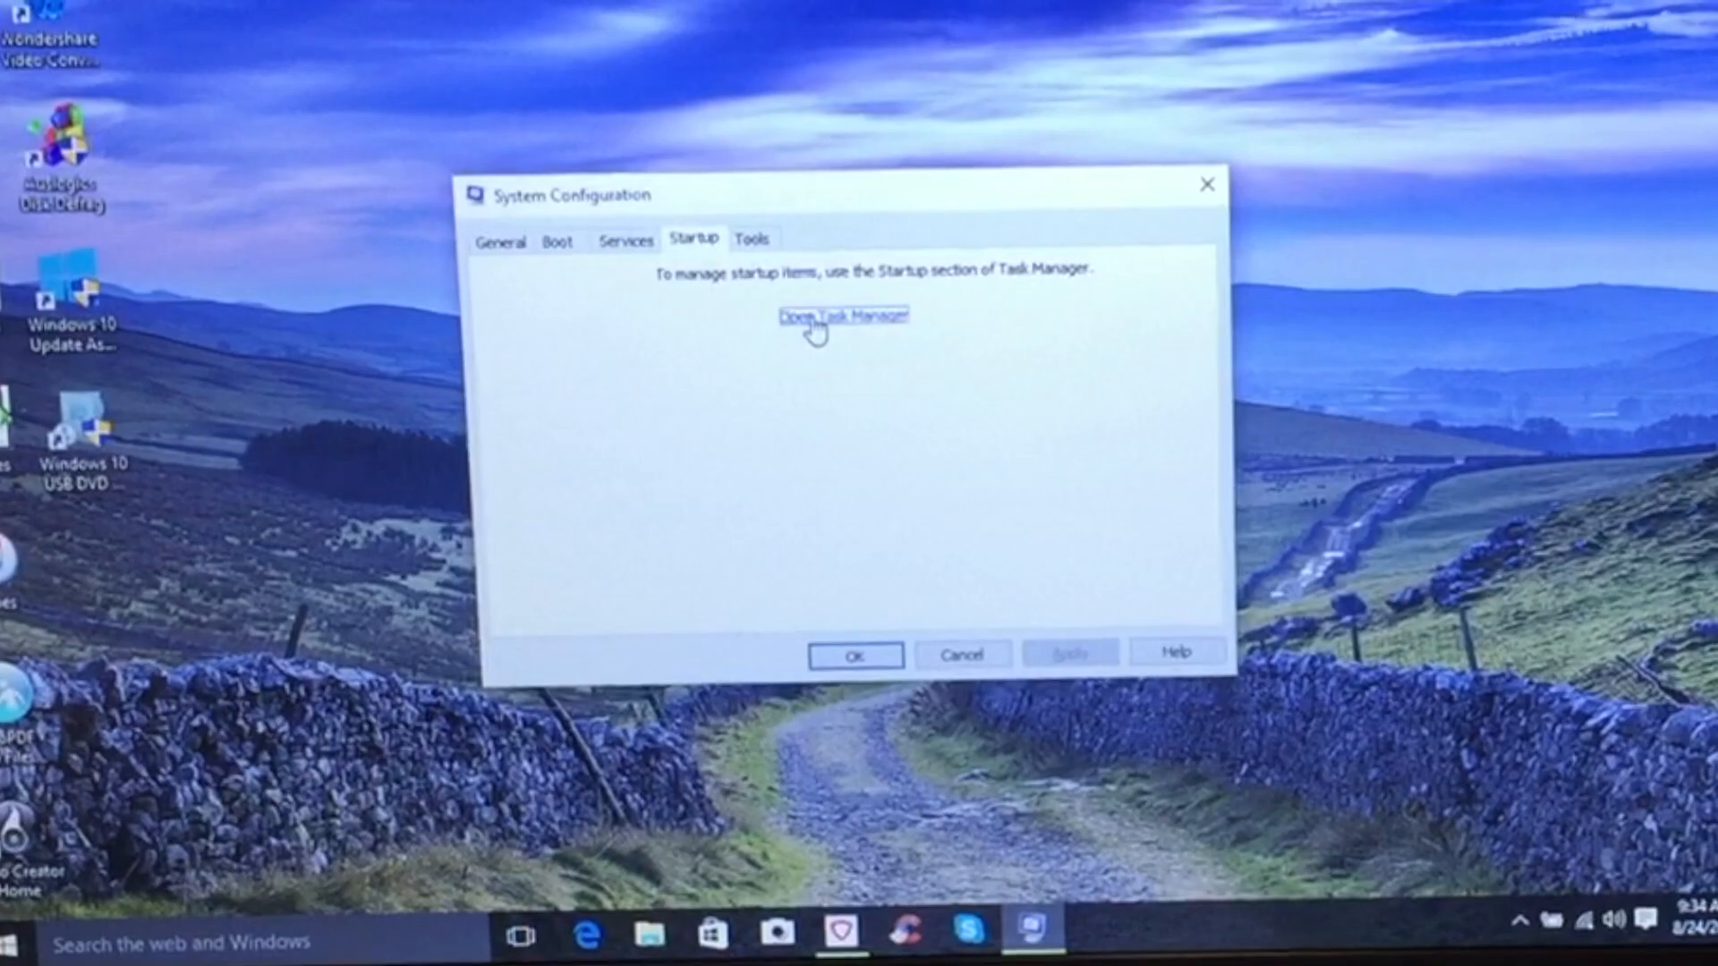
left_click(843, 315)
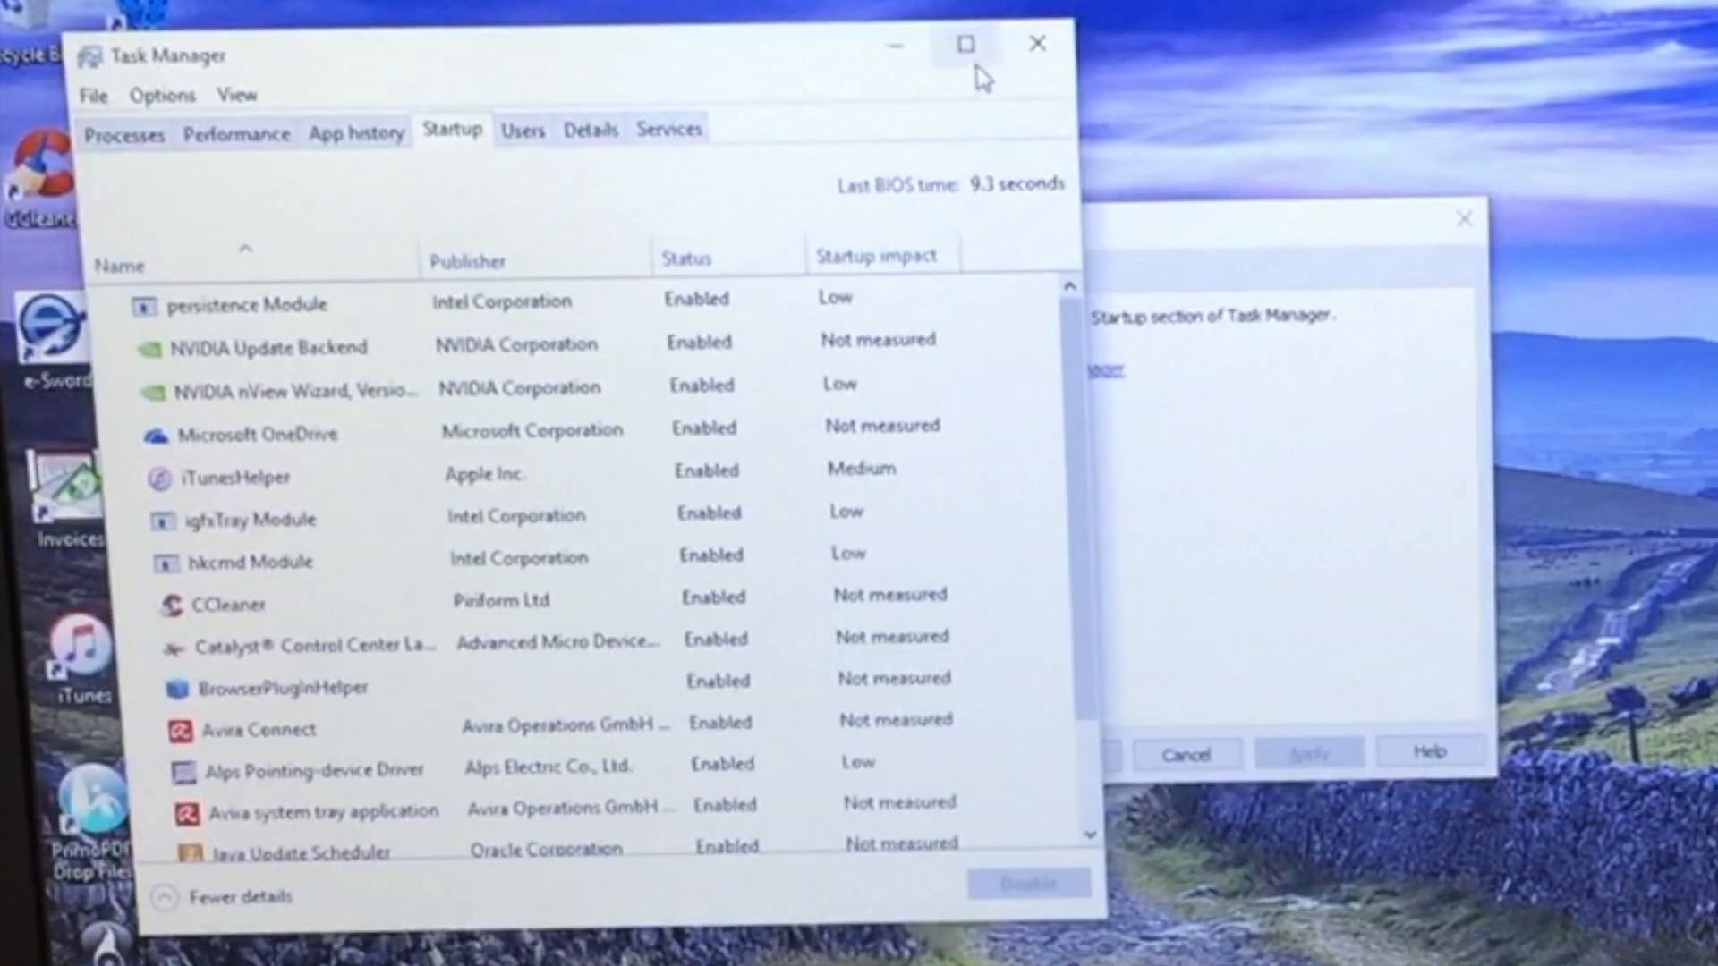
left_click(962, 43)
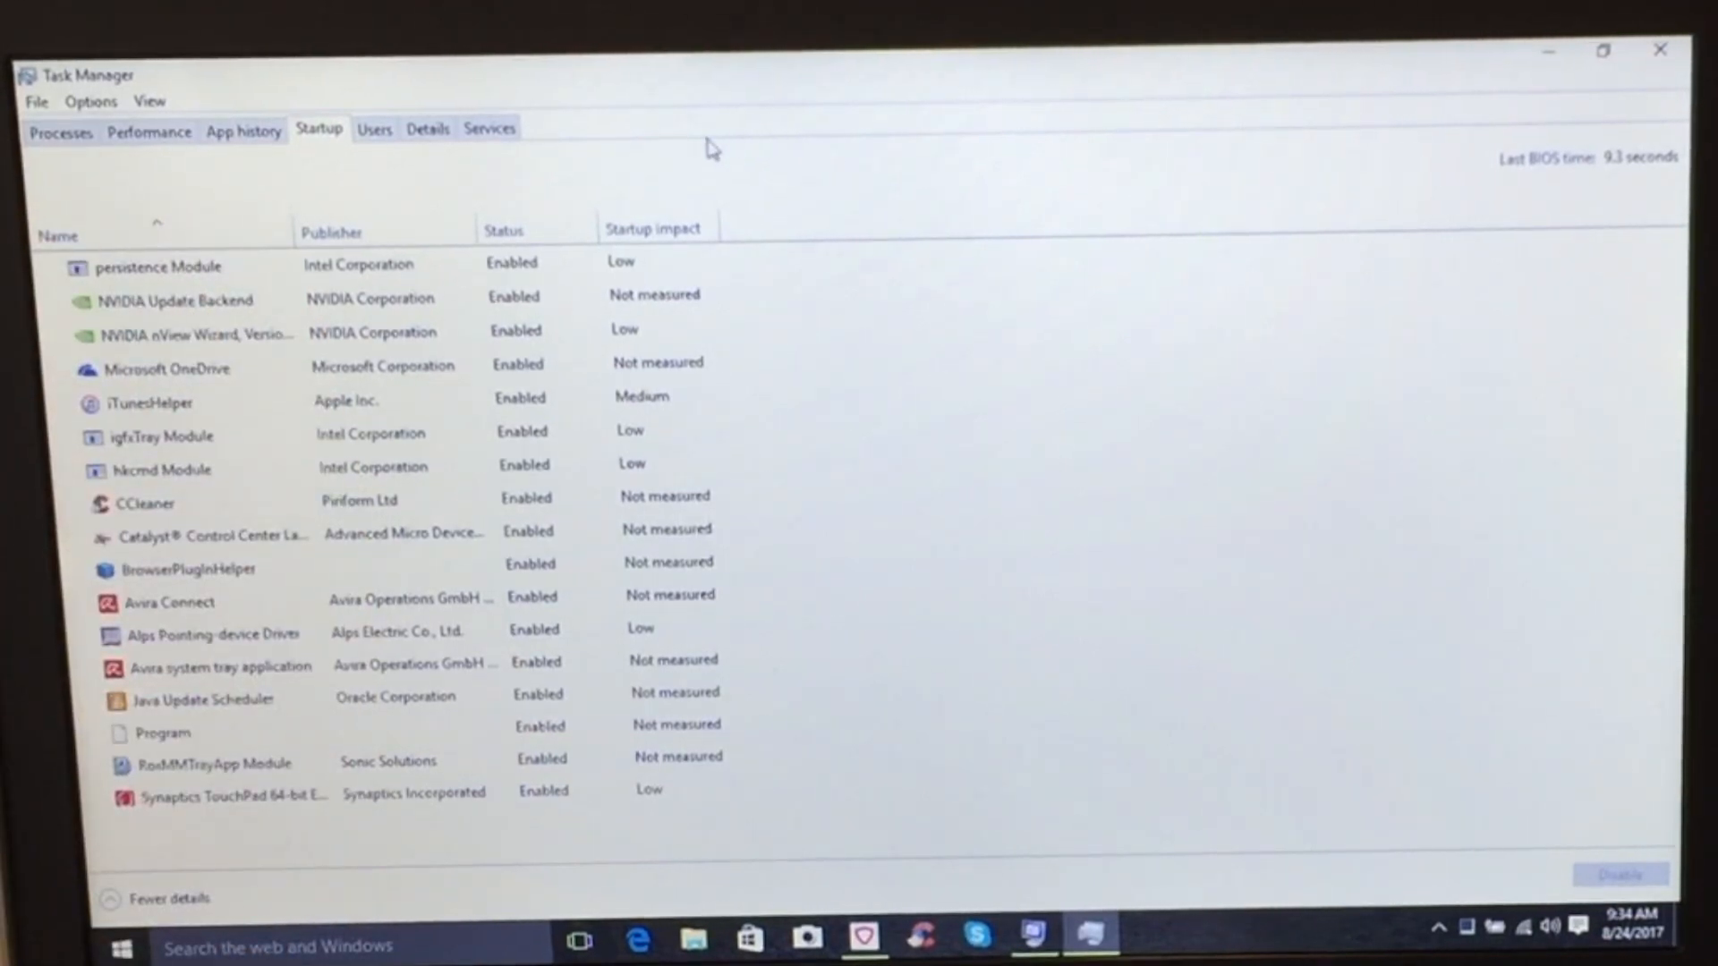
Disable persistence Module, Microsoft OneDrive and iTunesHelper at startup
left_click(158, 261)
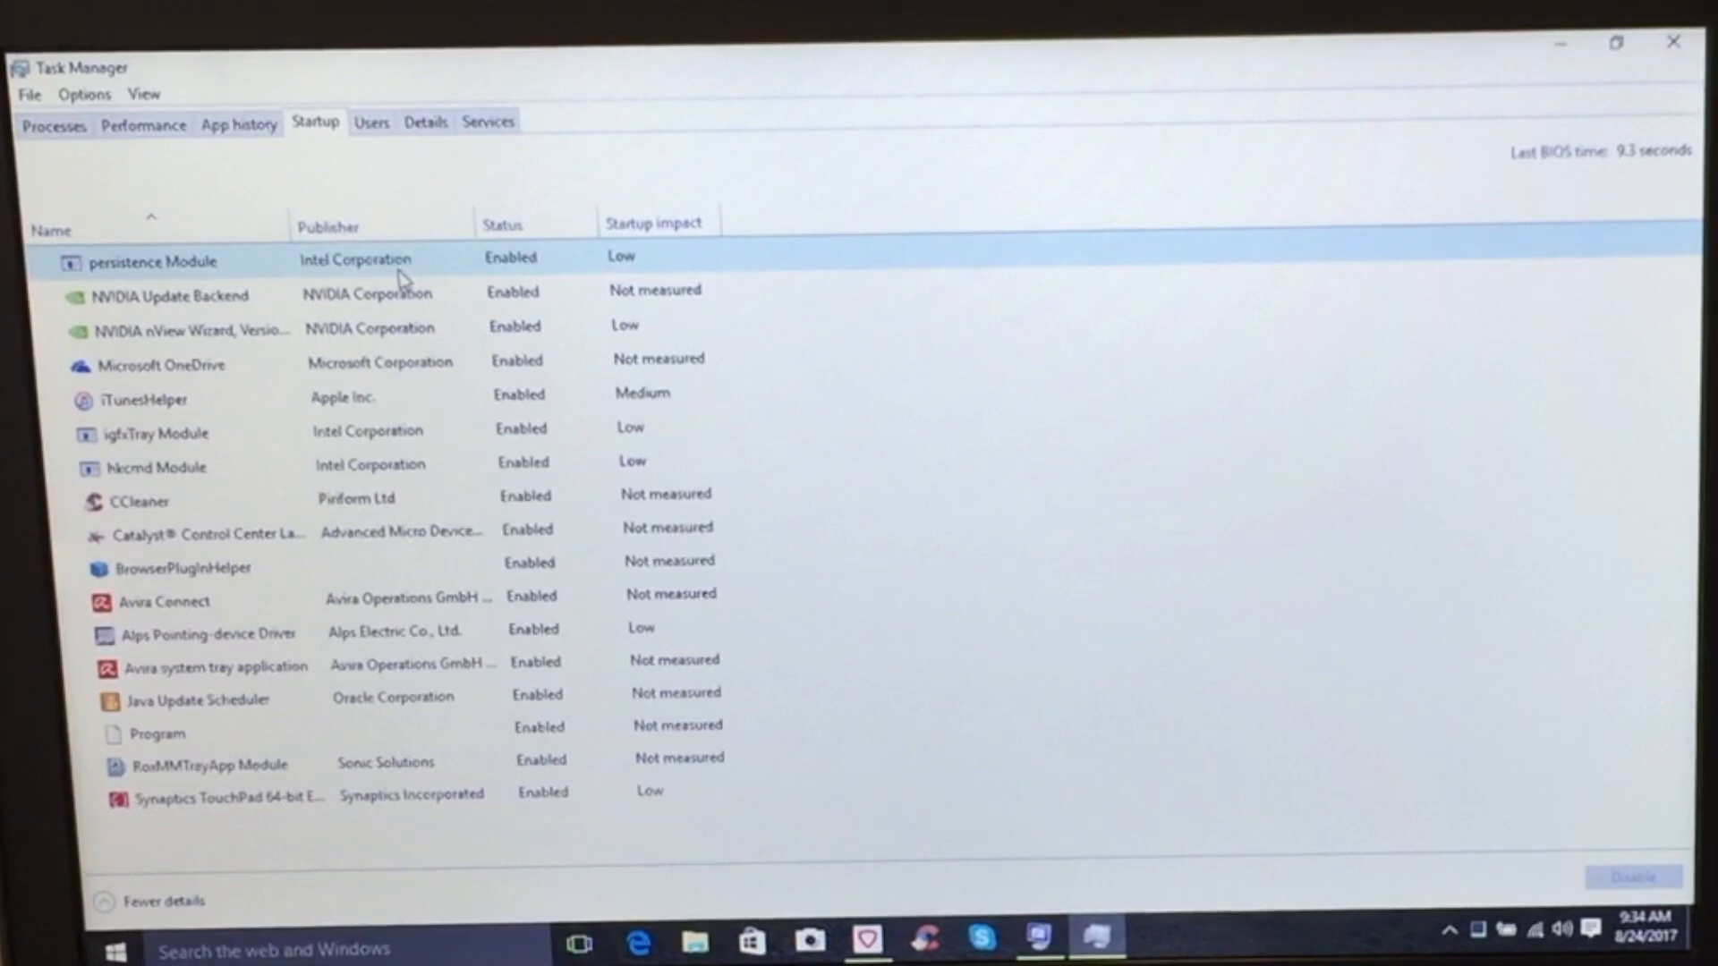
left_click(154, 262)
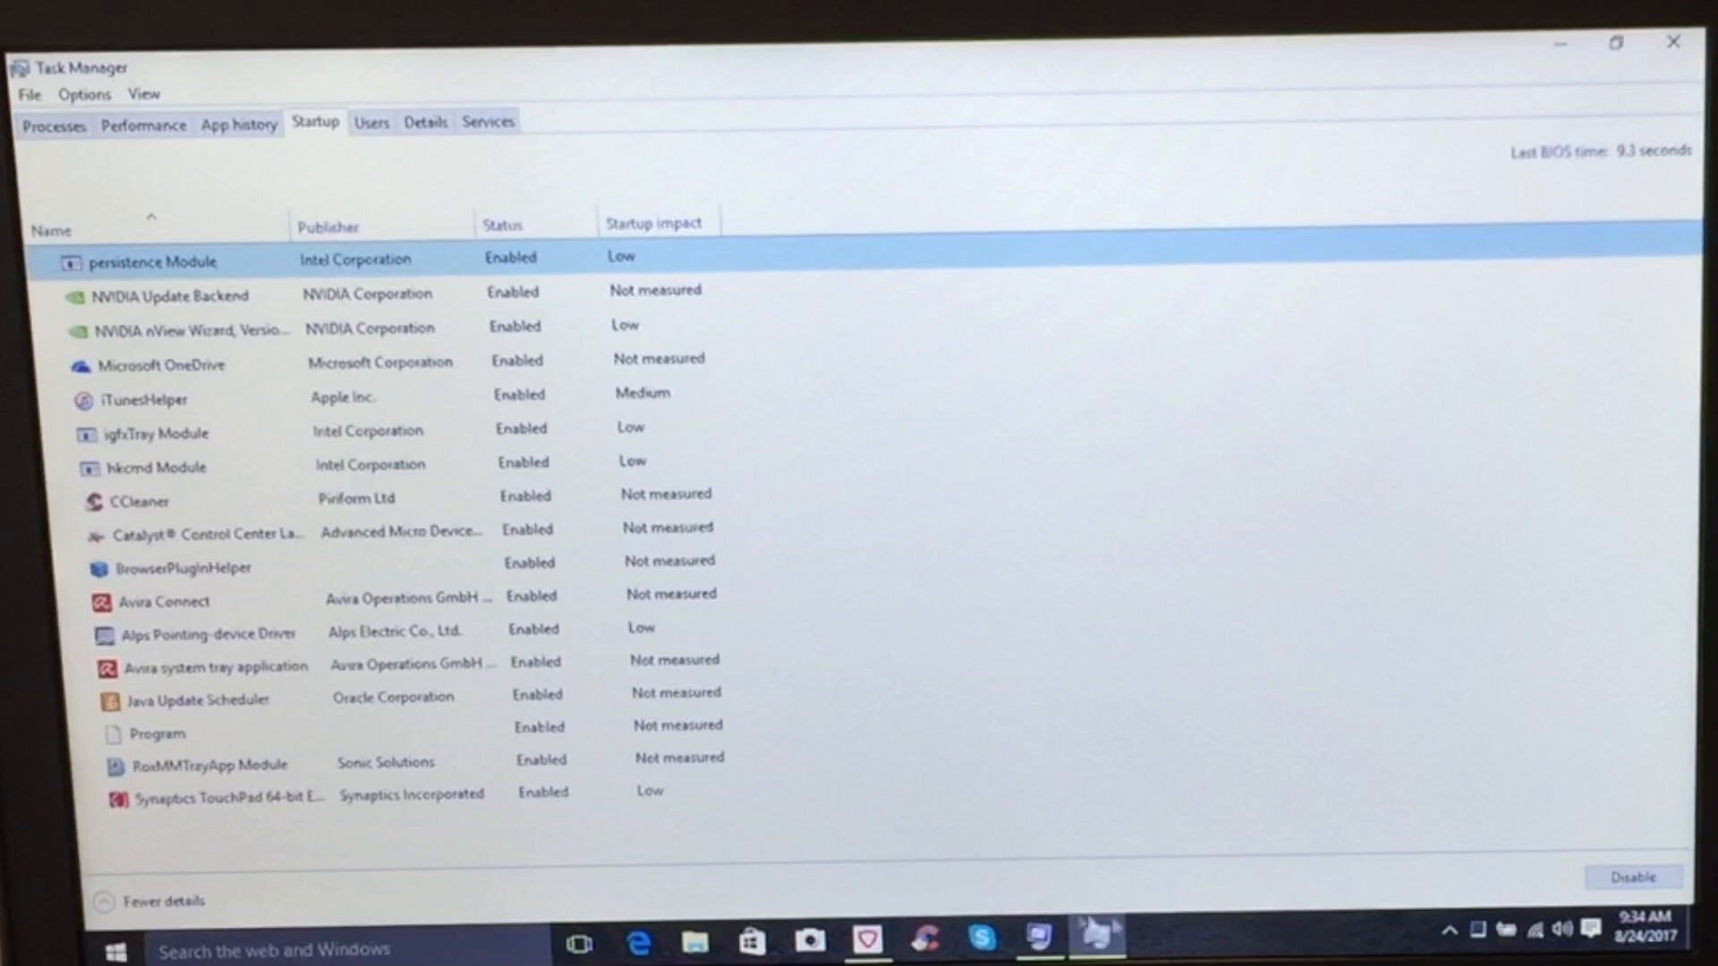
left_click(1632, 877)
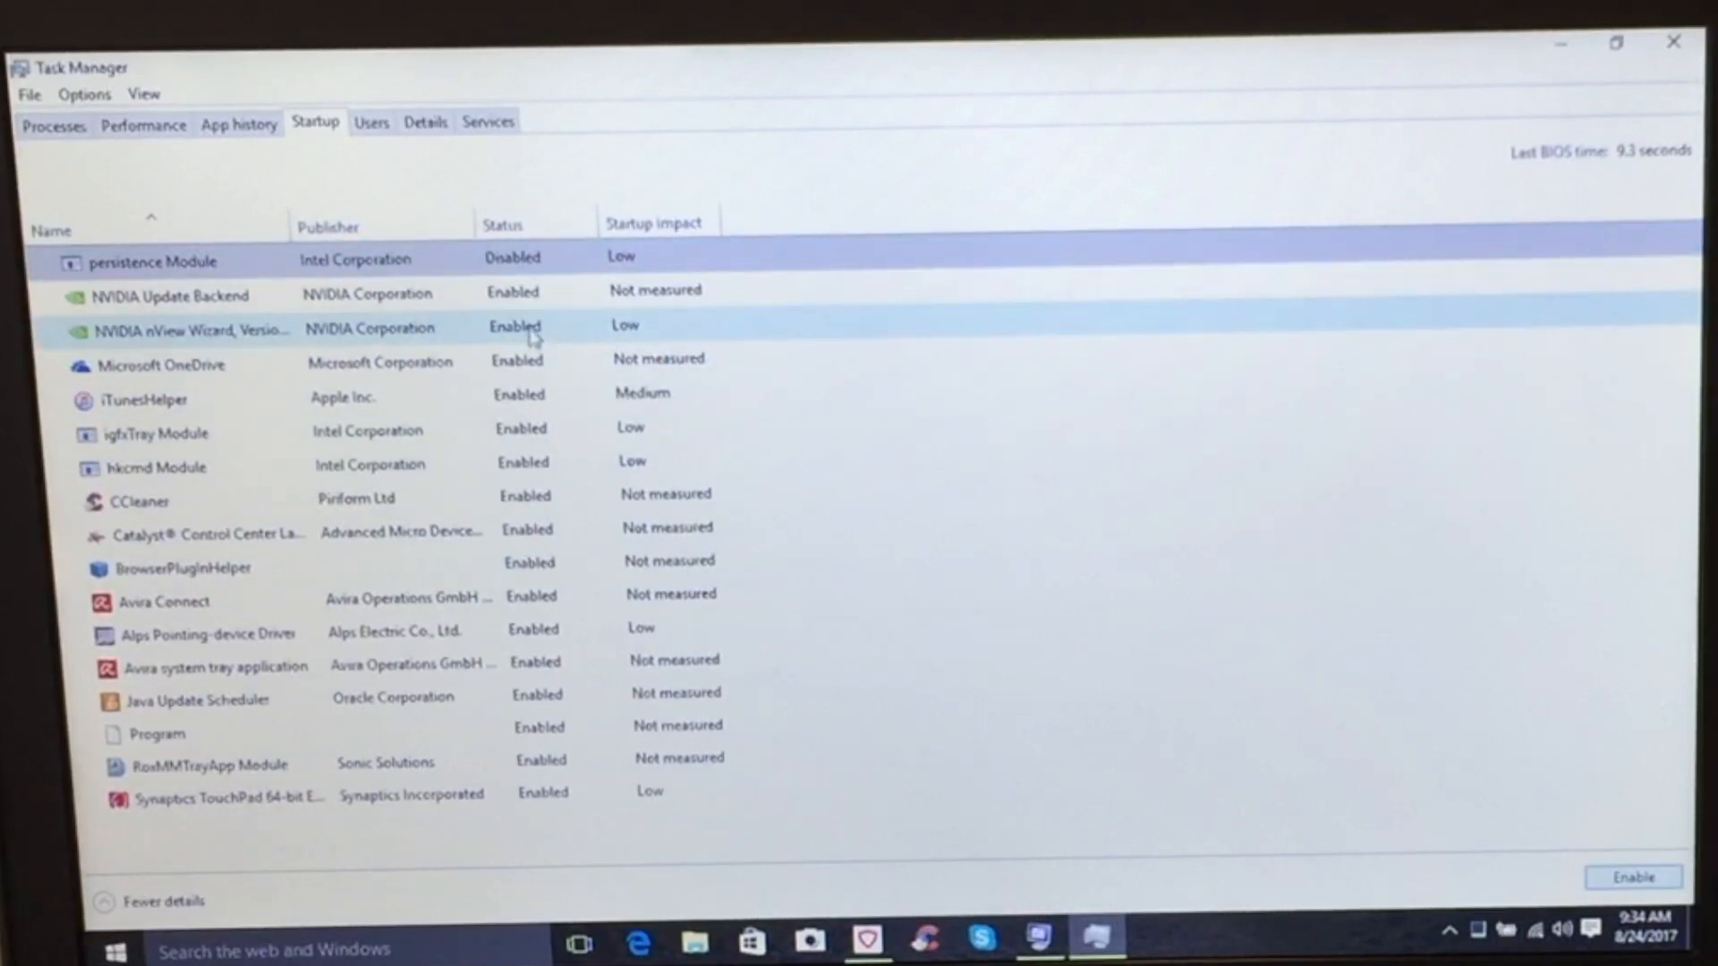
left_click(161, 364)
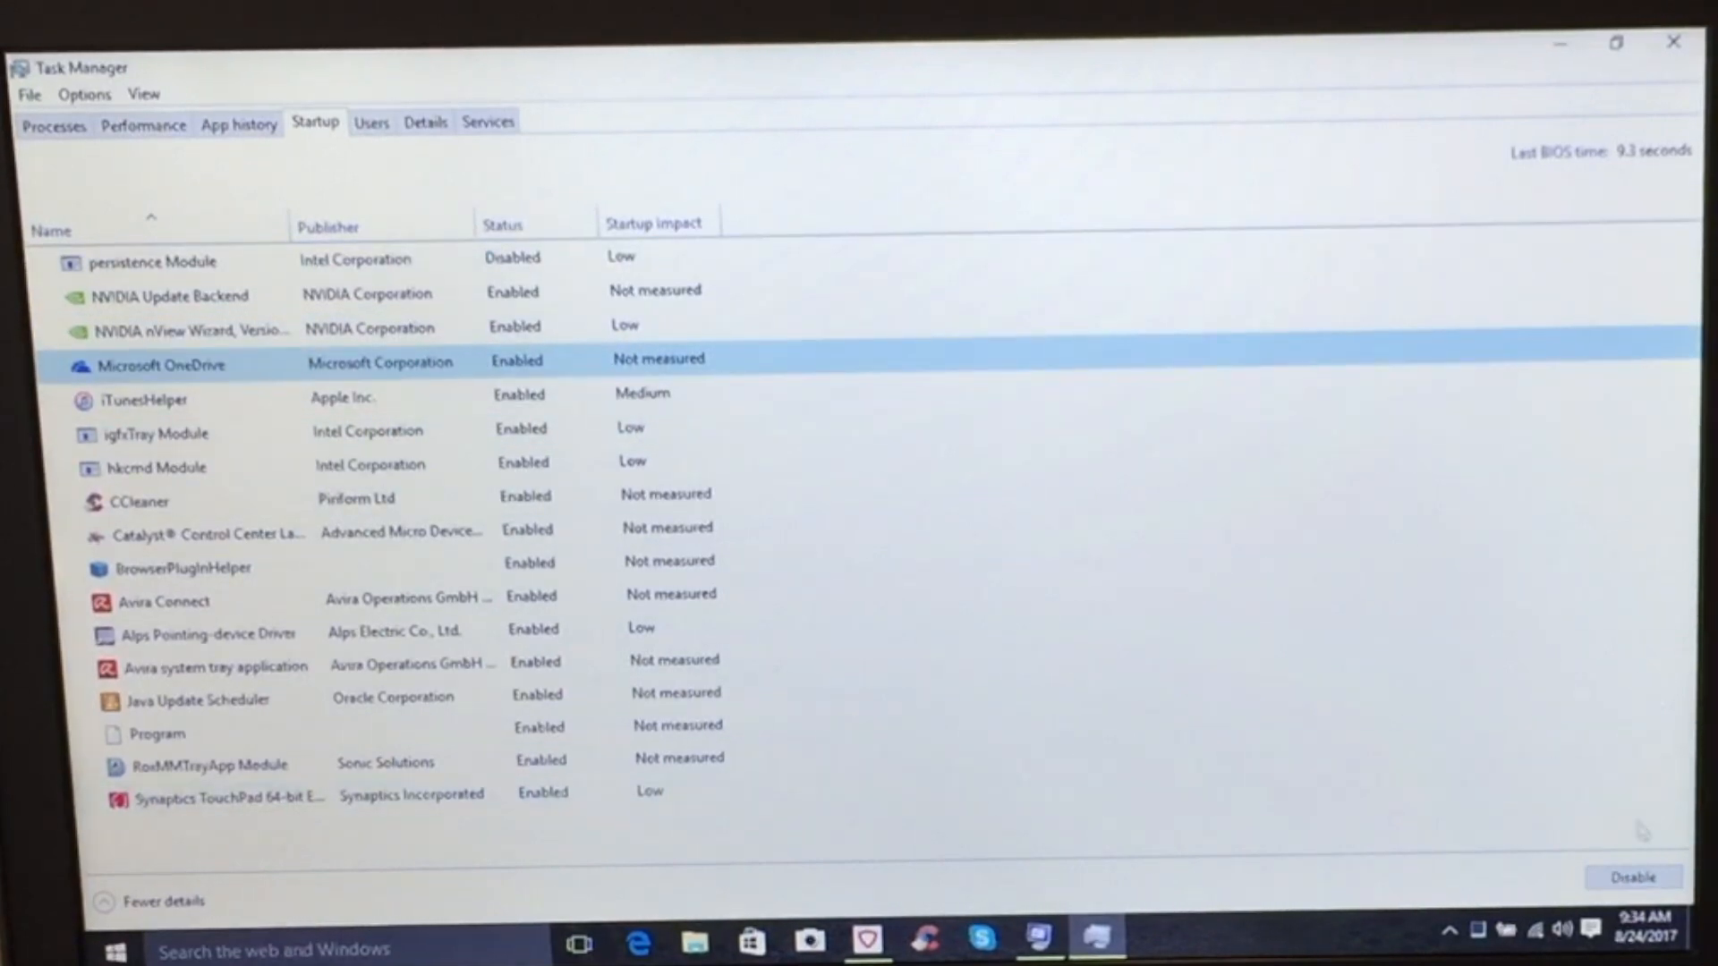
left_click(1631, 877)
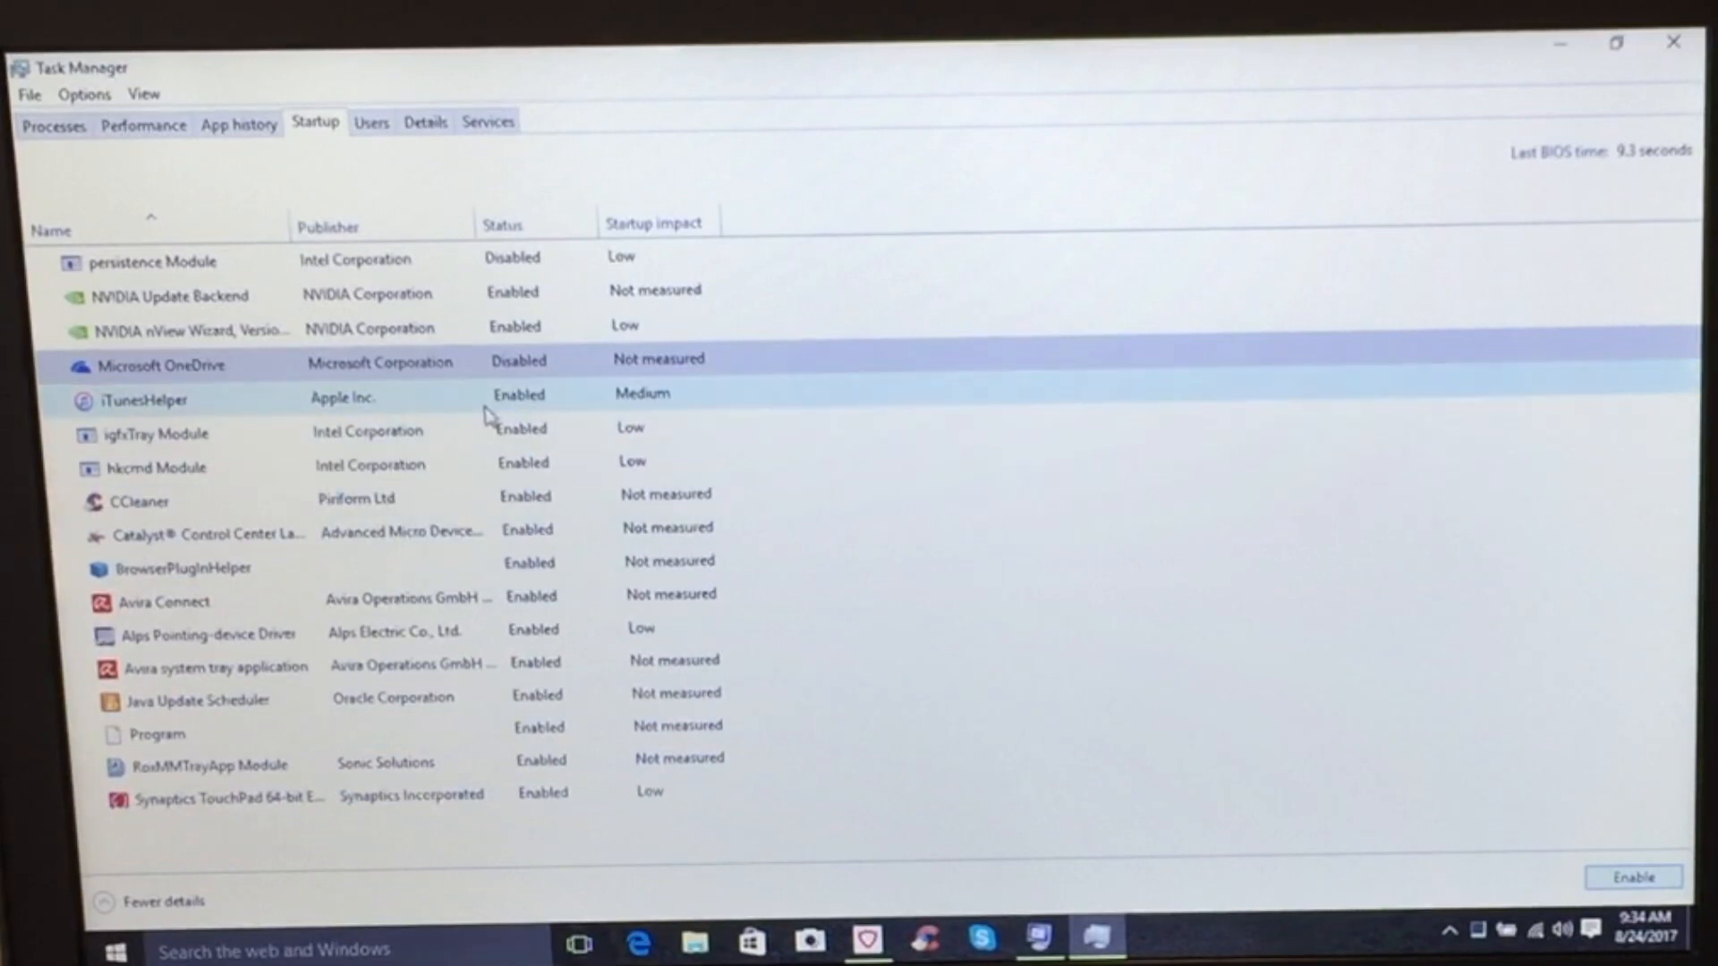
left_click(143, 397)
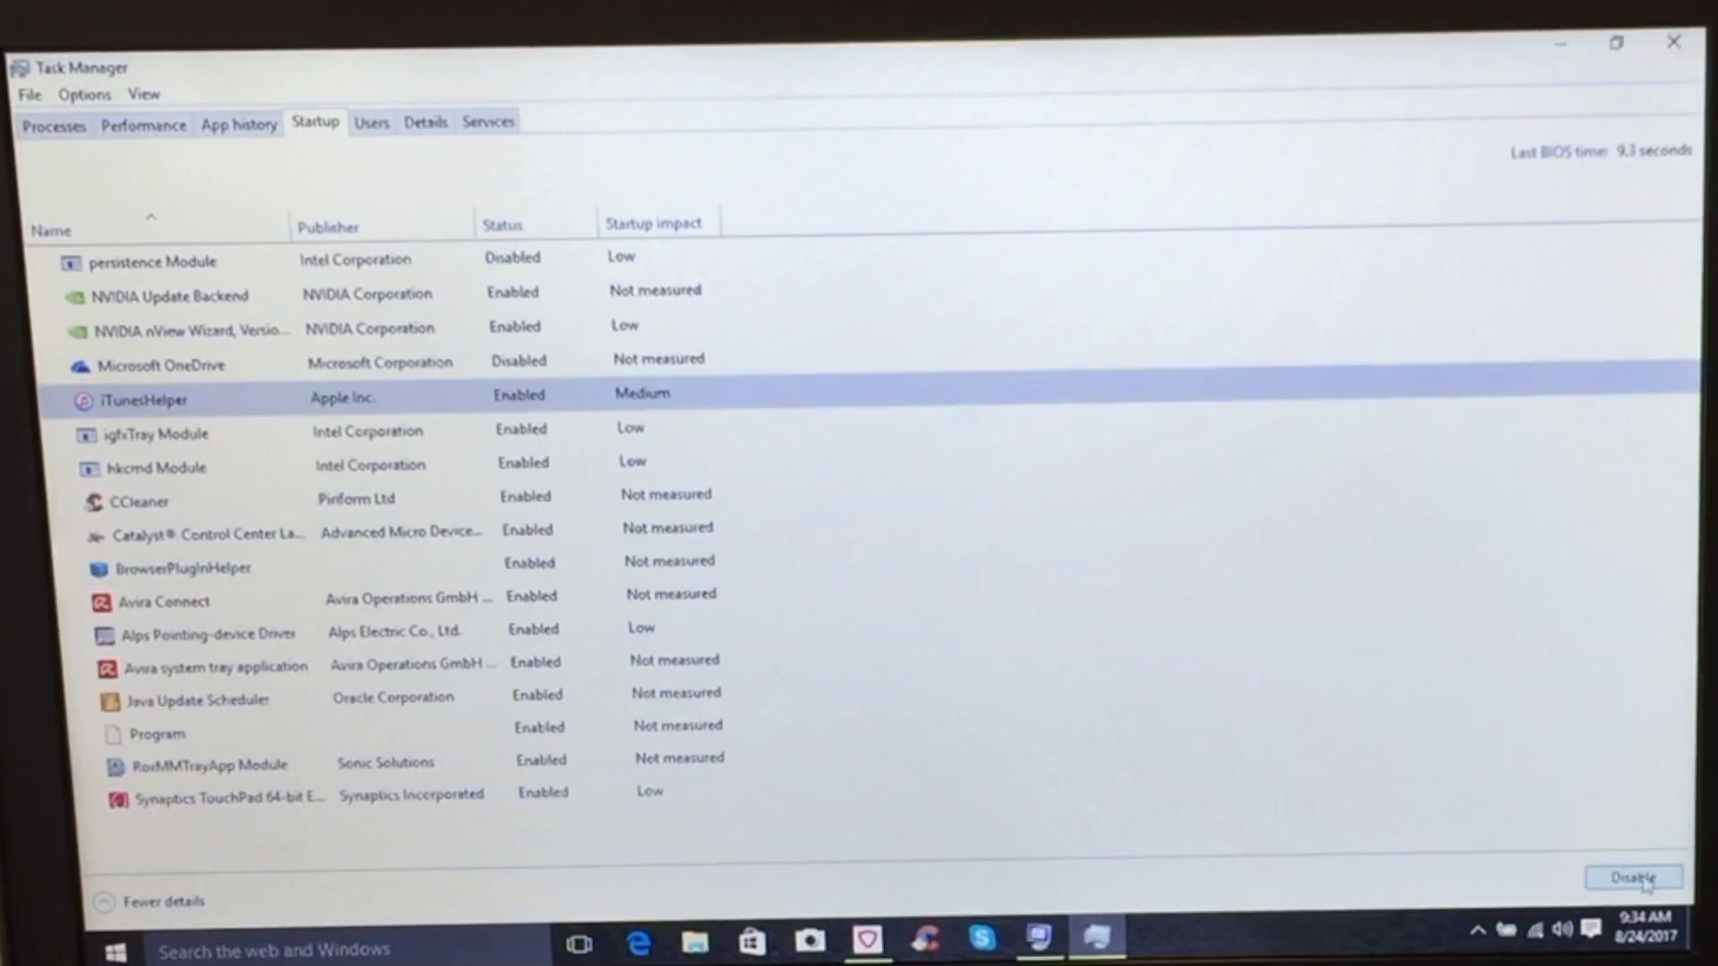
left_click(1631, 876)
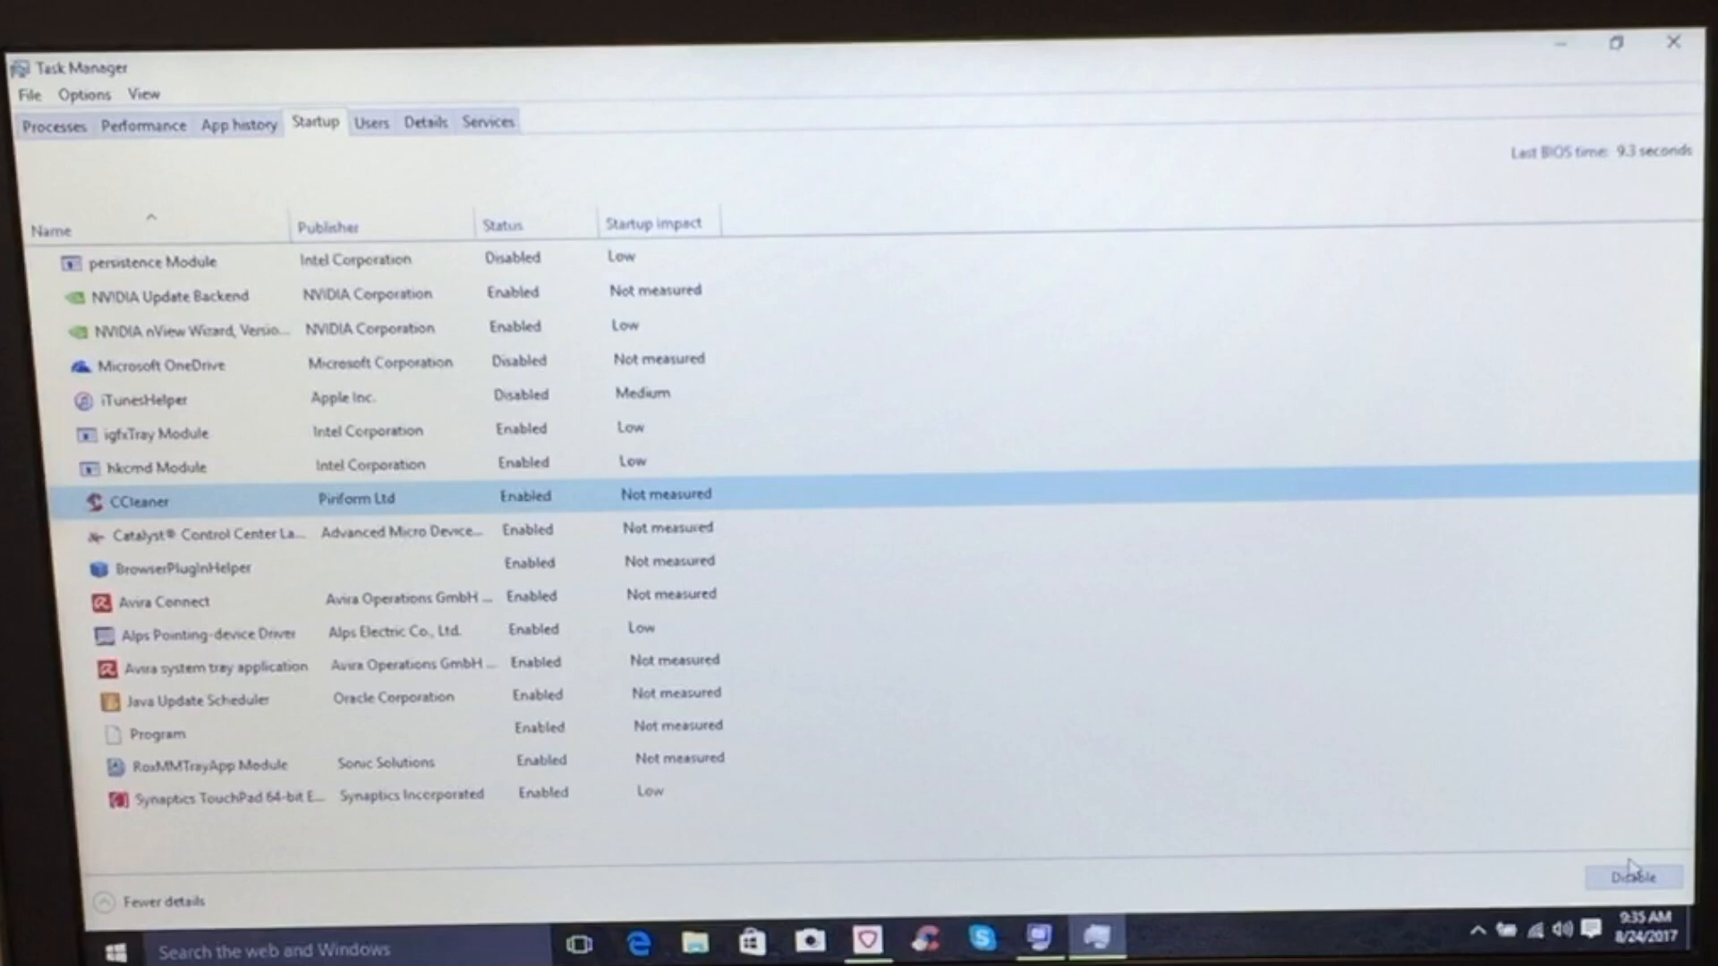
Disable CCleaner, BrowserPluginHelper and Java Update Scheduler at startup
left_click(1632, 877)
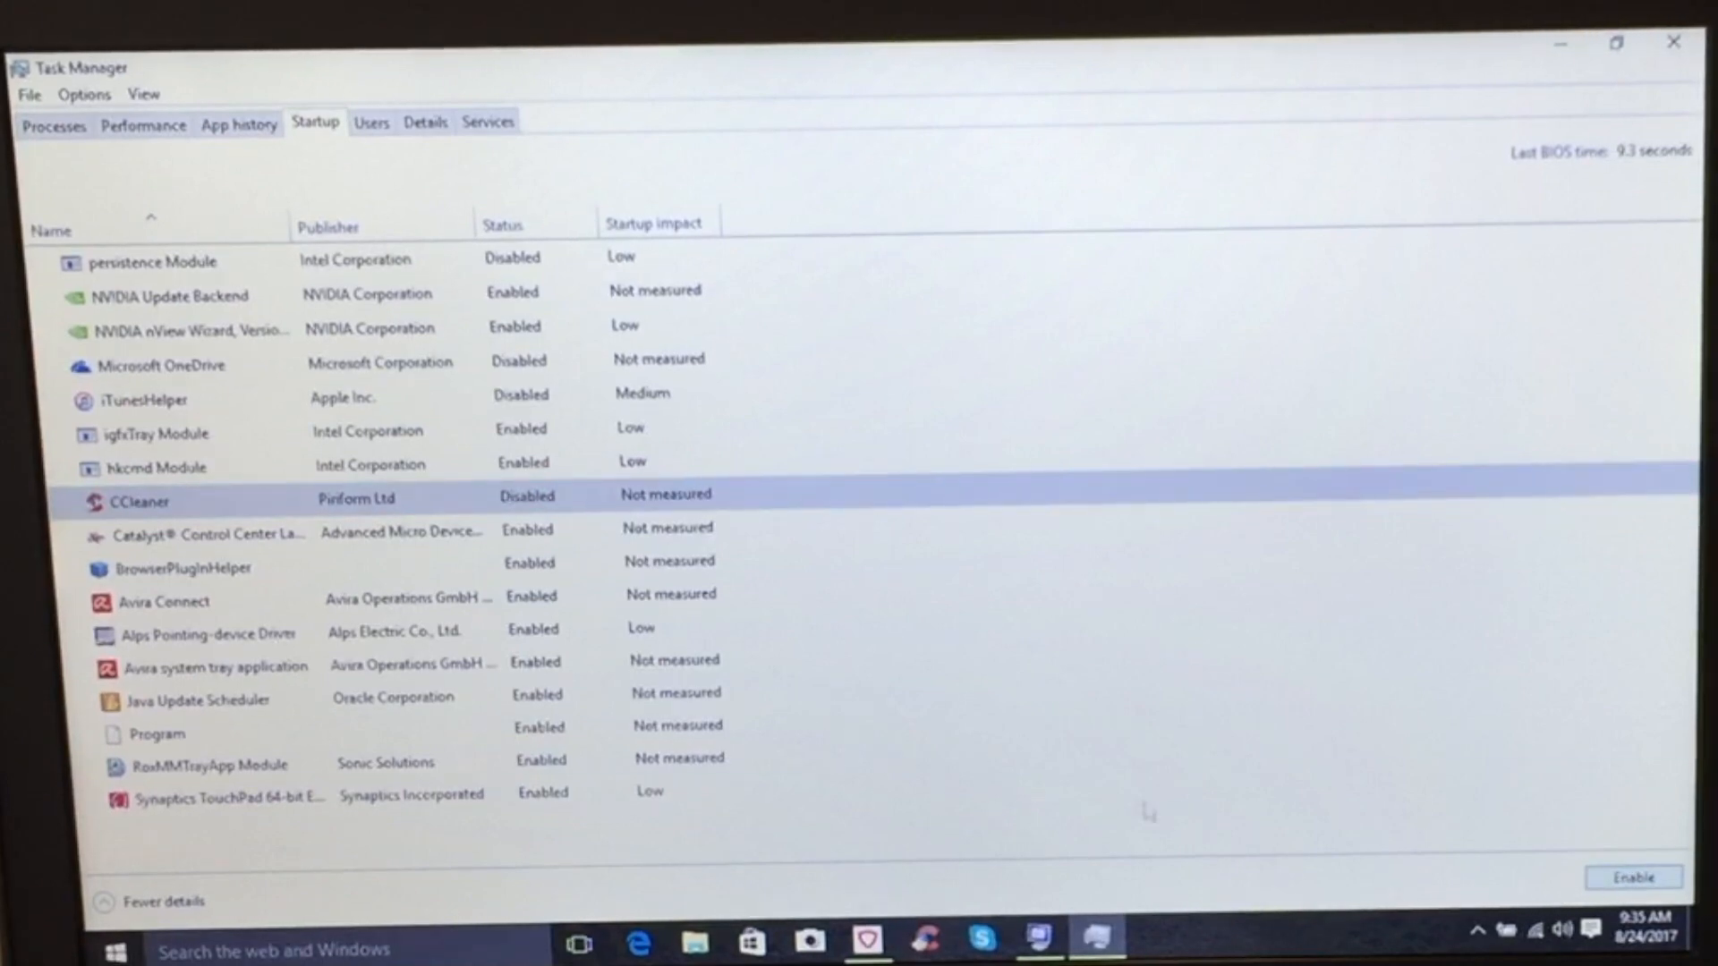
left_click(252, 533)
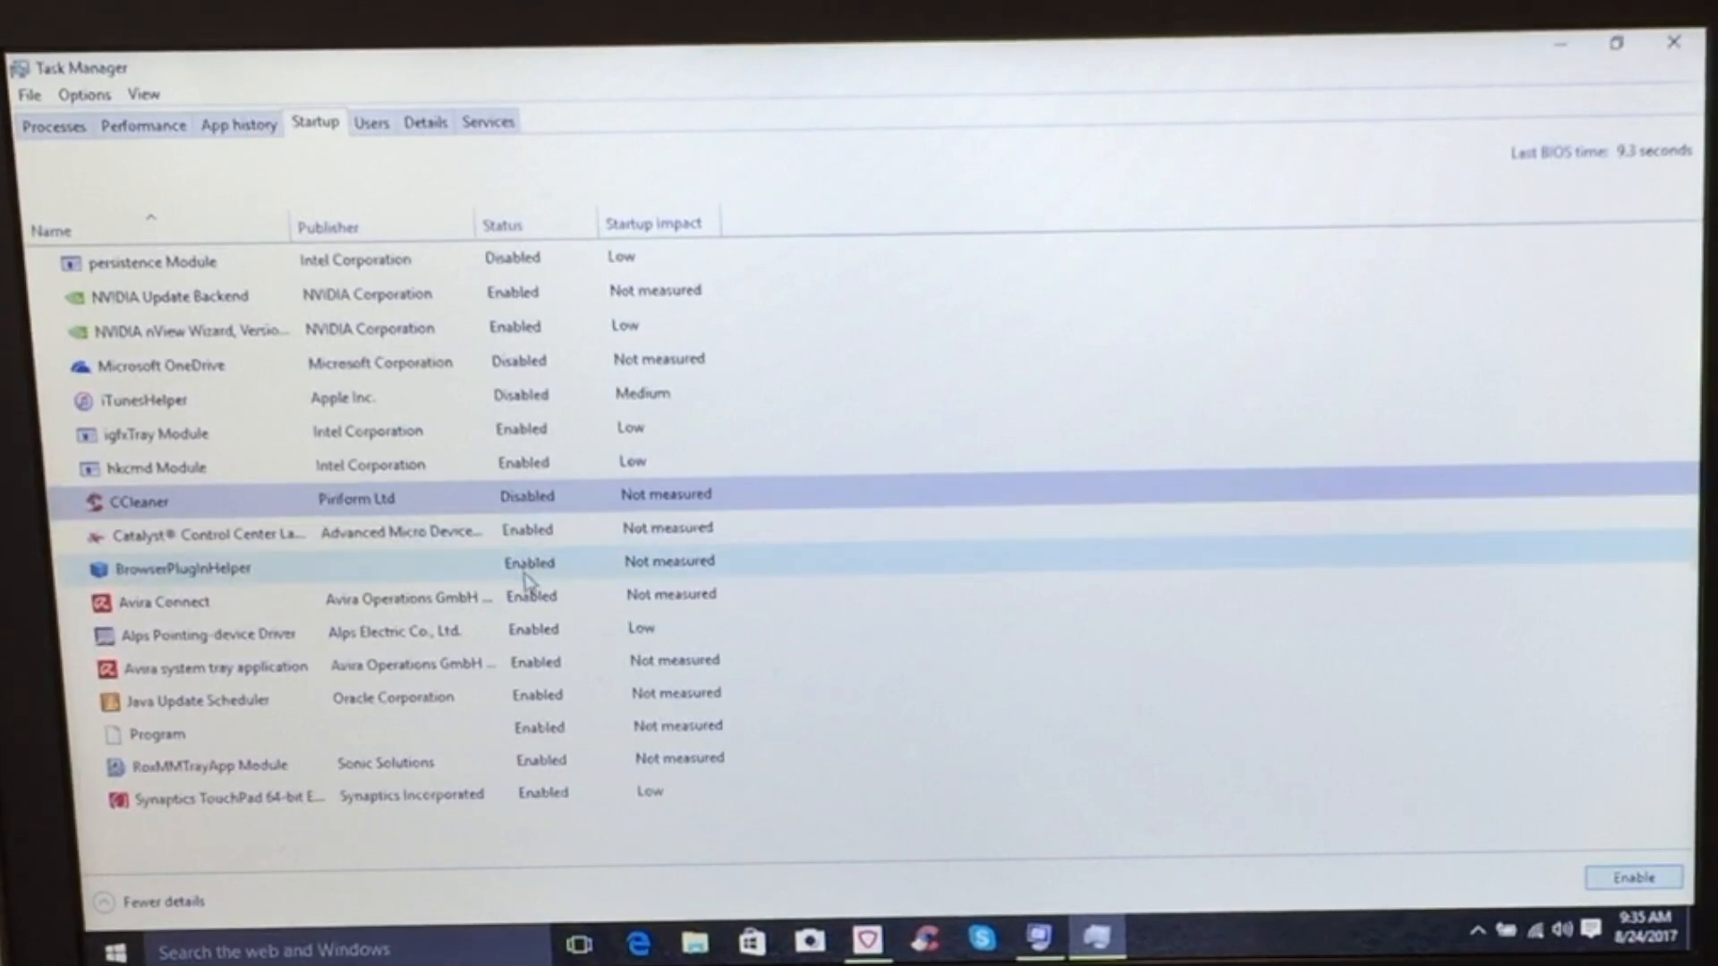
left_click(185, 567)
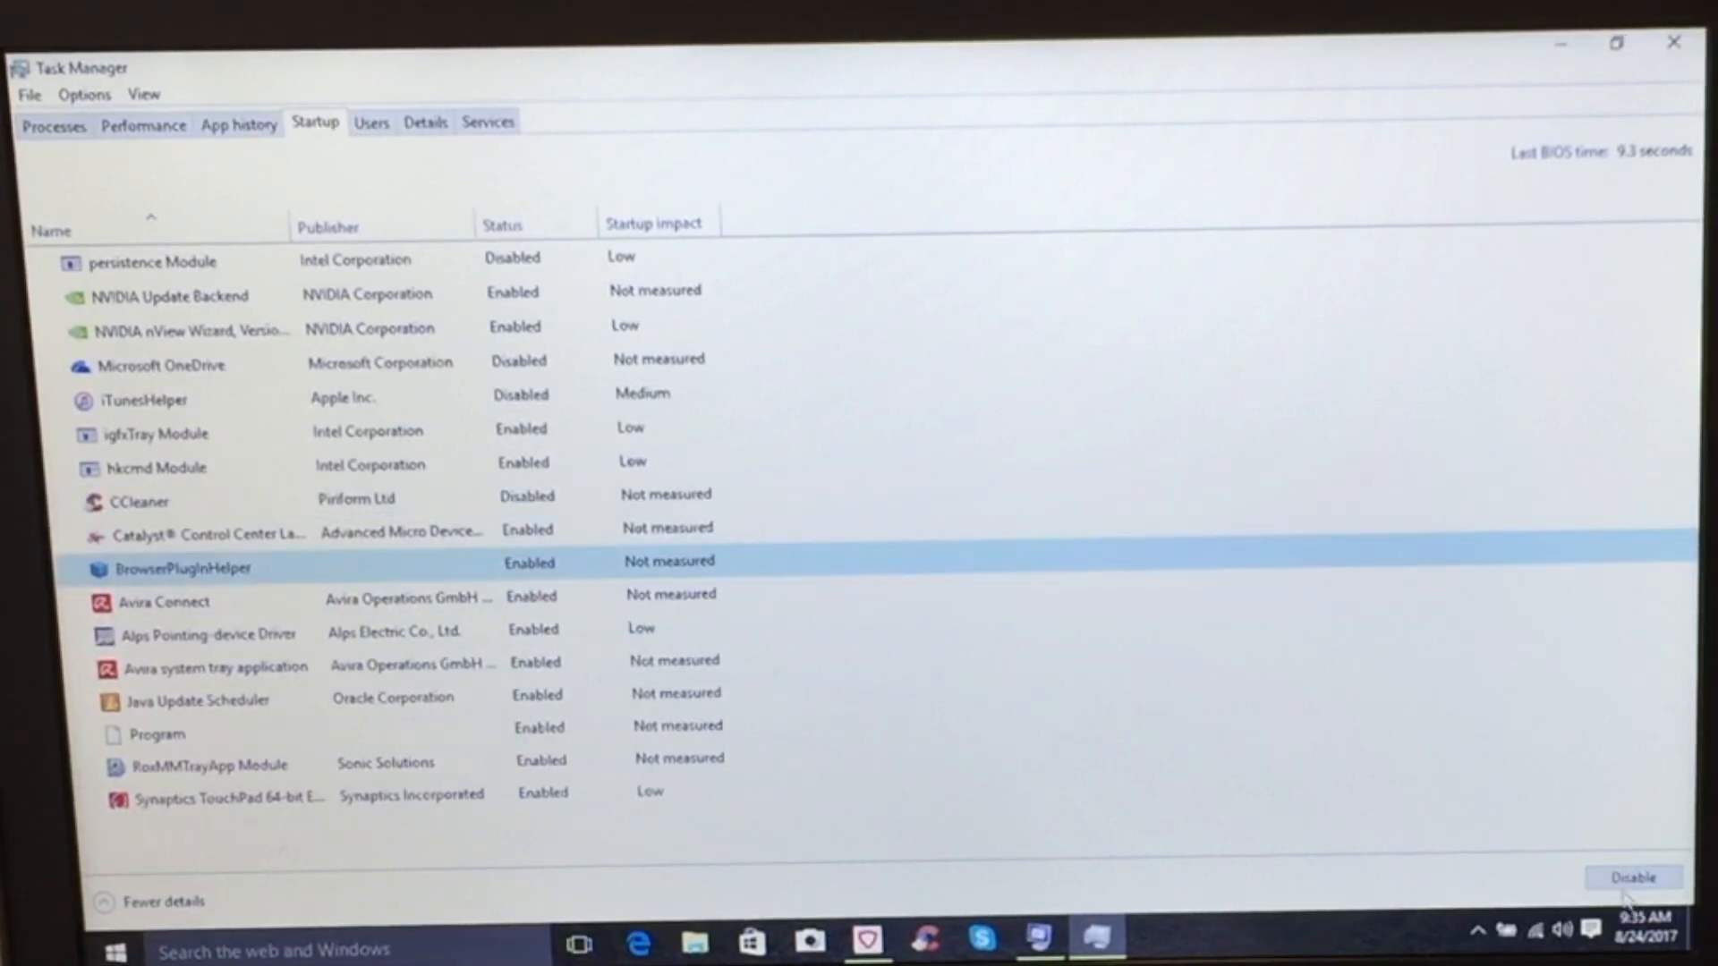
left_click(1632, 877)
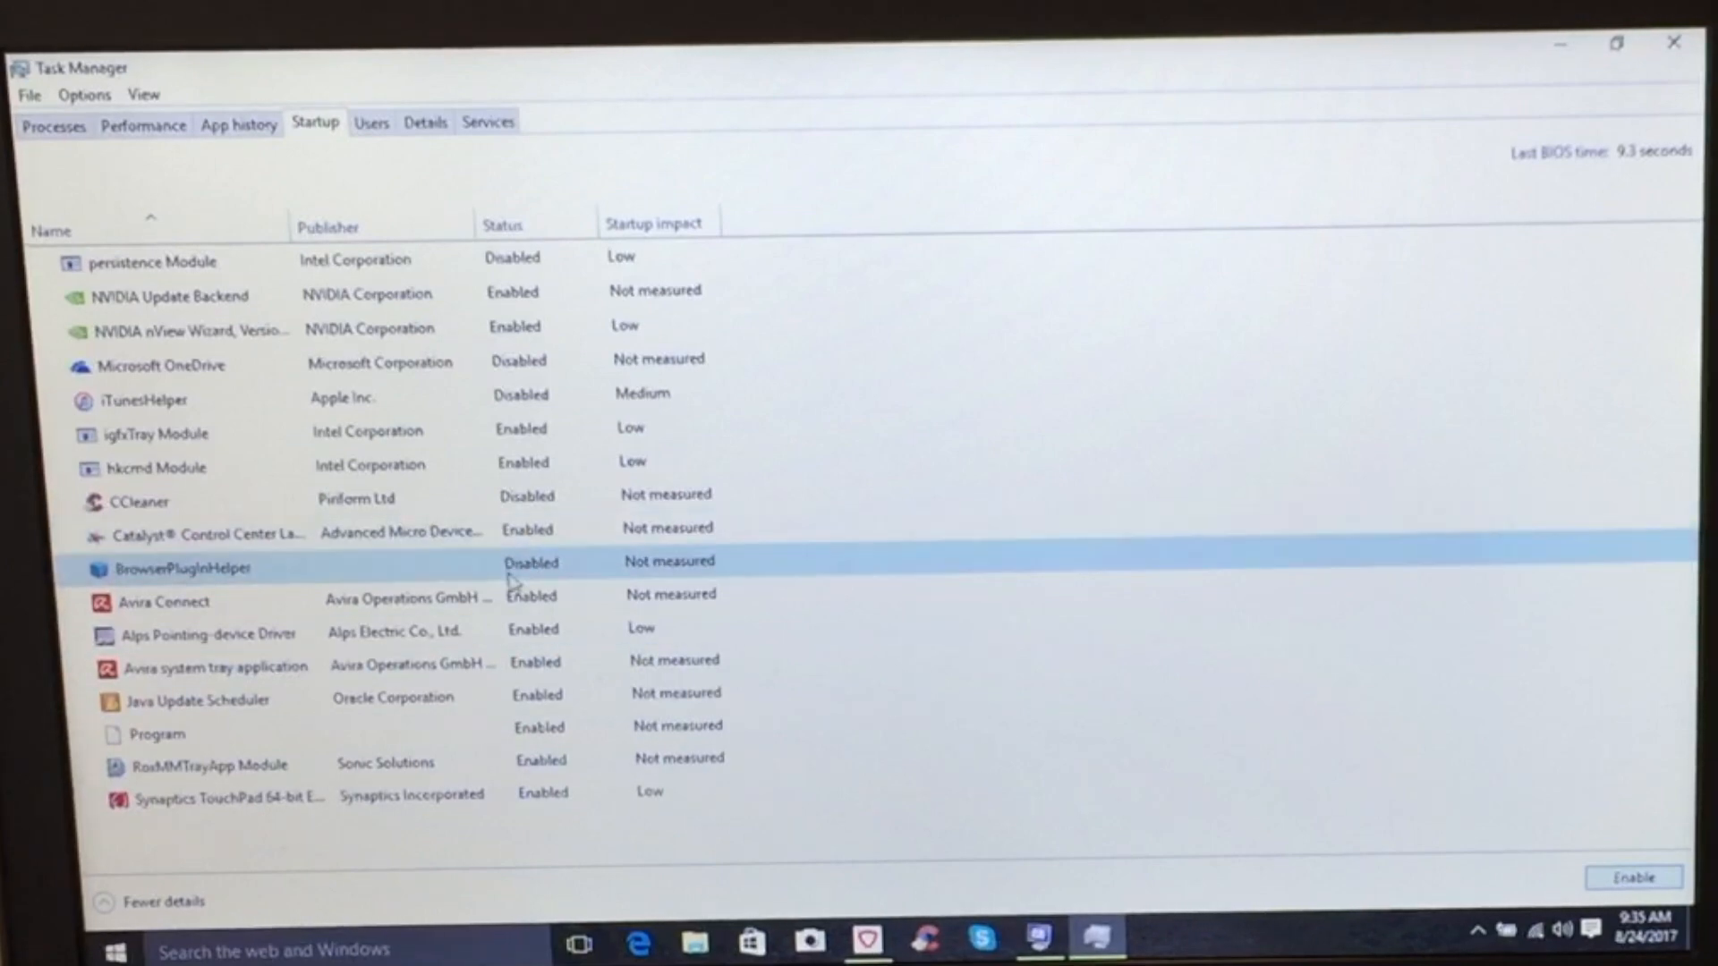
left_click(163, 601)
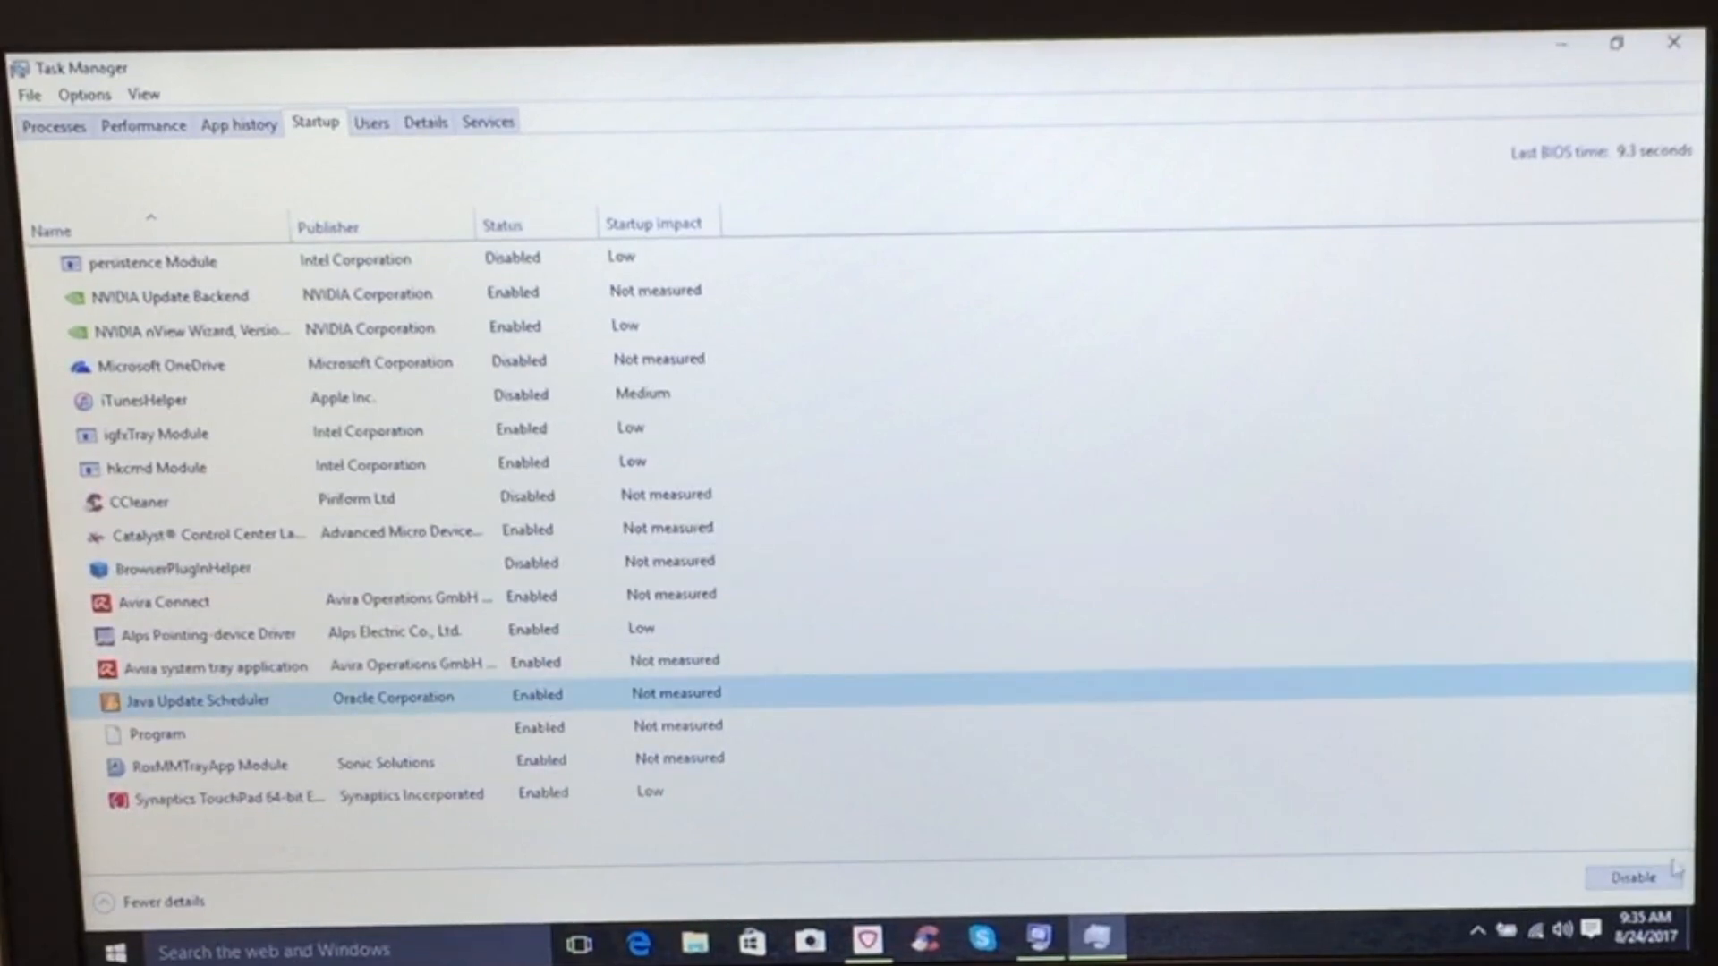
left_click(1631, 877)
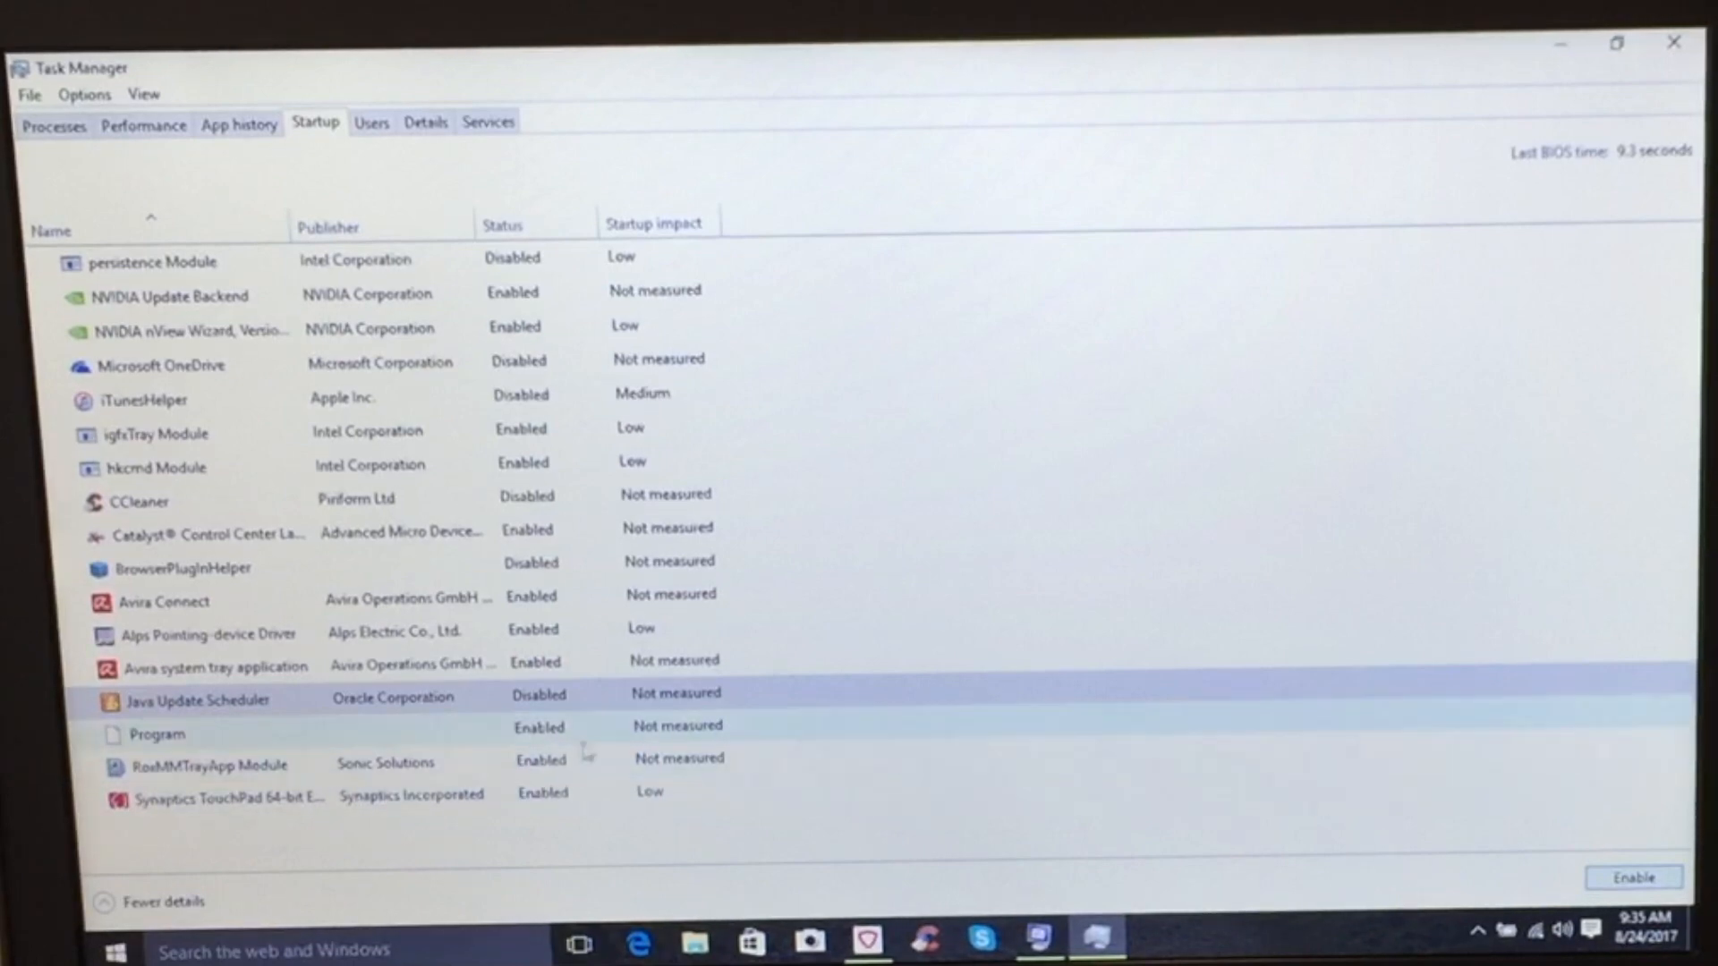
Disable Program and RoxMMTrayApp Module at startup
left_click(158, 734)
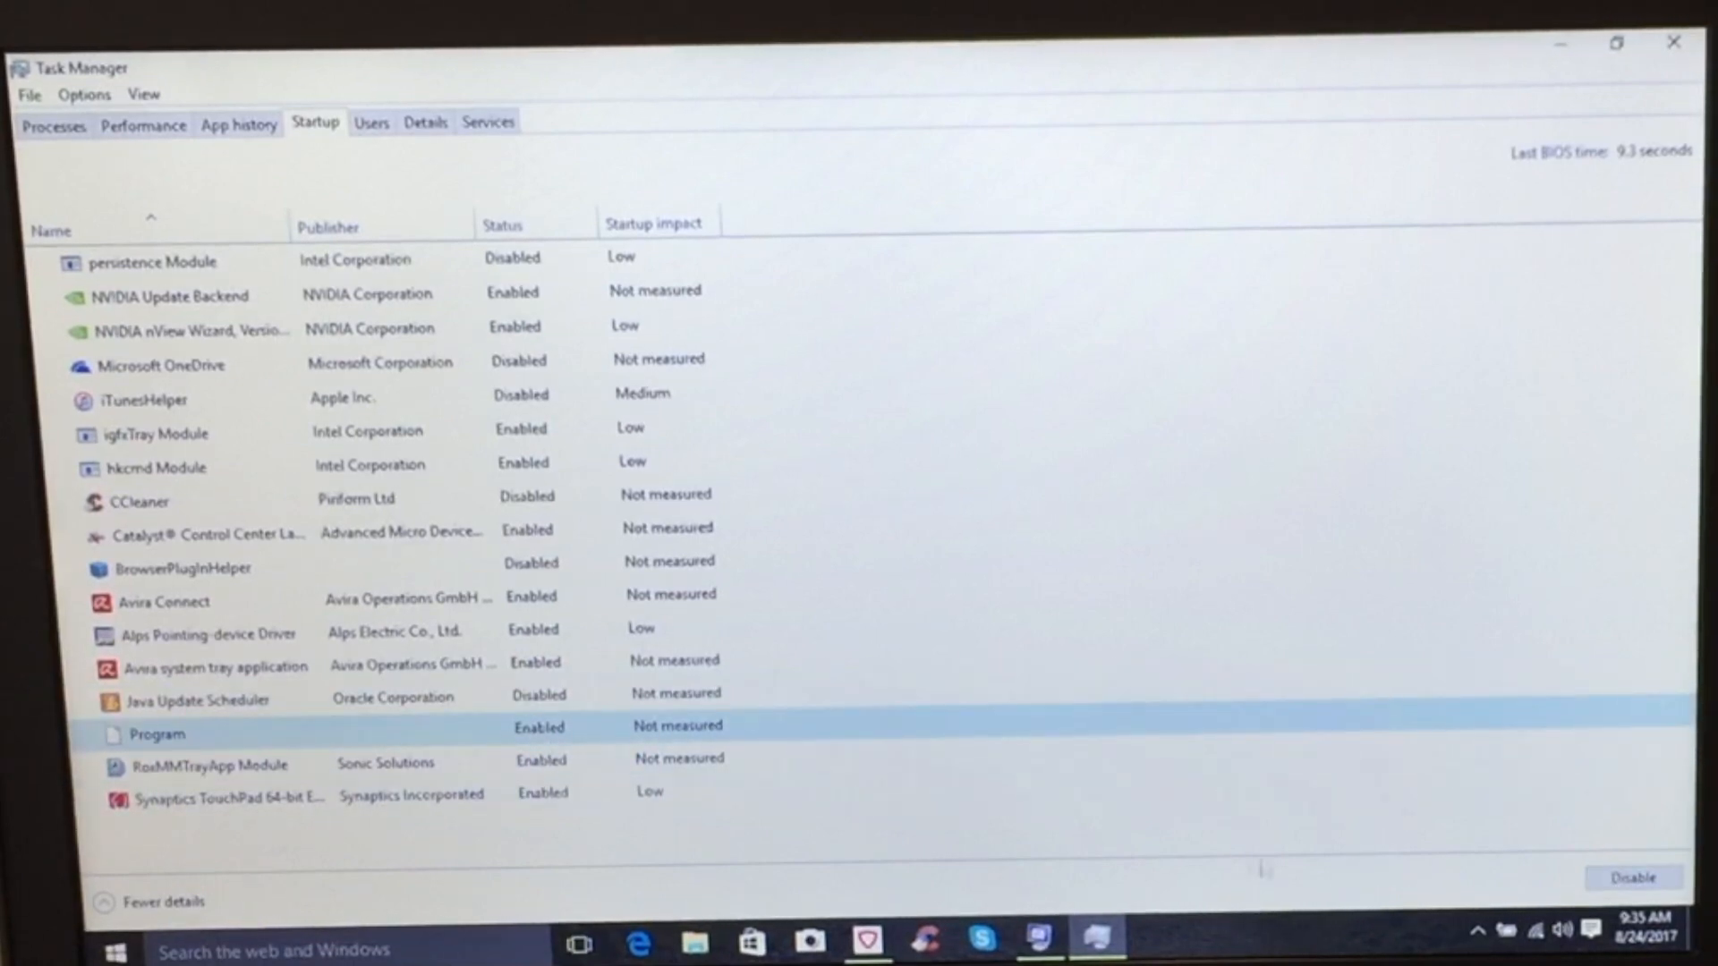
left_click(1632, 877)
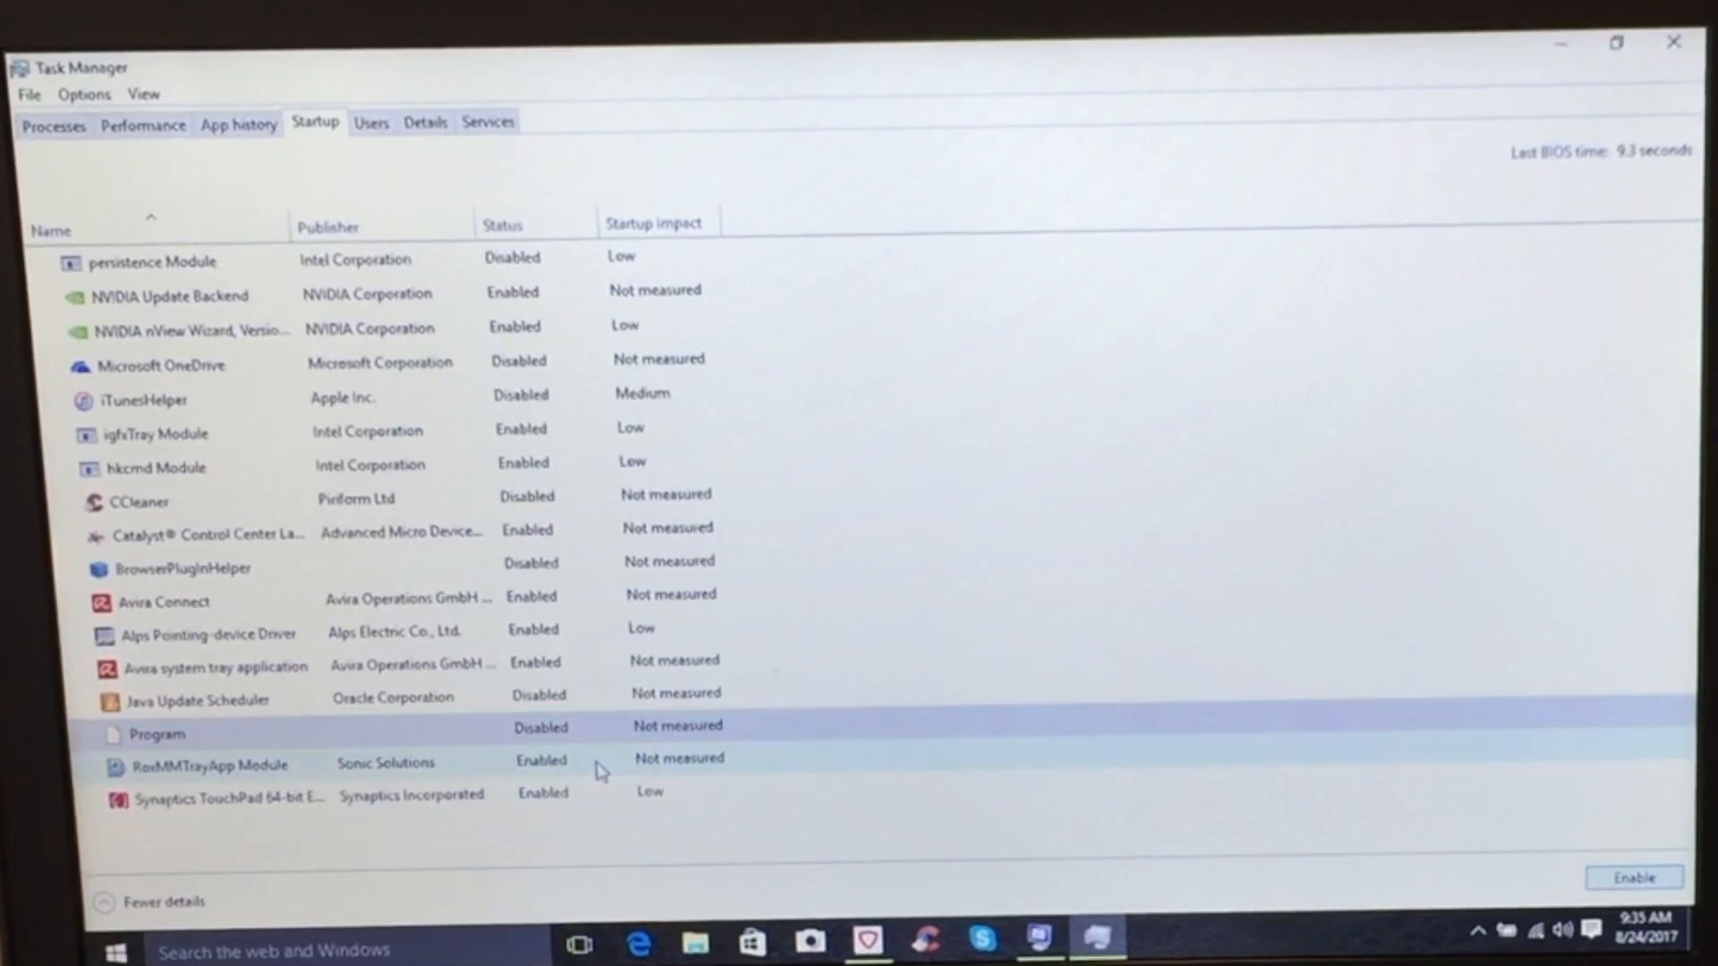
left_click(211, 764)
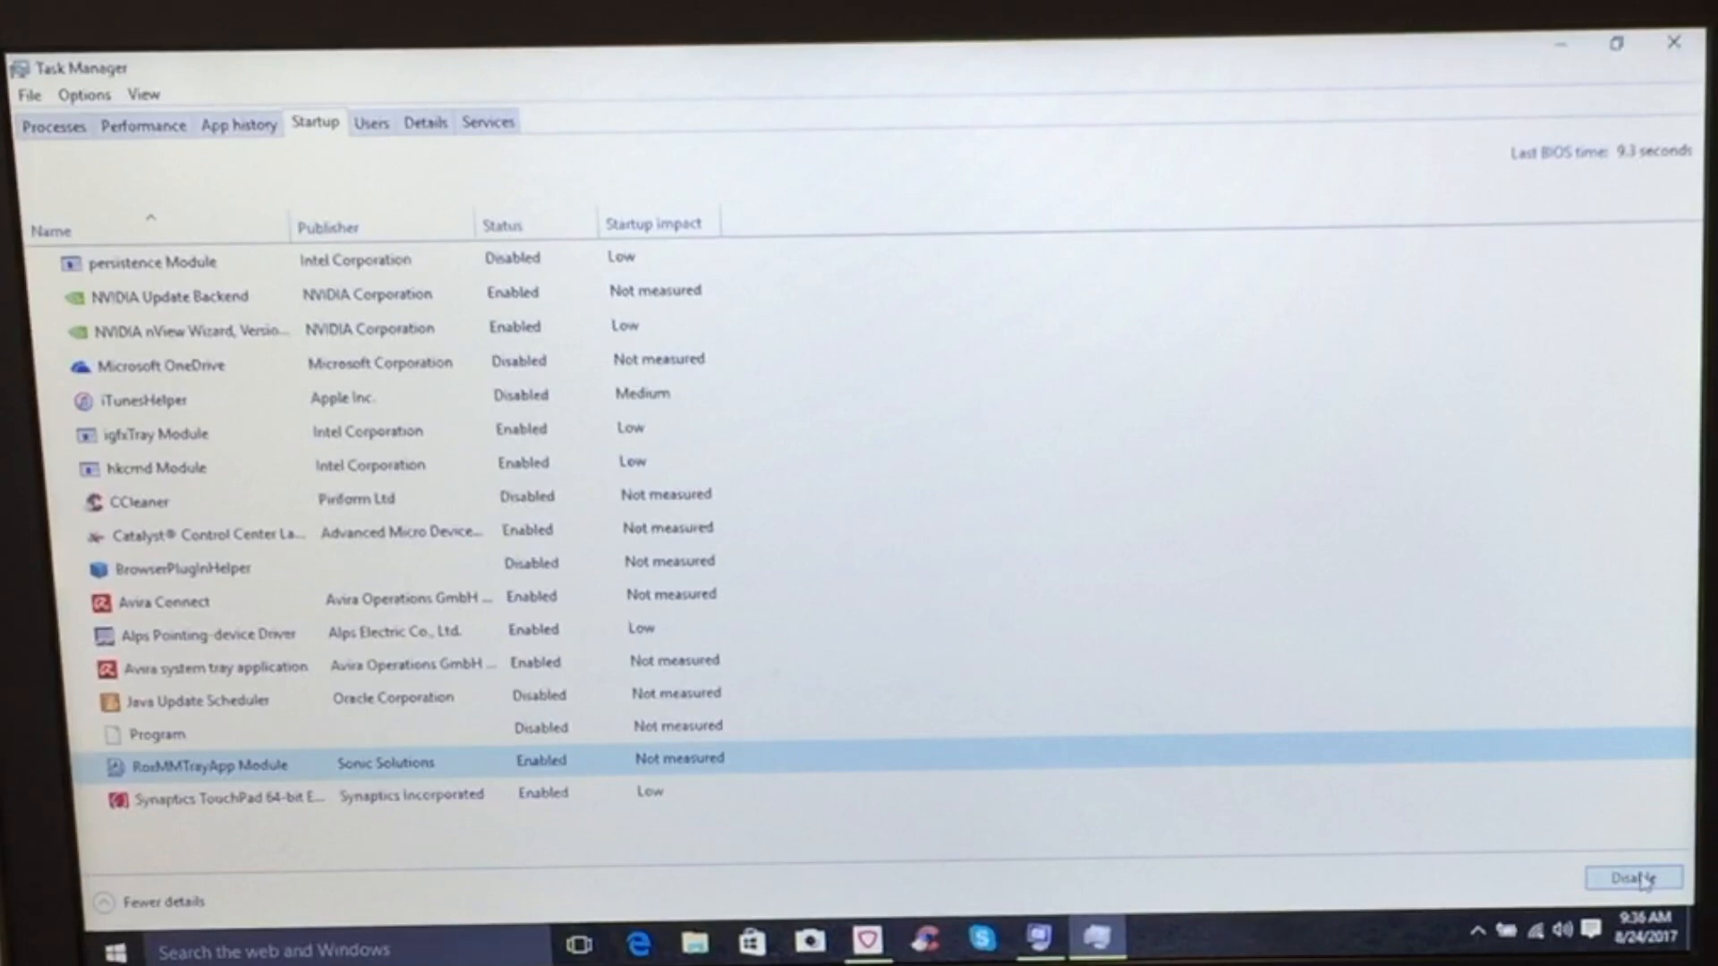
left_click(1632, 877)
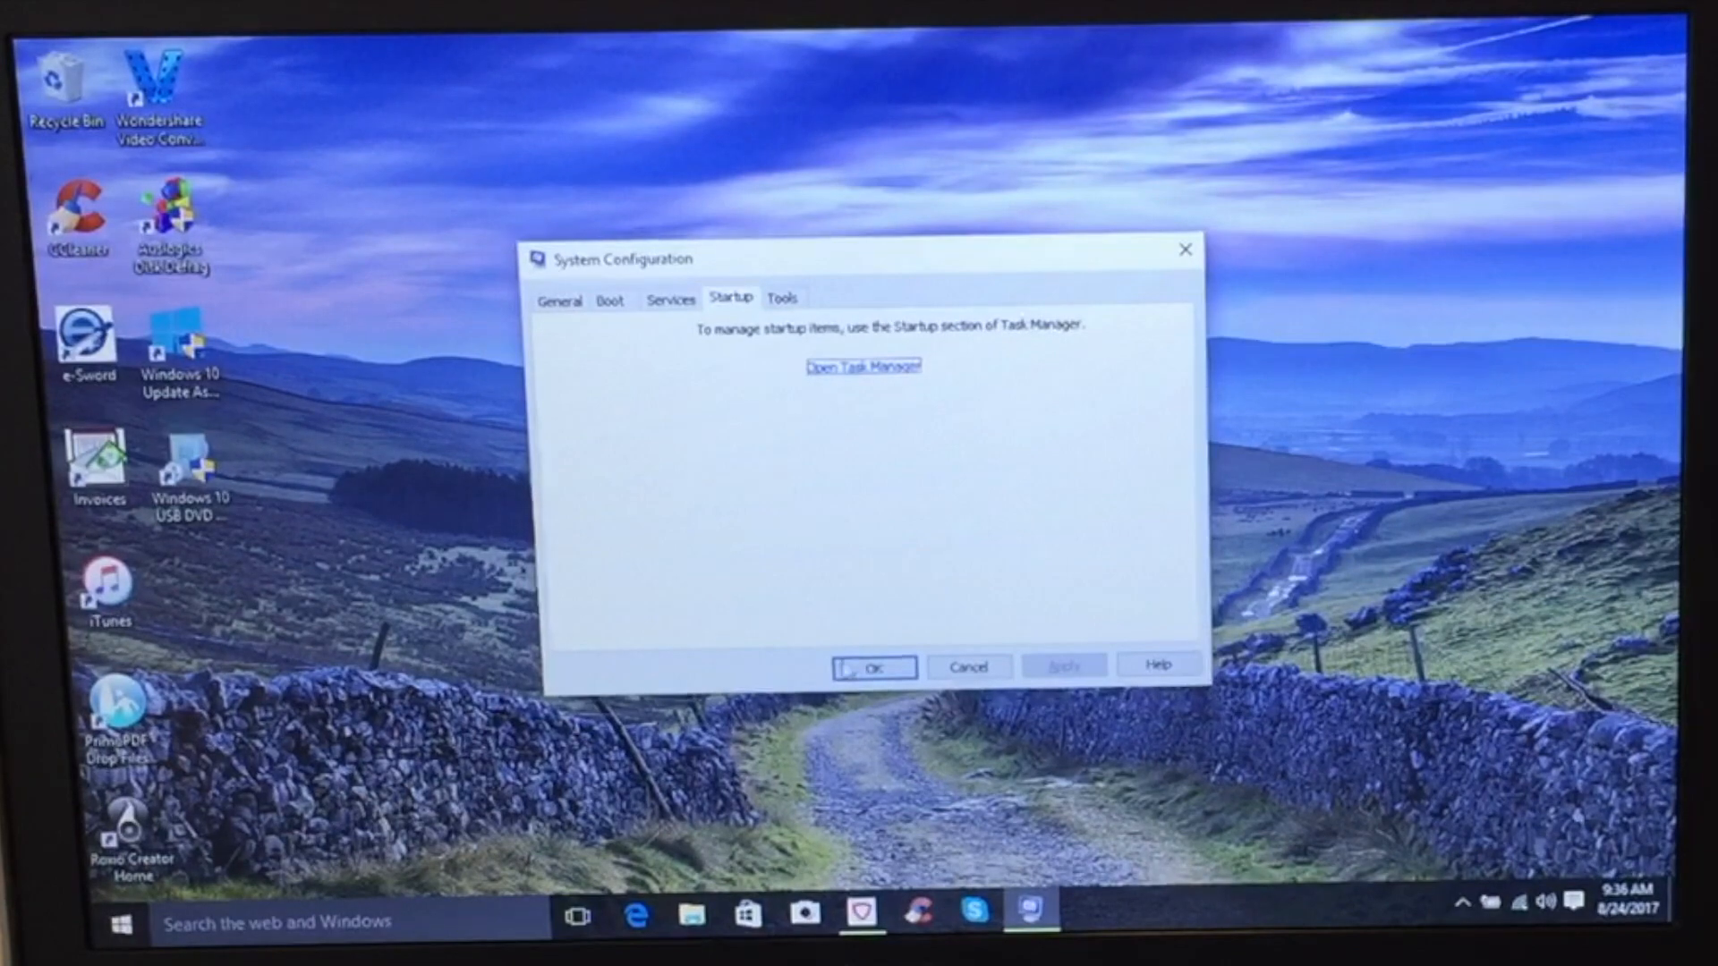
Accept System Configuration and show the Start menu power options including Restart
left_click(871, 666)
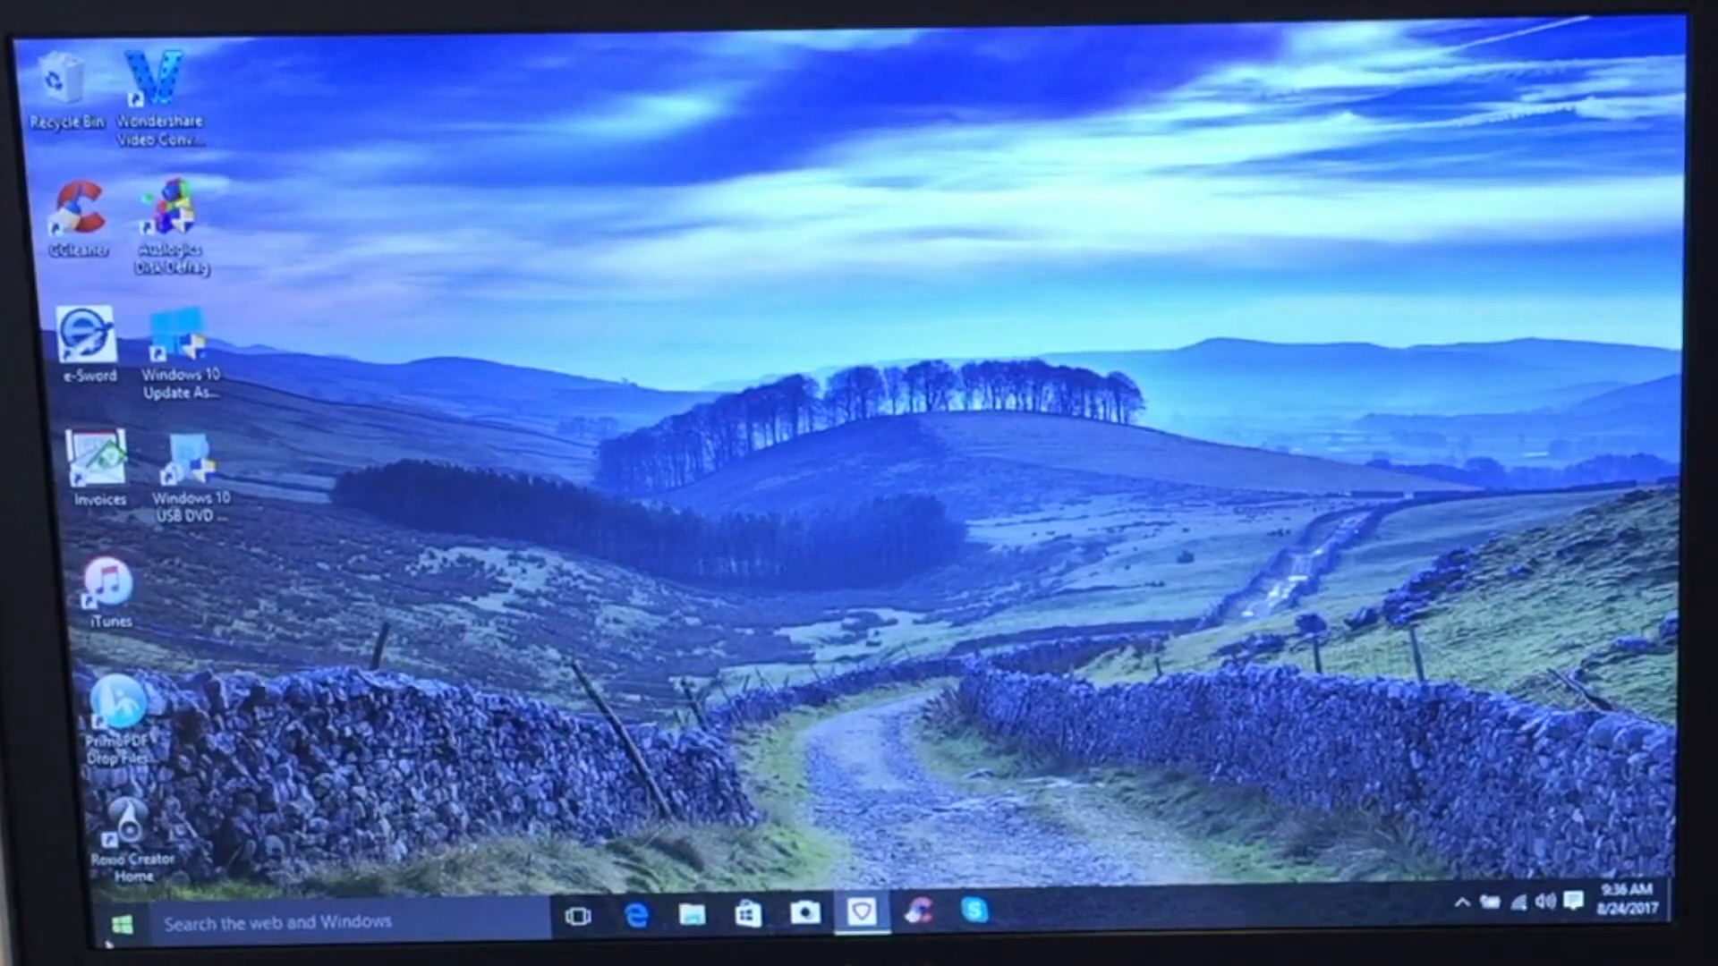
left_click(118, 918)
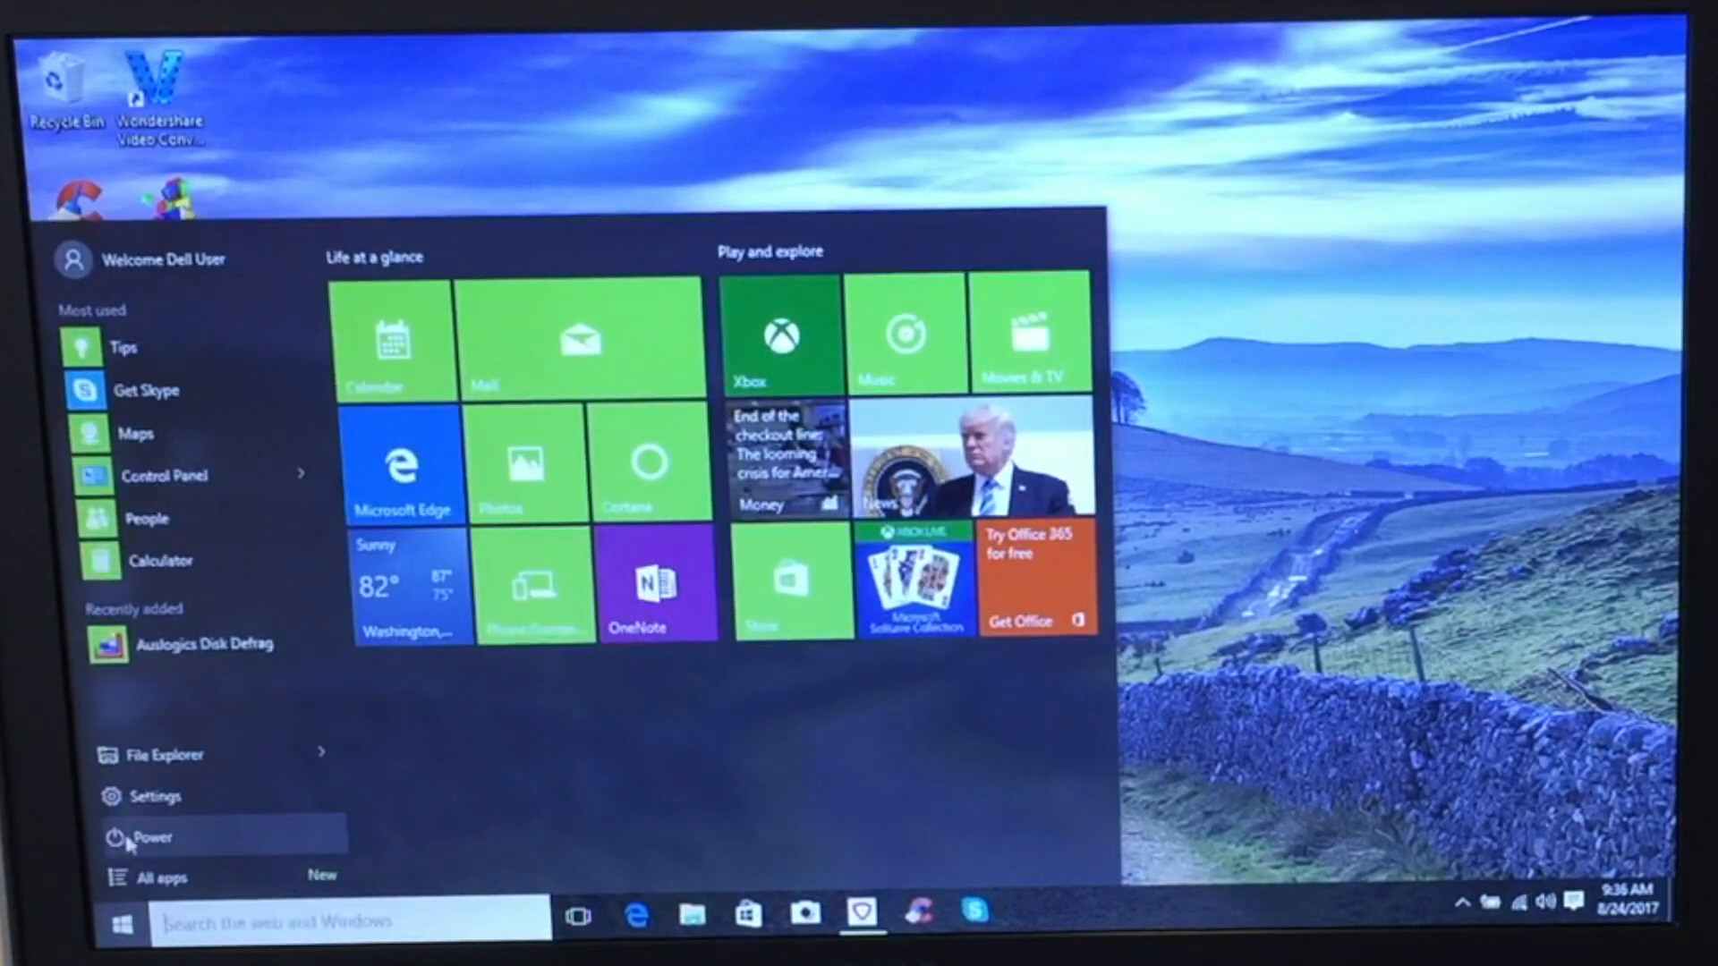
left_click(151, 836)
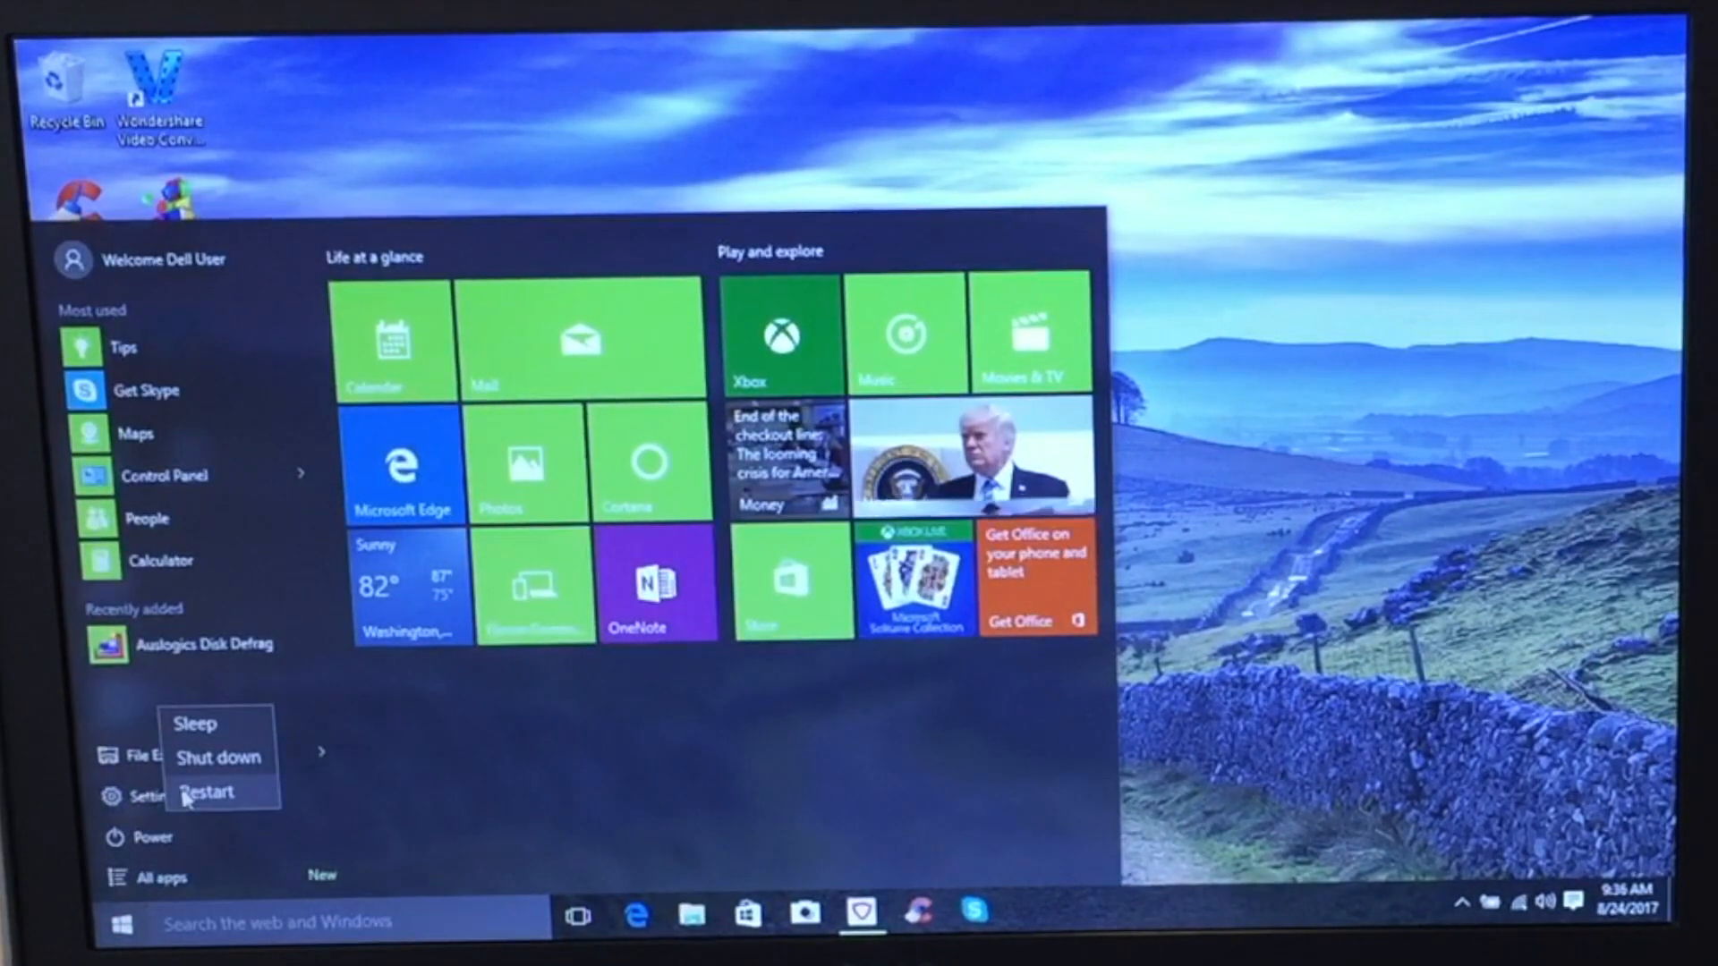